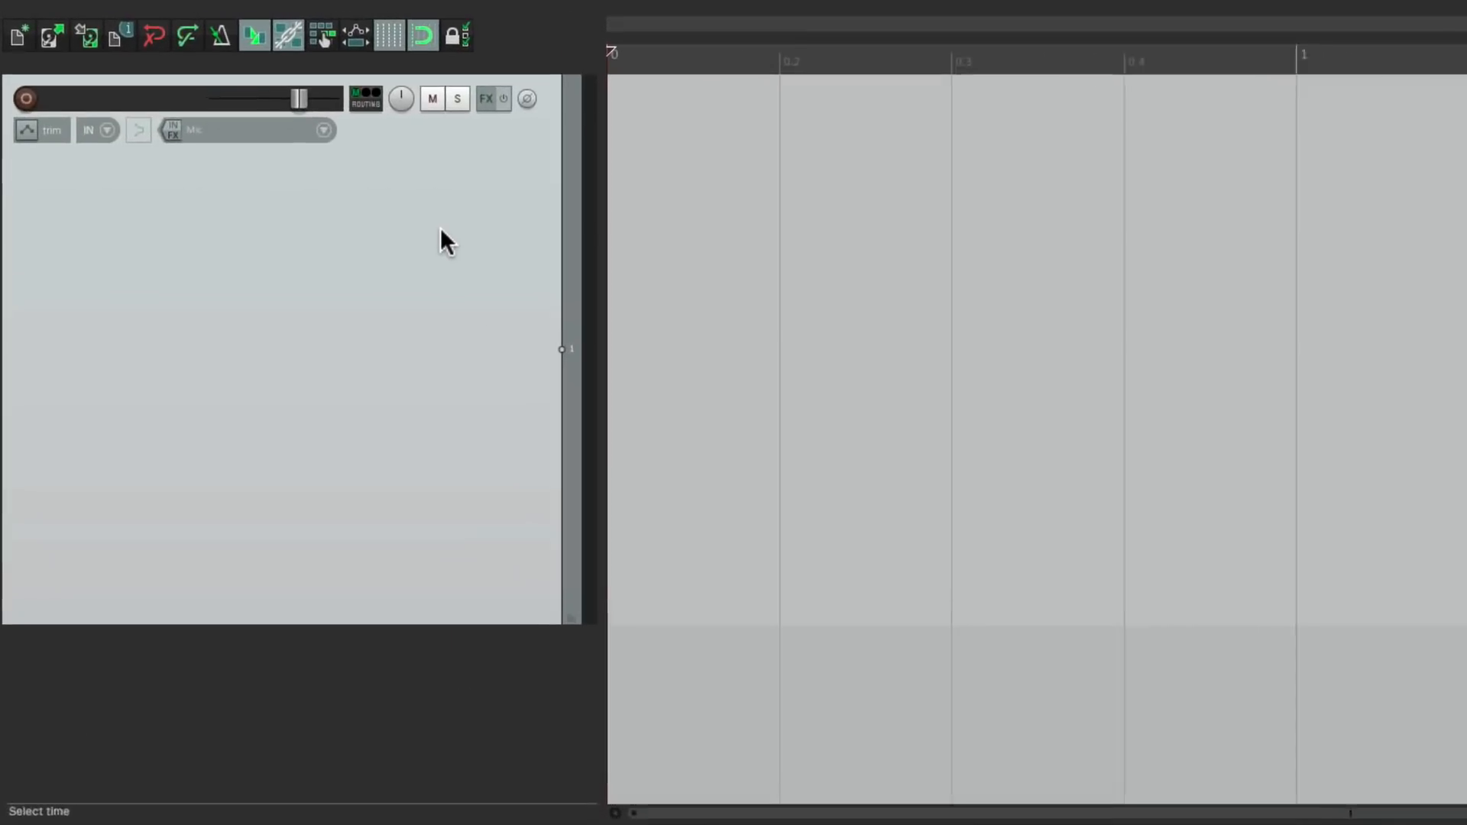
# Set Track 1's input to the USB MIDI Keyboard on all MIDI channels.
pyautogui.click(324, 130)
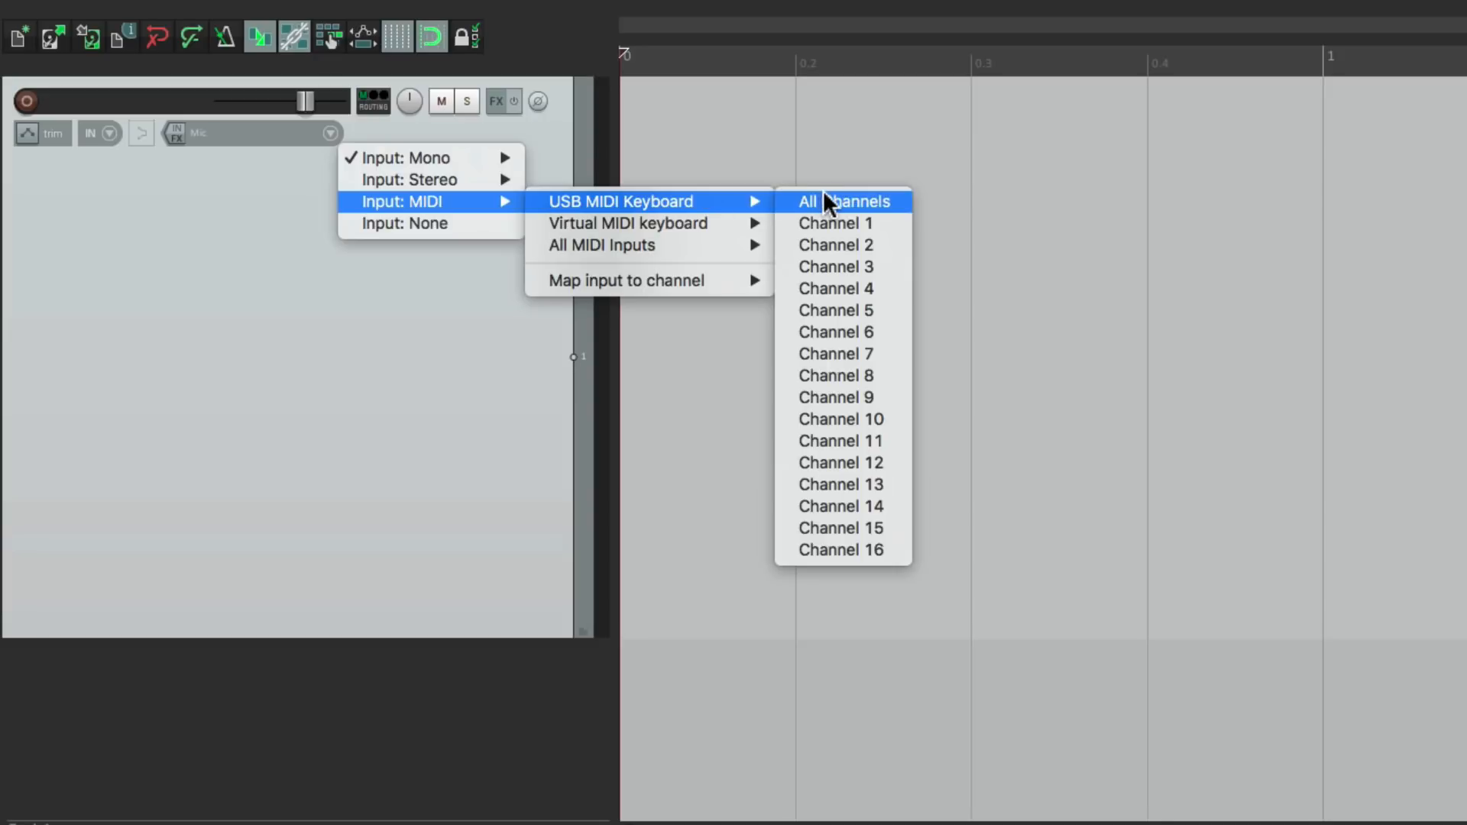
pyautogui.click(841, 201)
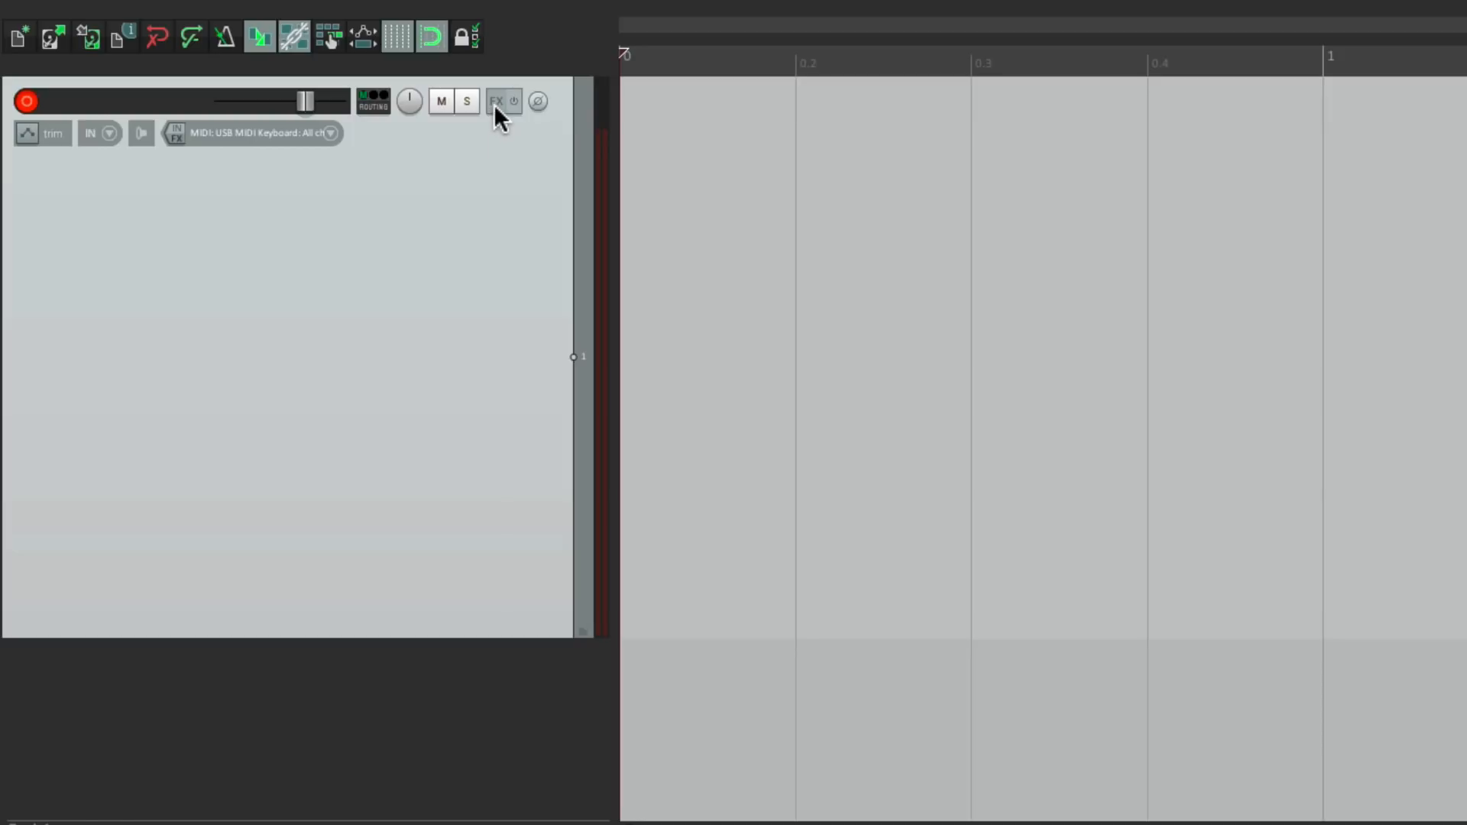
# Add the Serum (Xfer Records) instrument to Track 1 from the VSTi category.
pyautogui.click(497, 100)
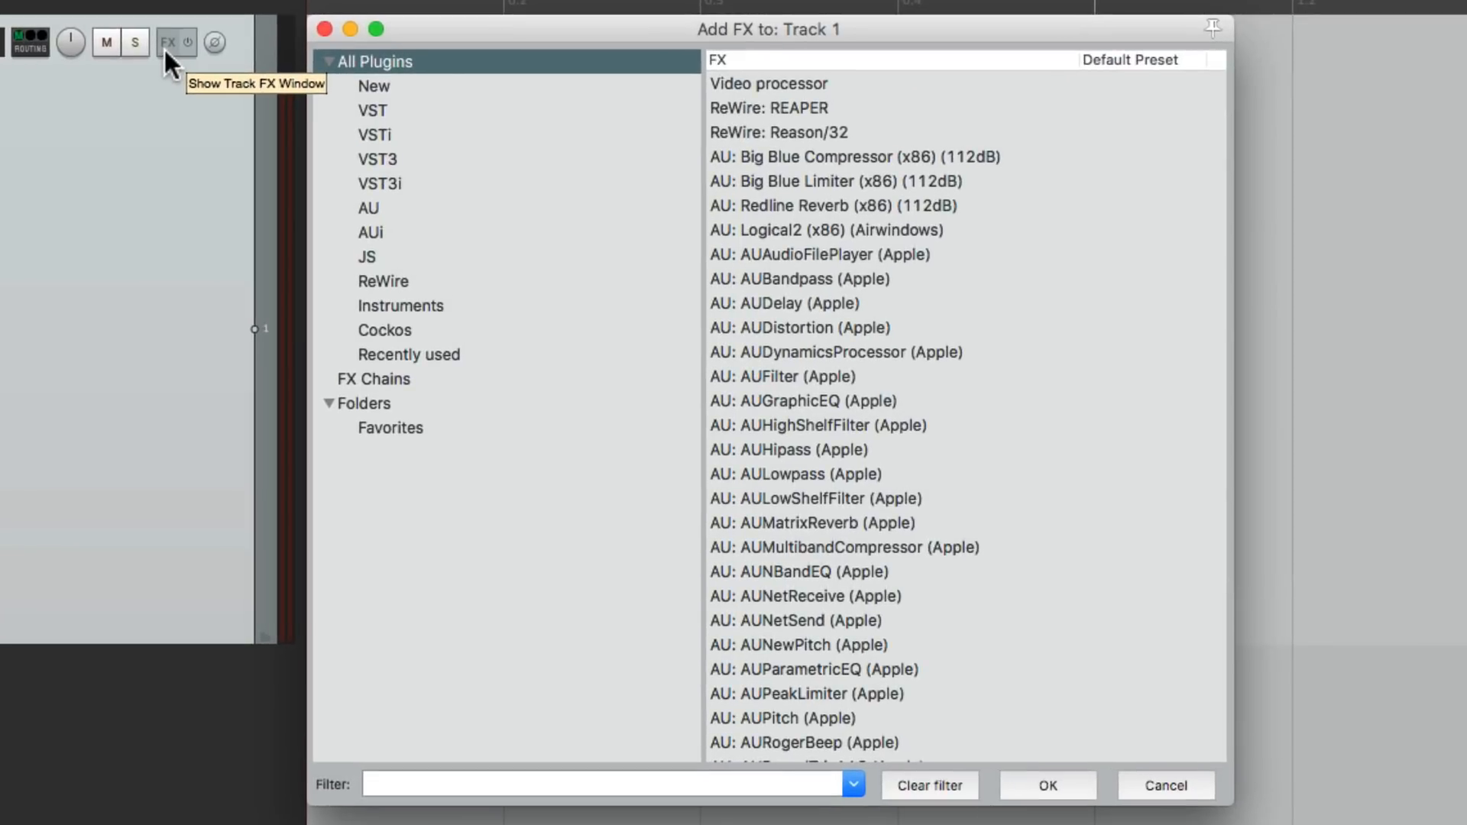
pyautogui.click(374, 134)
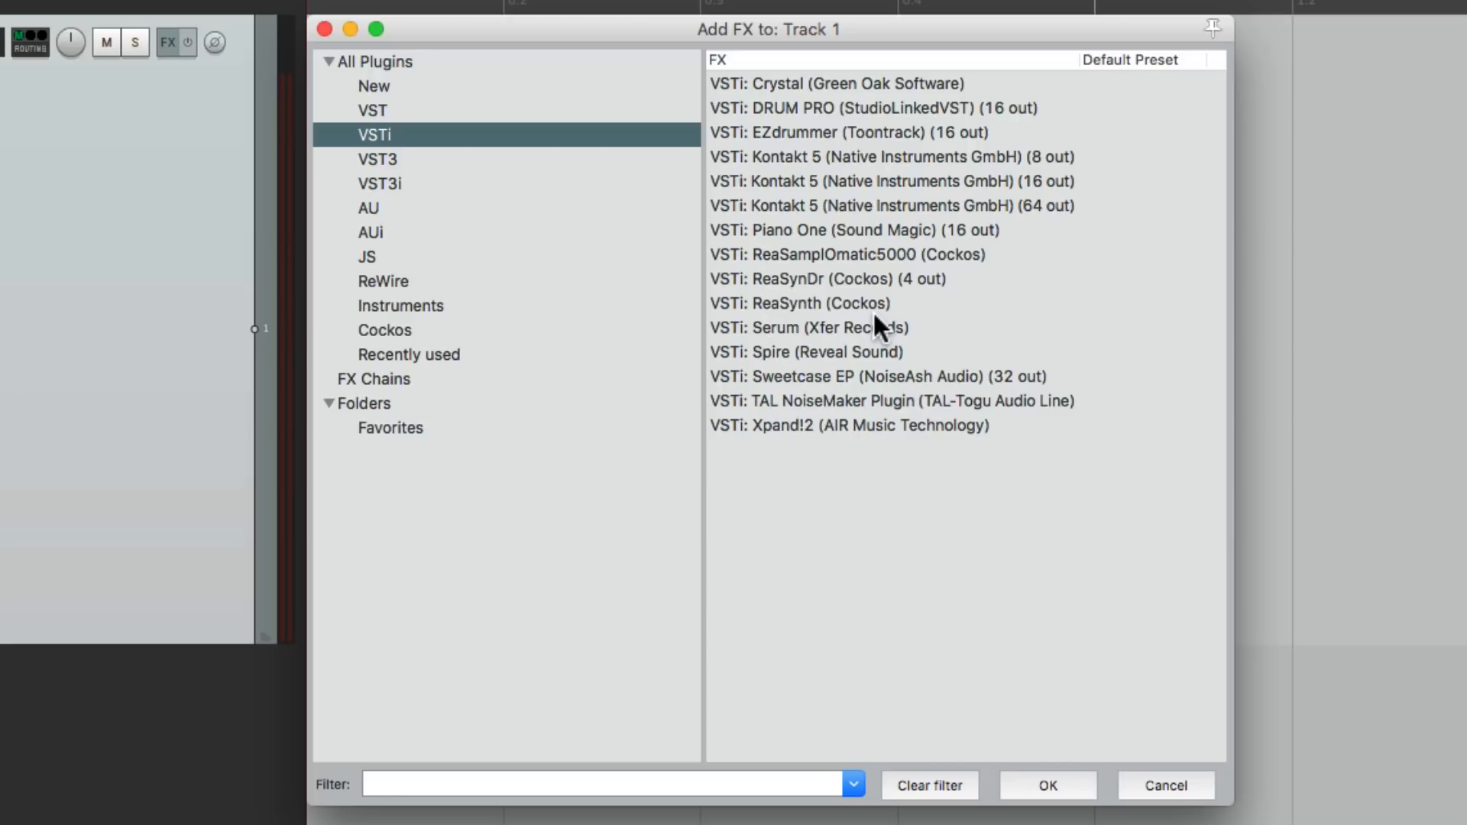
pyautogui.click(807, 327)
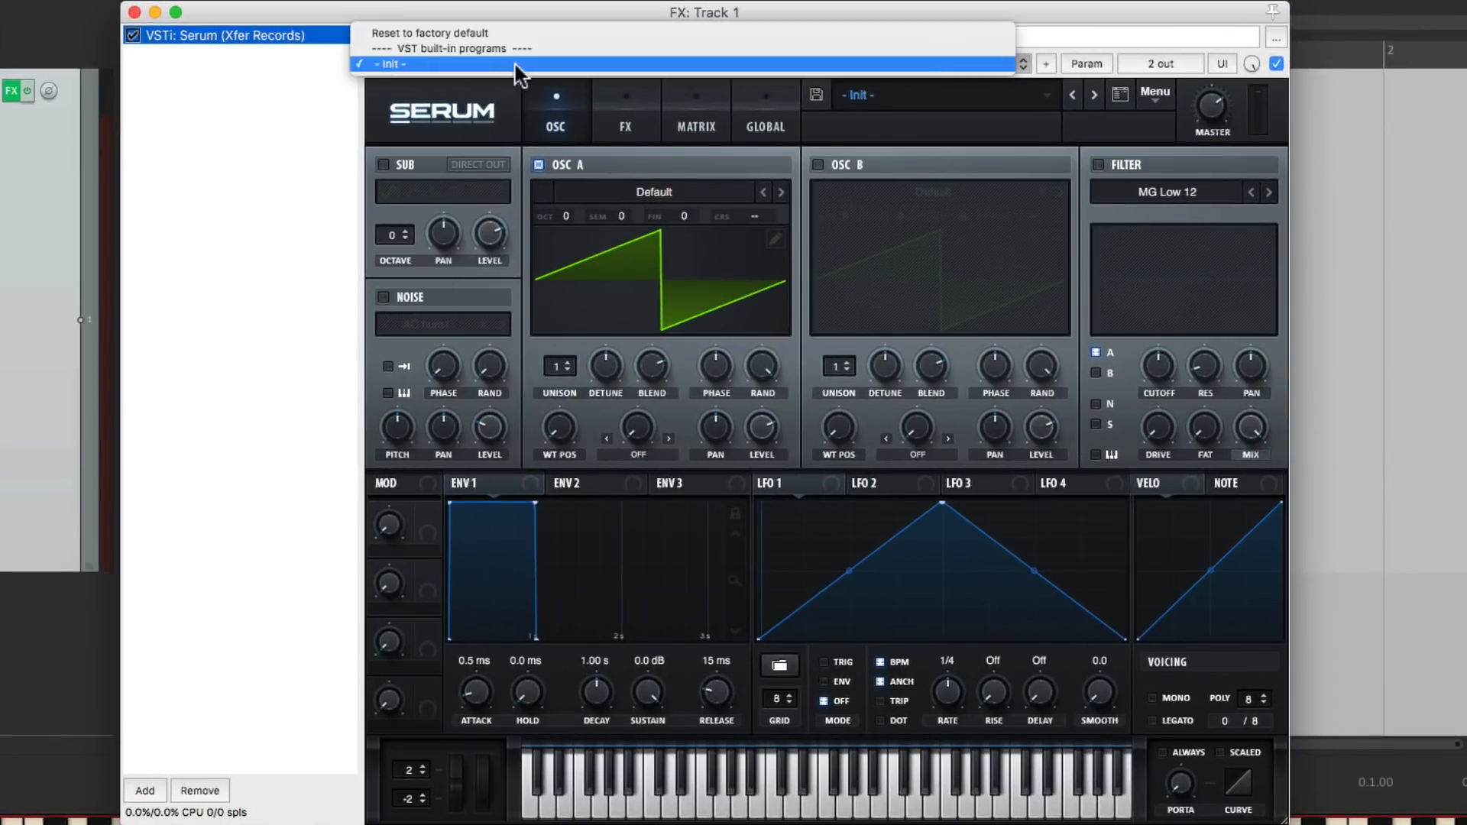
# Load Serum's SQ Chords Simple [RI] preset and select the Serum instance in the chain.
pyautogui.click(384, 63)
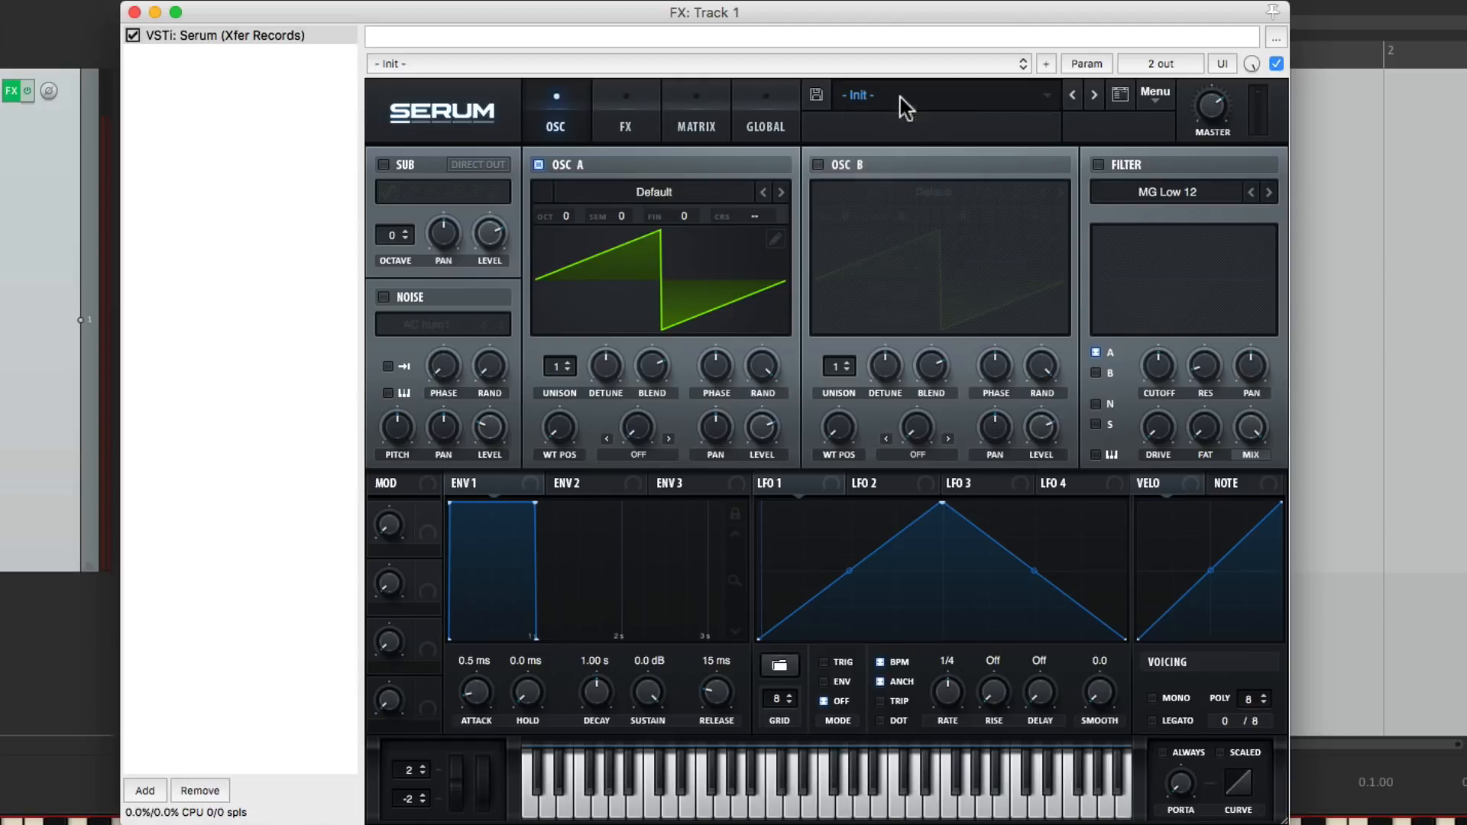
pyautogui.moveTo(951, 299)
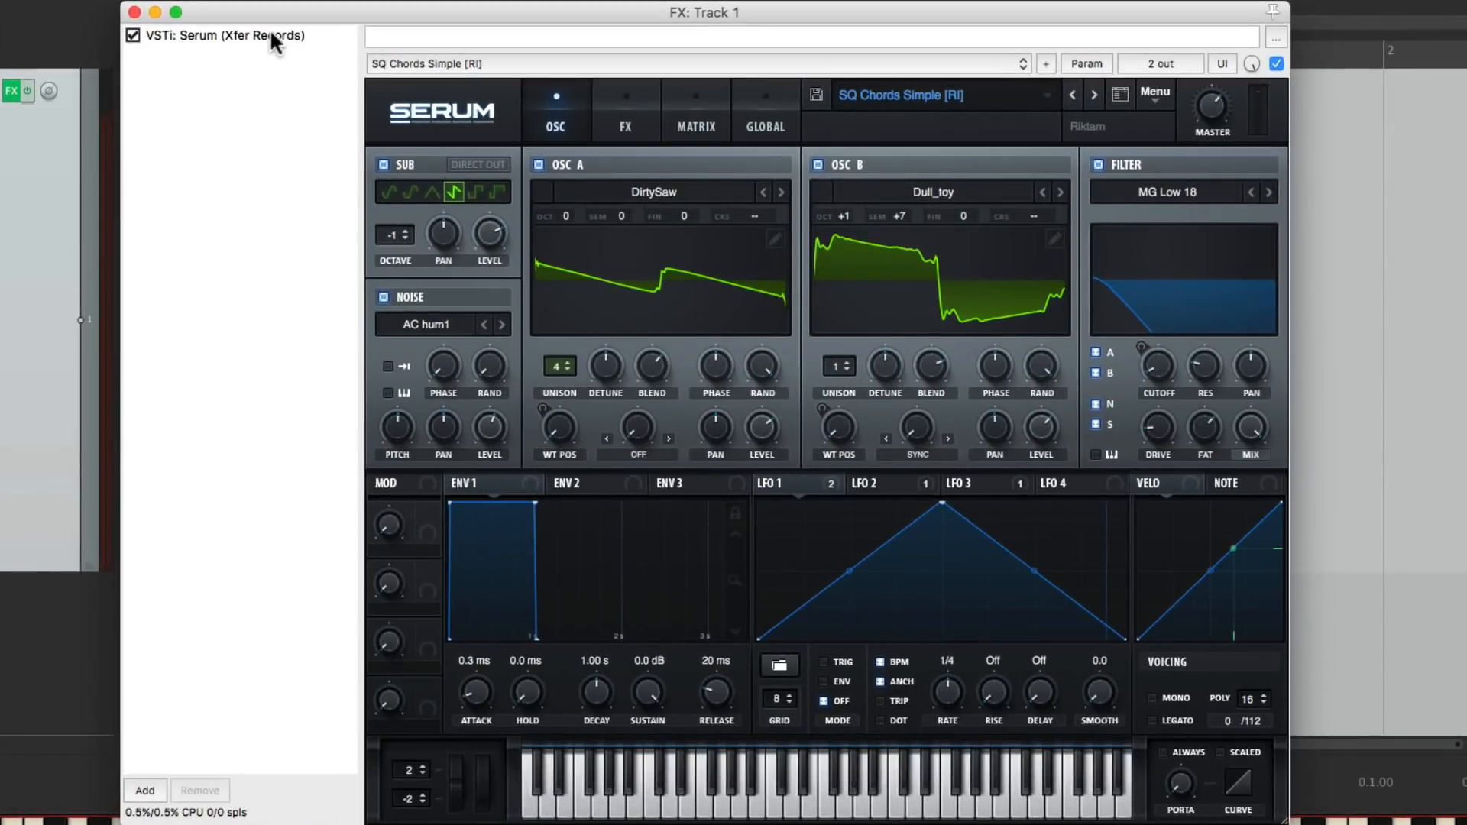
pyautogui.click(222, 34)
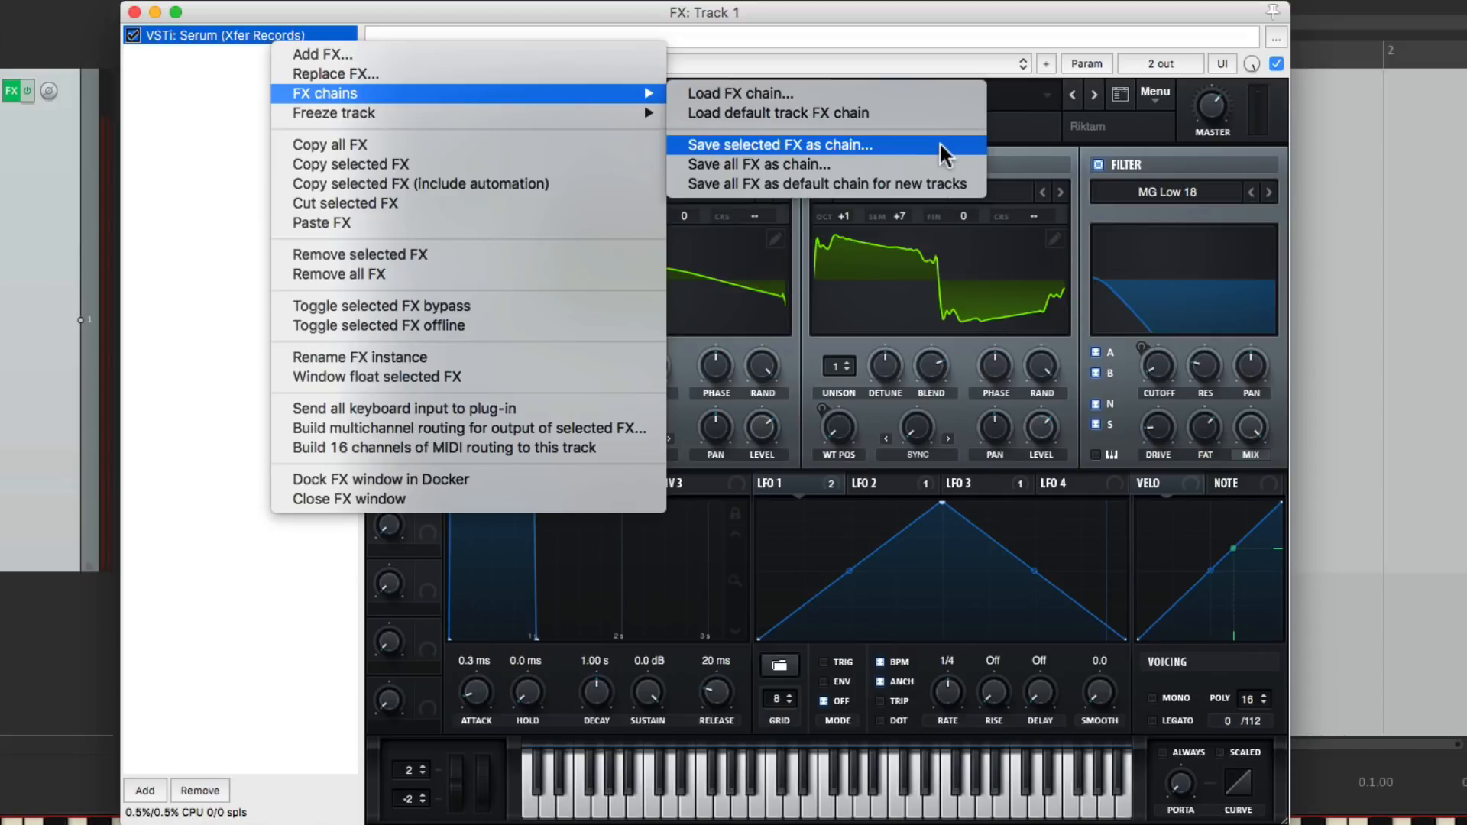
# Save the Serum instance as an FX chain named 'Chords Simple'.
pyautogui.click(779, 145)
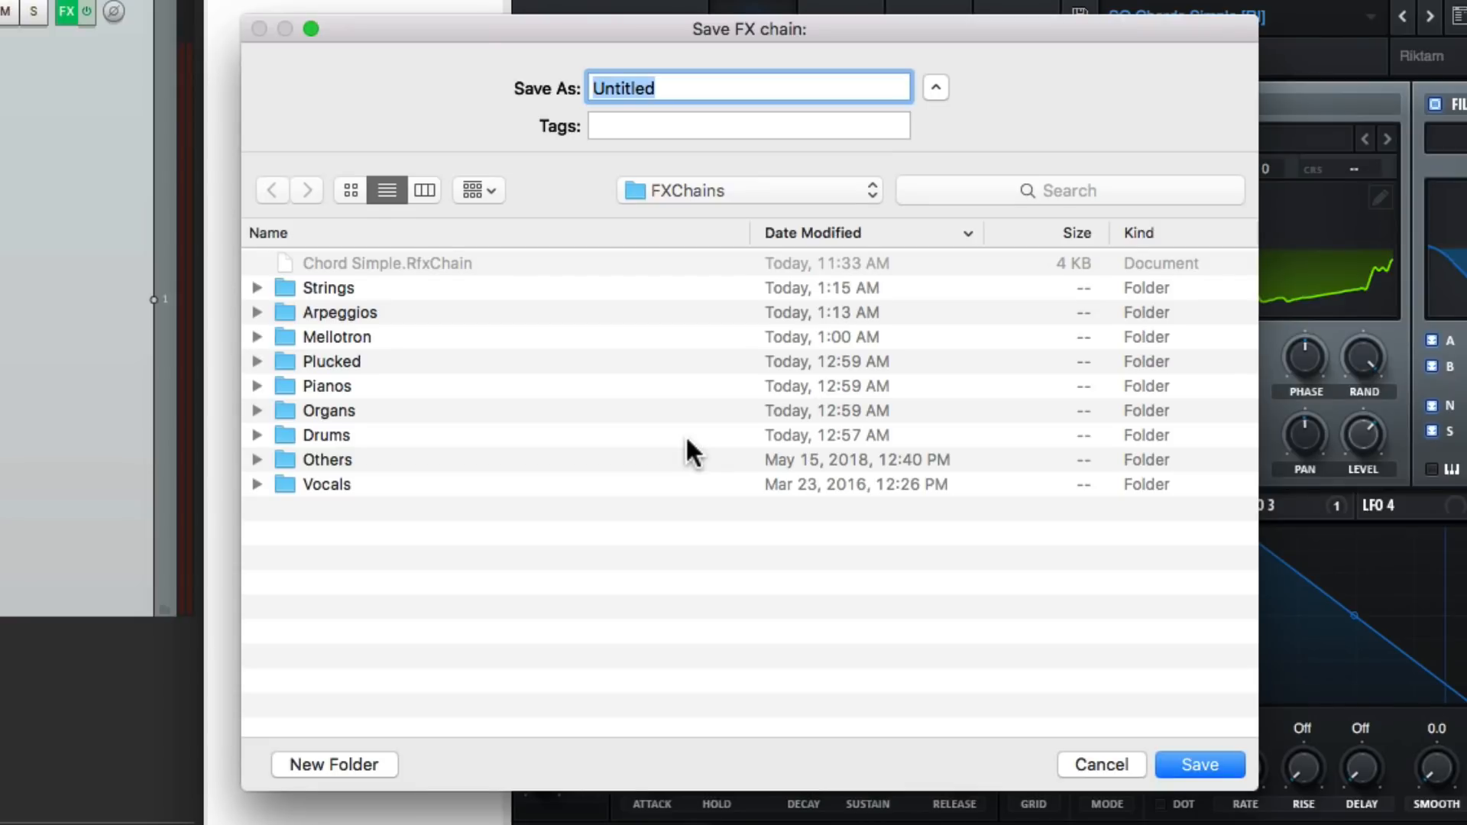
pyautogui.moveTo(772, 201)
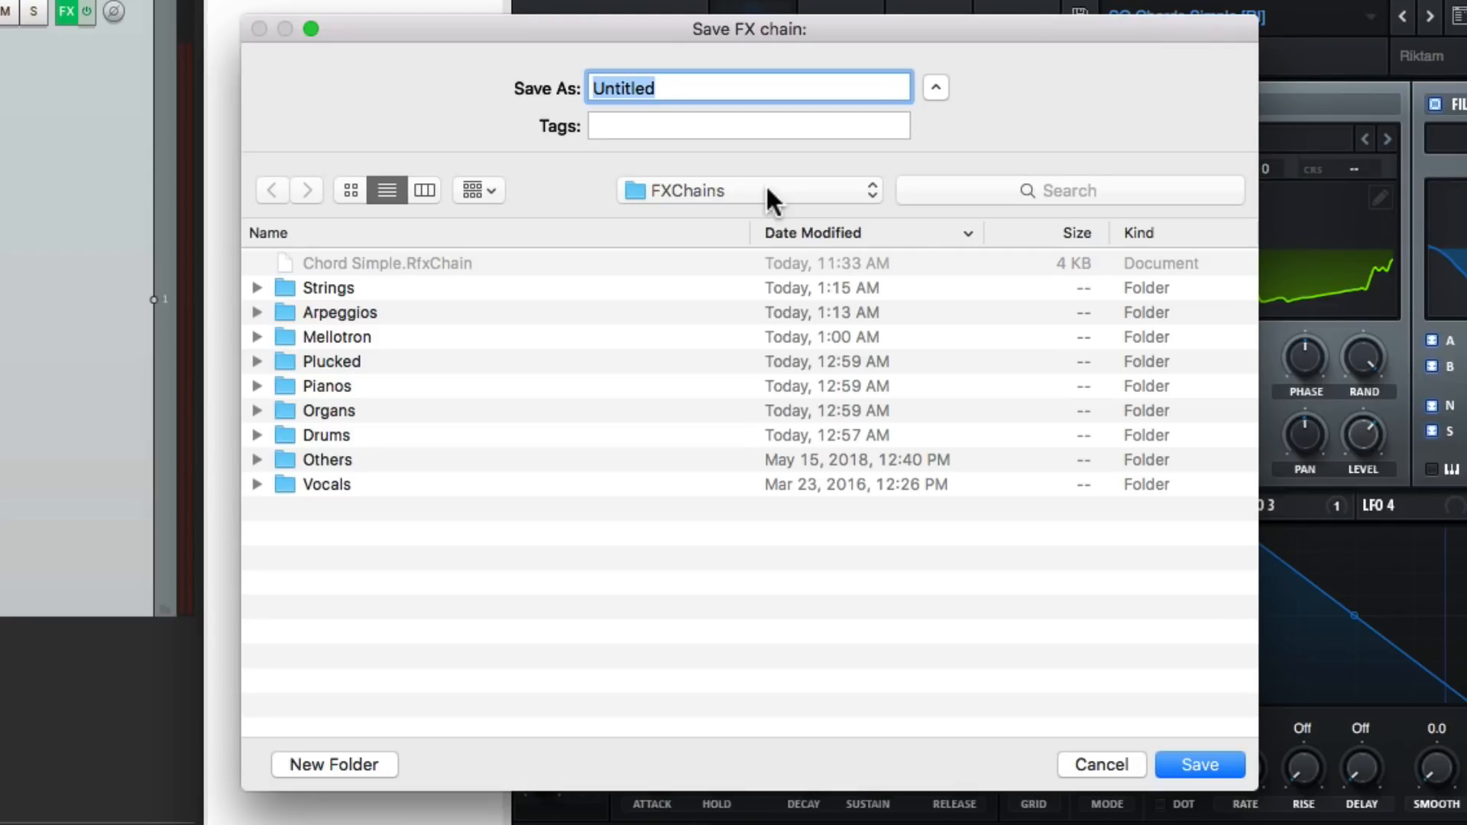
pyautogui.write('Chords Simple')
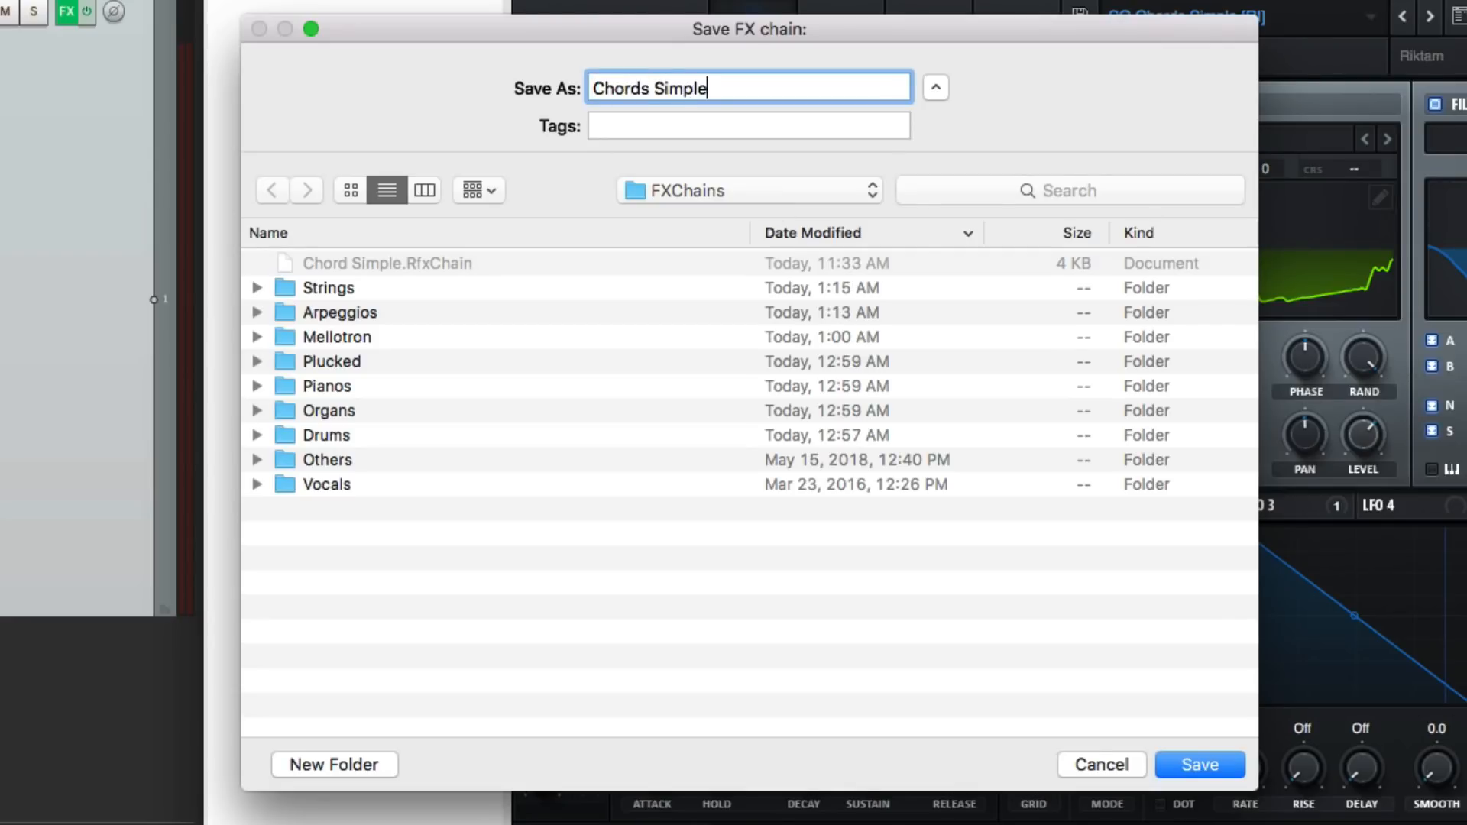
pyautogui.click(1200, 764)
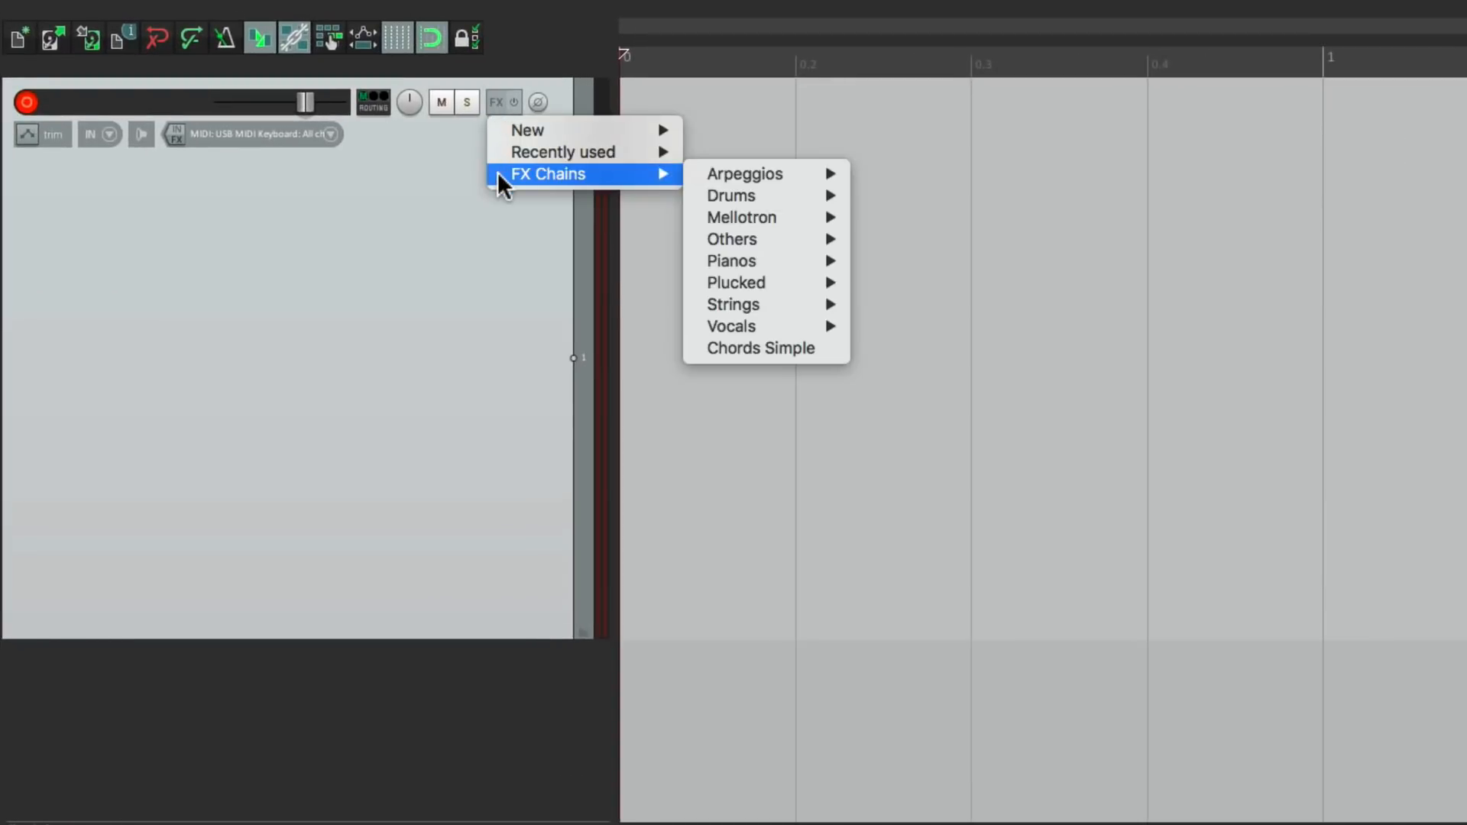
pyautogui.moveTo(760, 347)
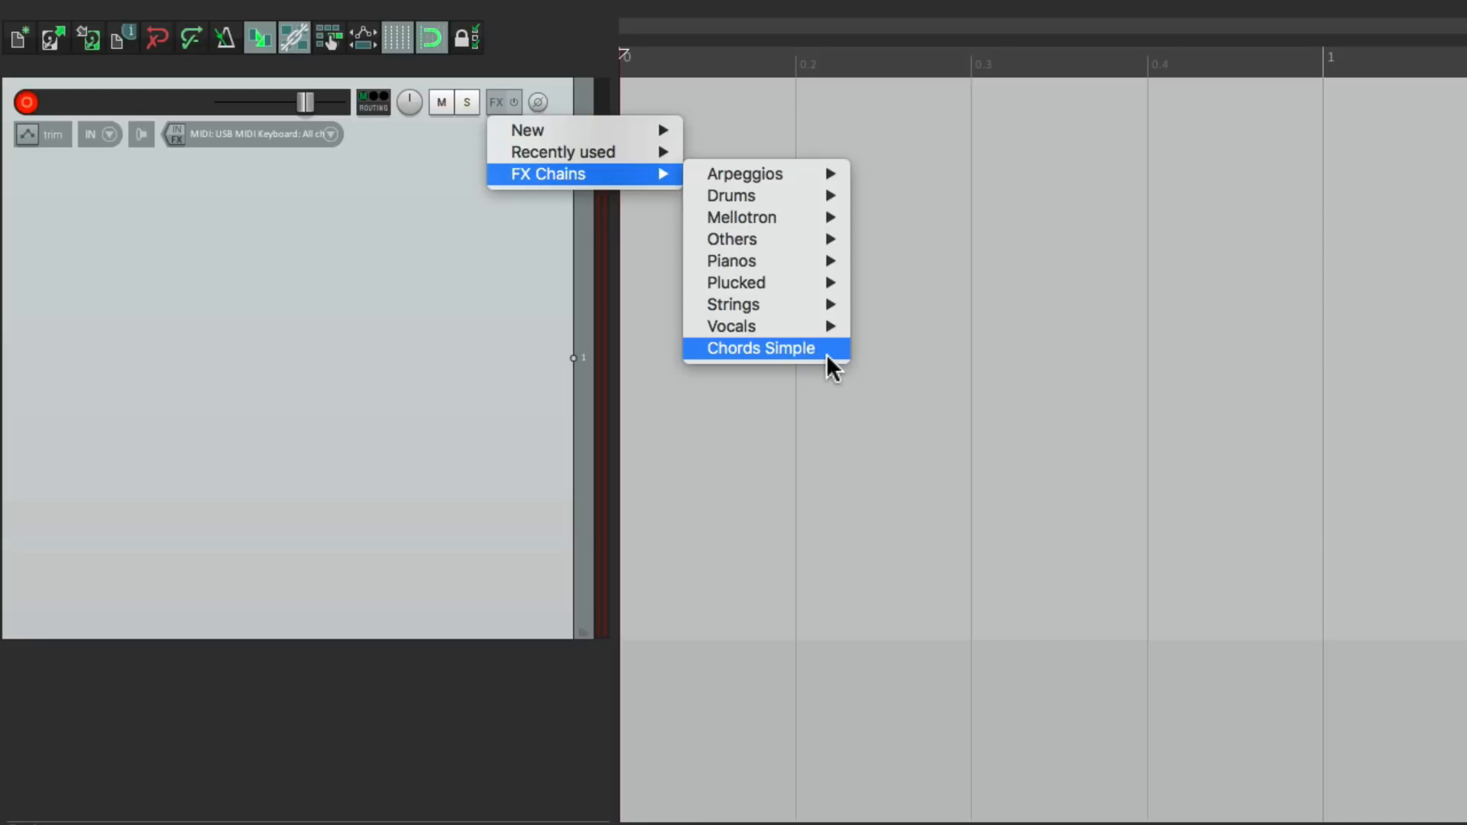
# Load the Chords Simple chain onto Track 1, check Serum, then close its window.
pyautogui.click(759, 347)
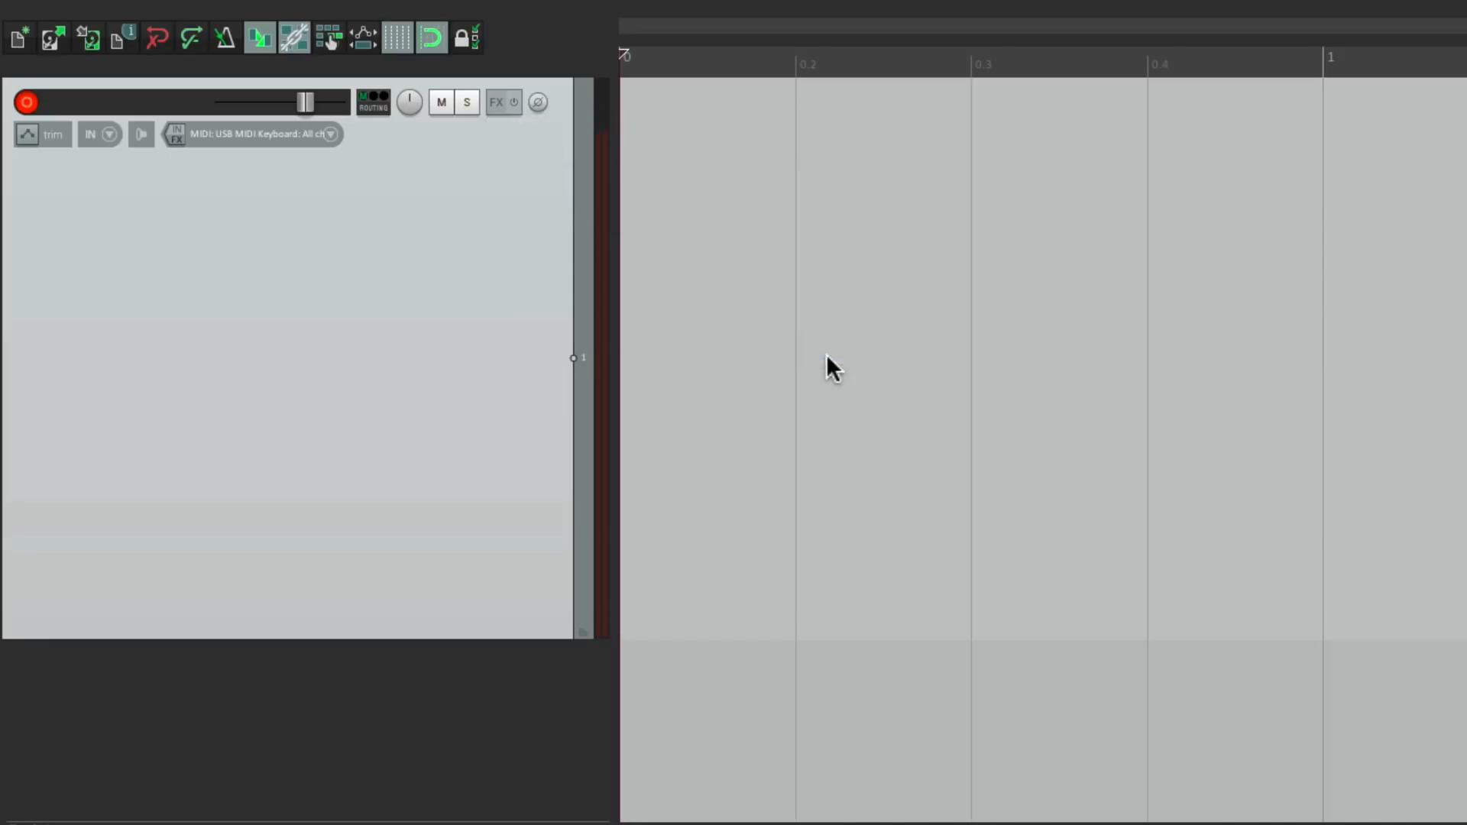
pyautogui.click(496, 101)
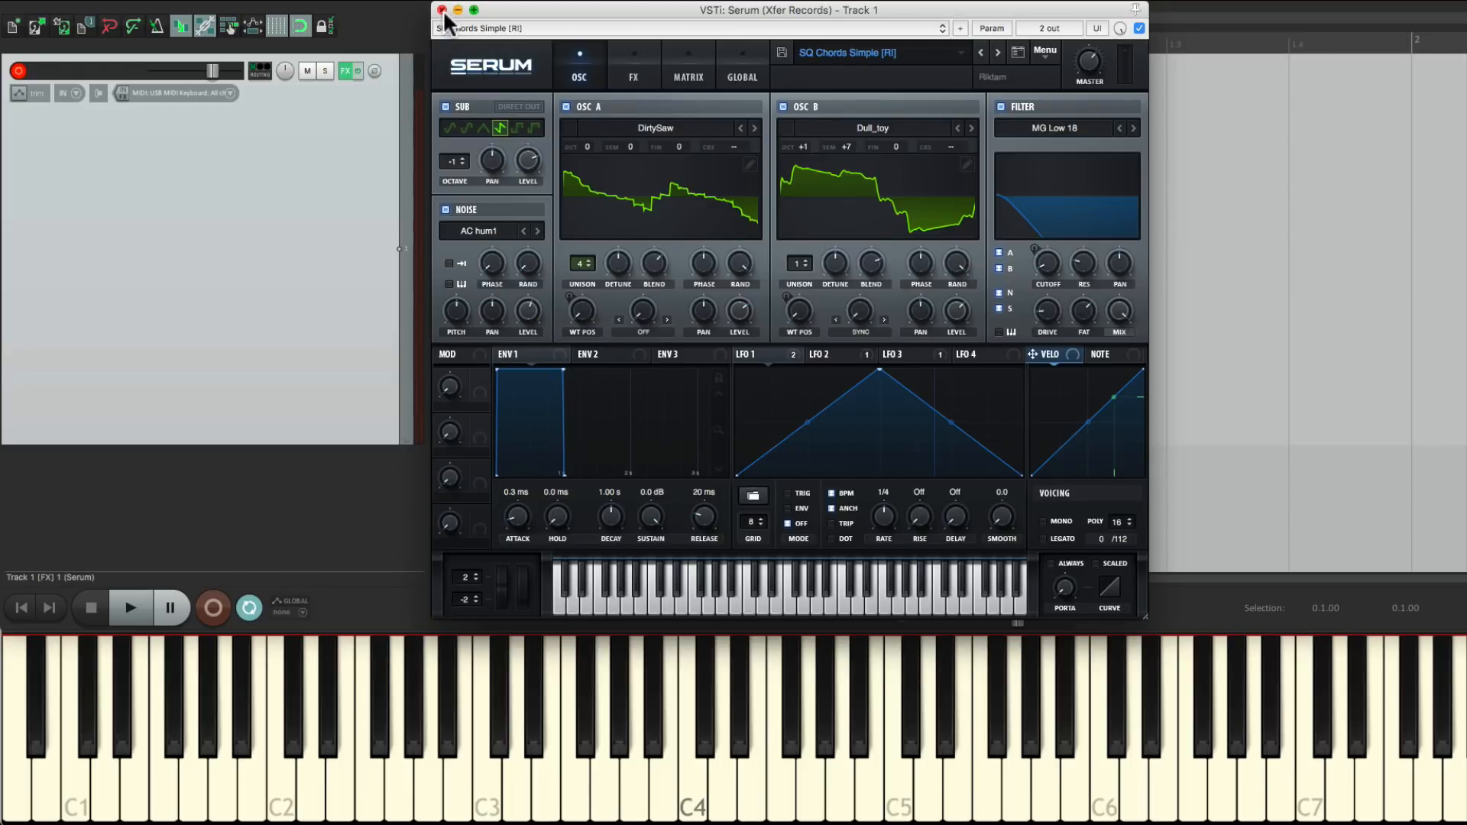
pyautogui.click(442, 9)
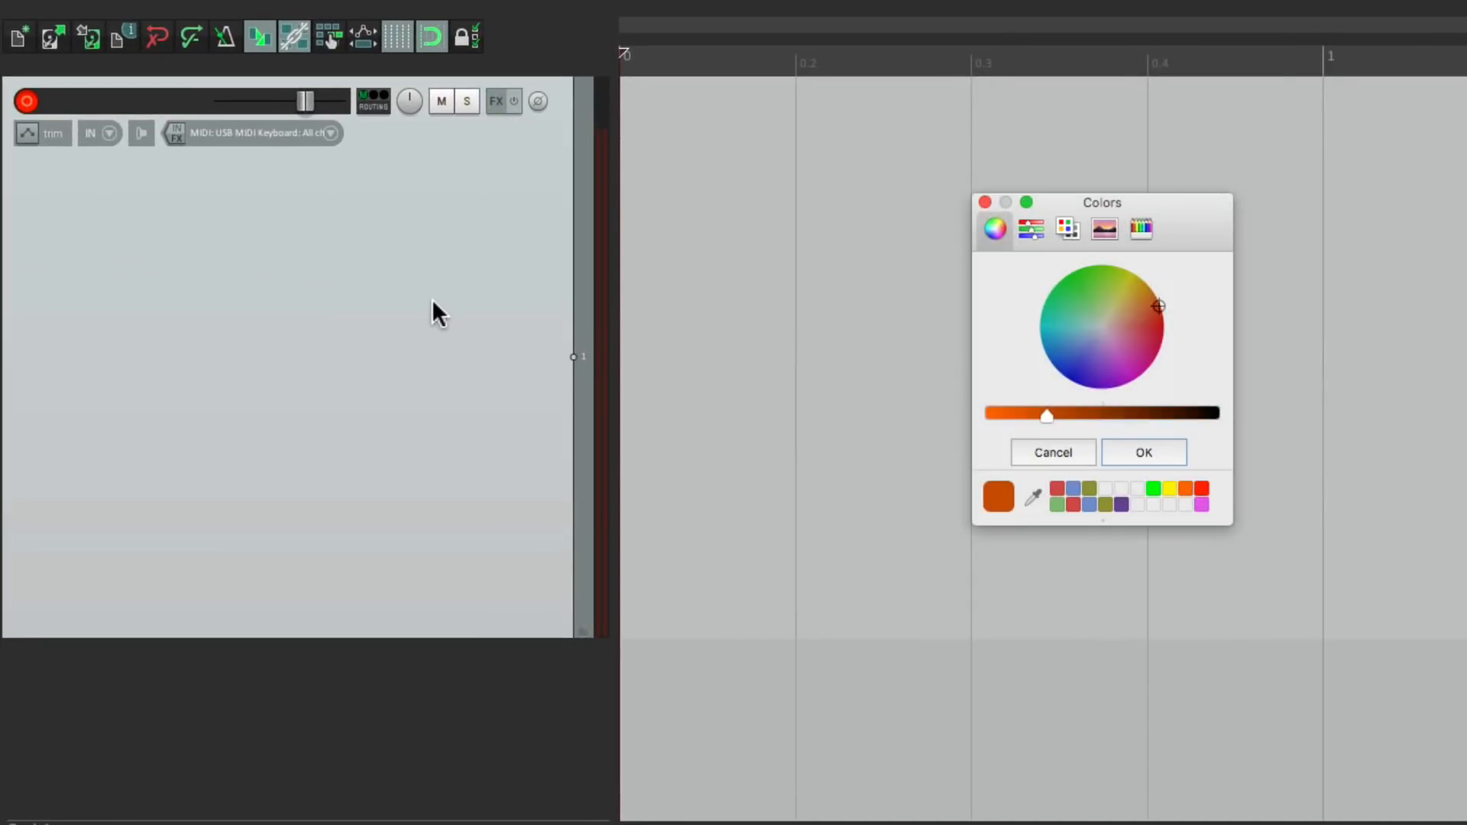
# Colour the track orange and save it as the 'New MIDI Track' track template.
pyautogui.click(1142, 451)
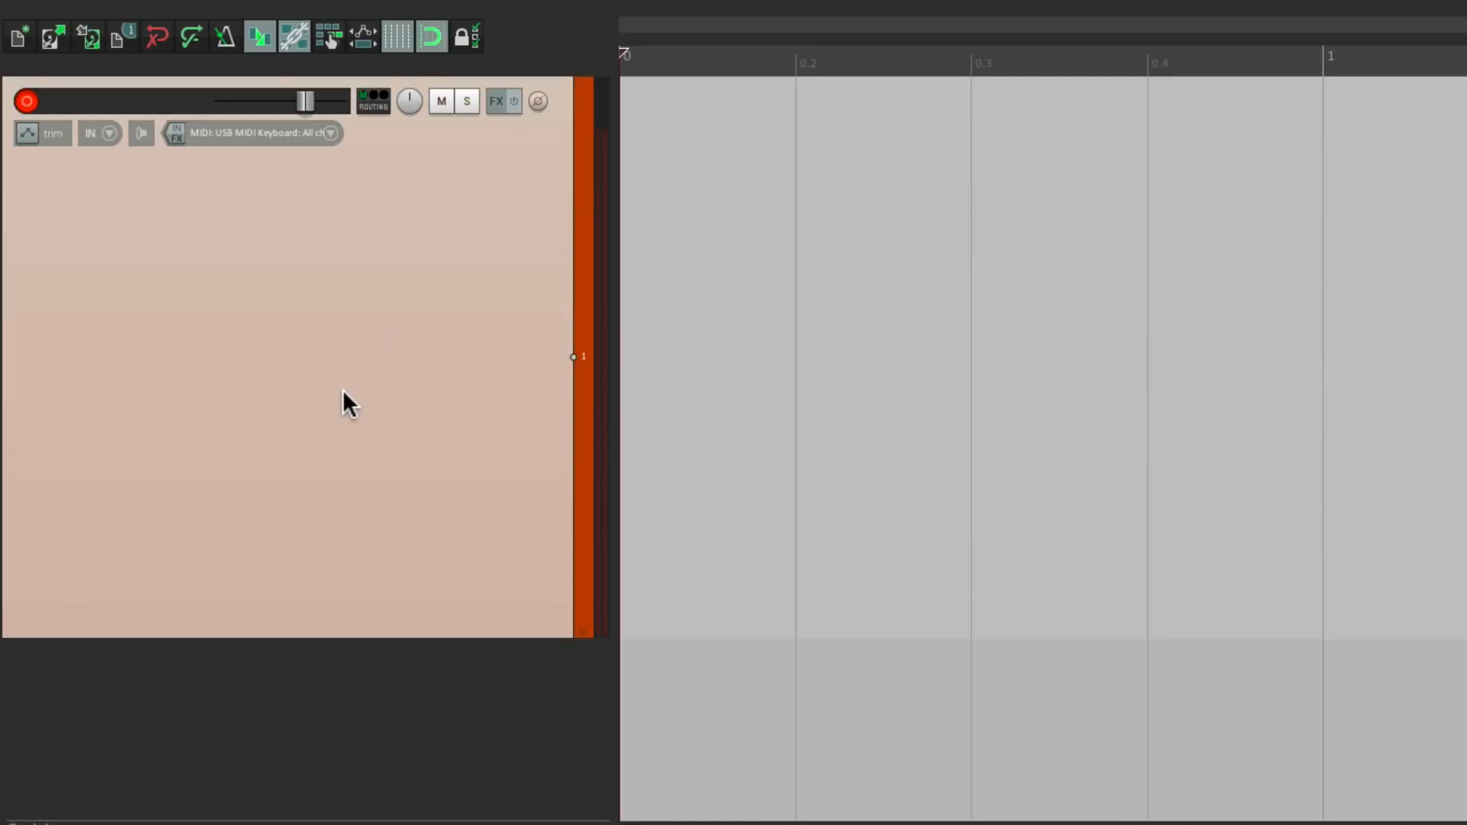
pyautogui.rightClick(351, 402)
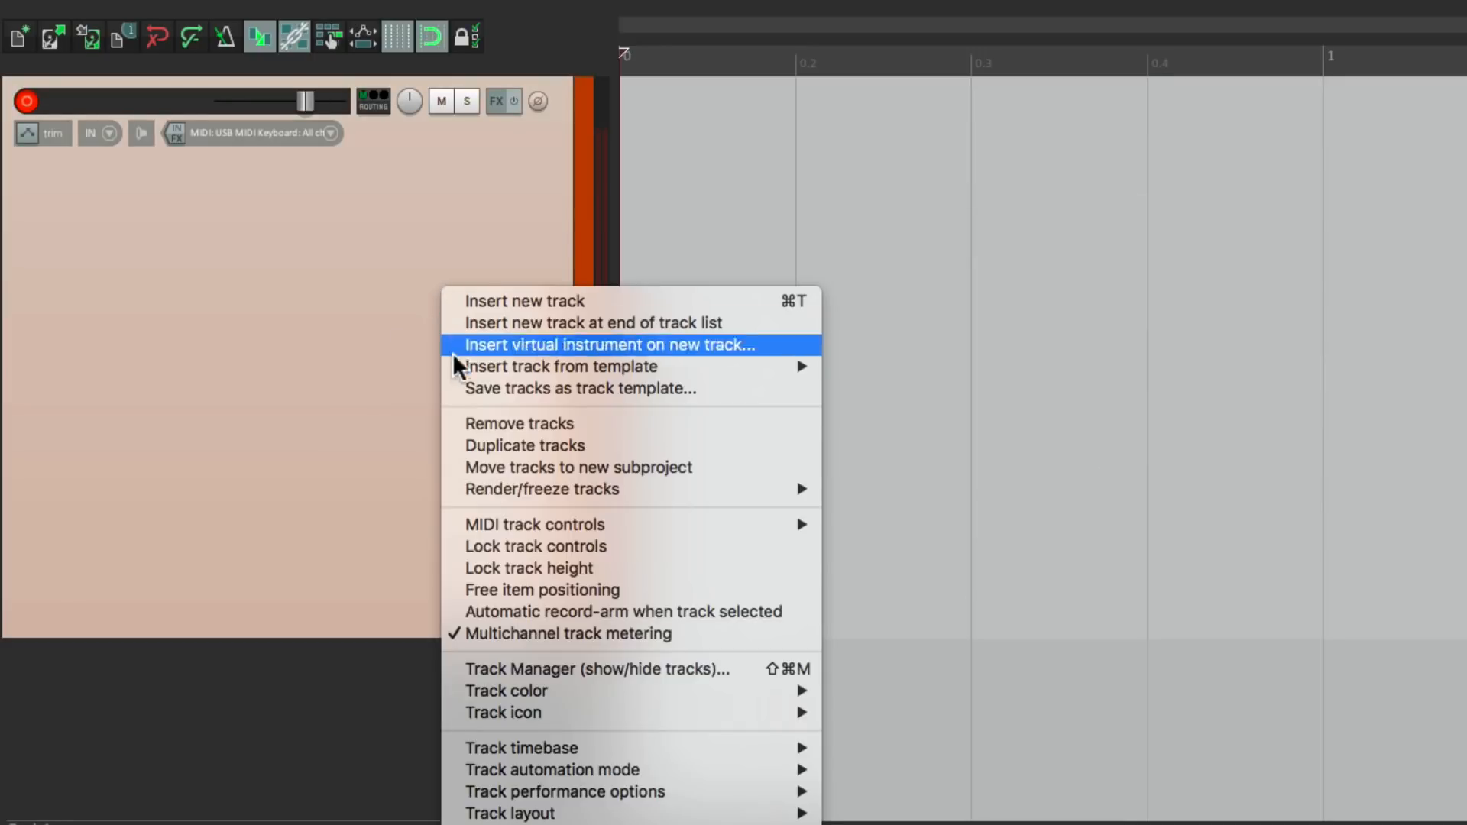
pyautogui.moveTo(459, 399)
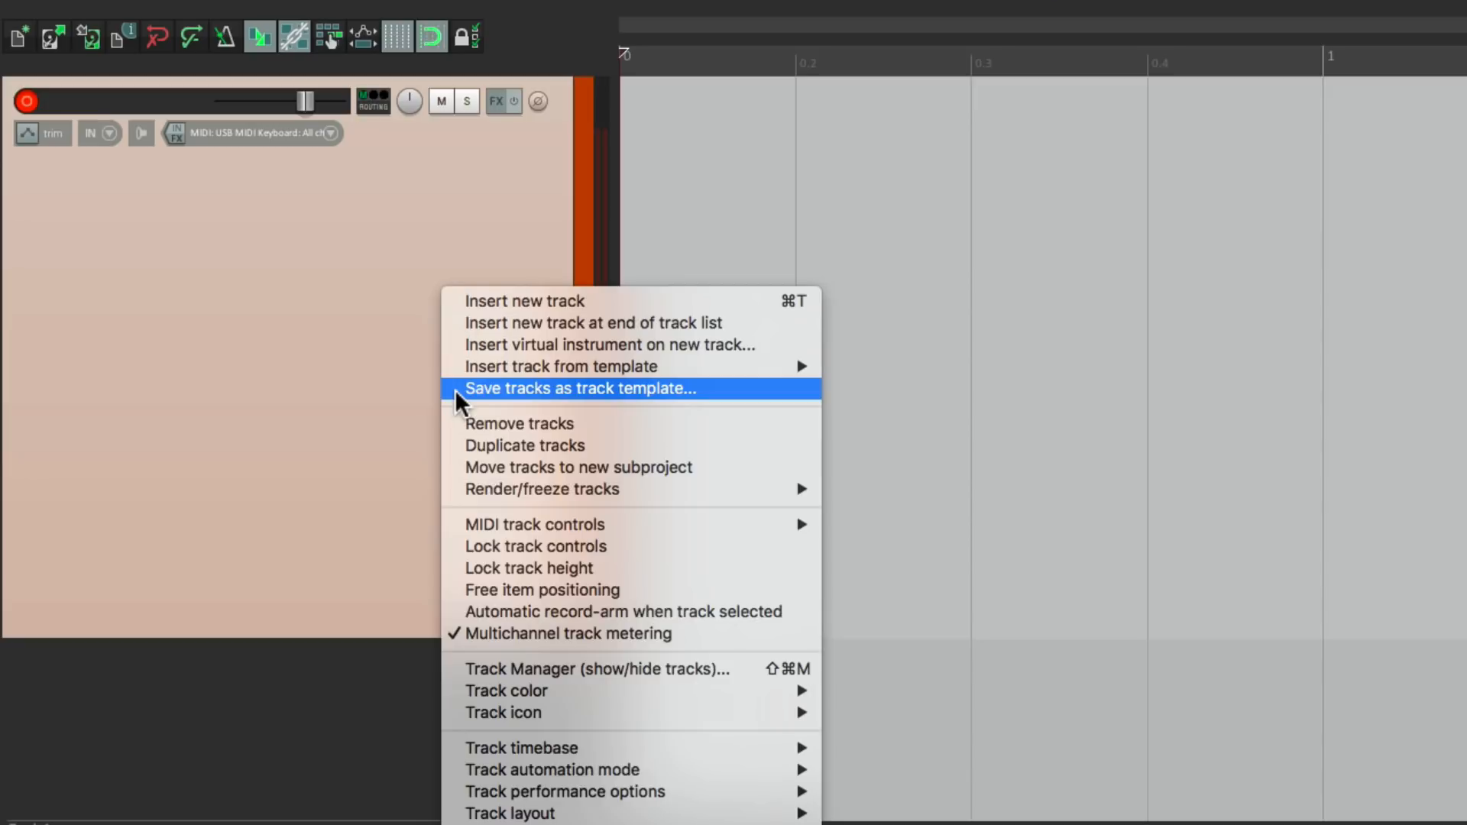
pyautogui.click(579, 388)
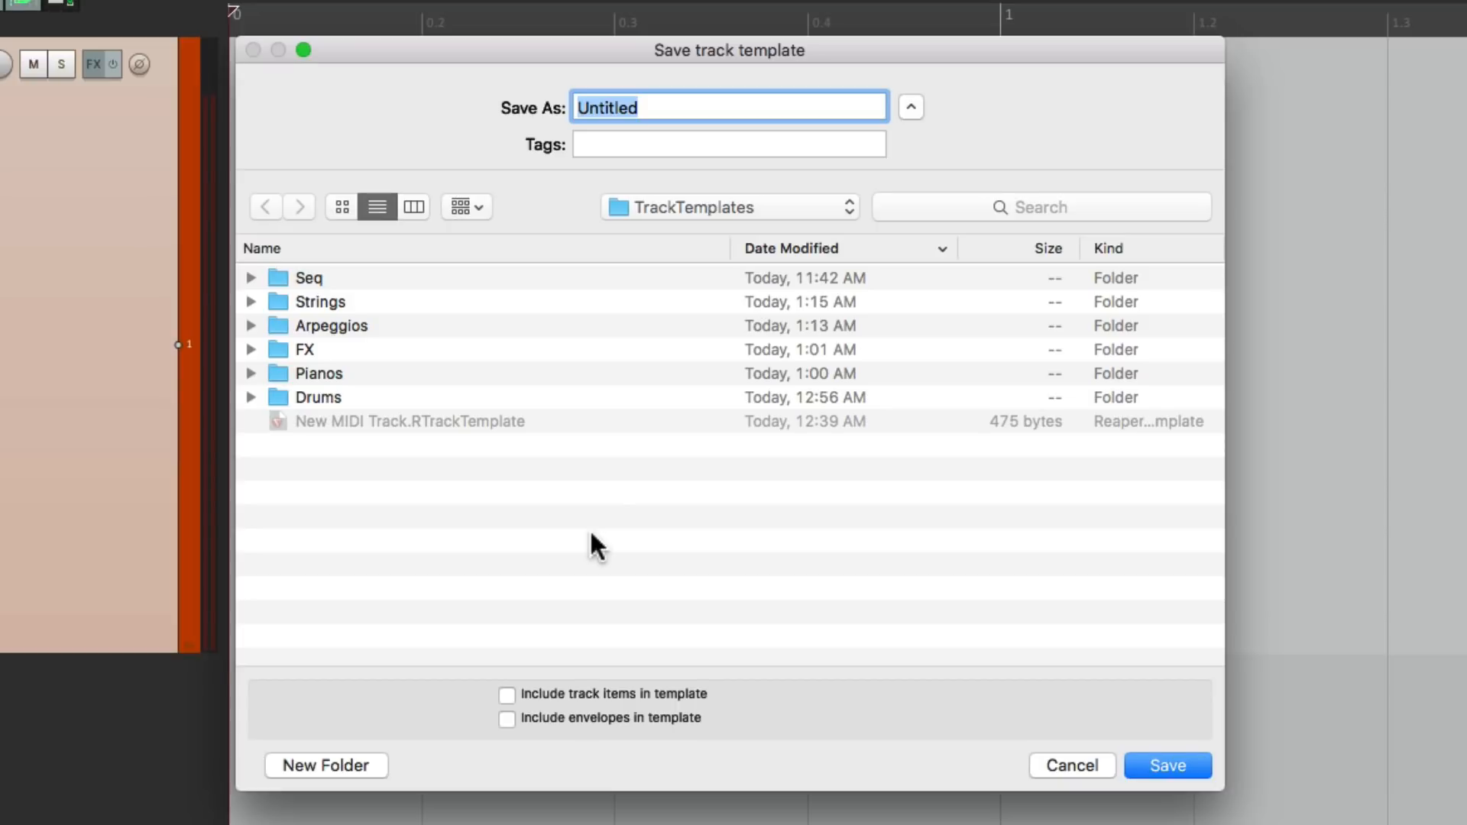
pyautogui.write('N')
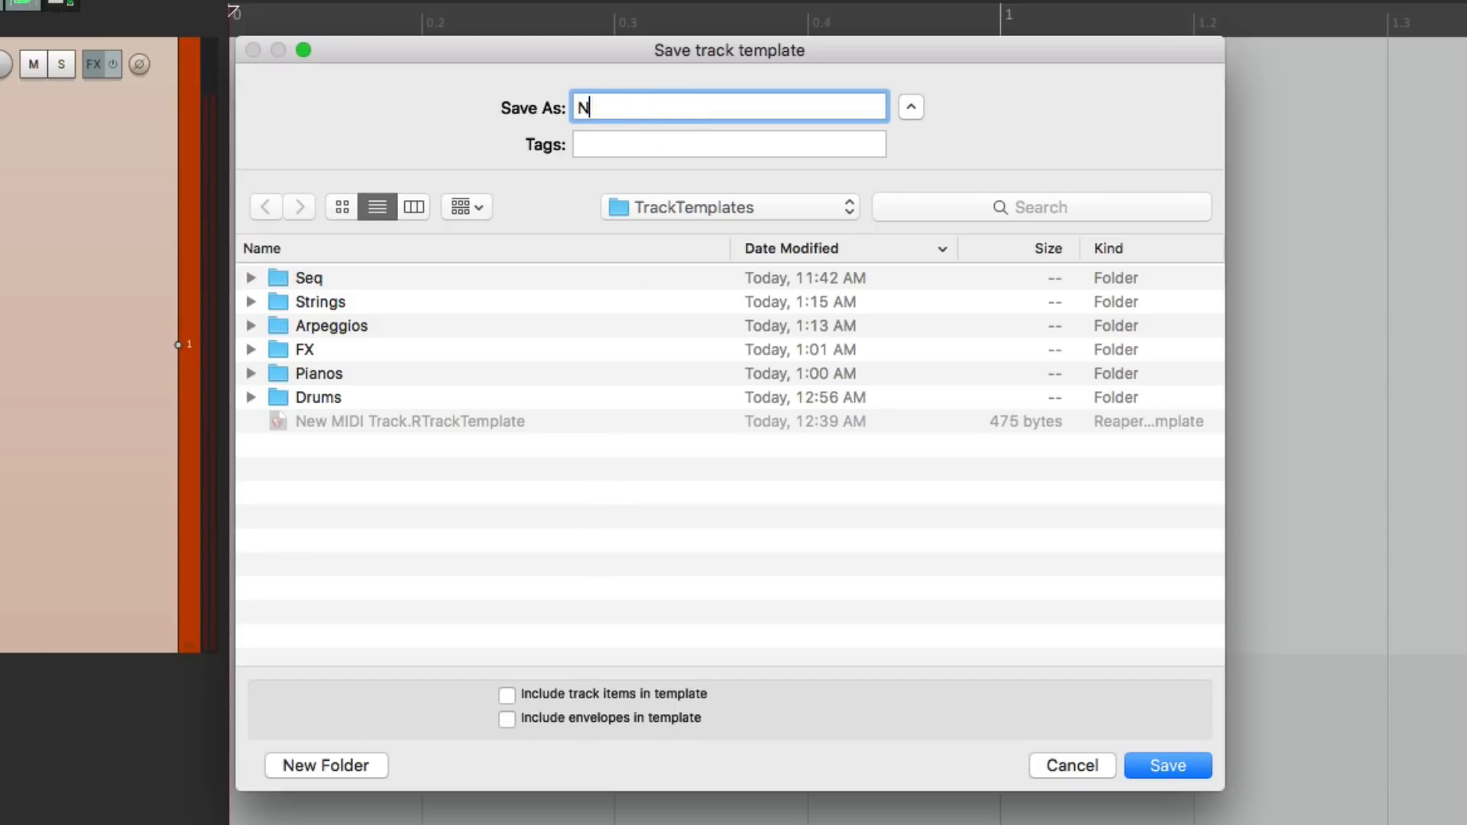
pyautogui.write('ew MIDI Track')
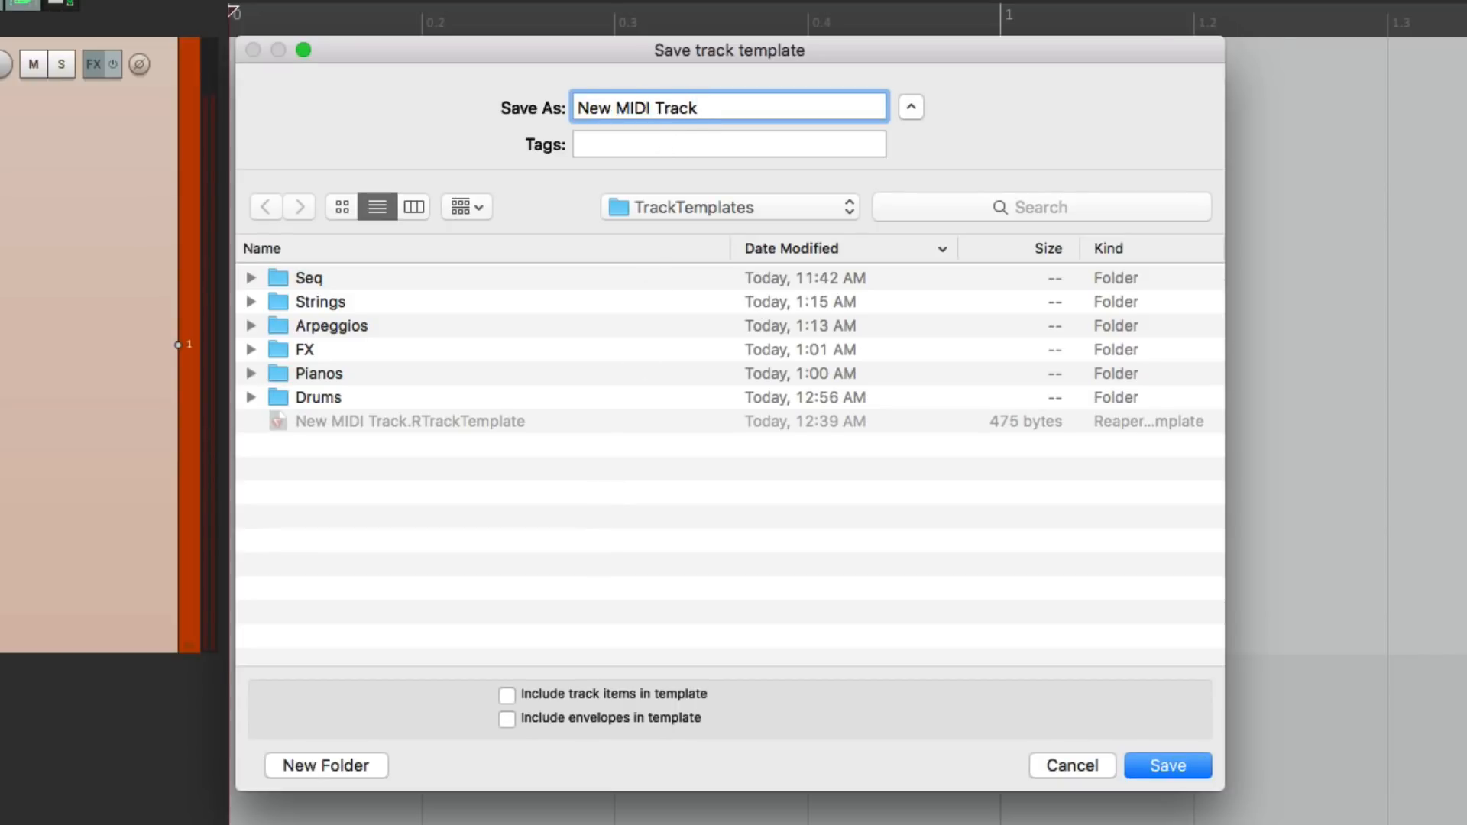
pyautogui.click(1164, 765)
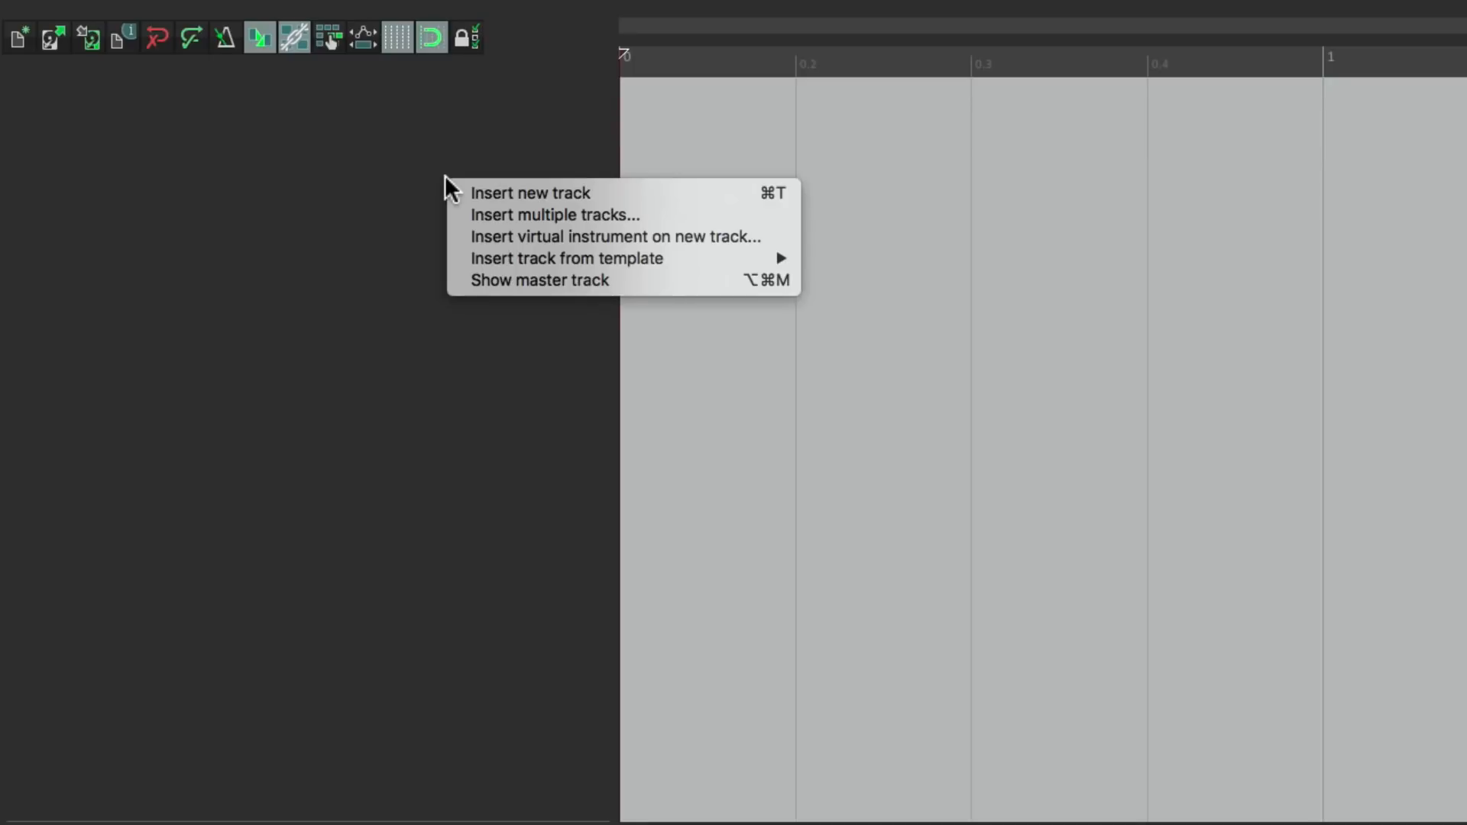
pyautogui.moveTo(564, 258)
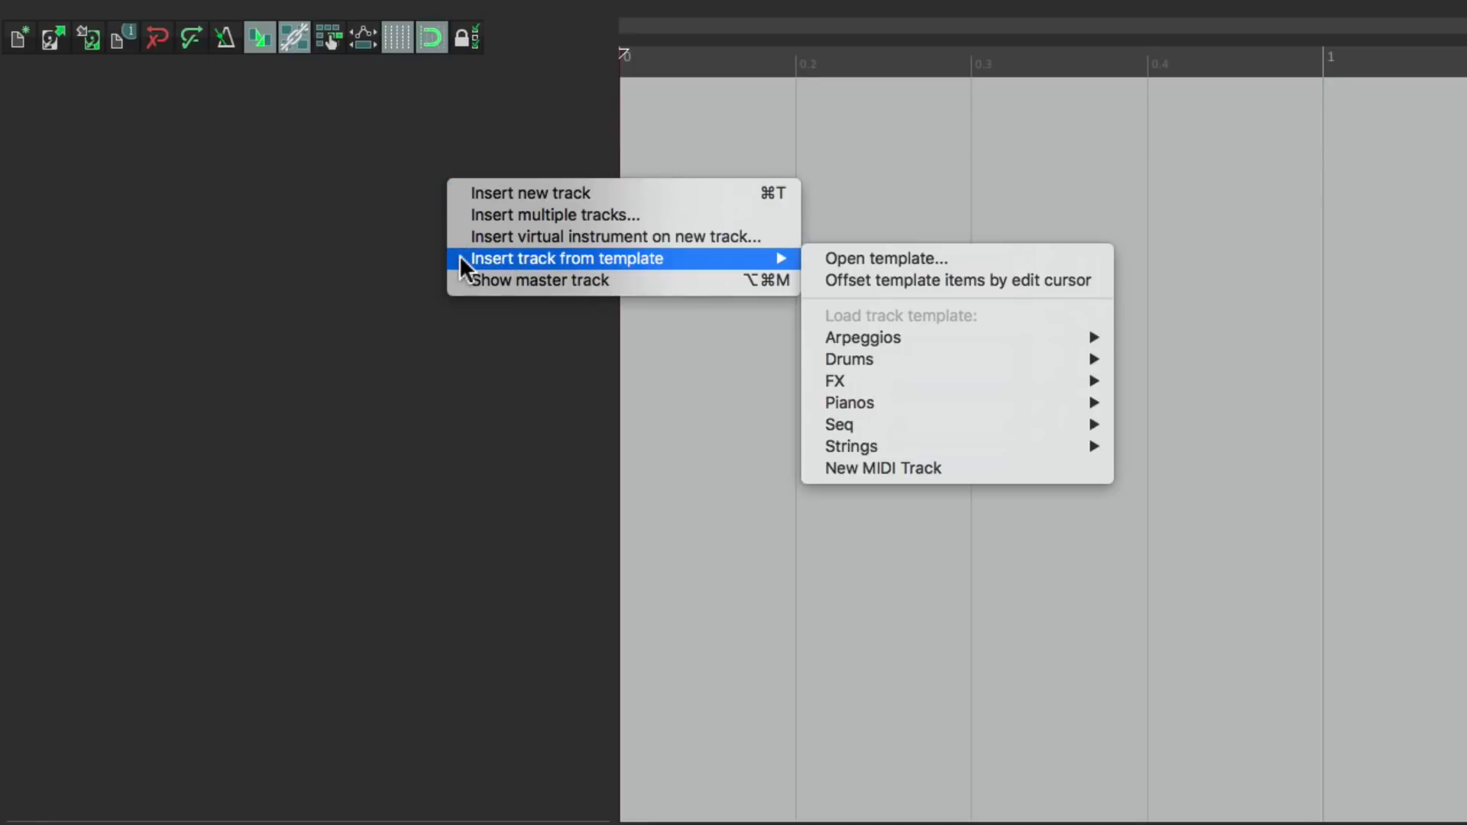
pyautogui.moveTo(978, 477)
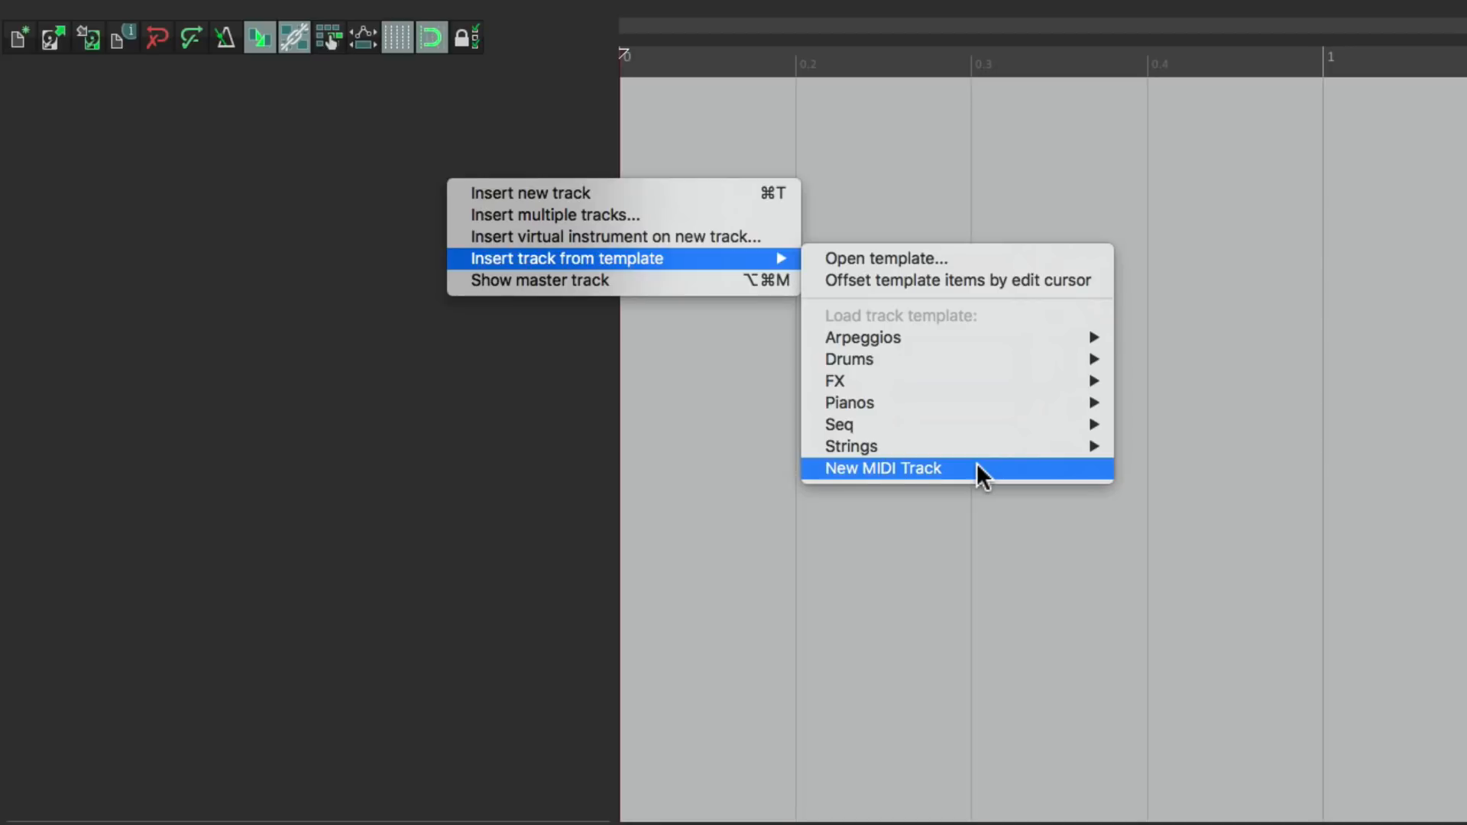
# Insert a track from the New MIDI Track template and load the Chords Simple chain.
pyautogui.click(880, 468)
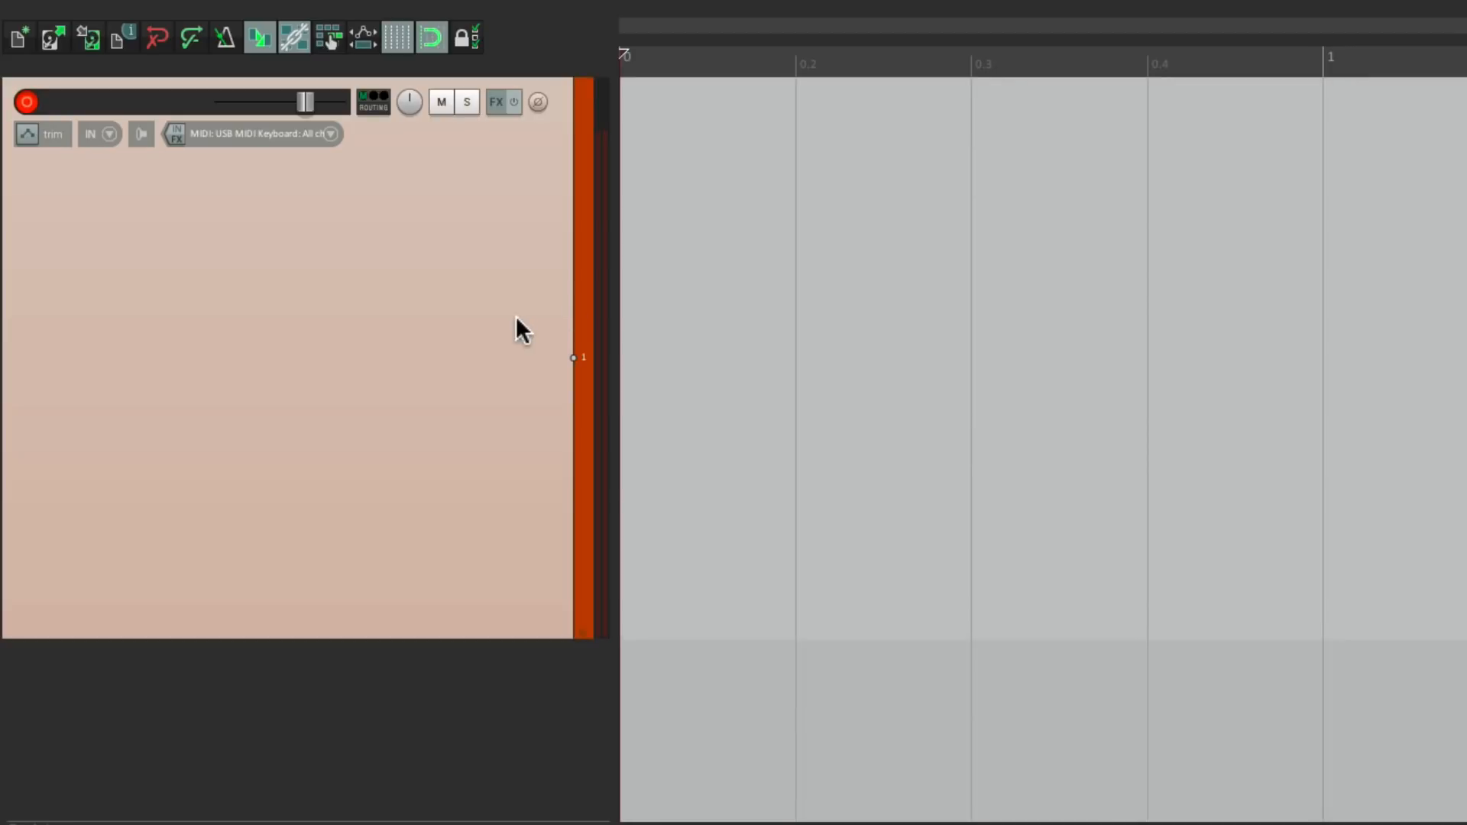
pyautogui.moveTo(351, 152)
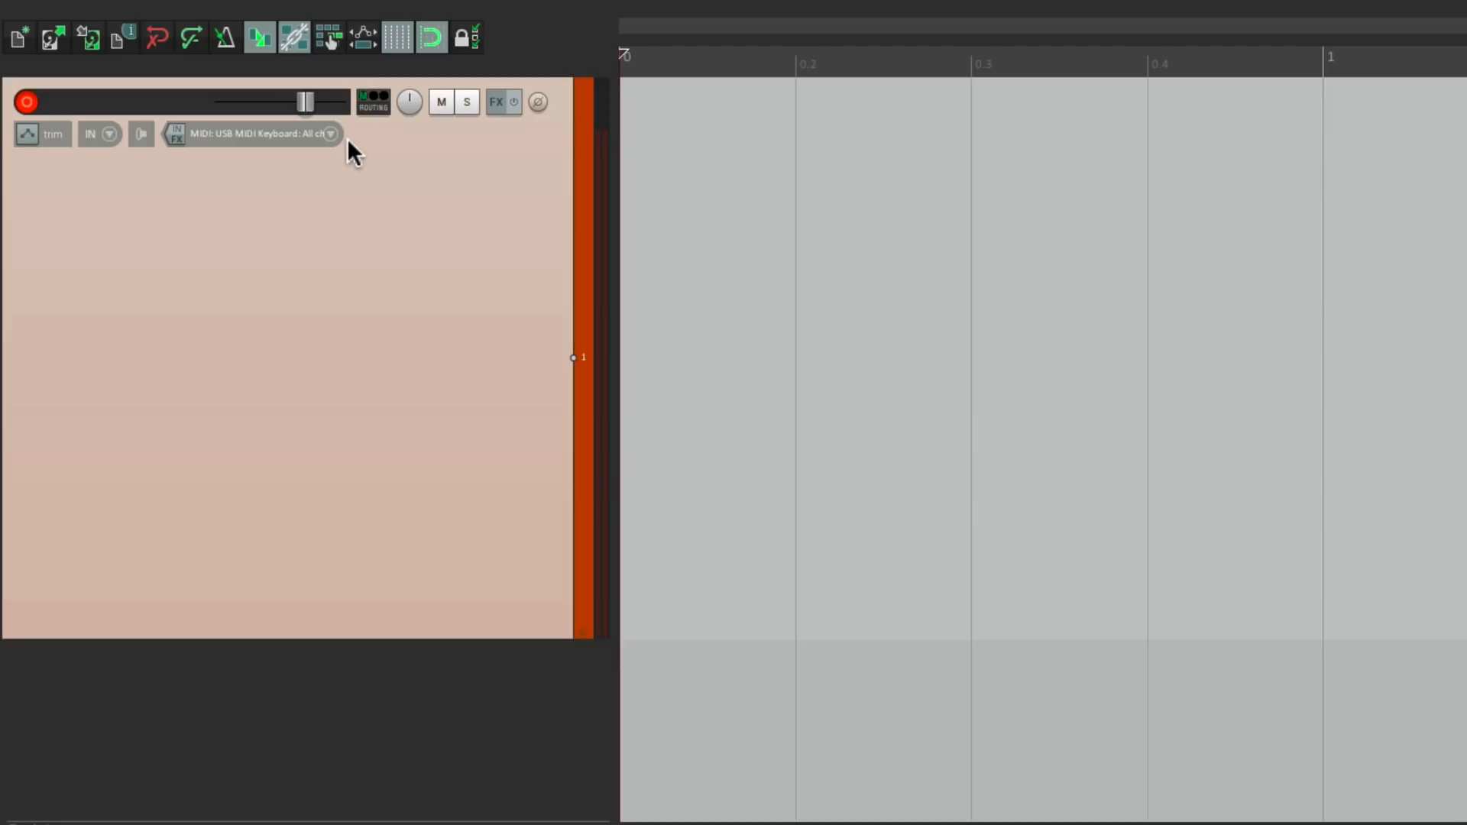
pyautogui.moveTo(46, 108)
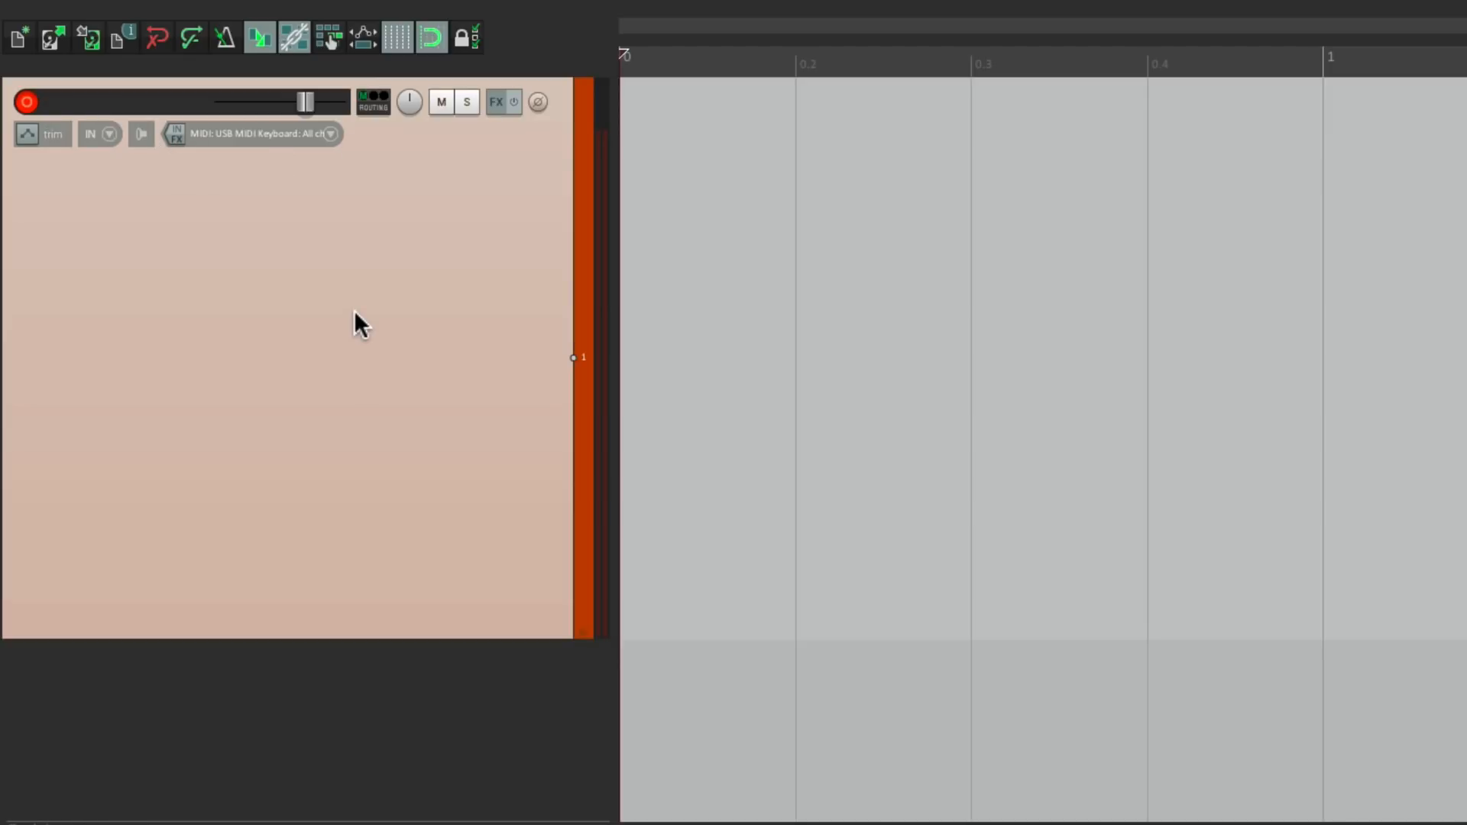
pyautogui.click(499, 101)
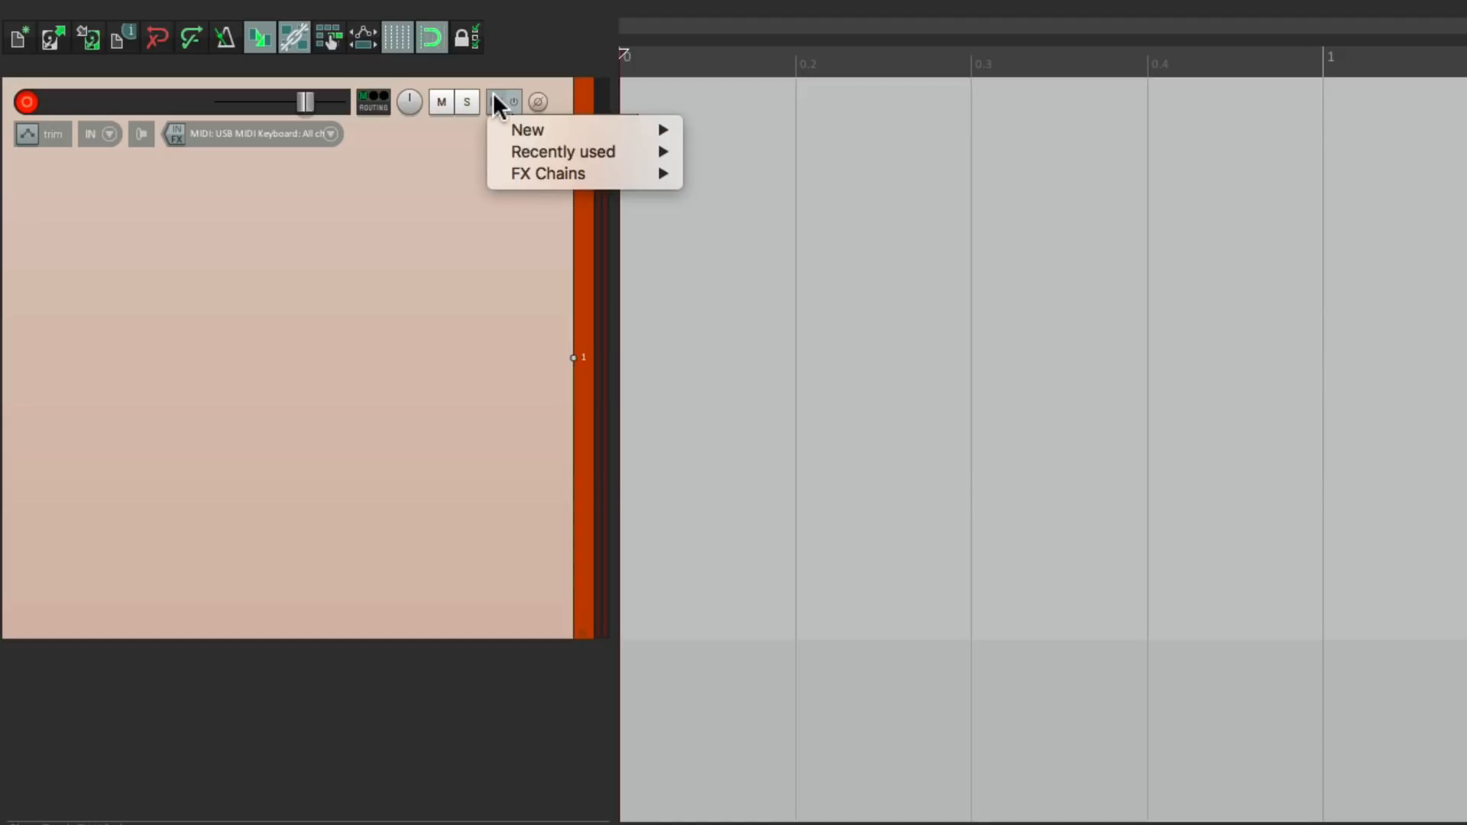
pyautogui.moveTo(548, 173)
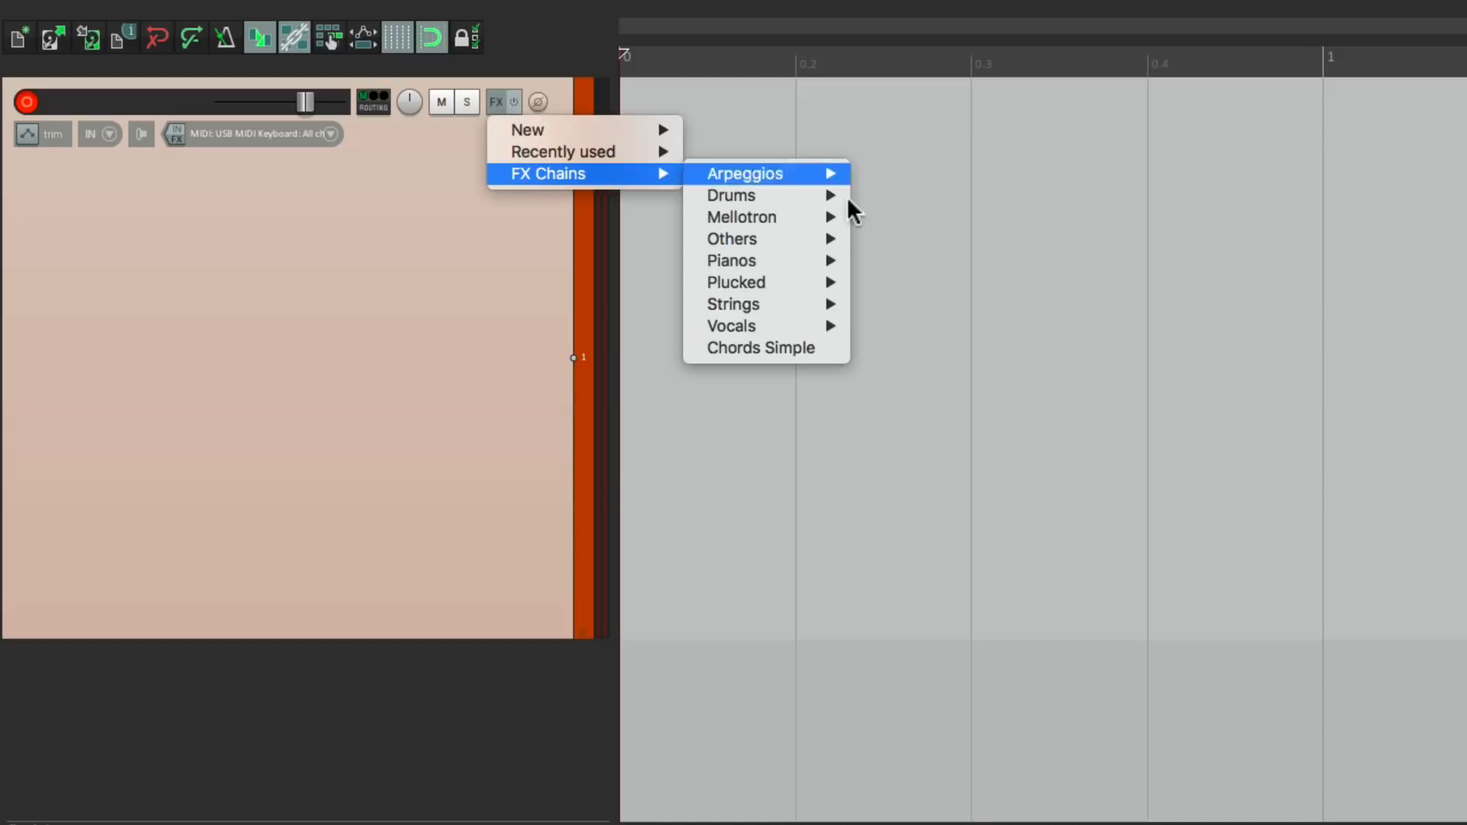
pyautogui.moveTo(760, 347)
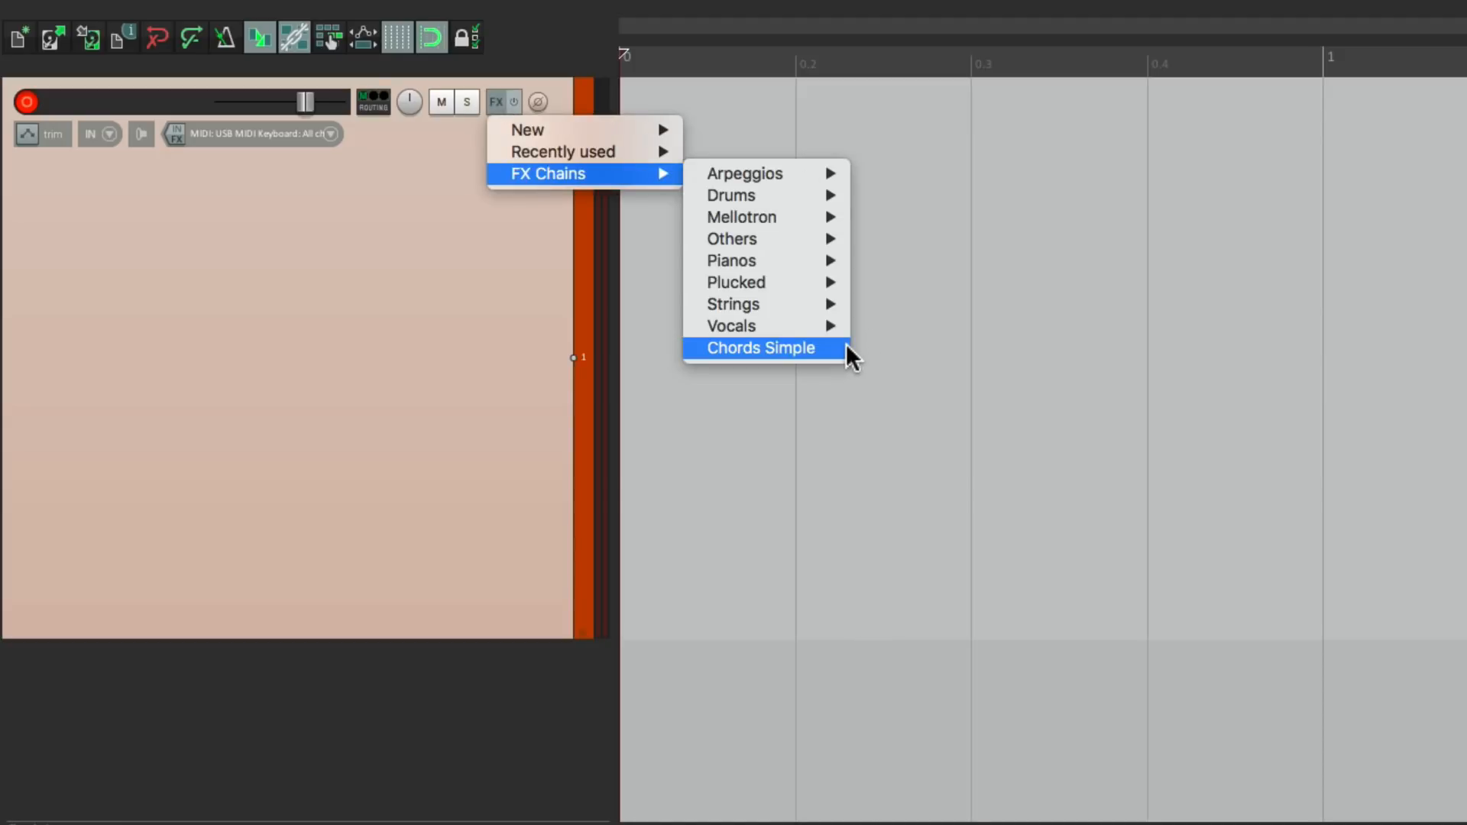
pyautogui.click(761, 347)
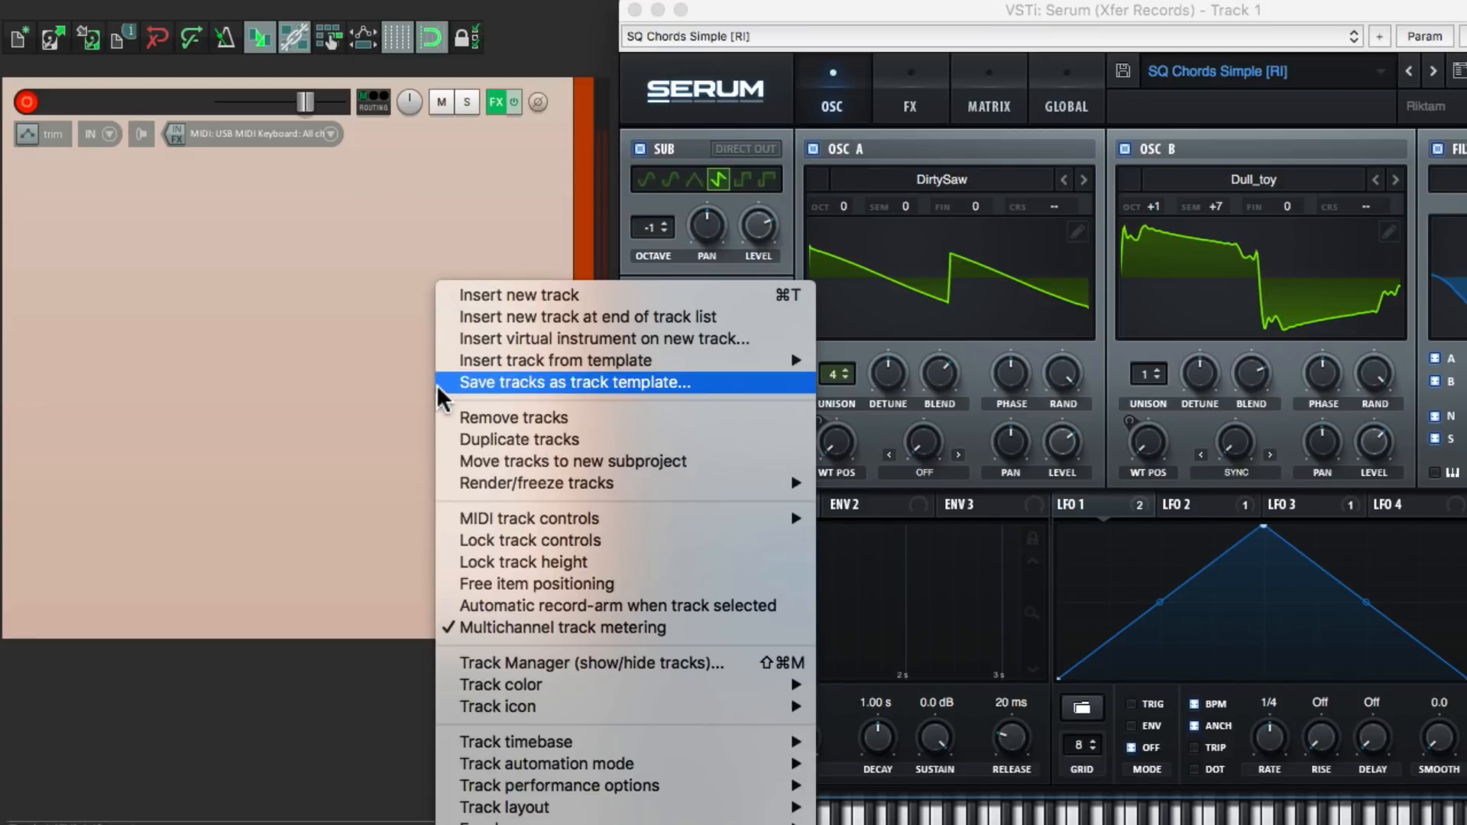
# Save the Serum track as the 'Chord Simple' template, then insert a track from it.
pyautogui.click(573, 383)
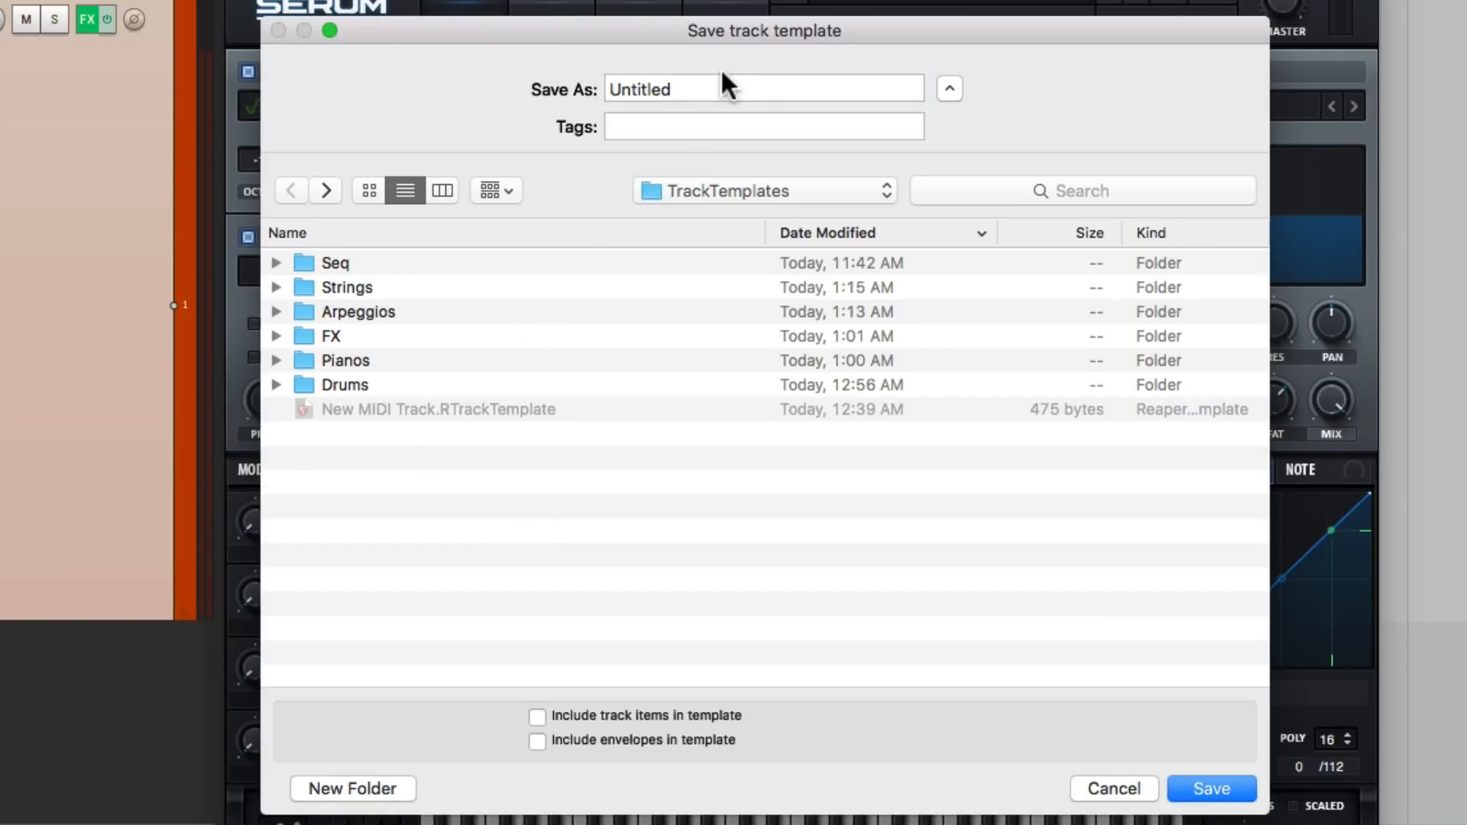
pyautogui.write('Chord Simple')
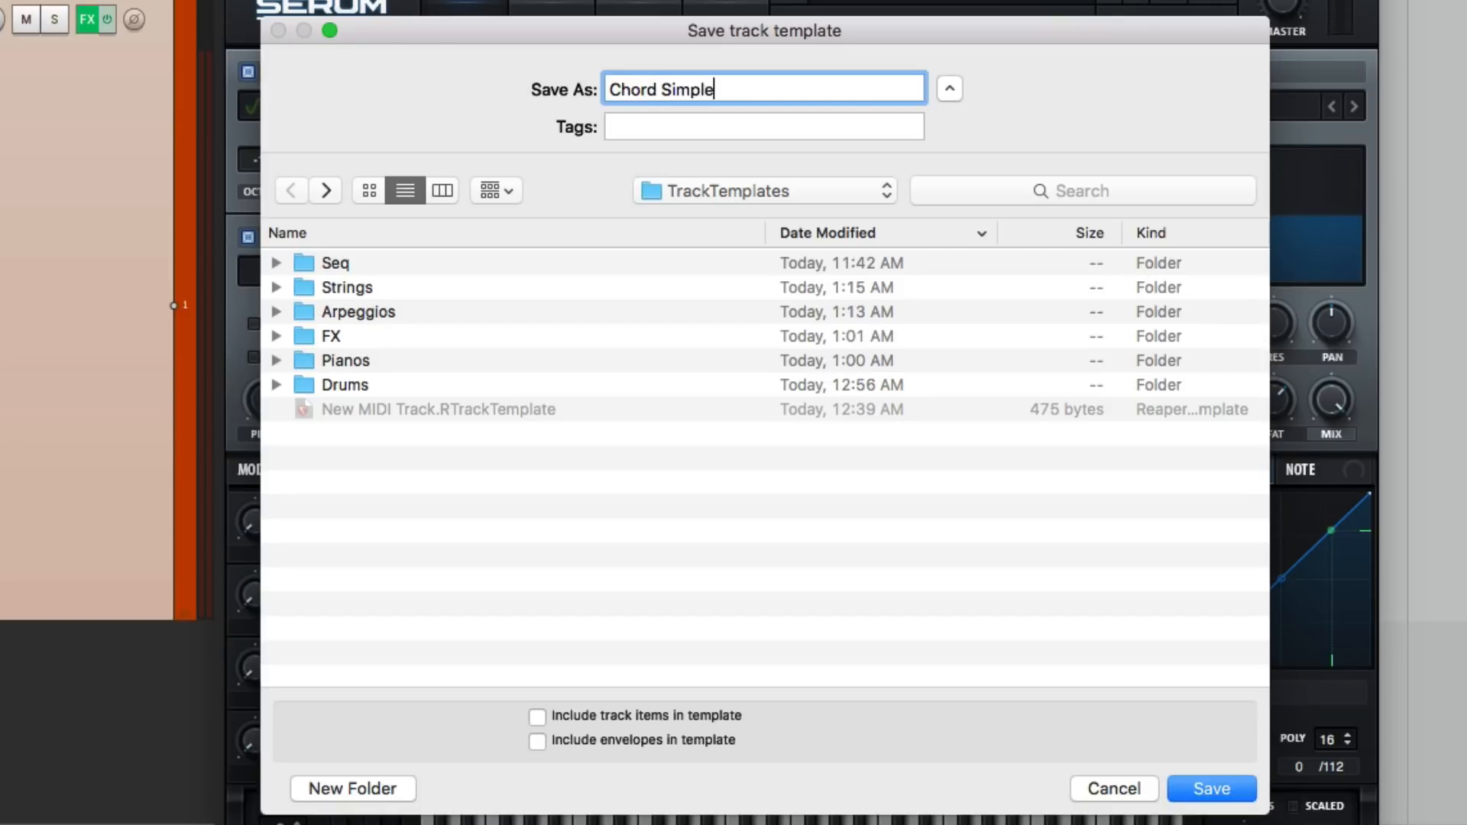
pyautogui.click(1209, 787)
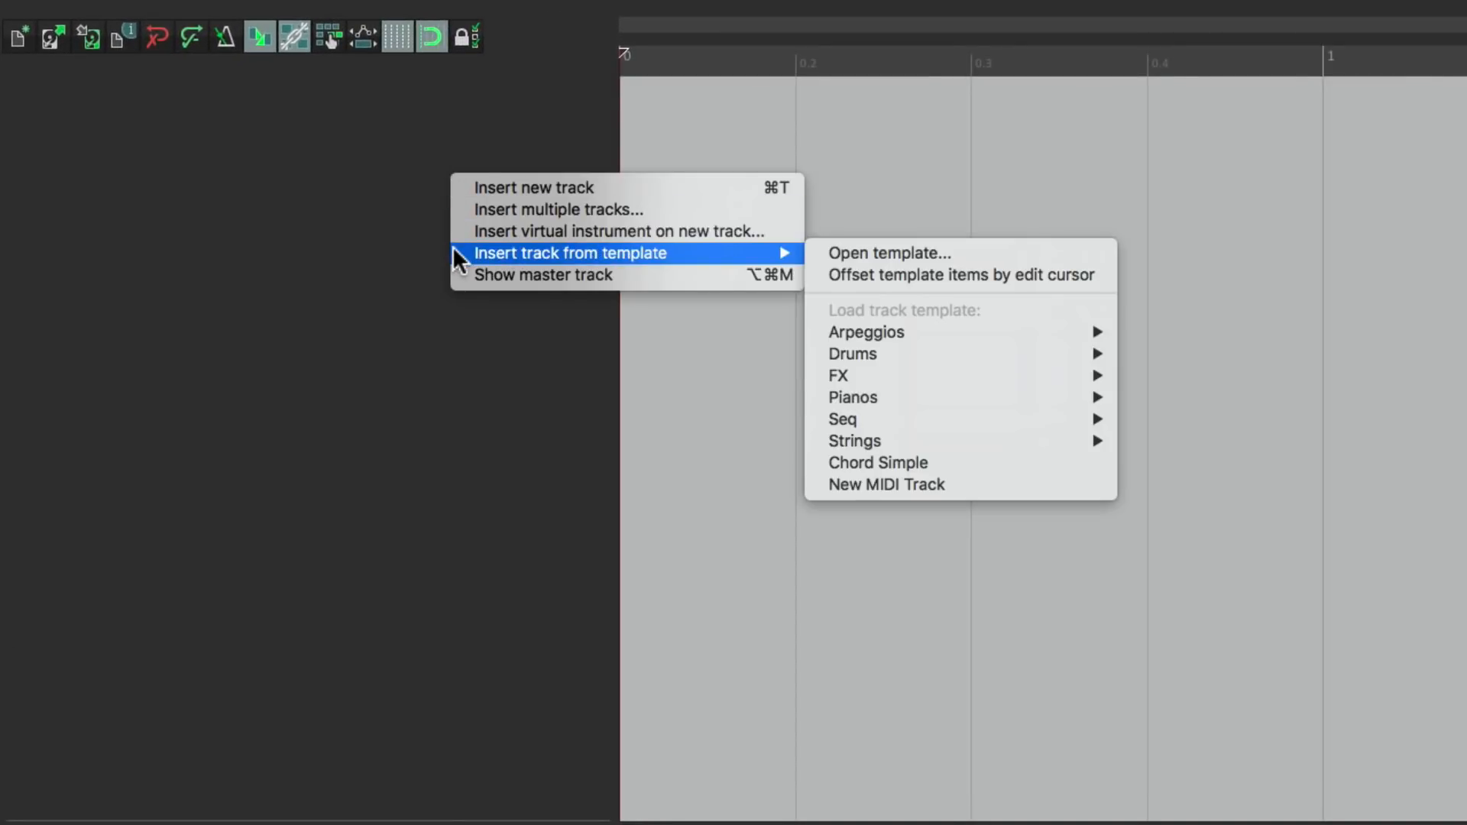
pyautogui.moveTo(959, 462)
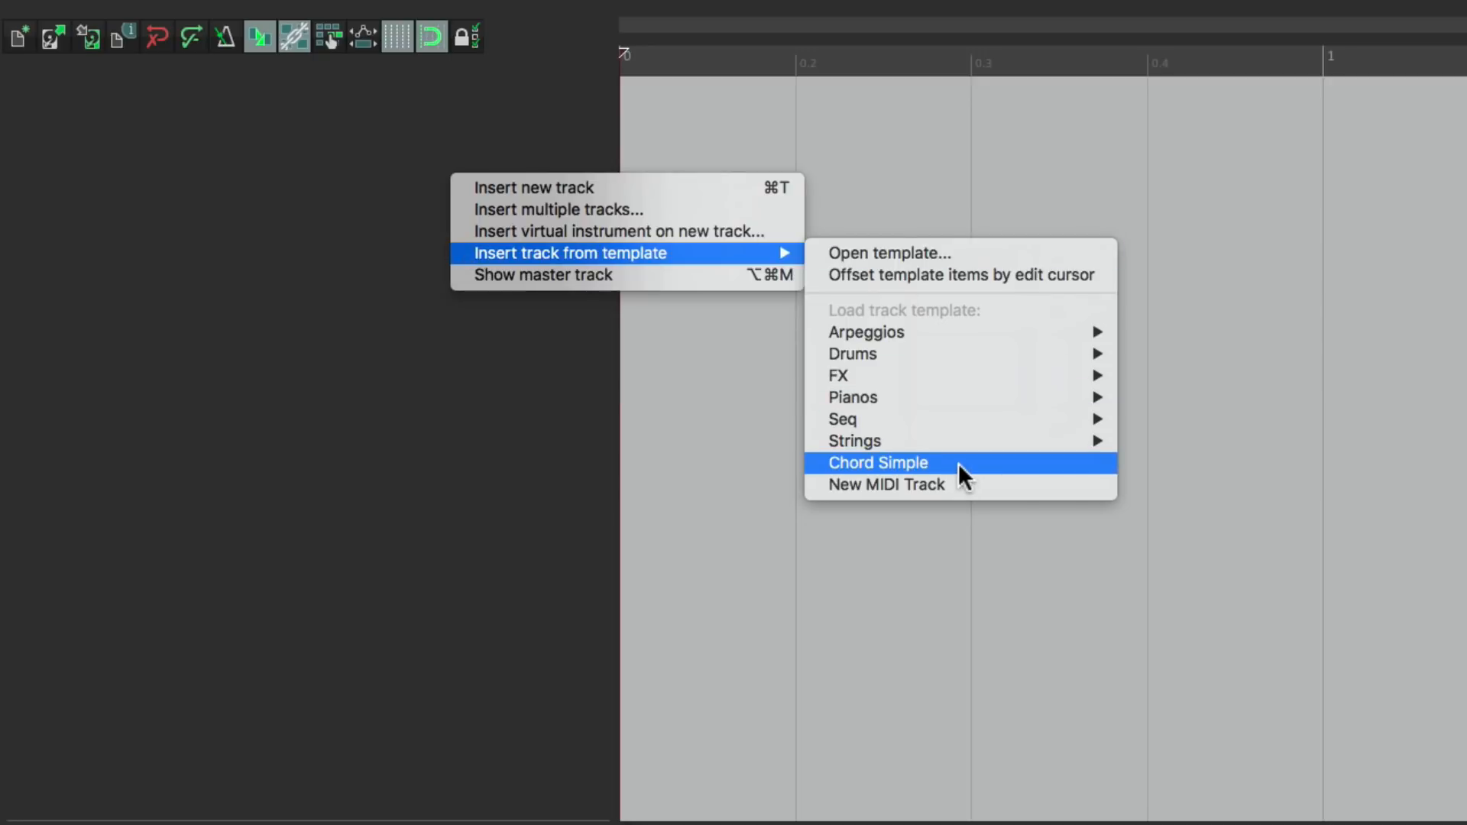
pyautogui.click(876, 462)
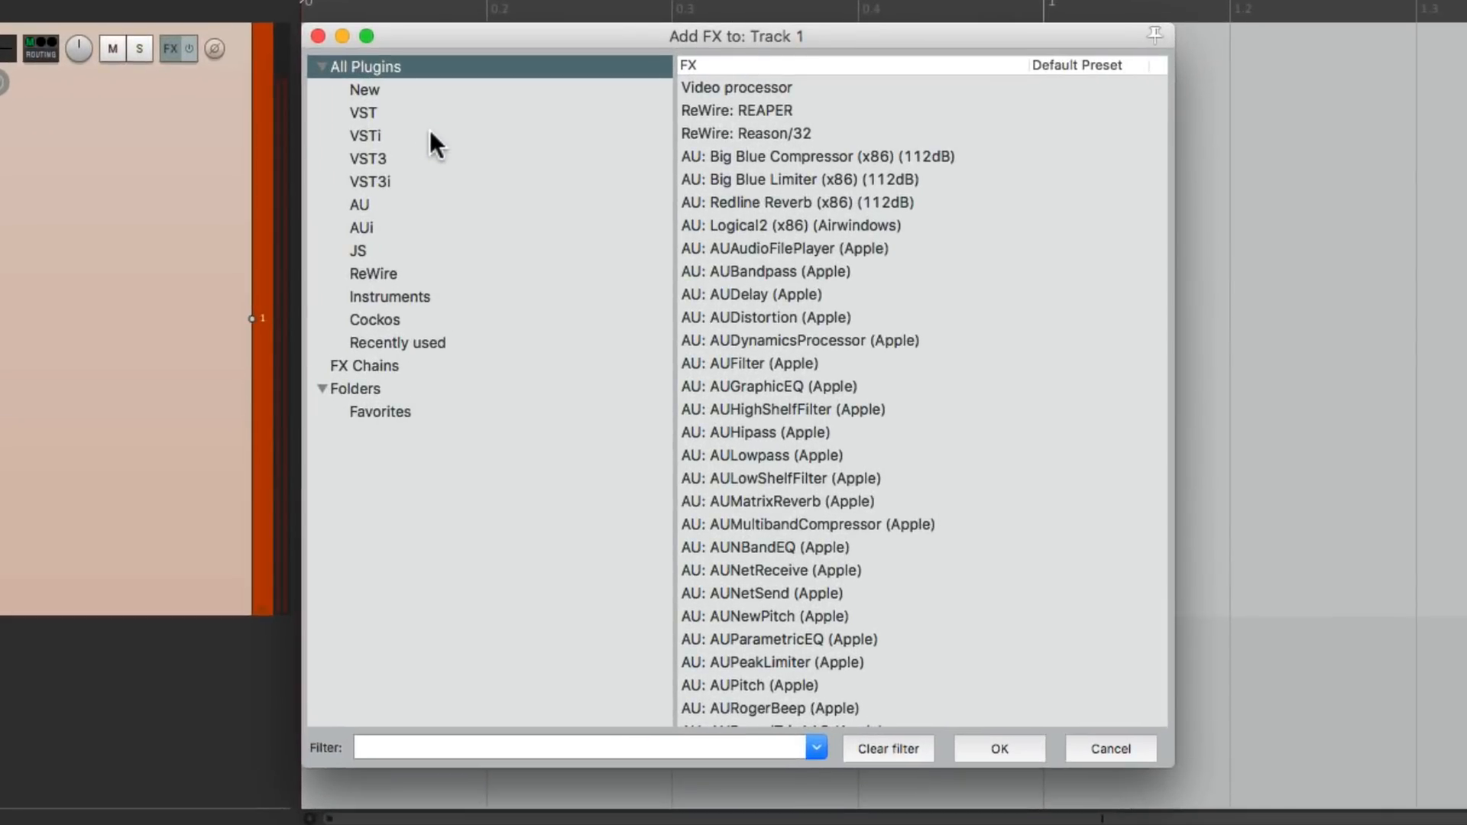
# Add the Crystal (Green Oak Software) synth and switch it to the Satuloop preset.
pyautogui.click(365, 136)
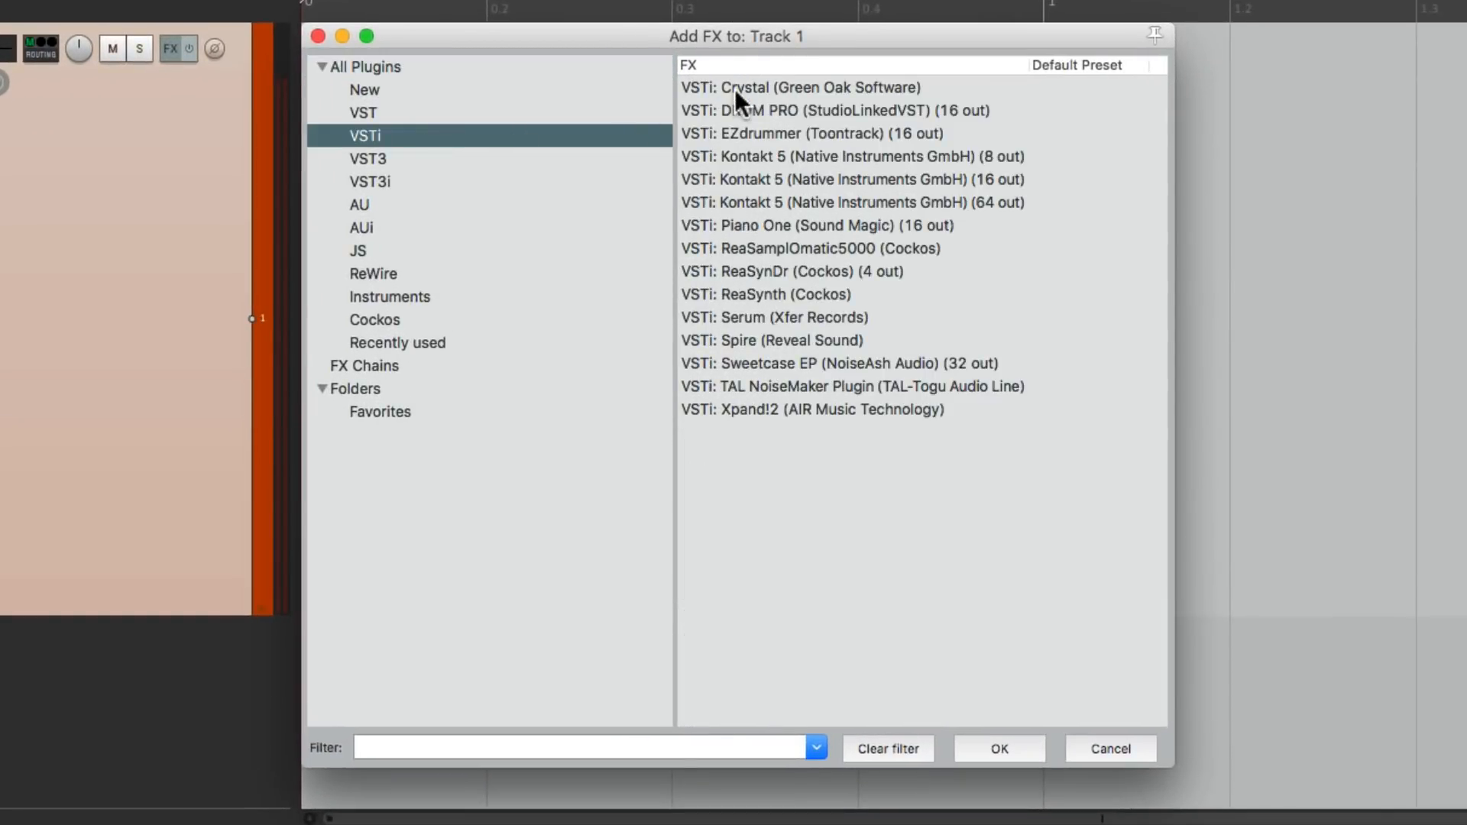
pyautogui.click(800, 87)
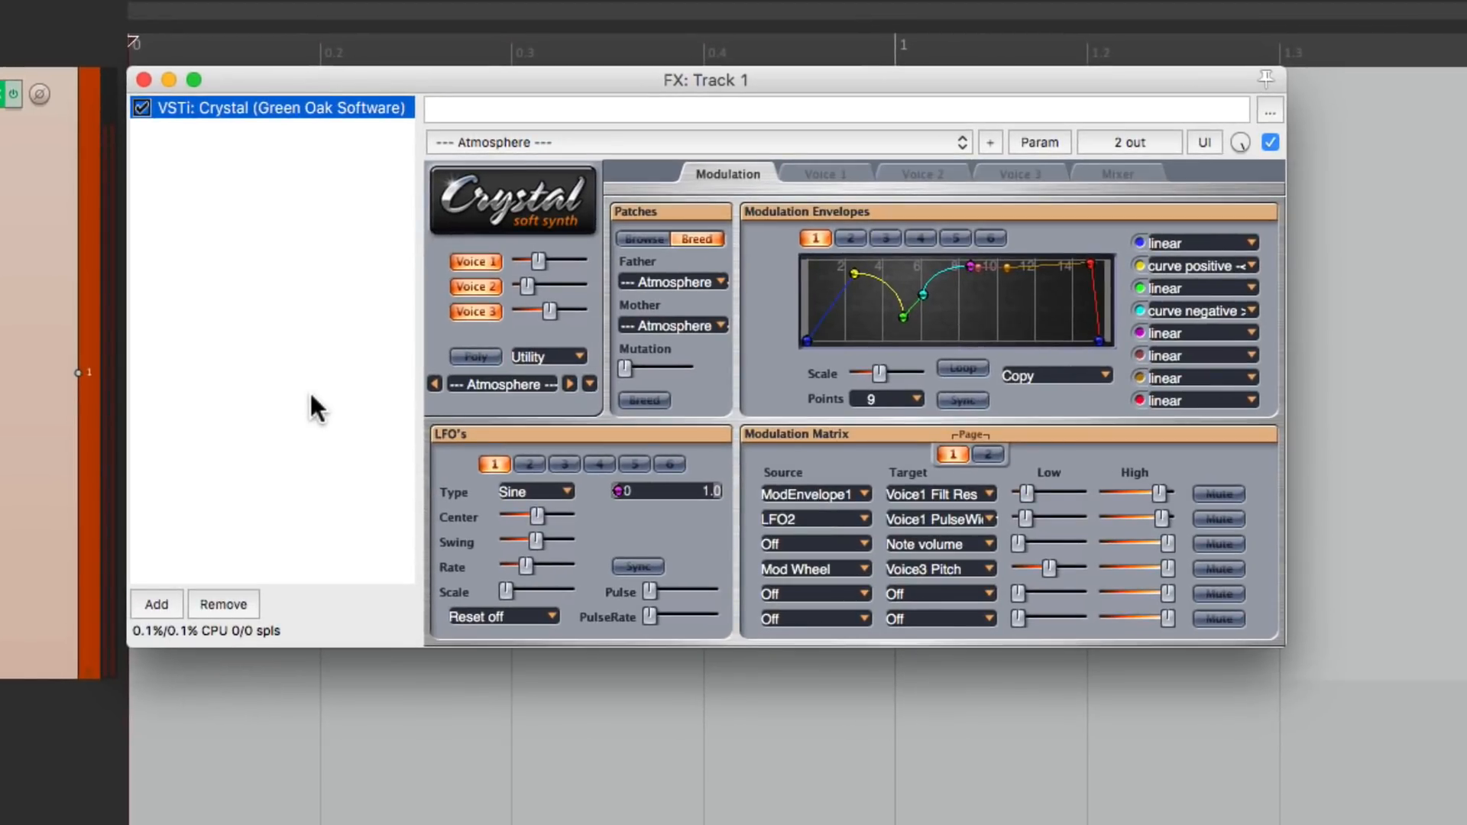
pyautogui.moveTo(641, 159)
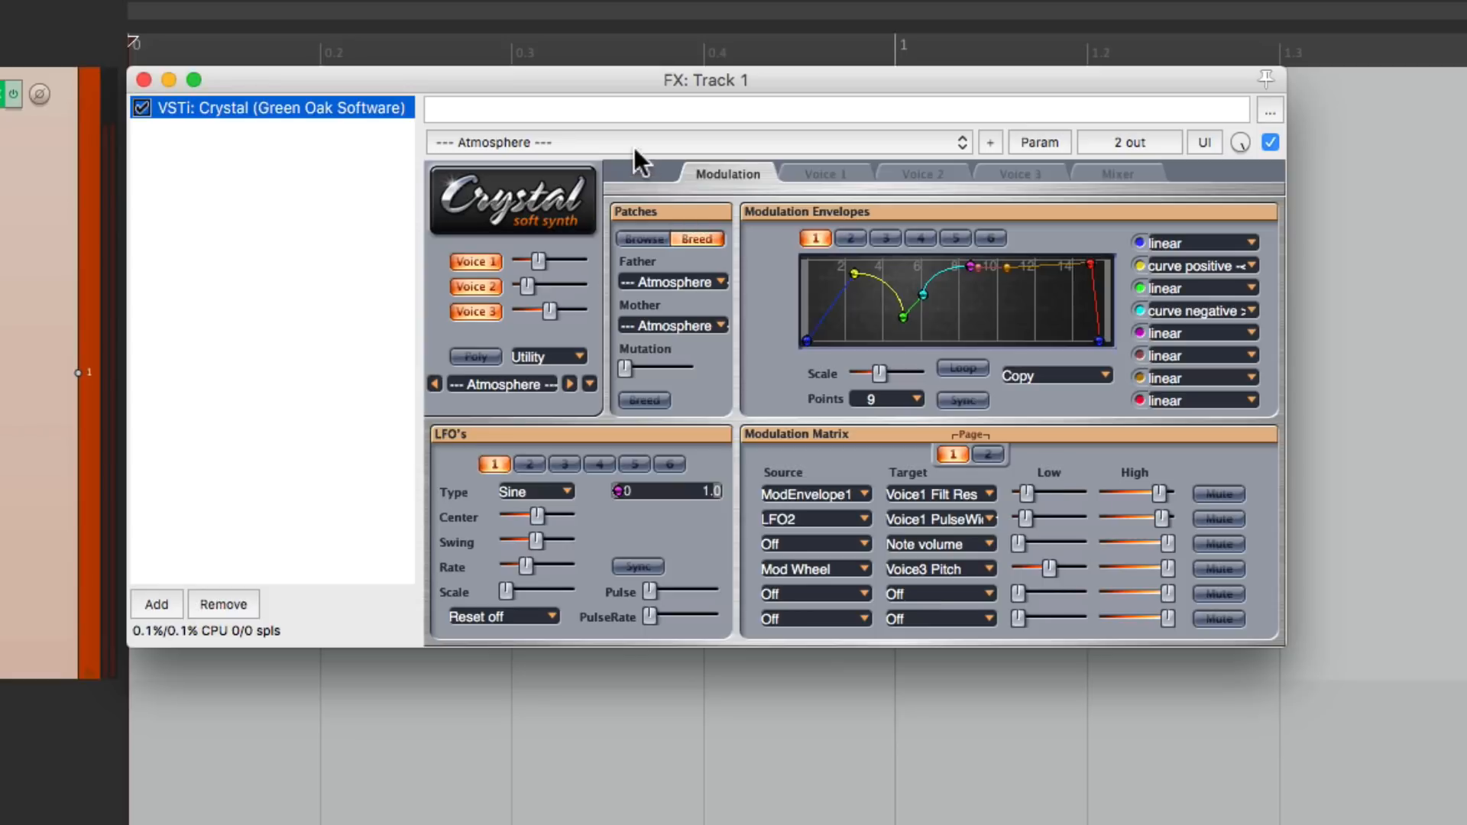
pyautogui.click(697, 142)
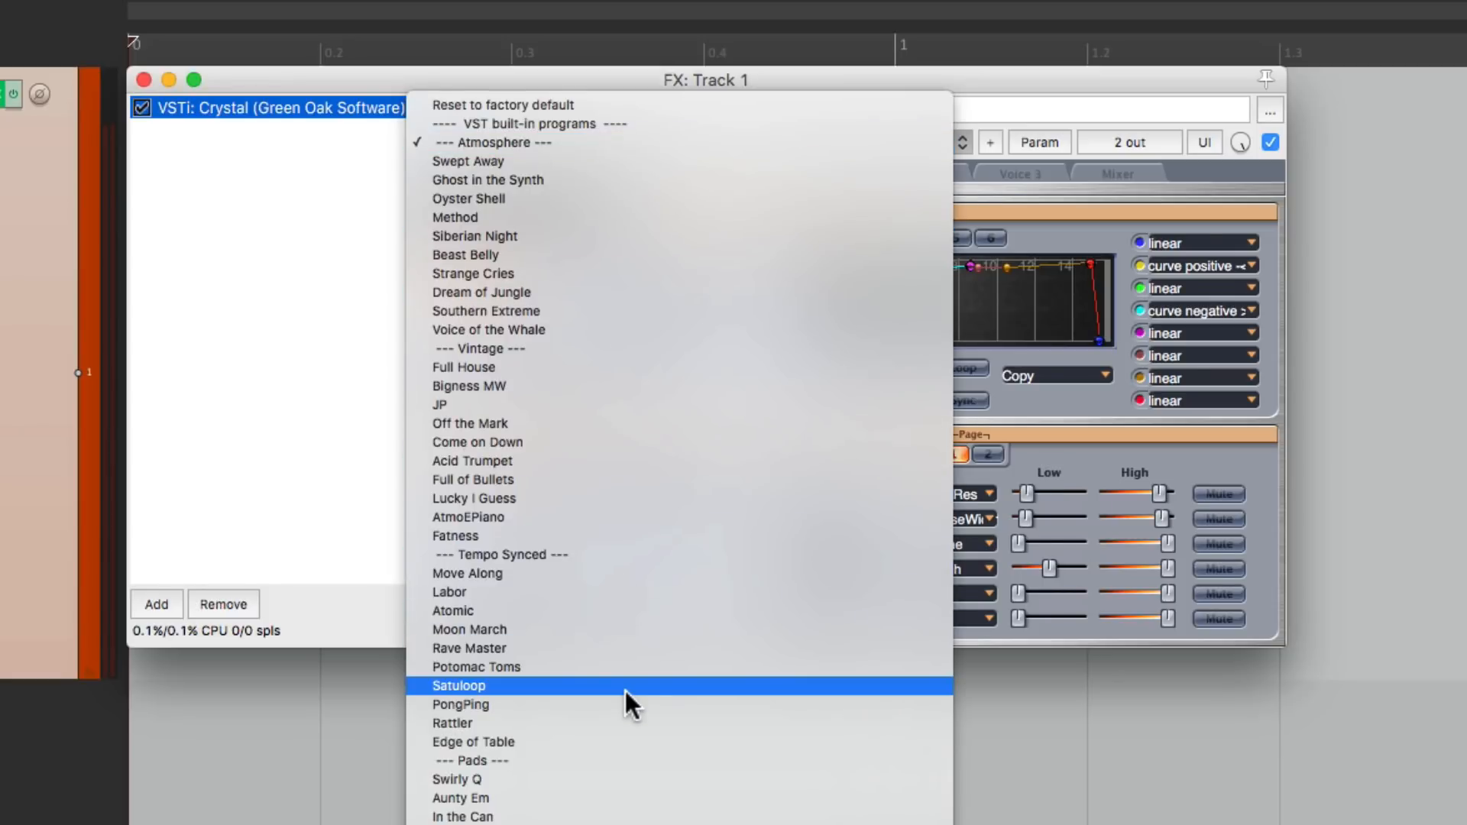
pyautogui.click(458, 684)
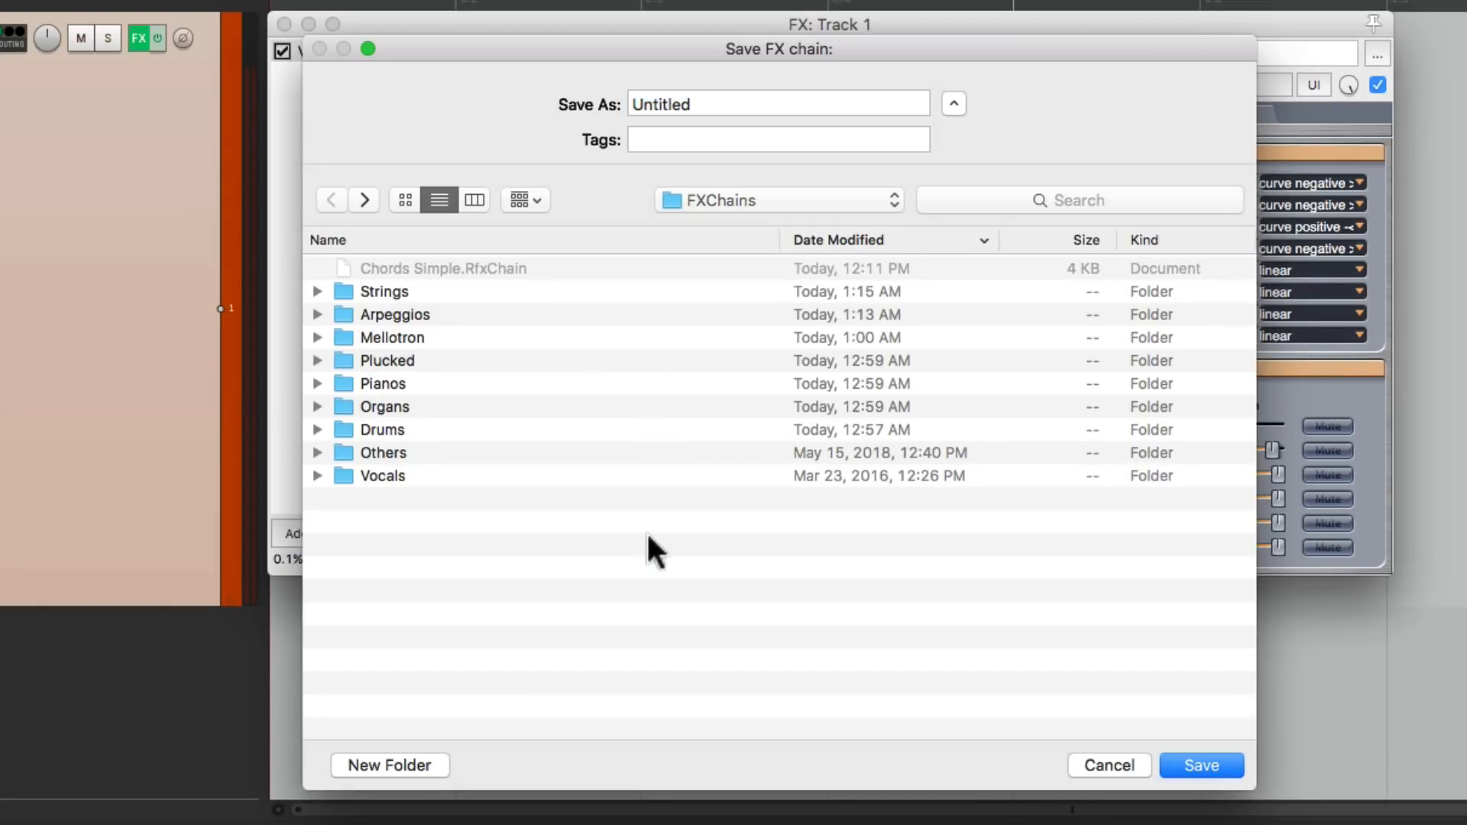
pyautogui.moveTo(416, 767)
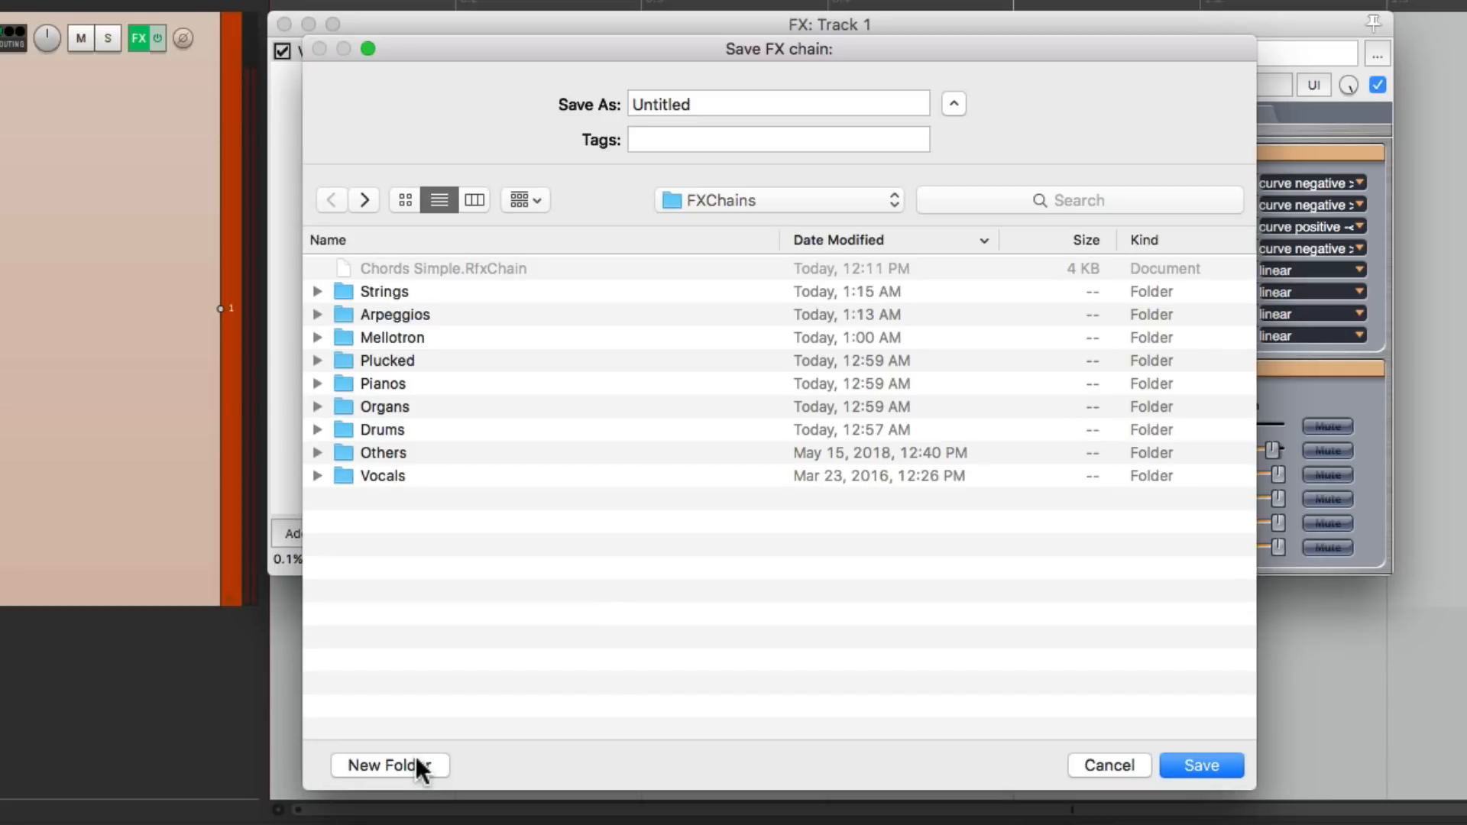
# Save the Crystal chain as 'Satuloop' inside the Arpeggios FX chains folder.
pyautogui.click(388, 766)
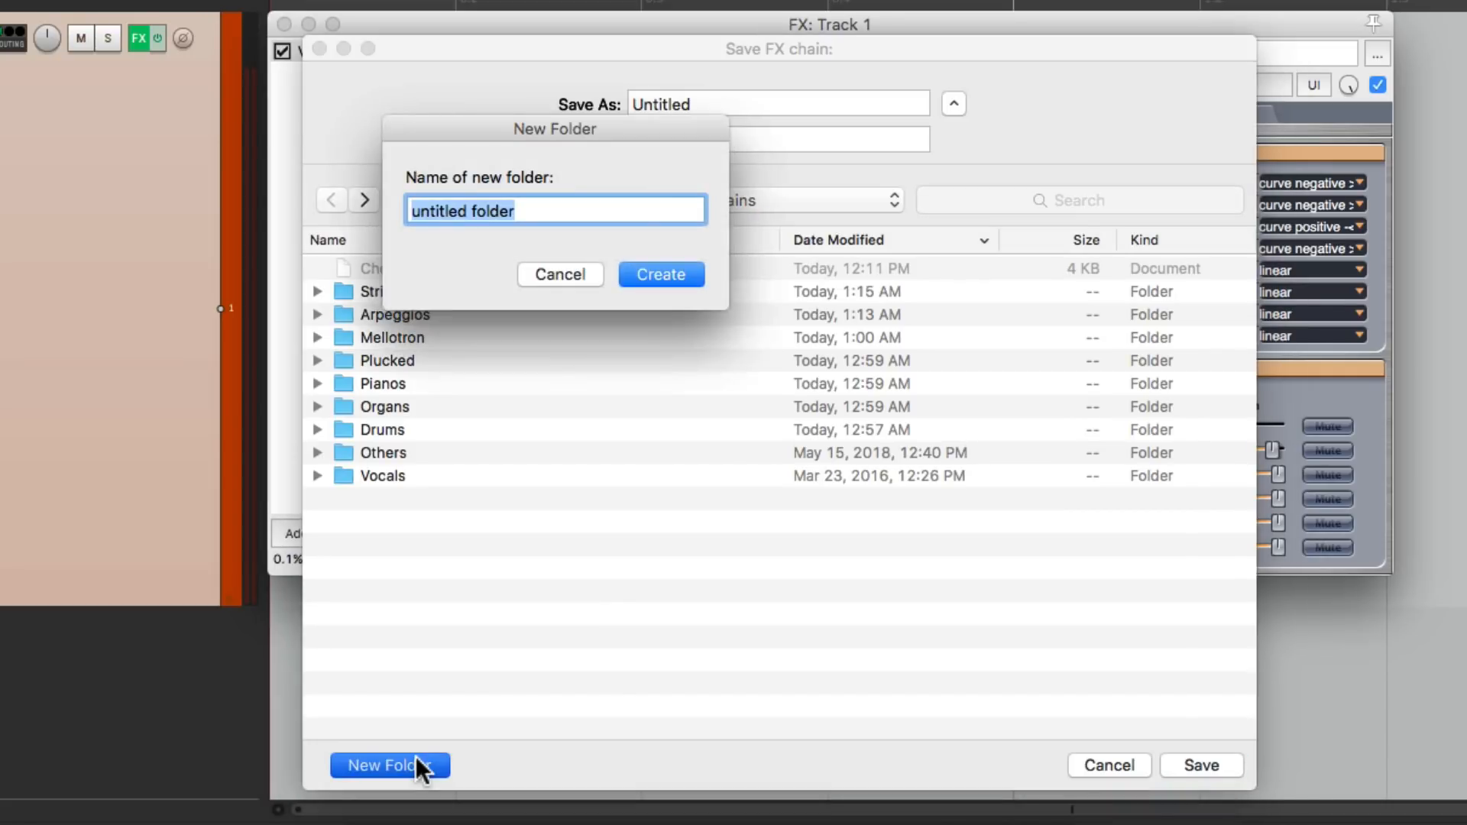
pyautogui.write('Arpeggios')
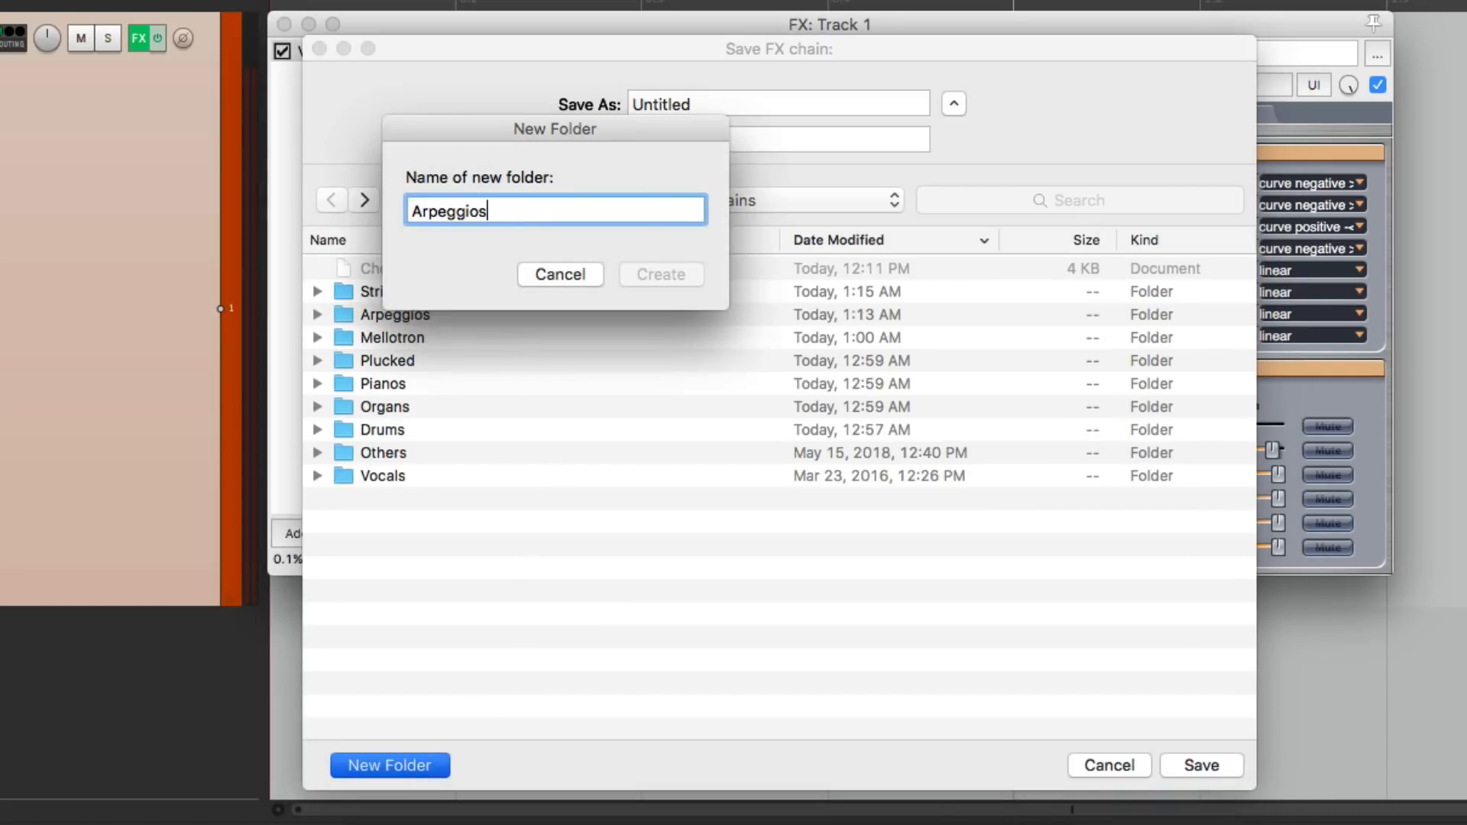
pyautogui.click(560, 274)
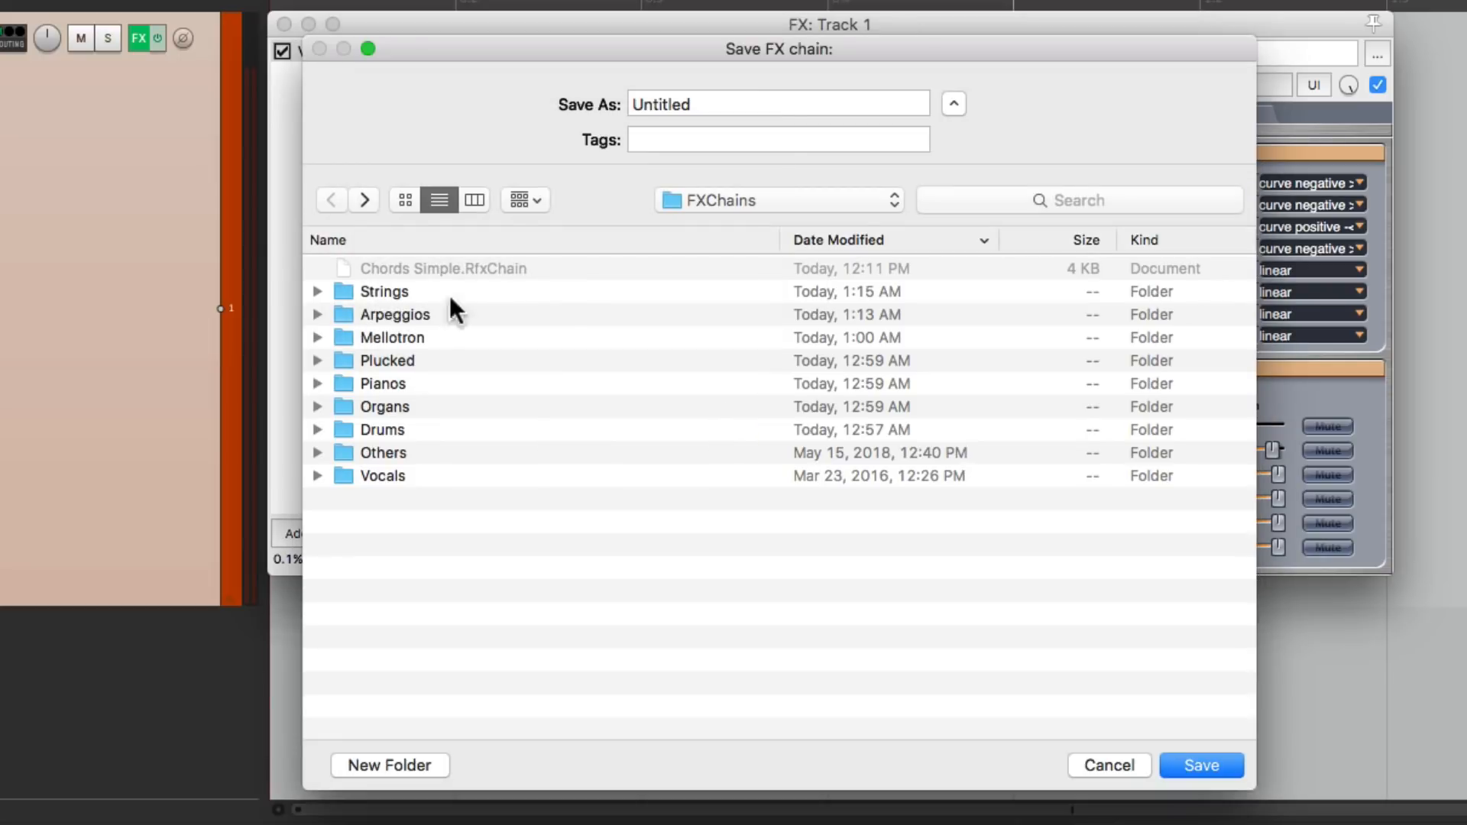
pyautogui.doubleClick(395, 313)
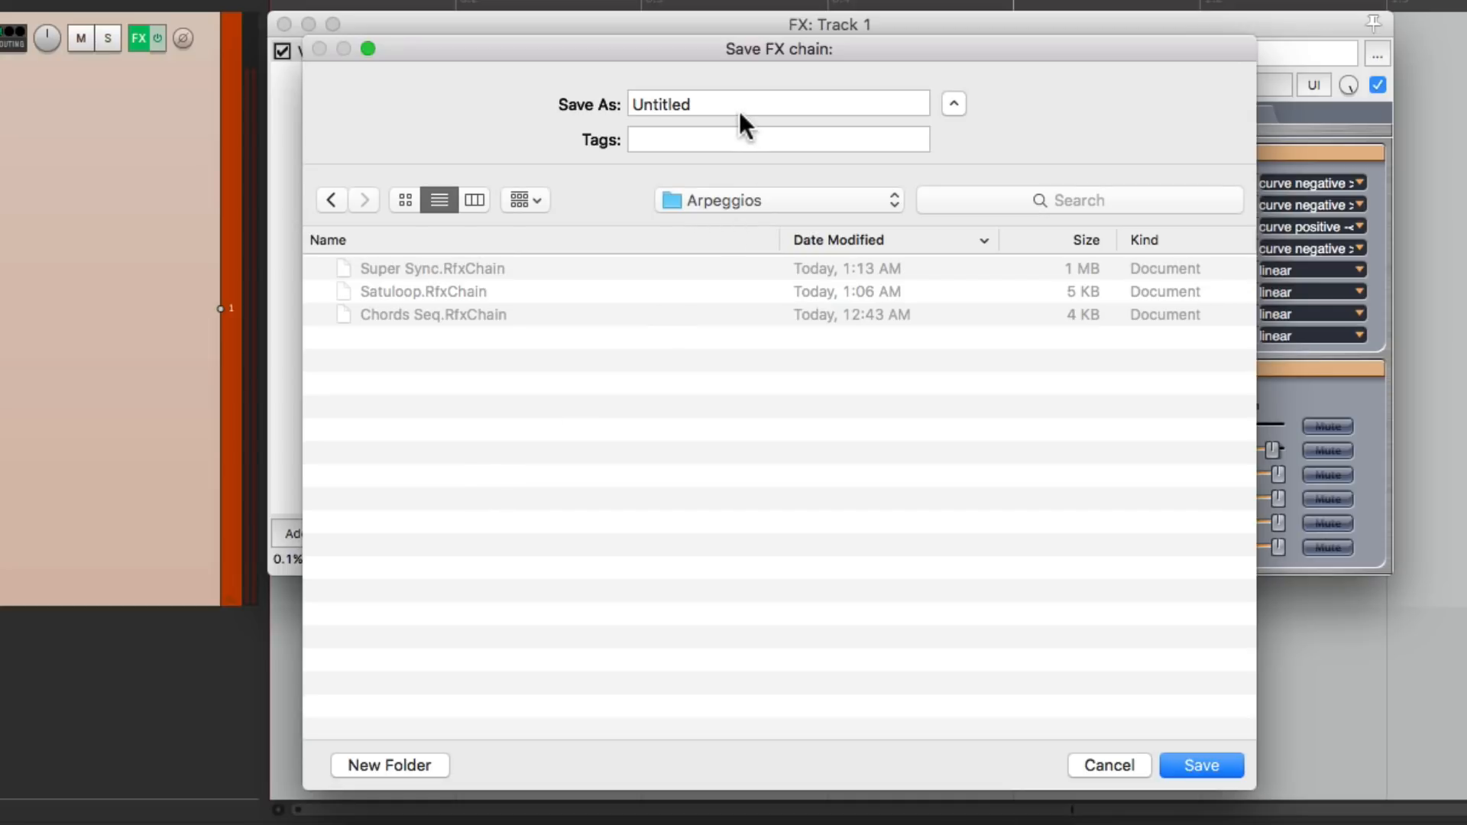
pyautogui.write('Satuloop')
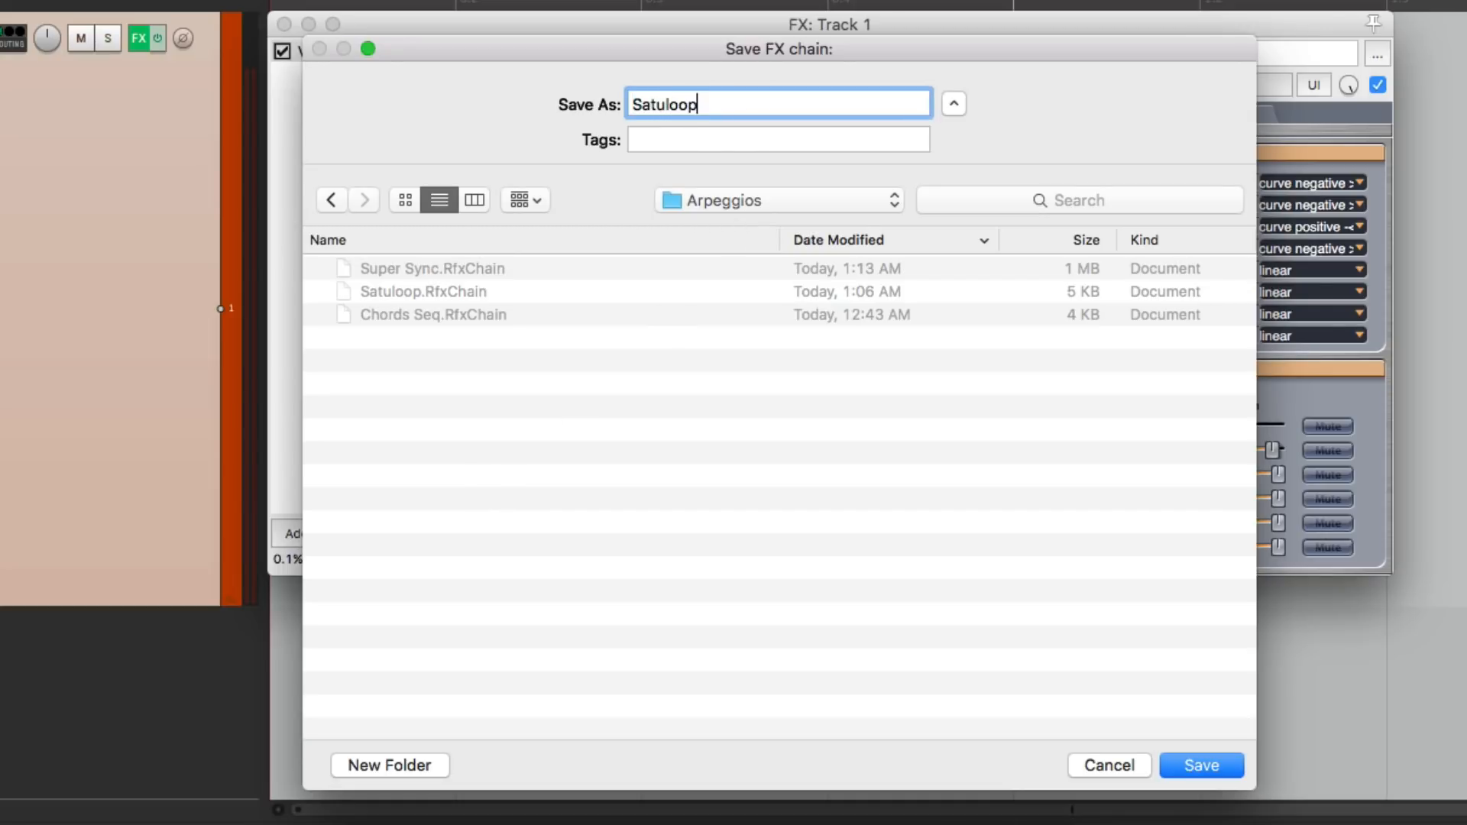
pyautogui.click(1201, 766)
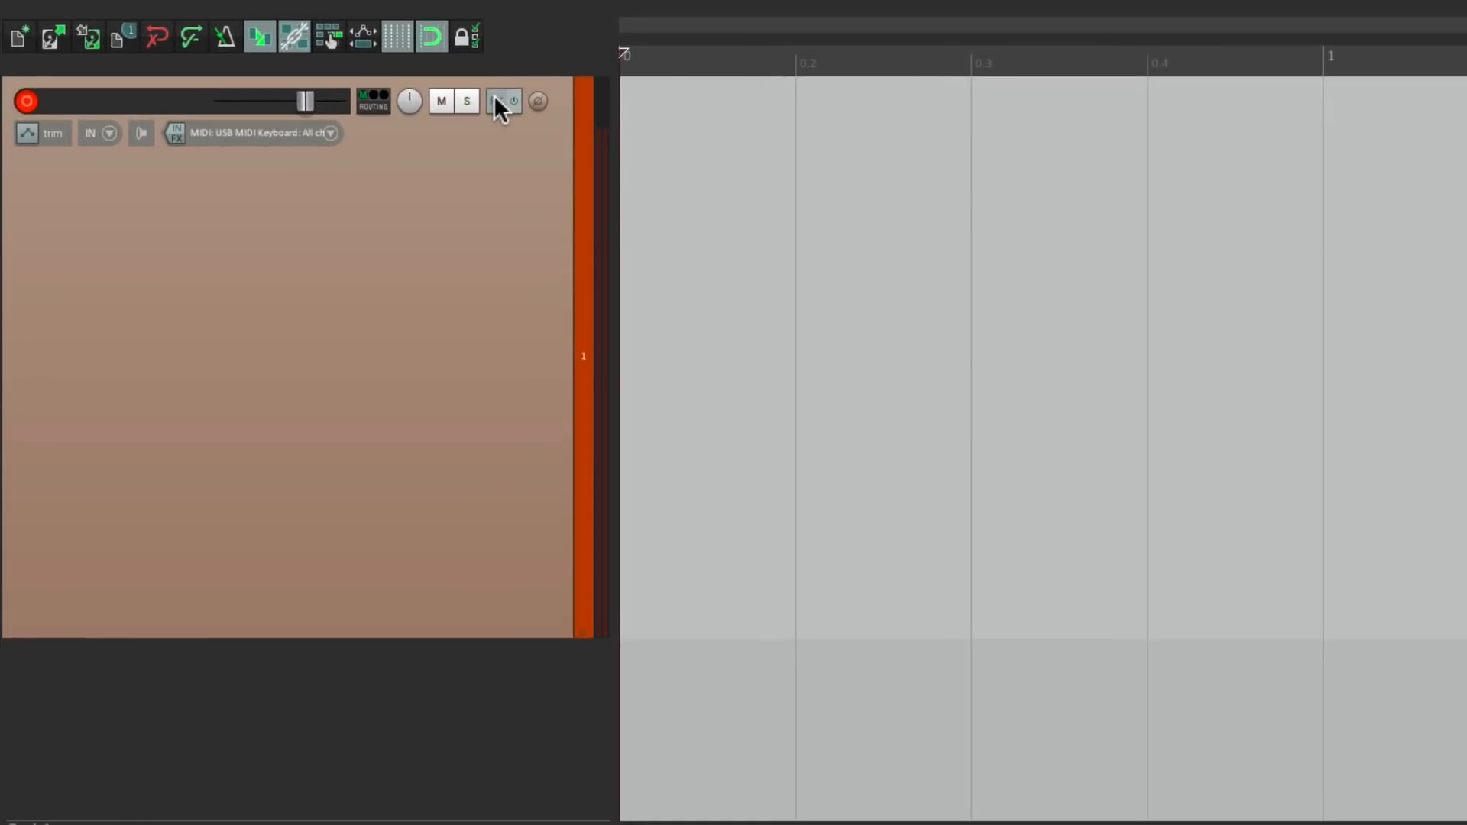
# Load the Satuloop chain from the Arpeggios FX chain folder onto Track 1.
pyautogui.click(499, 101)
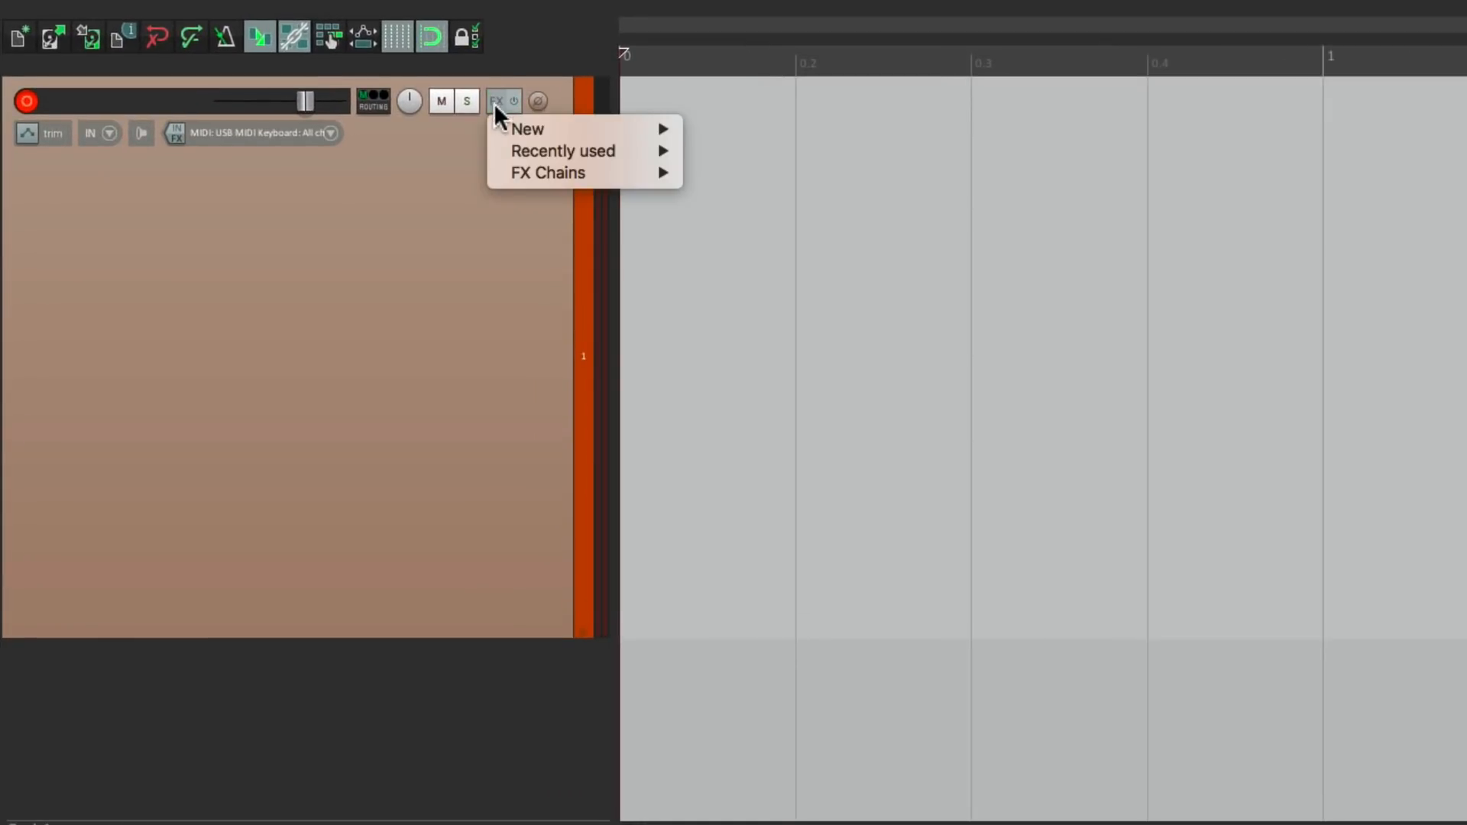
pyautogui.moveTo(547, 172)
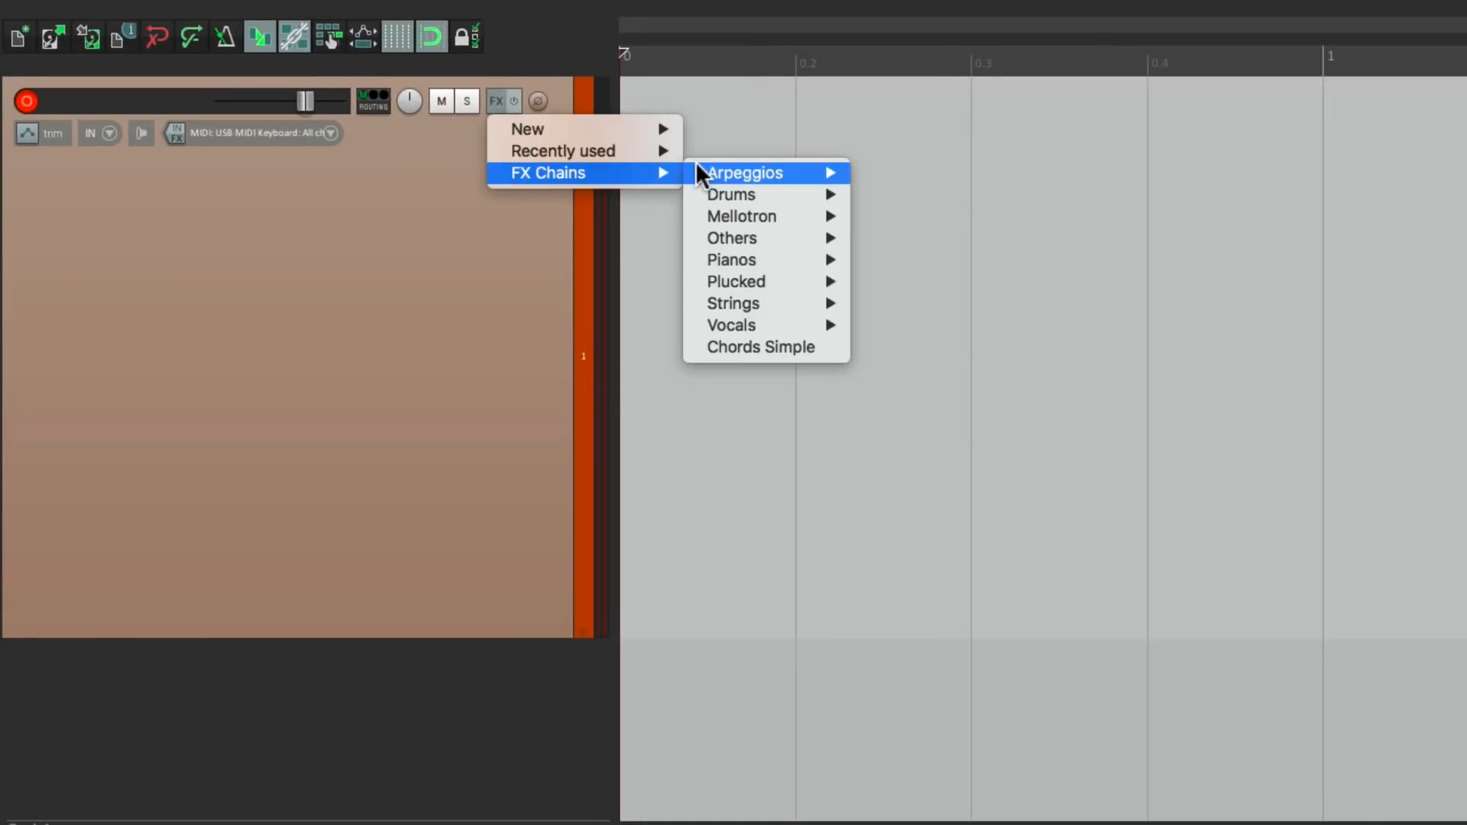
pyautogui.moveTo(745, 172)
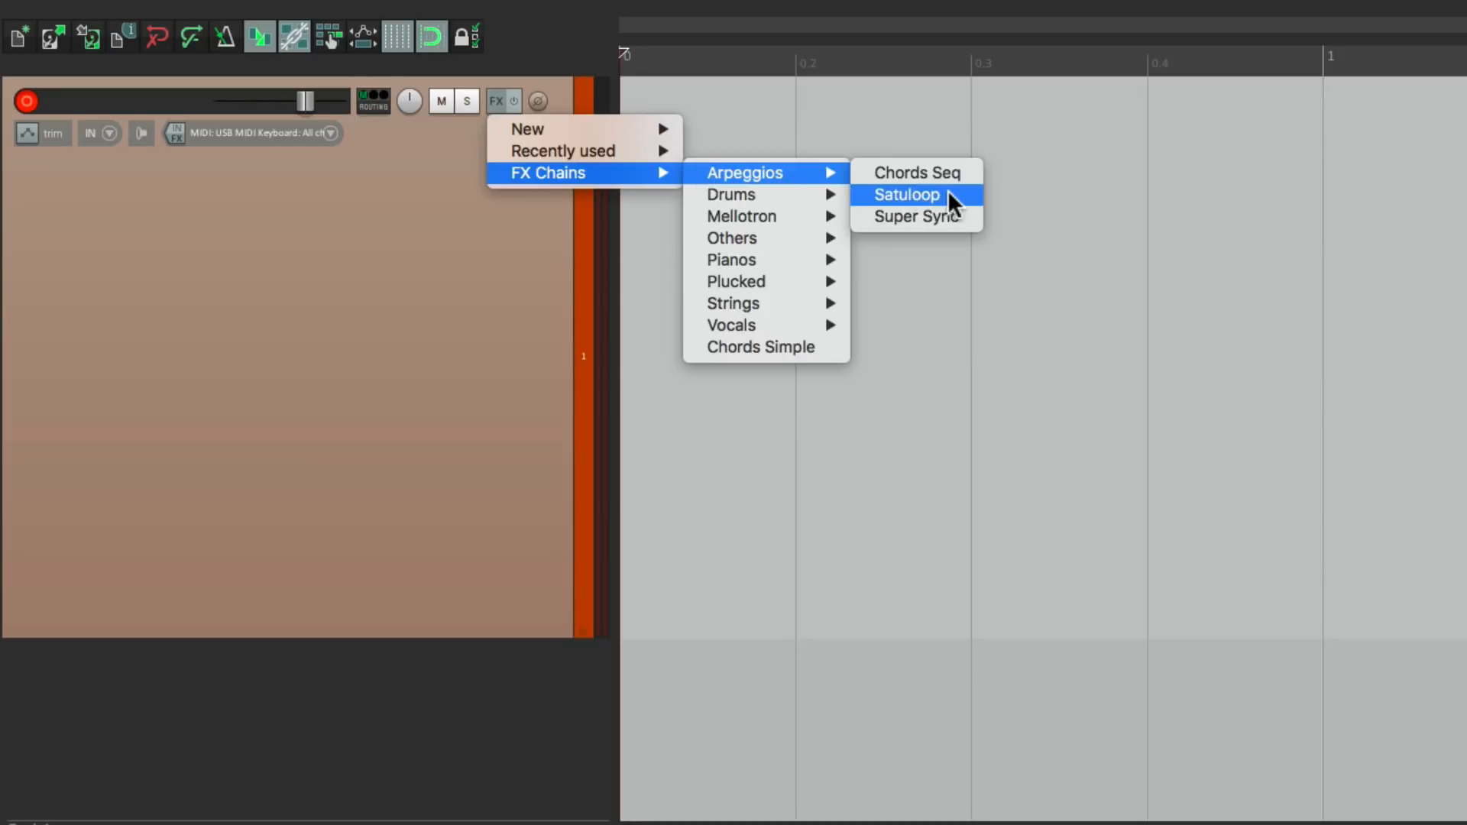
pyautogui.click(906, 195)
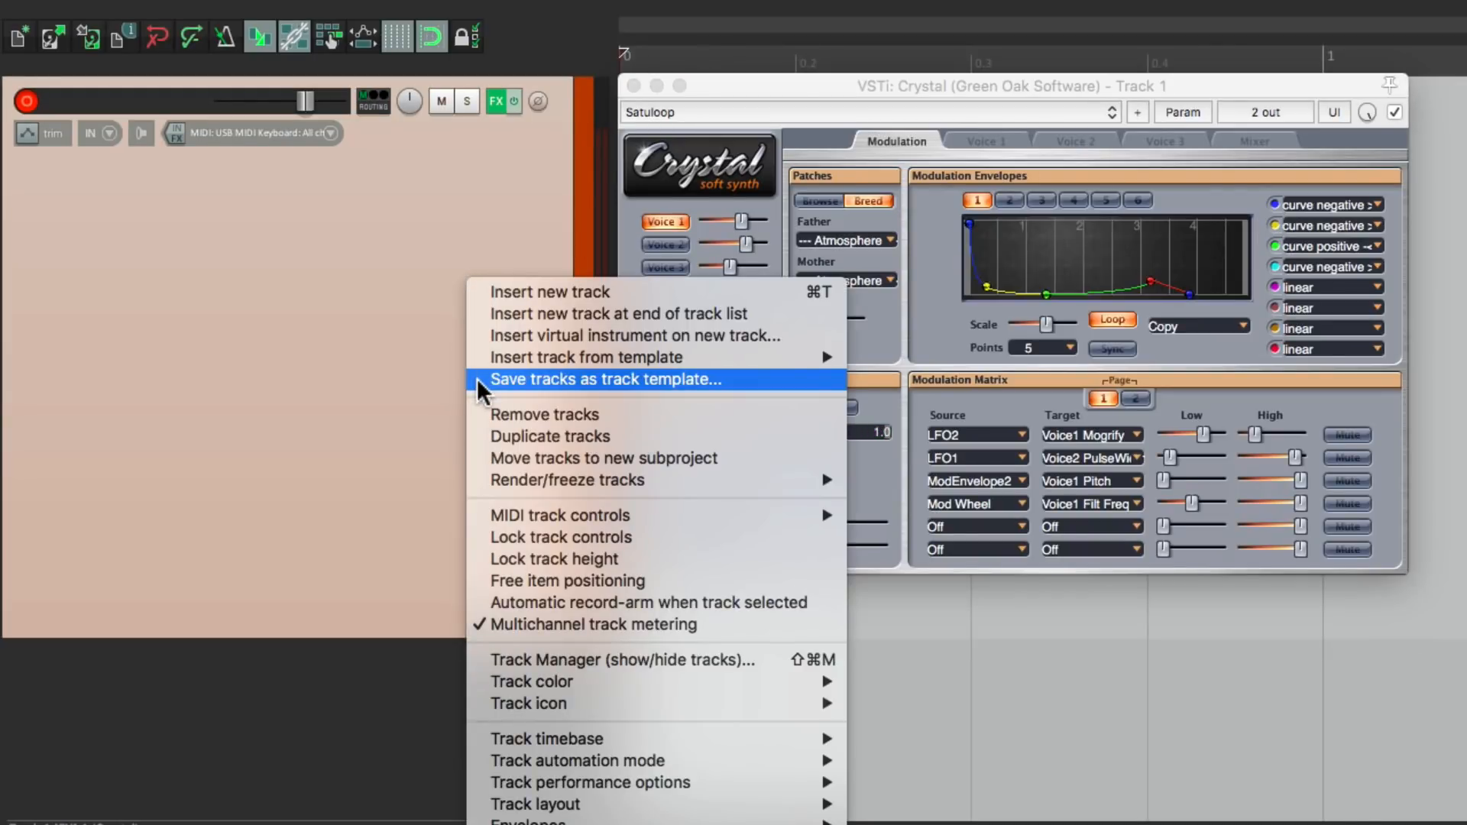
# Save the Crystal track as track template 'Satuloop' in a new Arpeggios folder.
pyautogui.click(605, 379)
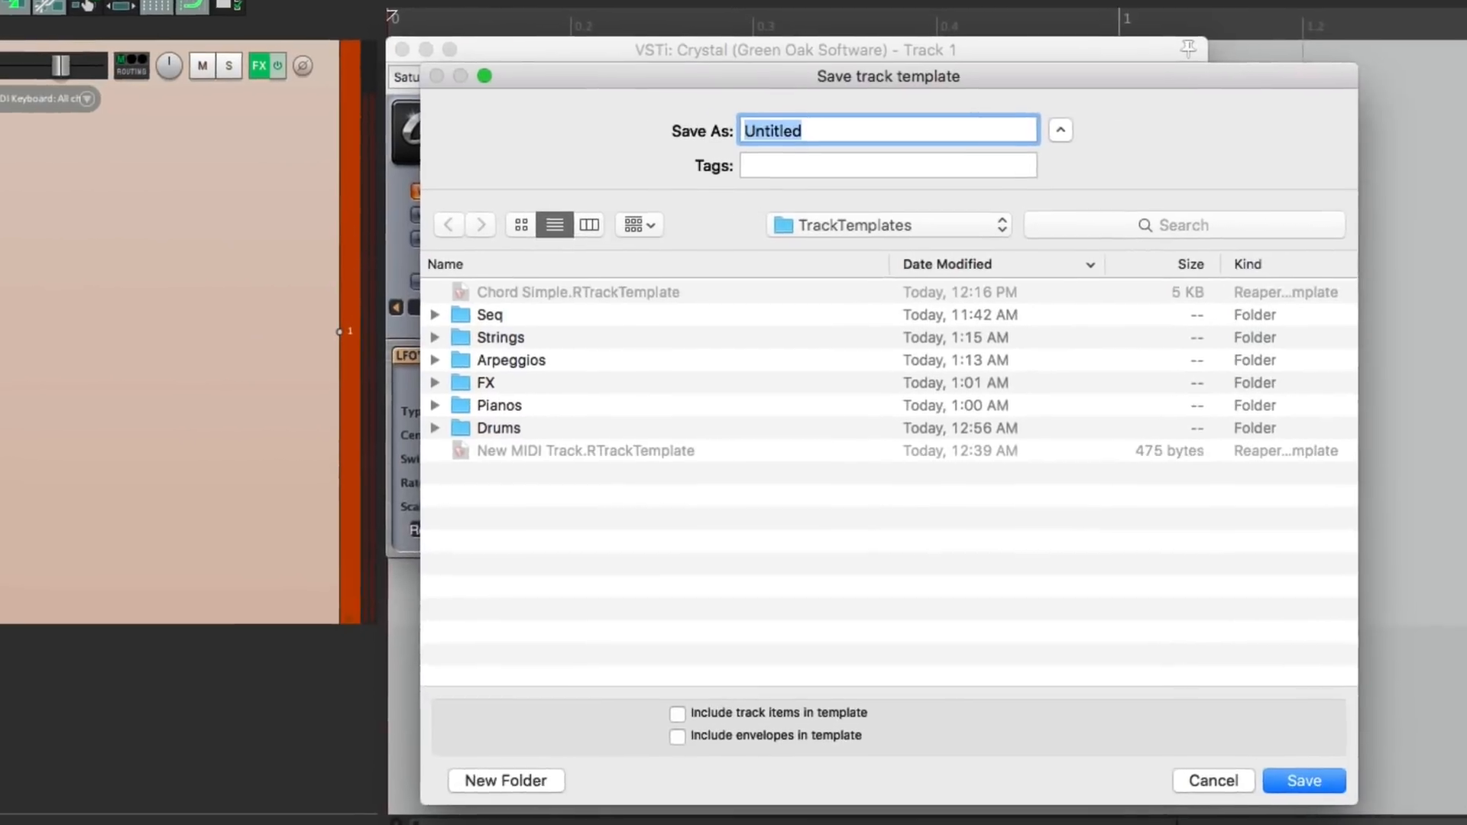
pyautogui.click(505, 781)
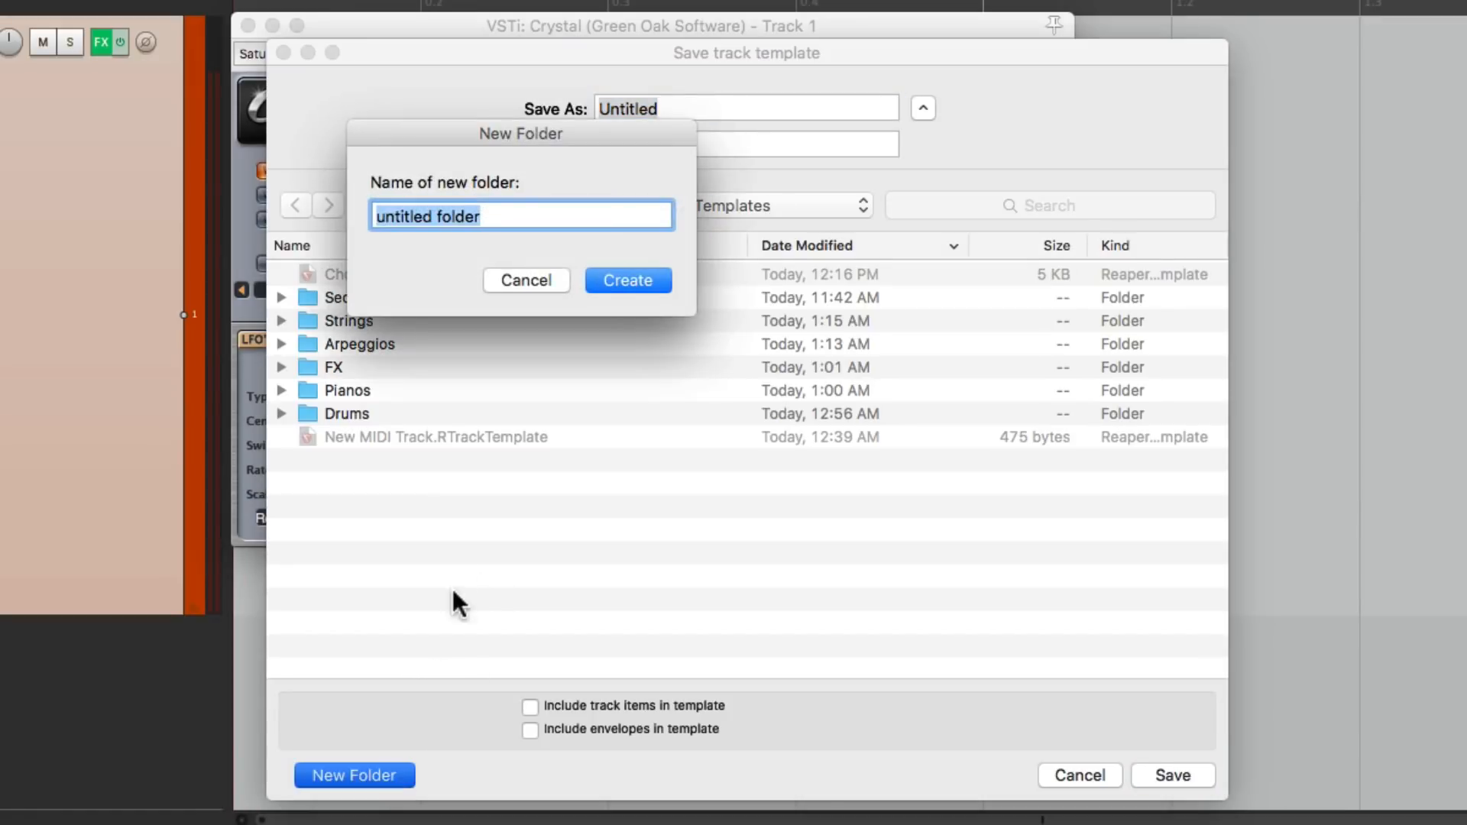
pyautogui.write('Arpeggios')
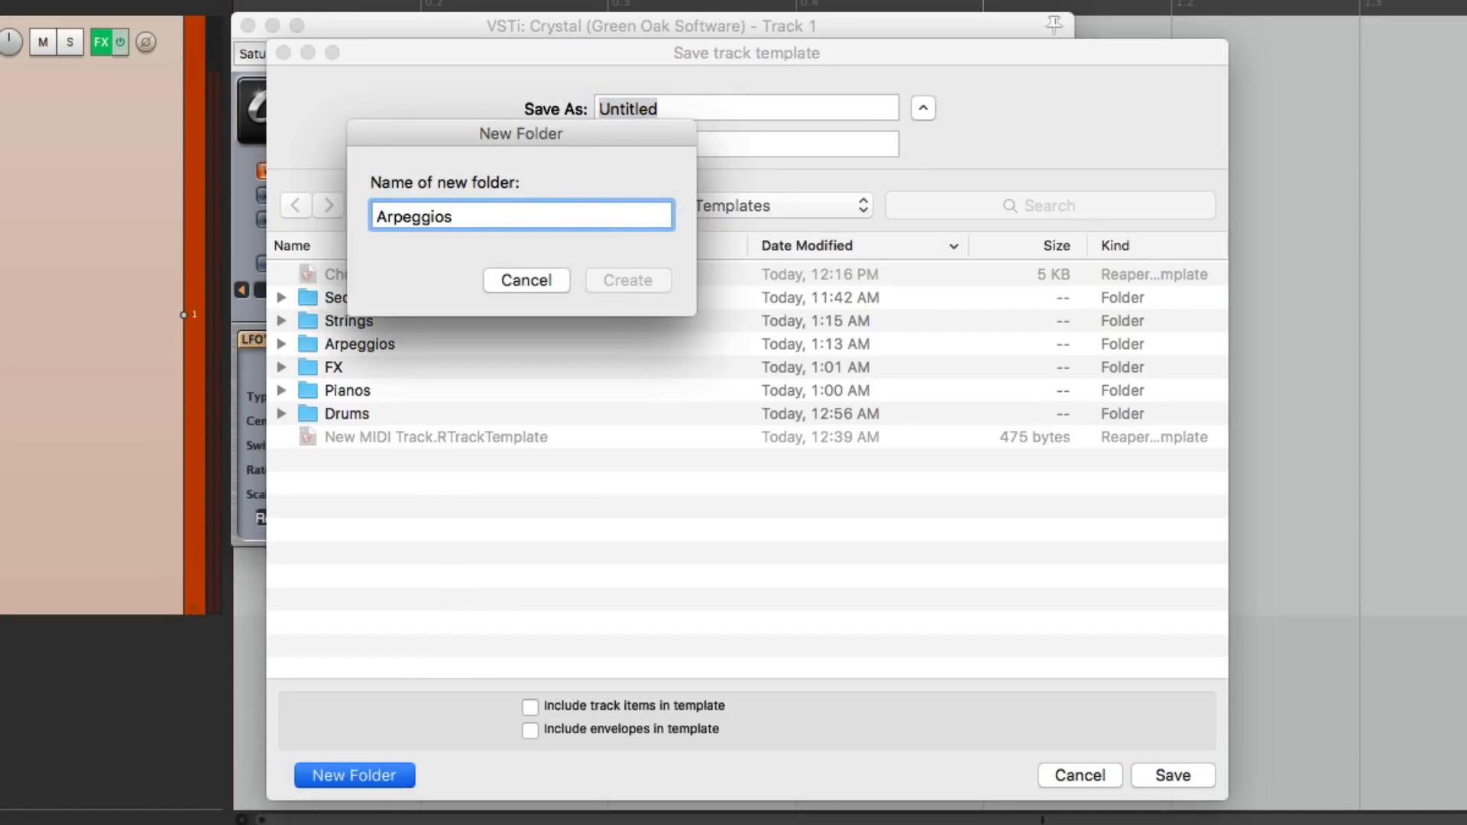
pyautogui.click(626, 279)
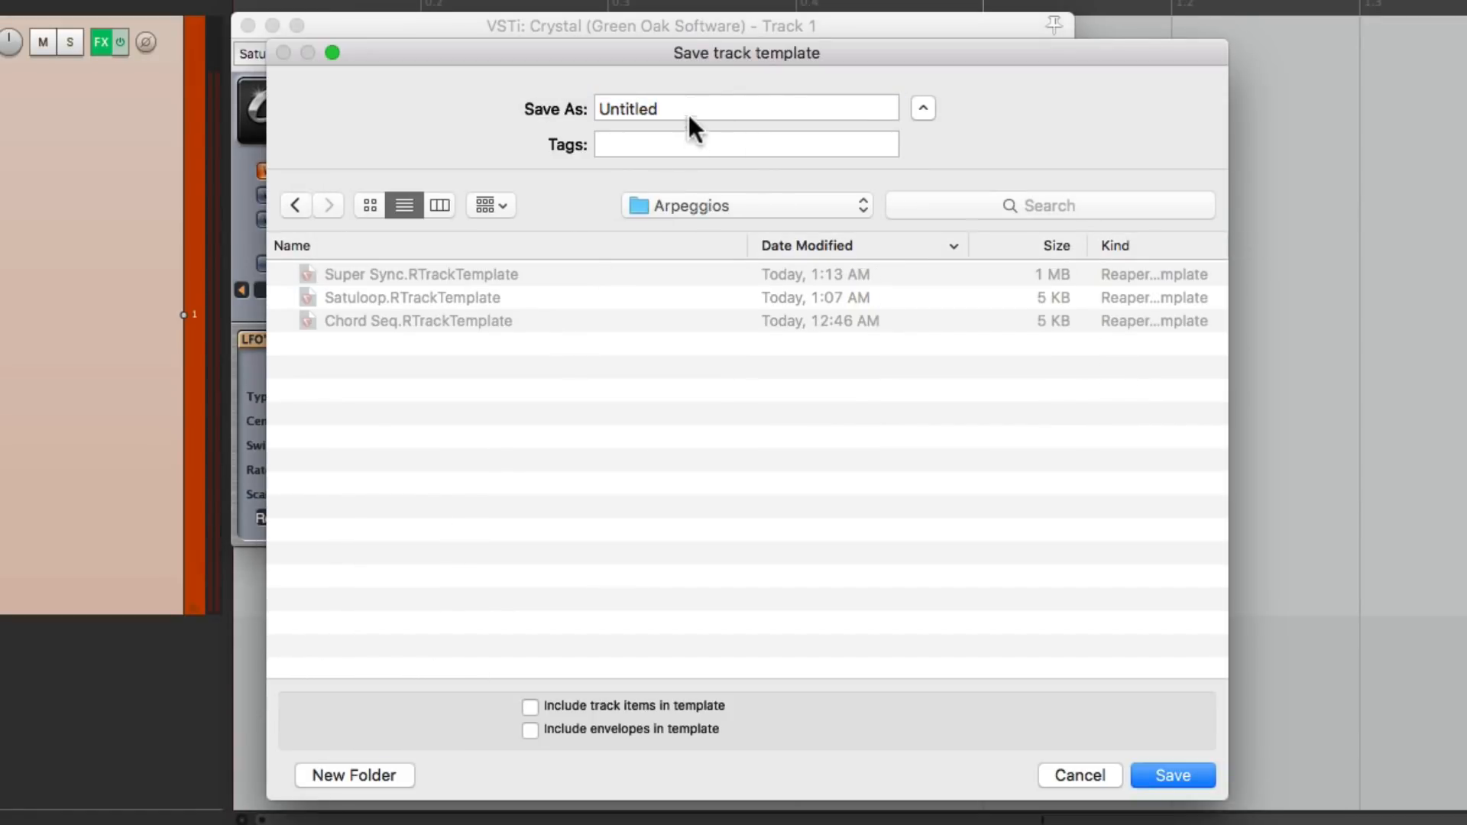
pyautogui.write('Satuloop')
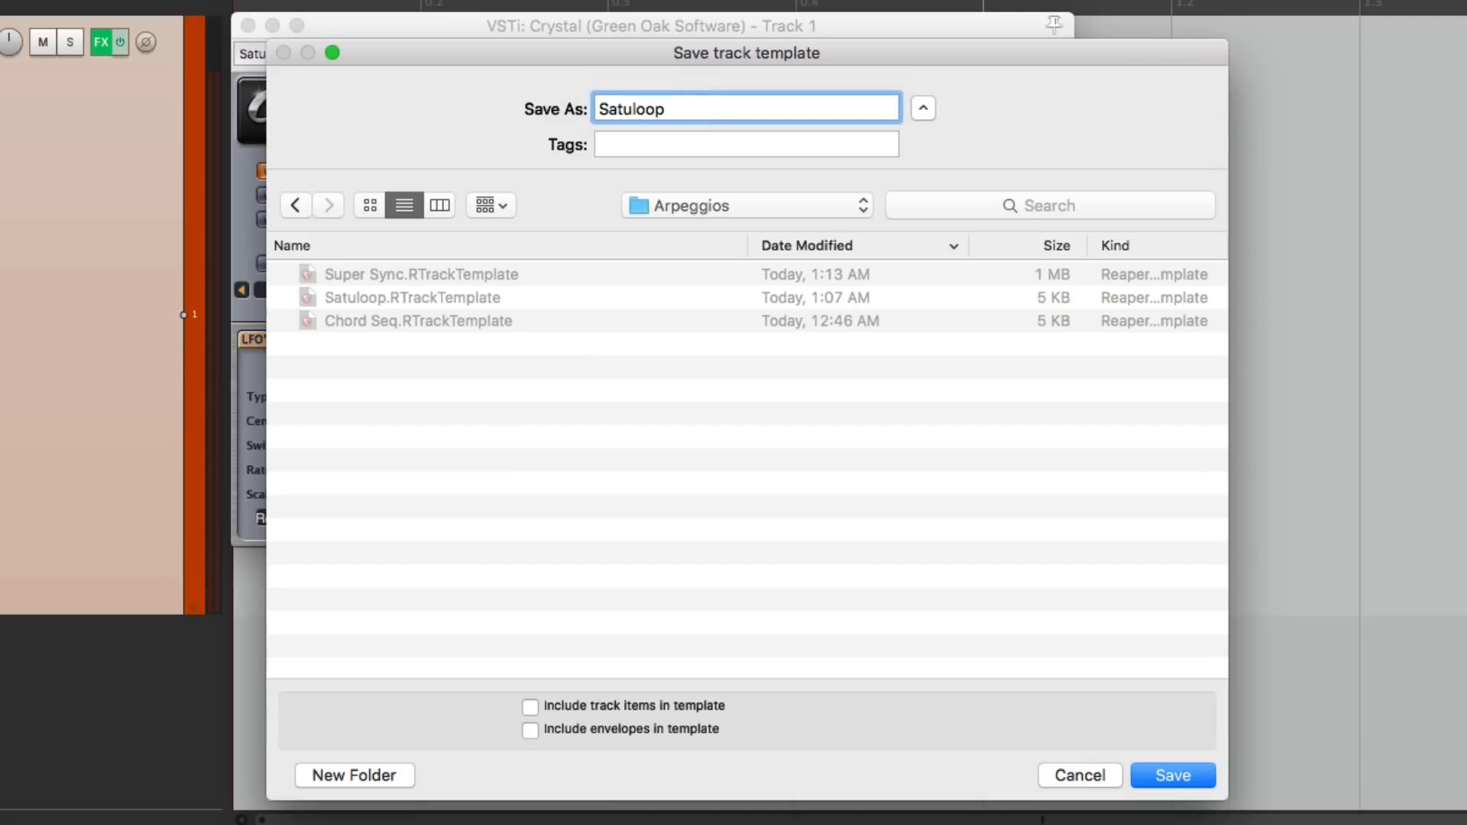
pyautogui.click(1170, 774)
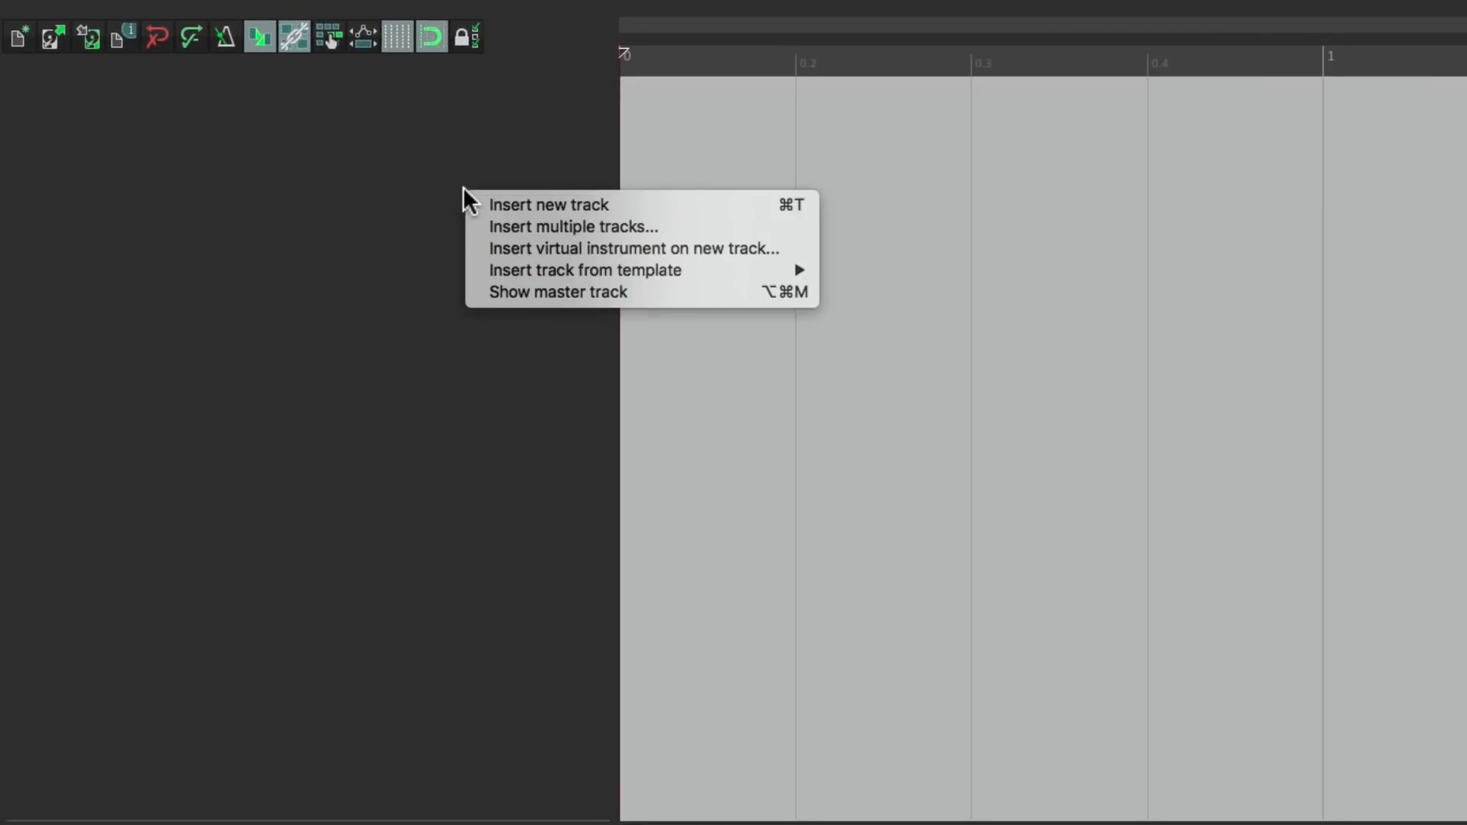
pyautogui.moveTo(583, 270)
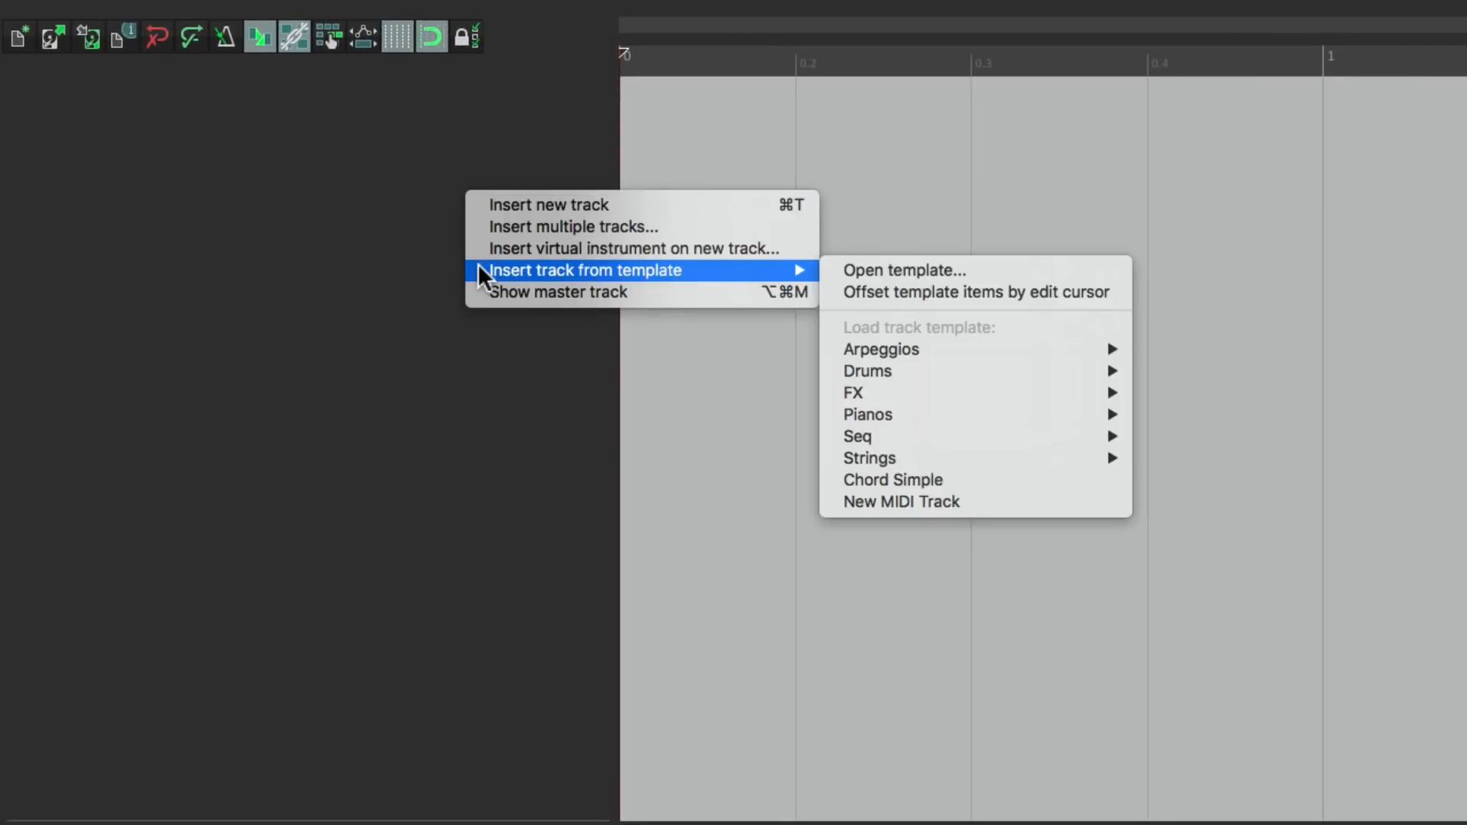
pyautogui.moveTo(879, 349)
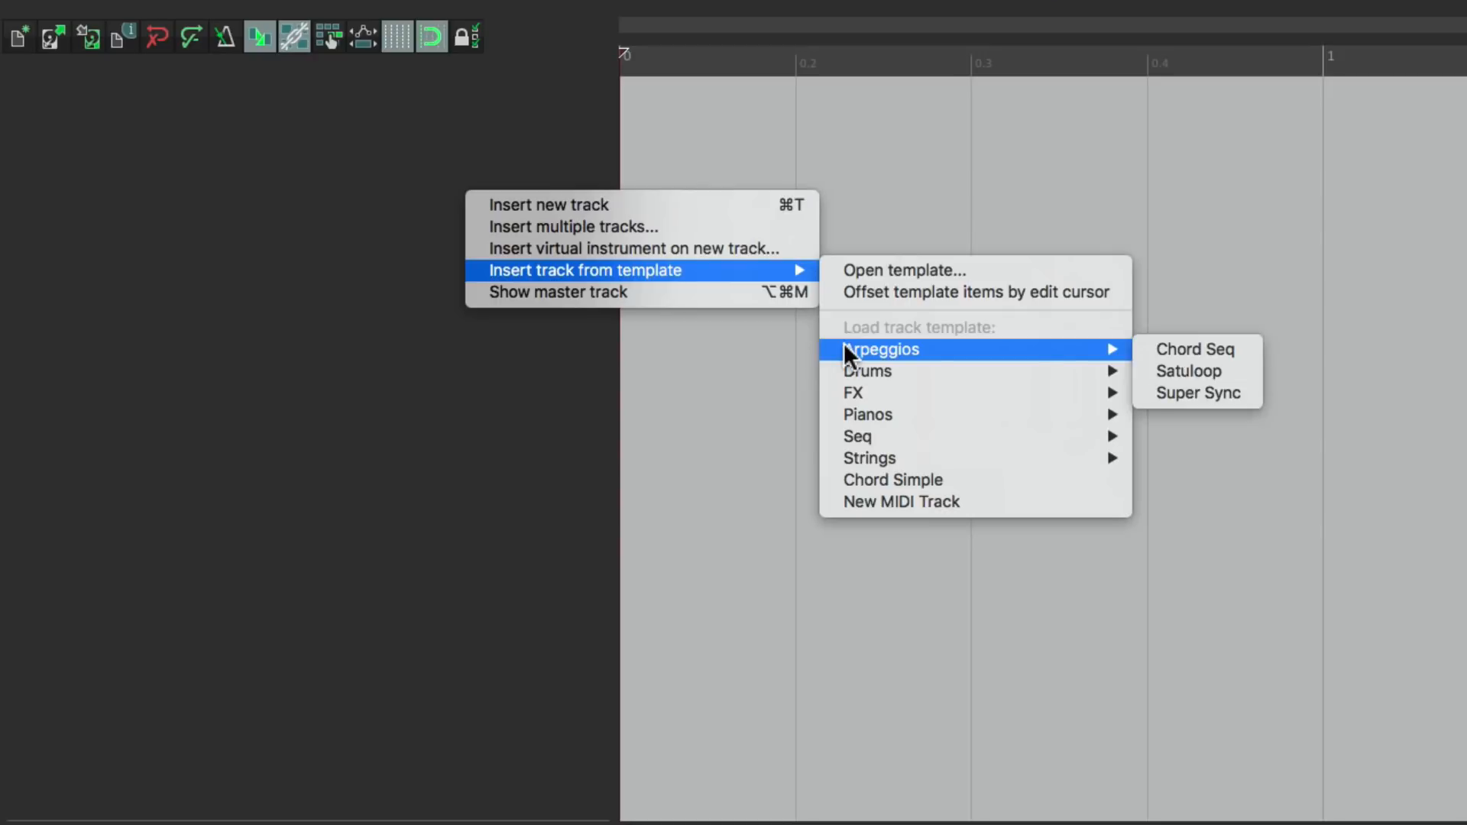
pyautogui.moveTo(1207, 371)
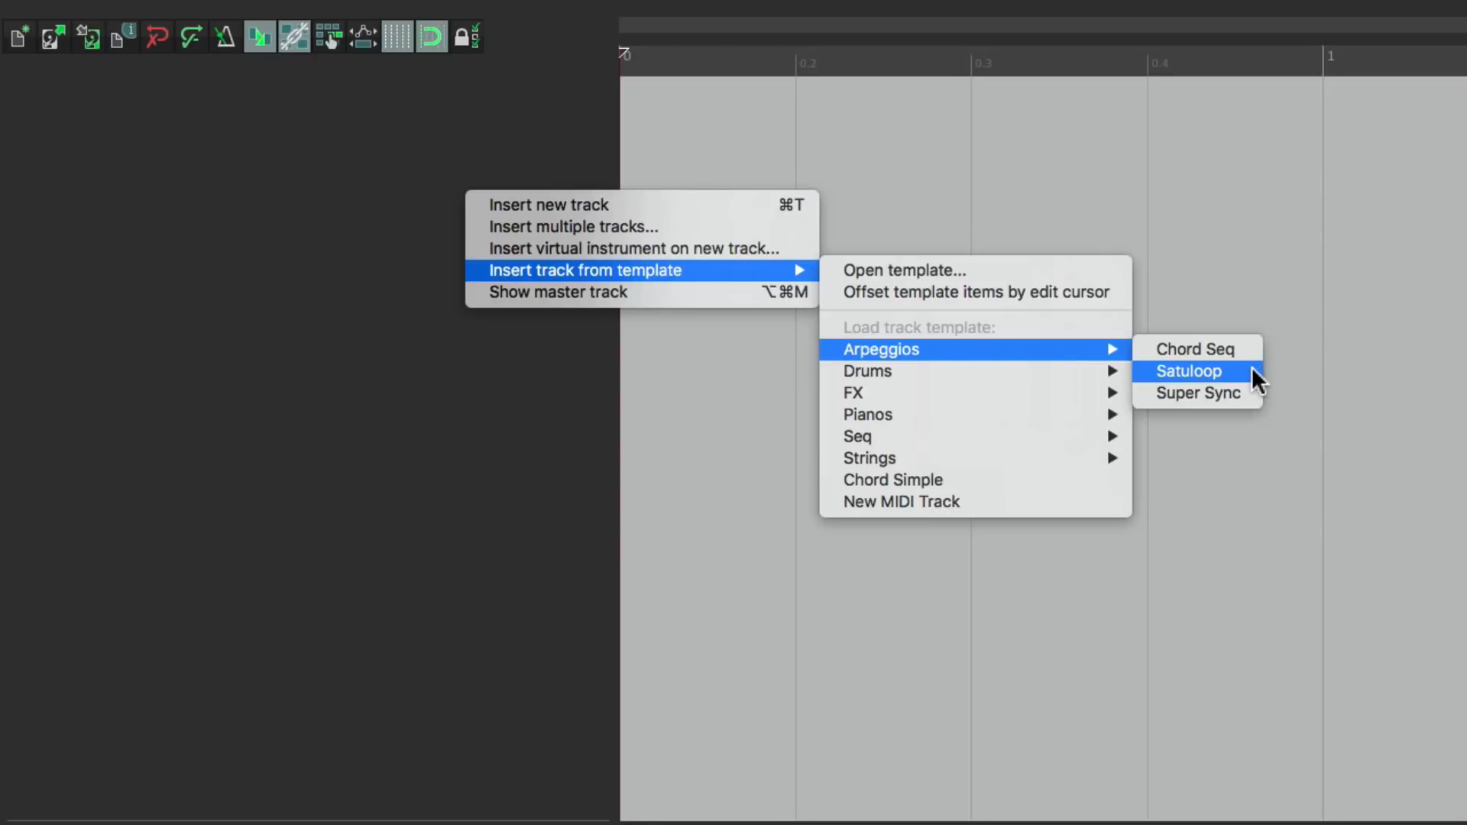
# Insert a new track from the Arpeggios > Satuloop track template.
pyautogui.click(1188, 372)
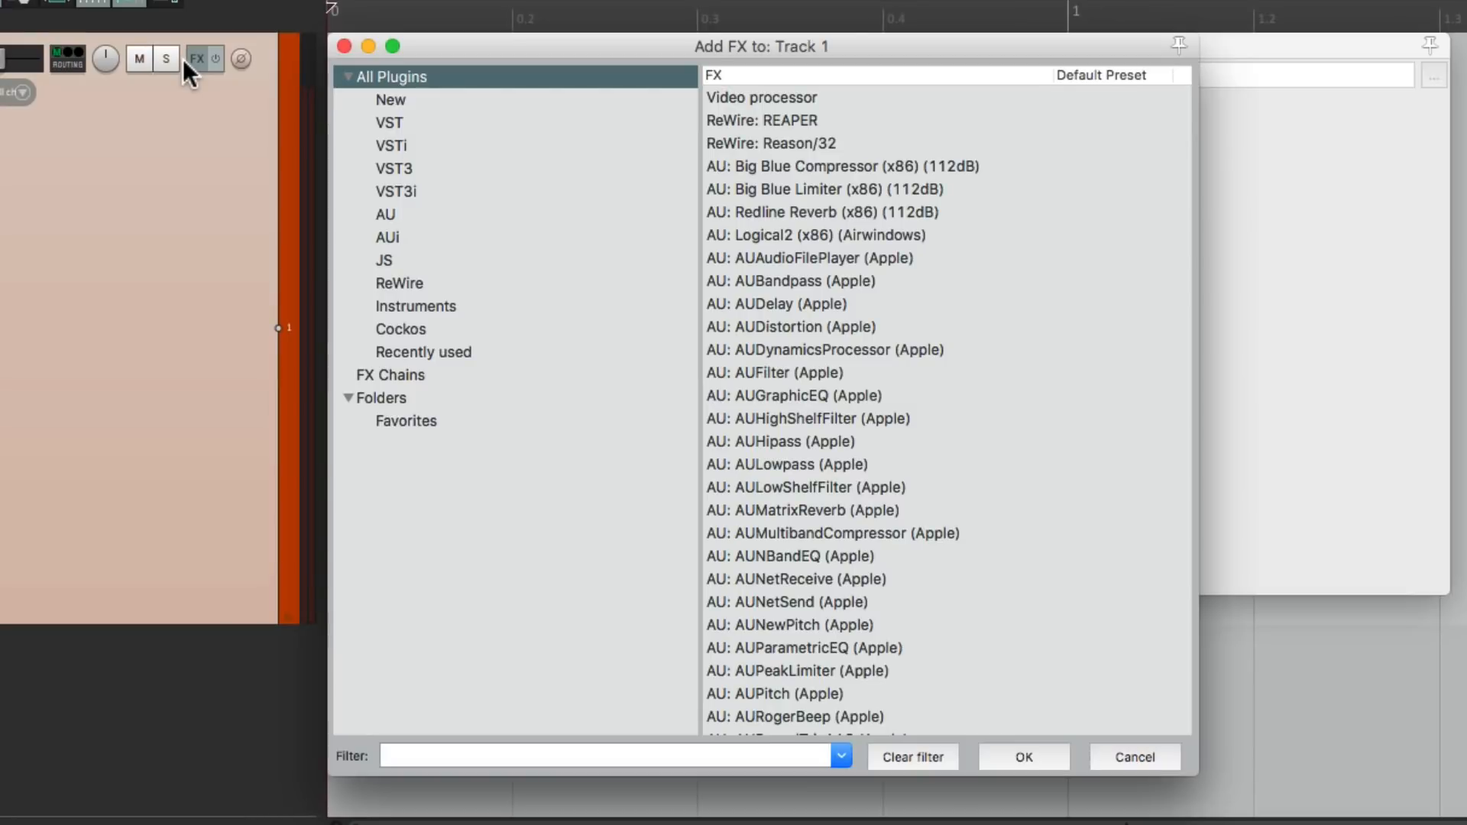
# Add the TAL NoiseMaker VSTi and switch it to the ARP Super Sync TAL preset.
pyautogui.click(390, 146)
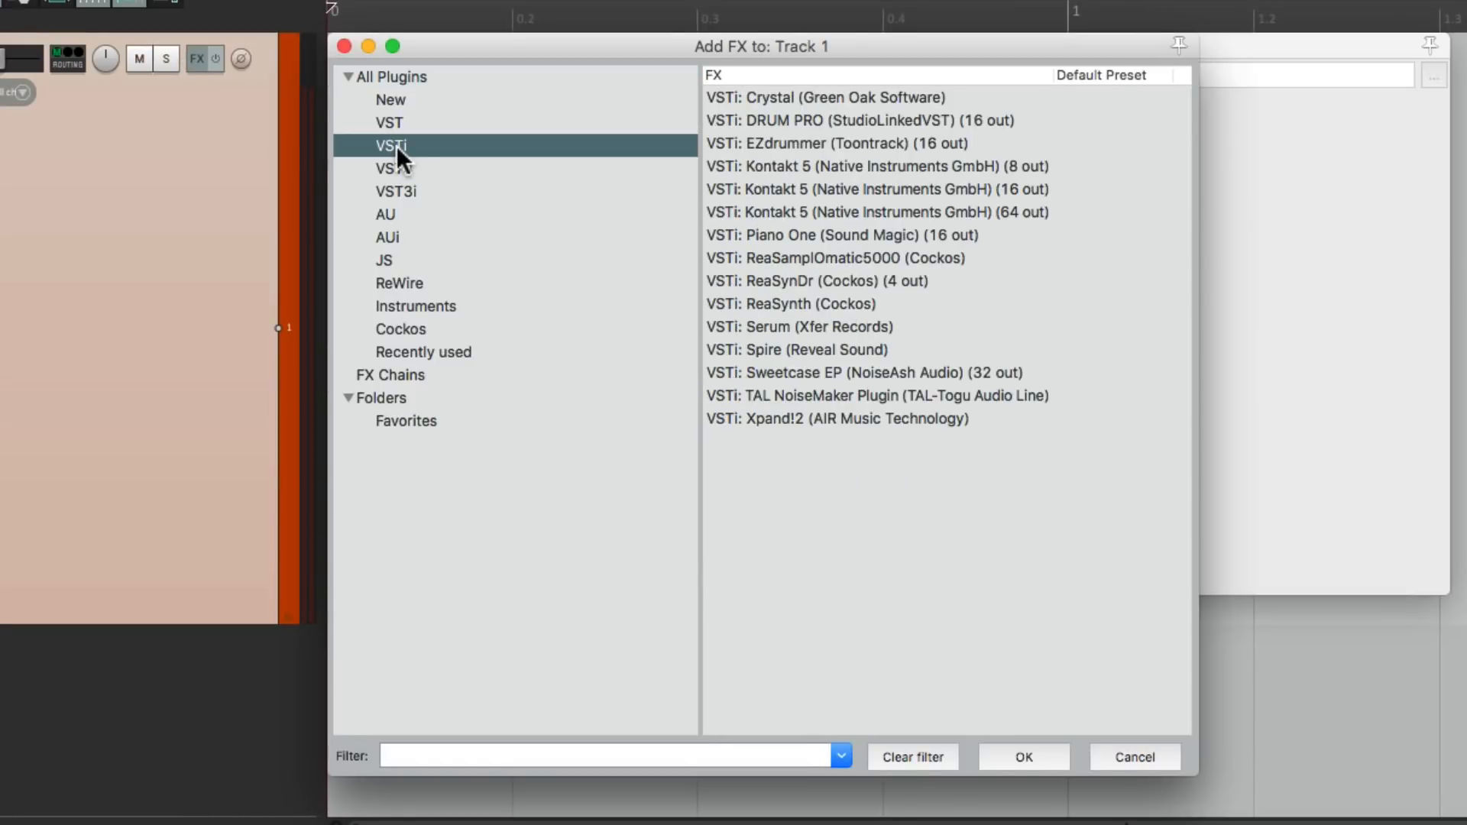
pyautogui.click(875, 395)
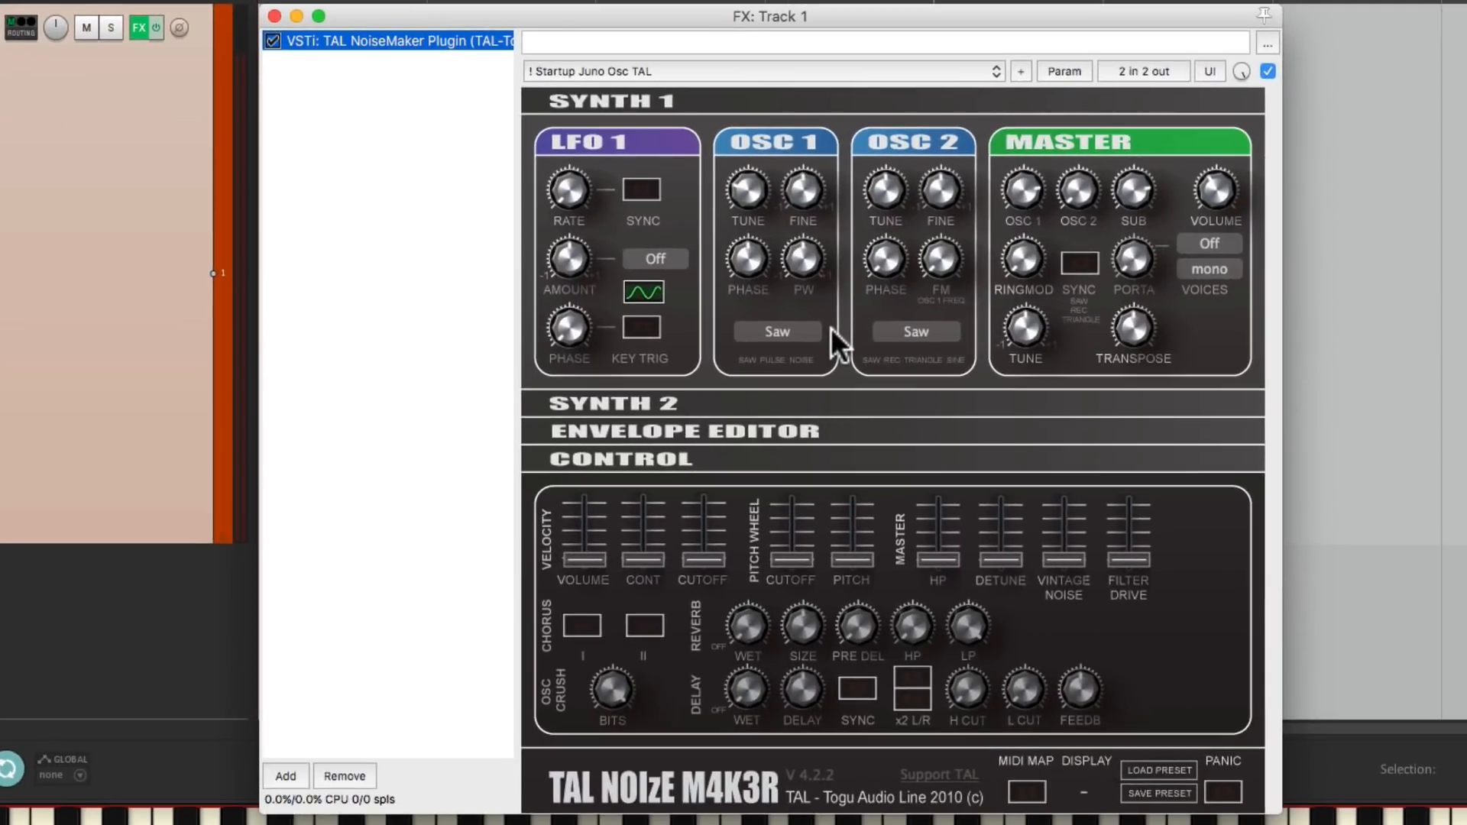
pyautogui.moveTo(755, 90)
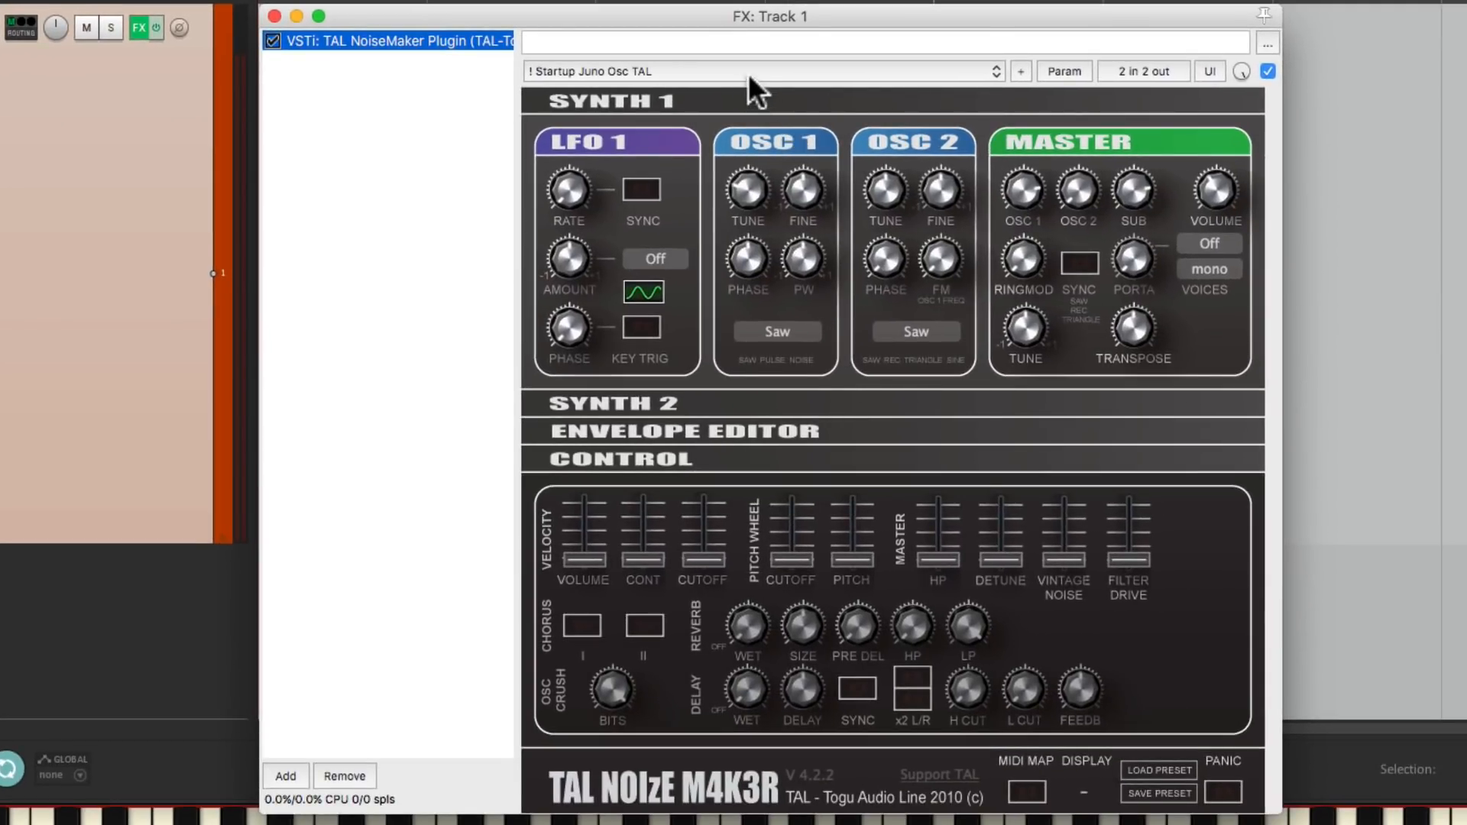
pyautogui.click(758, 71)
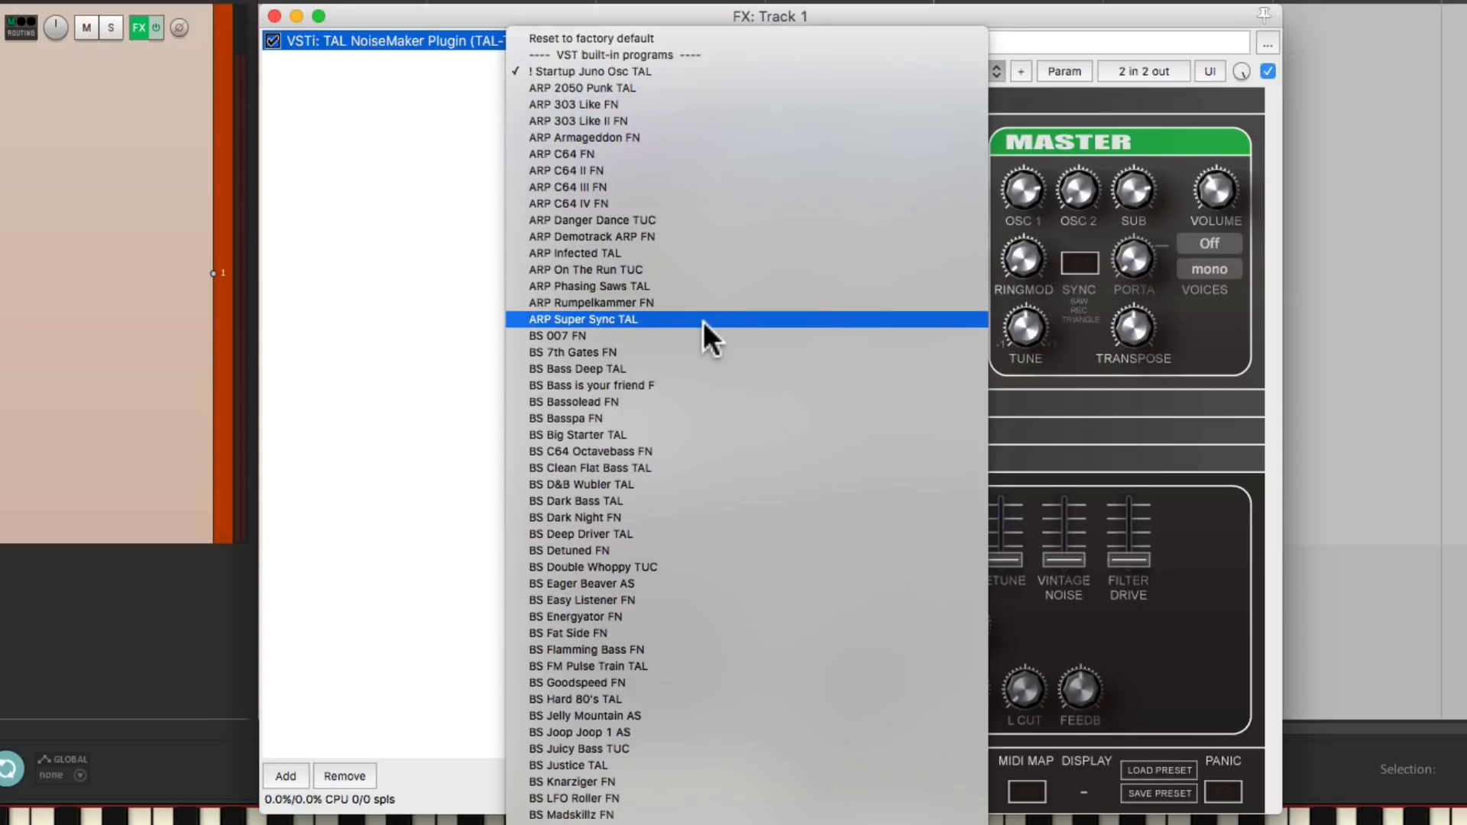
pyautogui.click(583, 319)
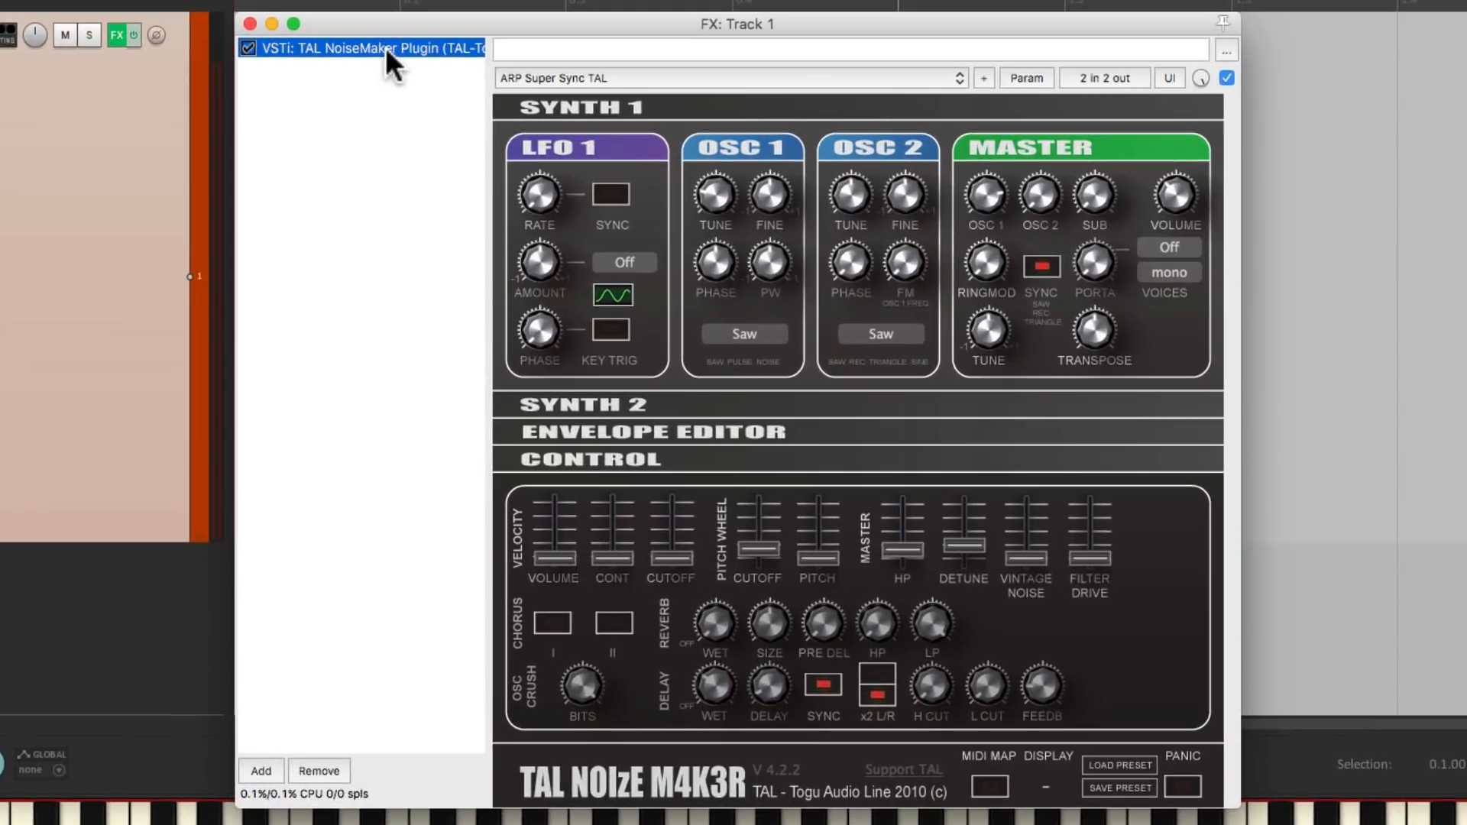
# Save the TAL NoiseMaker FX chain as 'Super Sync' in the Arpeggios folder.
pyautogui.rightClick(365, 47)
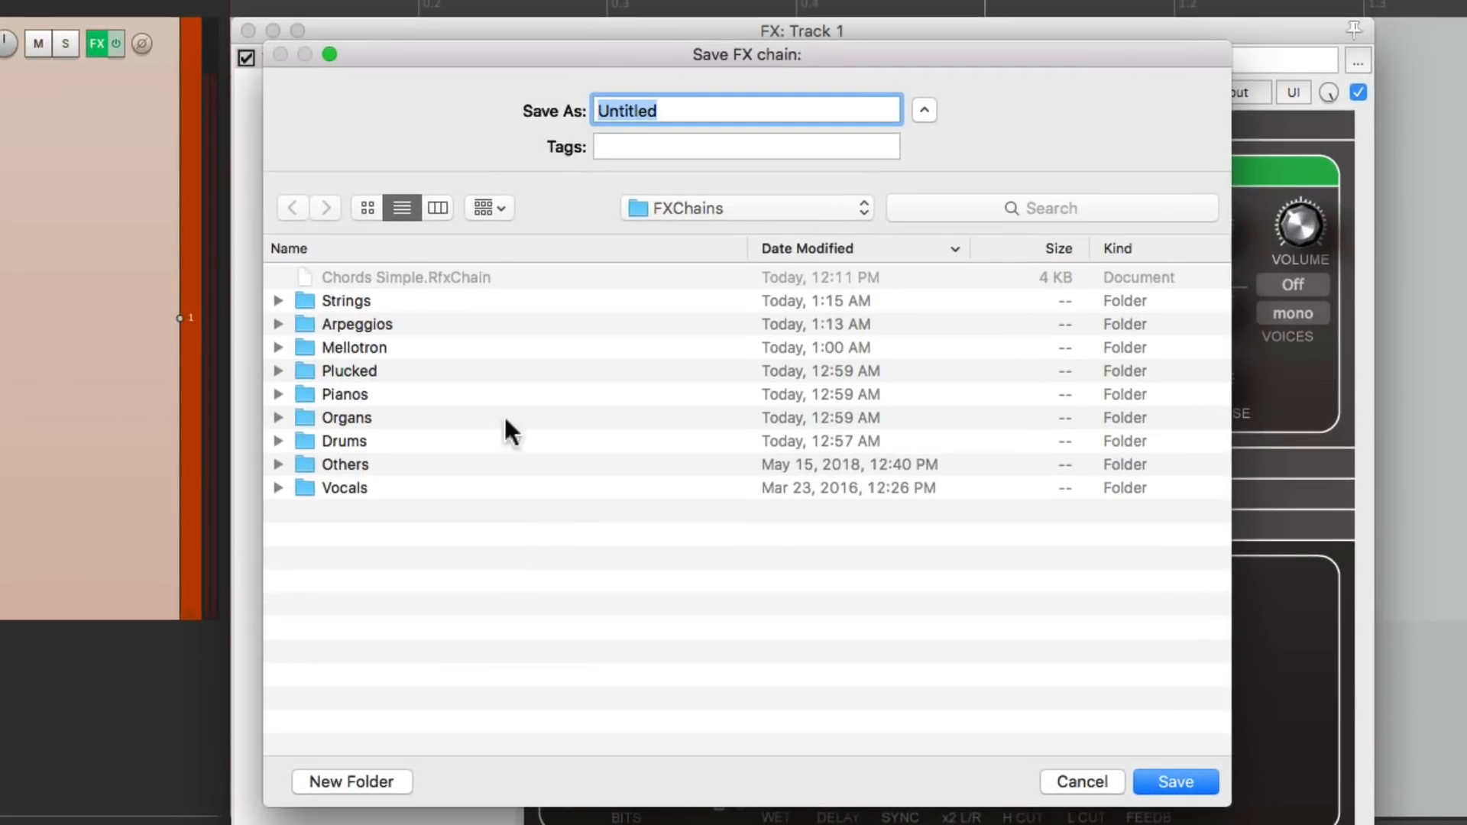
pyautogui.click(357, 324)
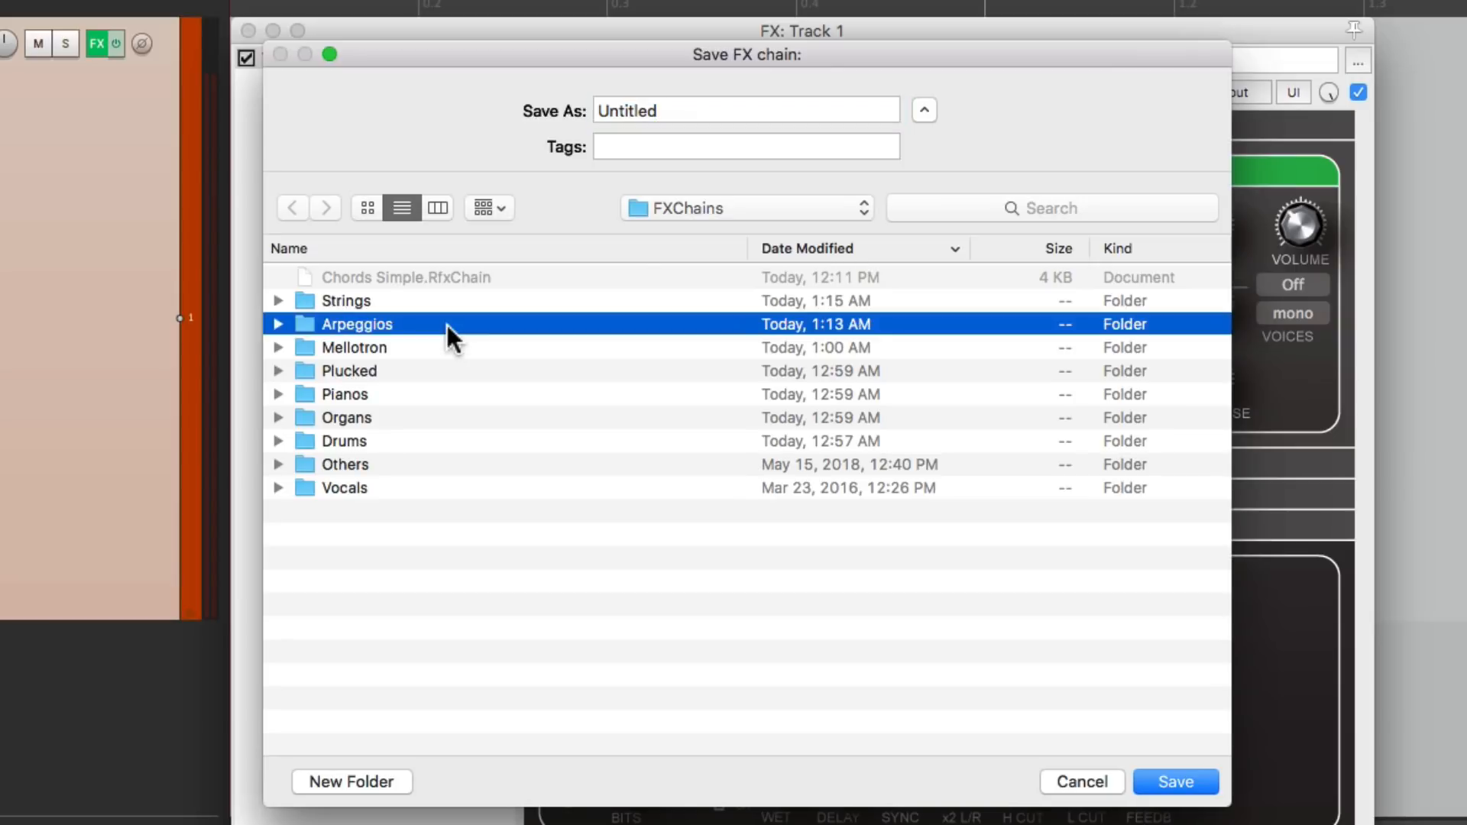
pyautogui.doubleClick(355, 324)
pyautogui.write('Super Sync')
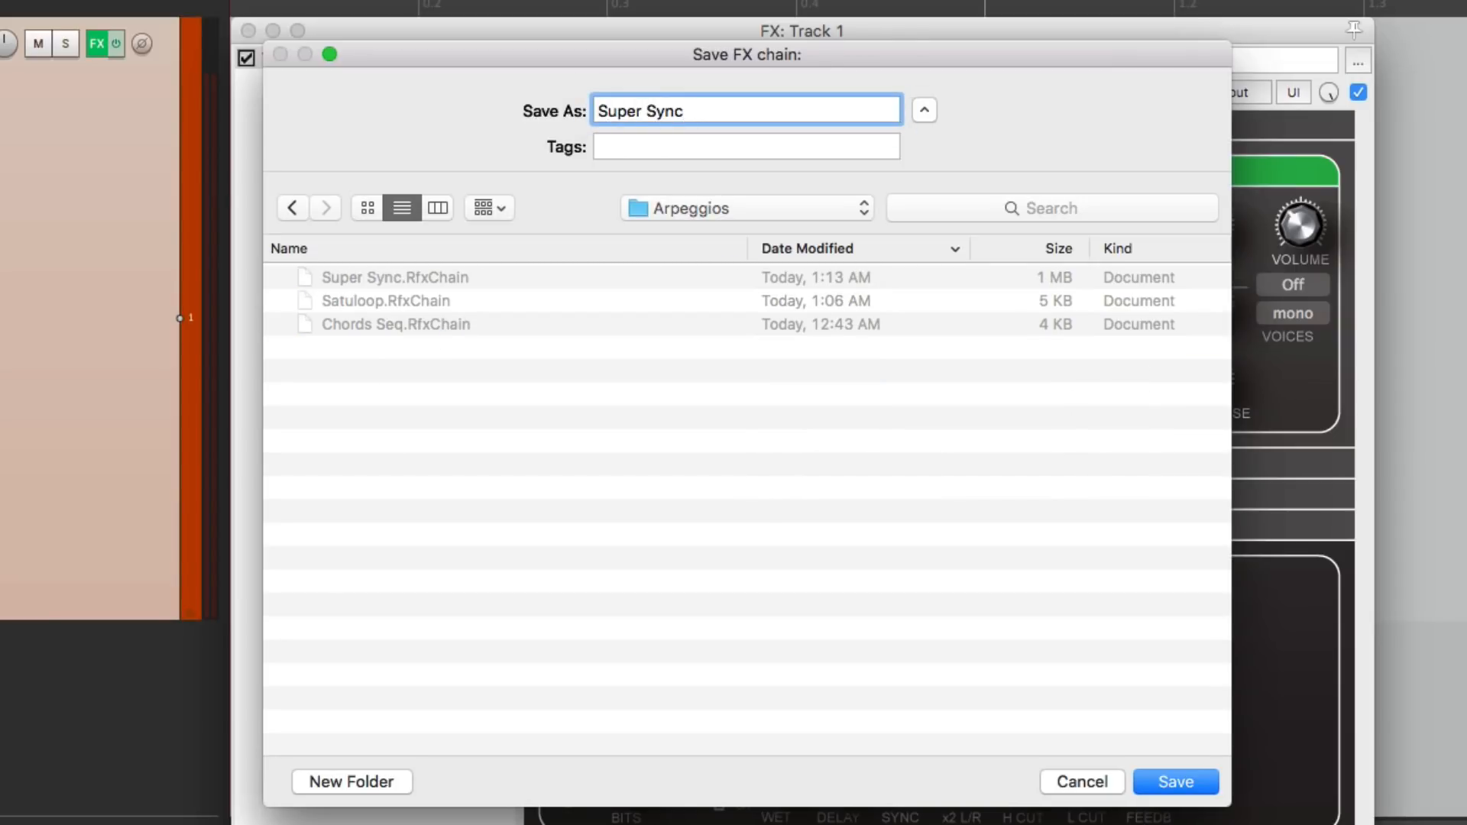
pyautogui.click(1174, 781)
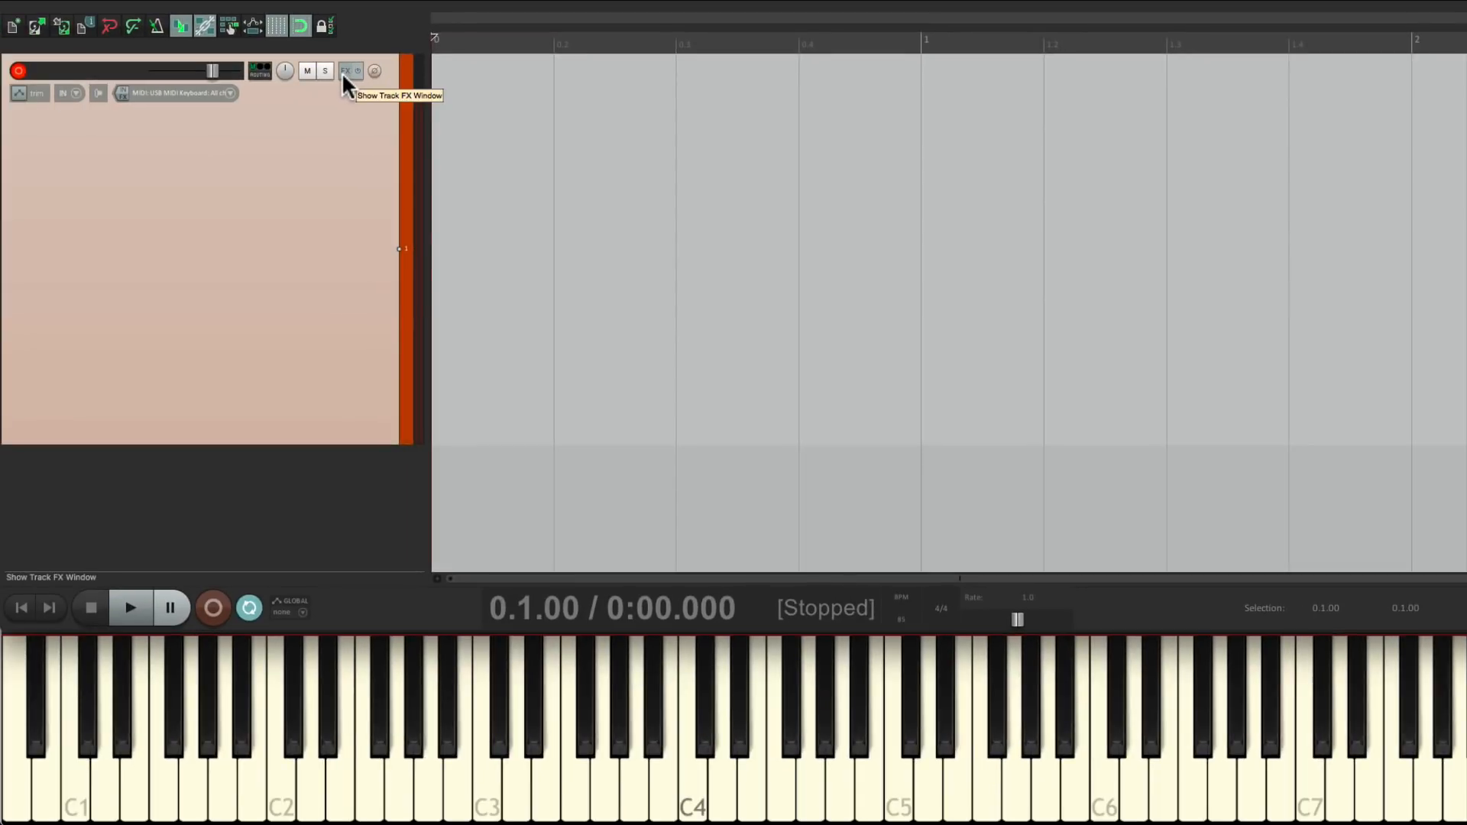
# Audition the Arpeggios chains Chords Seq and Satuloop, finishing with Super Sync loaded.
pyautogui.click(346, 71)
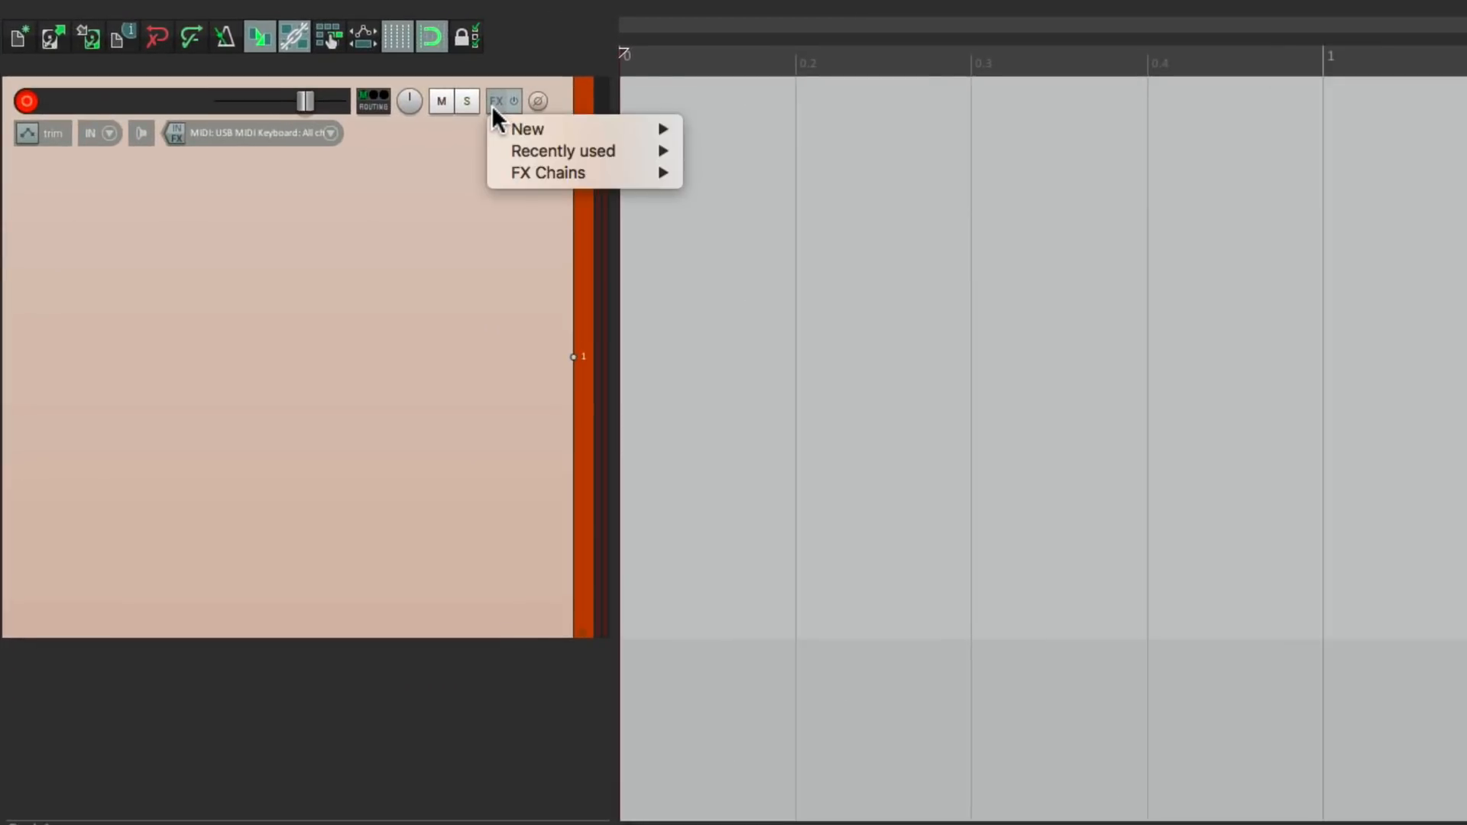
pyautogui.moveTo(547, 171)
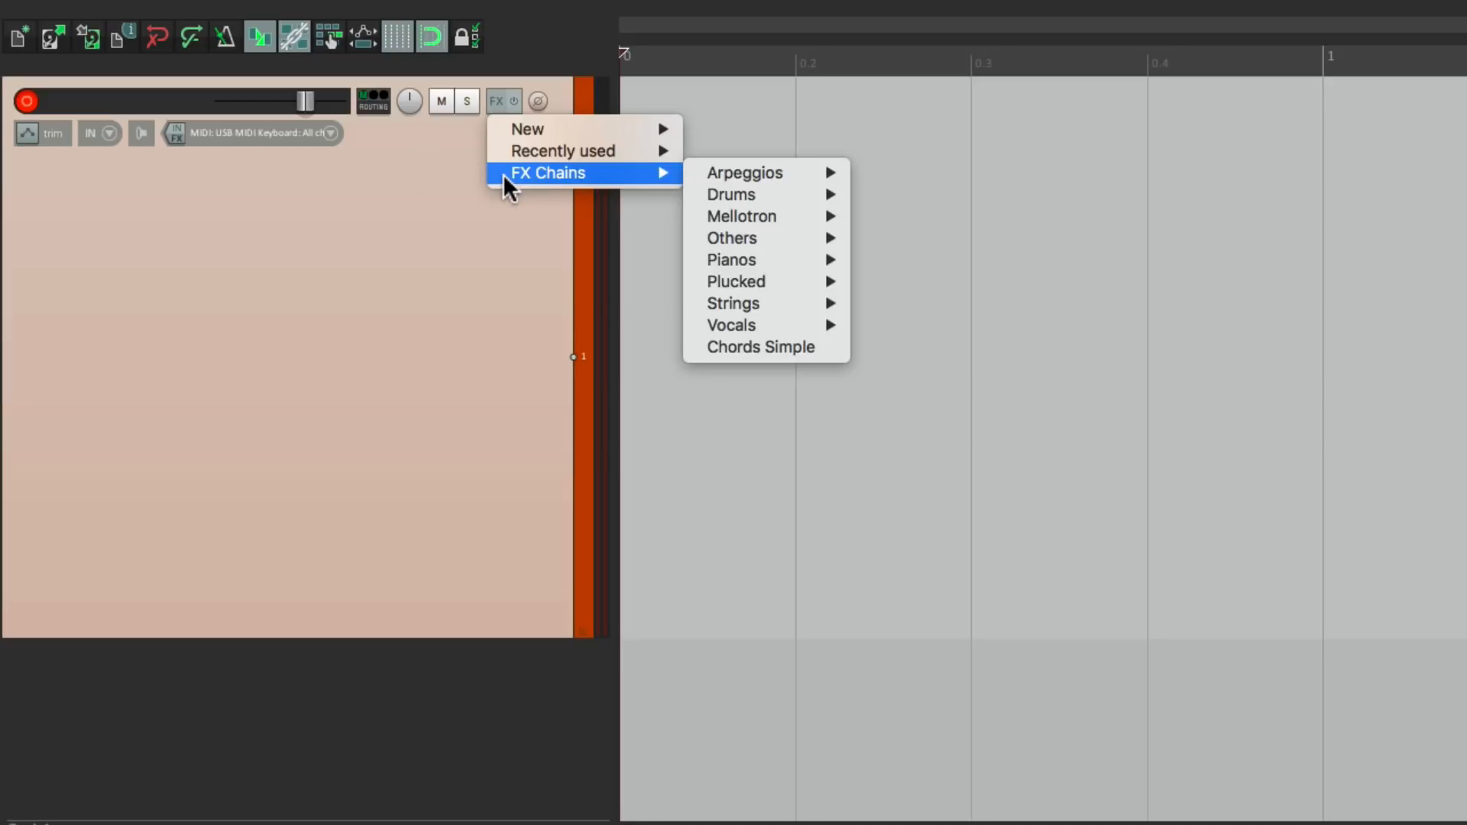
pyautogui.moveTo(743, 171)
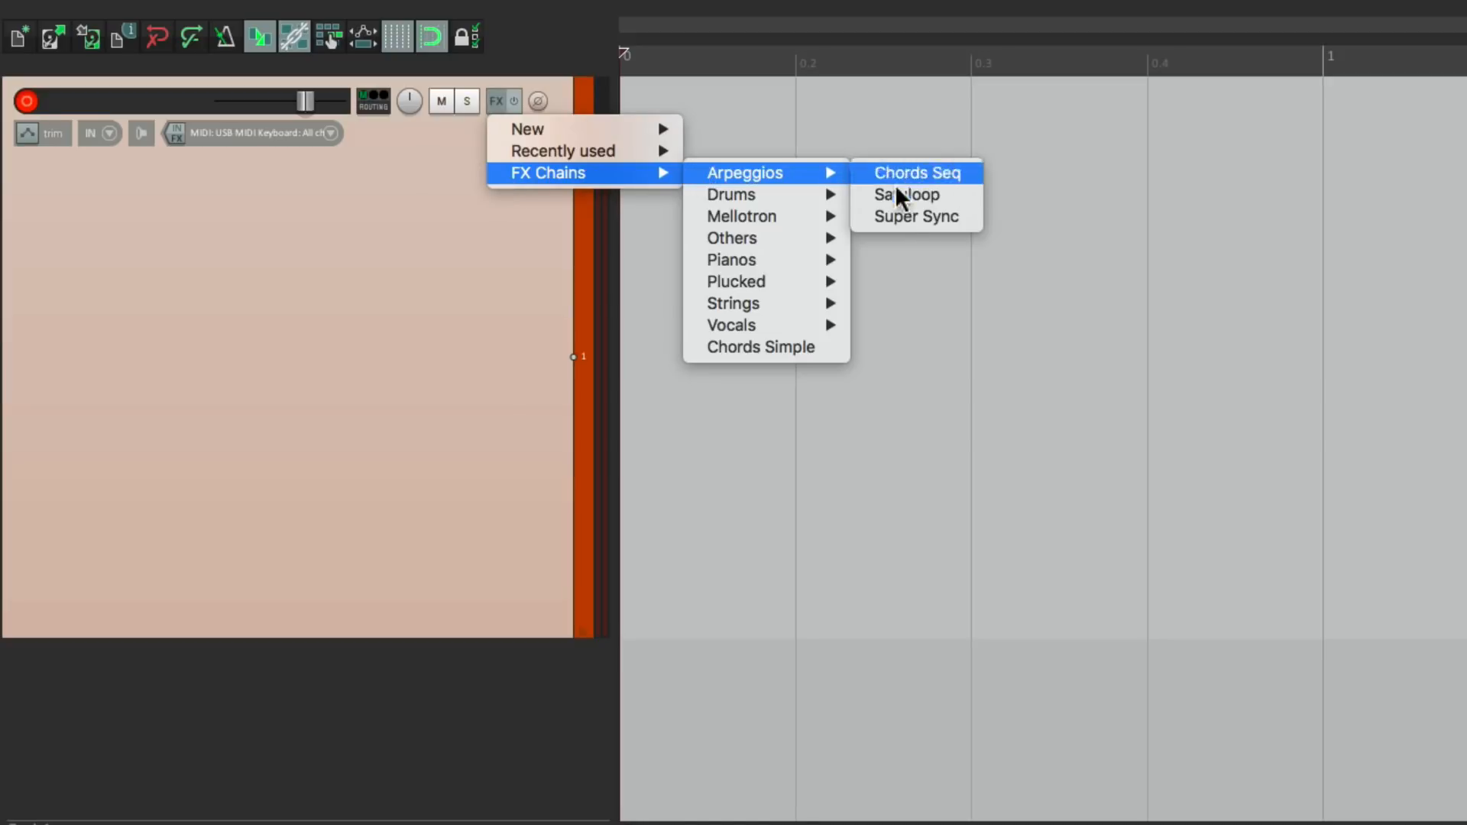
pyautogui.click(914, 194)
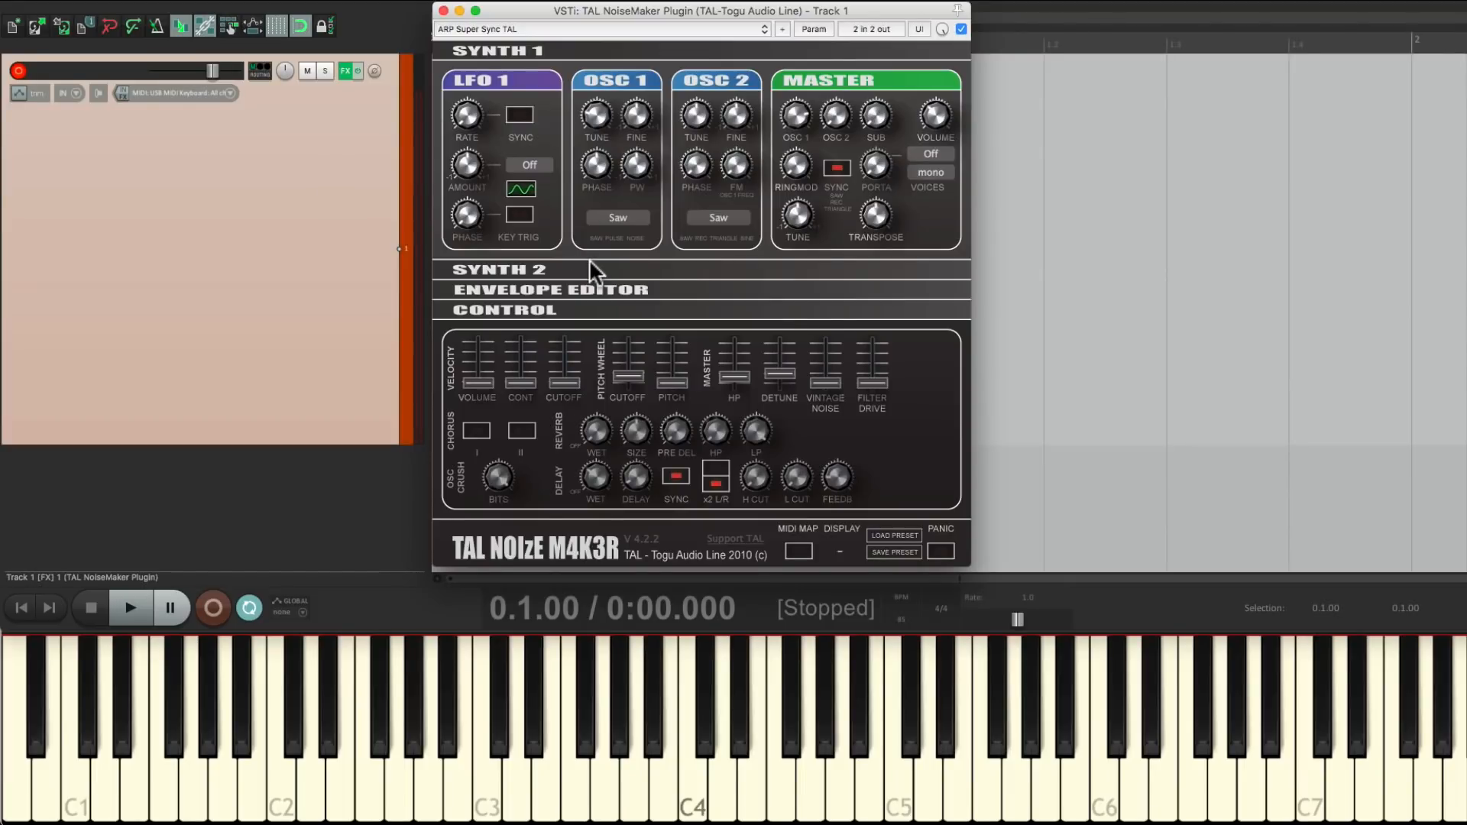
pyautogui.click(896, 749)
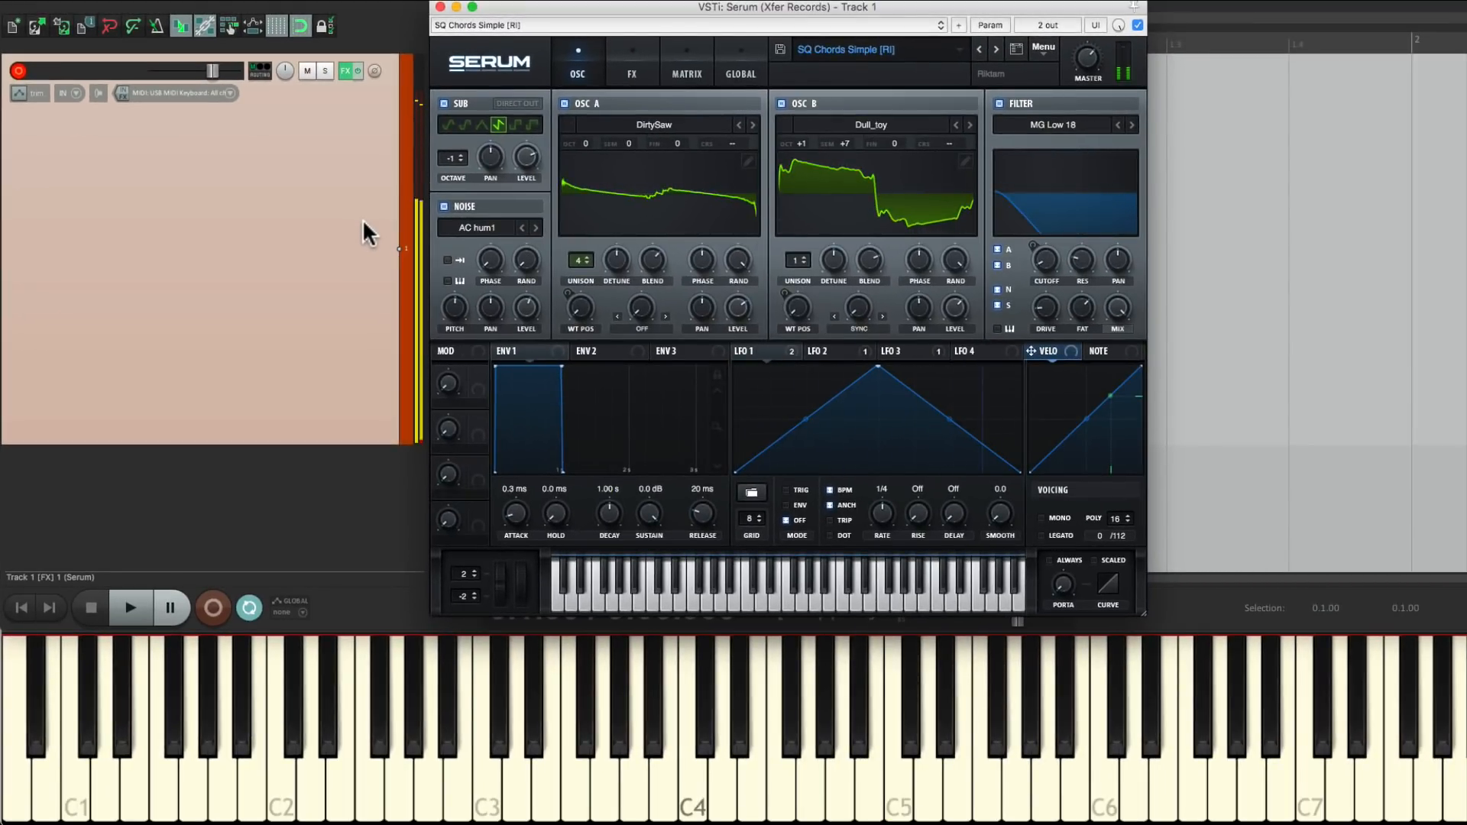
pyautogui.click(499, 100)
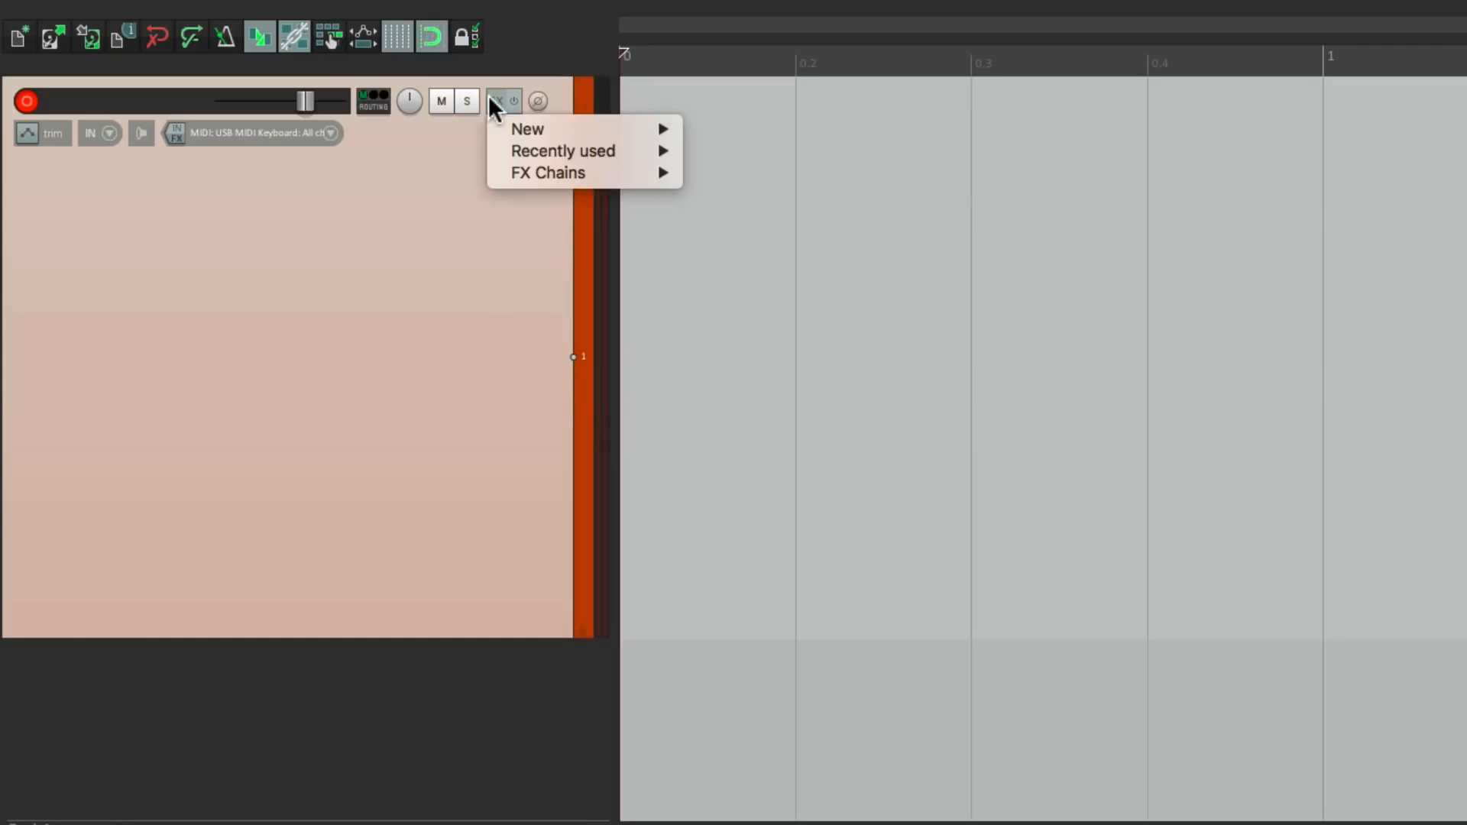
pyautogui.moveTo(743, 171)
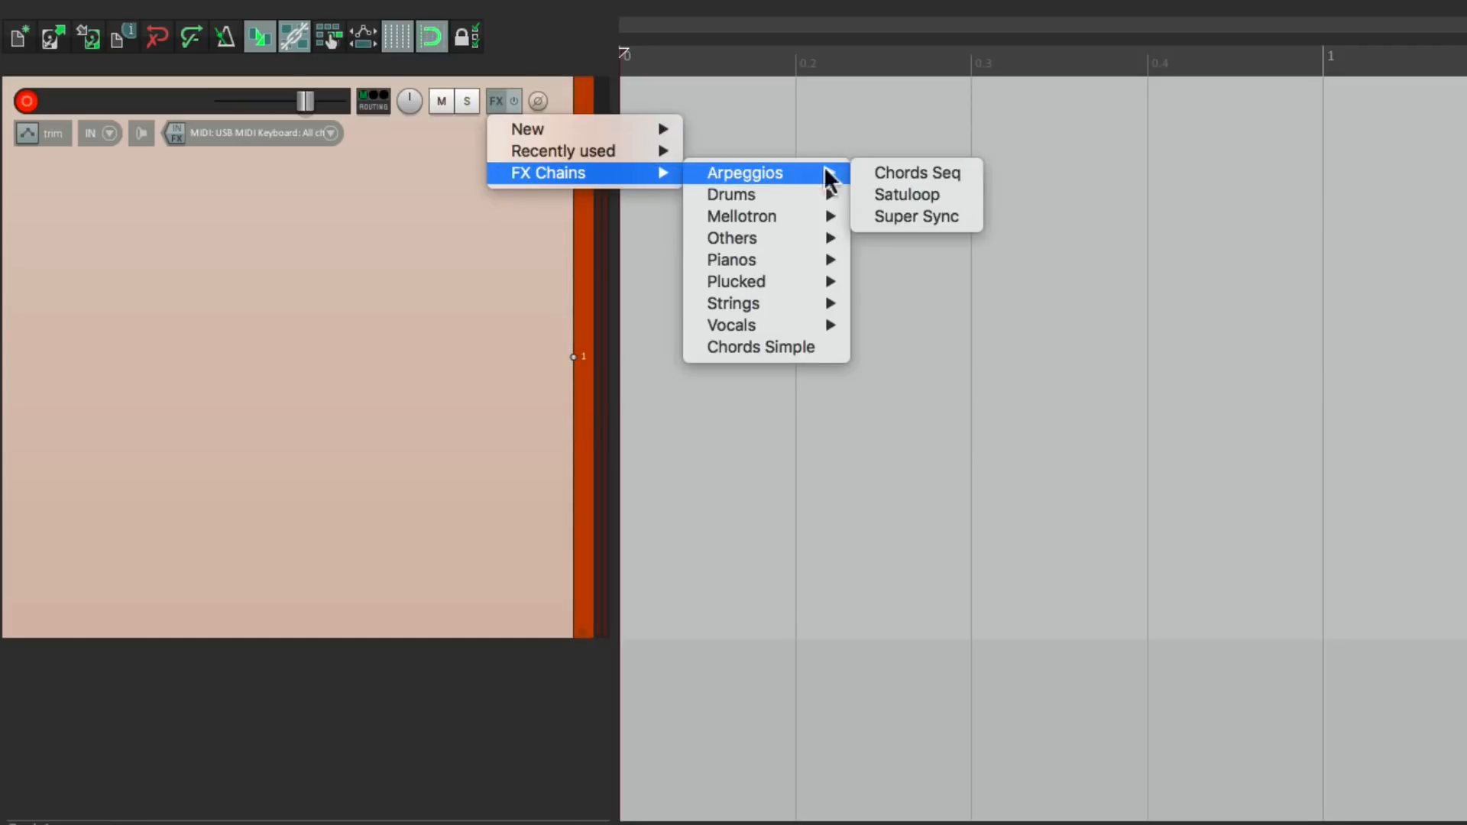
pyautogui.click(905, 195)
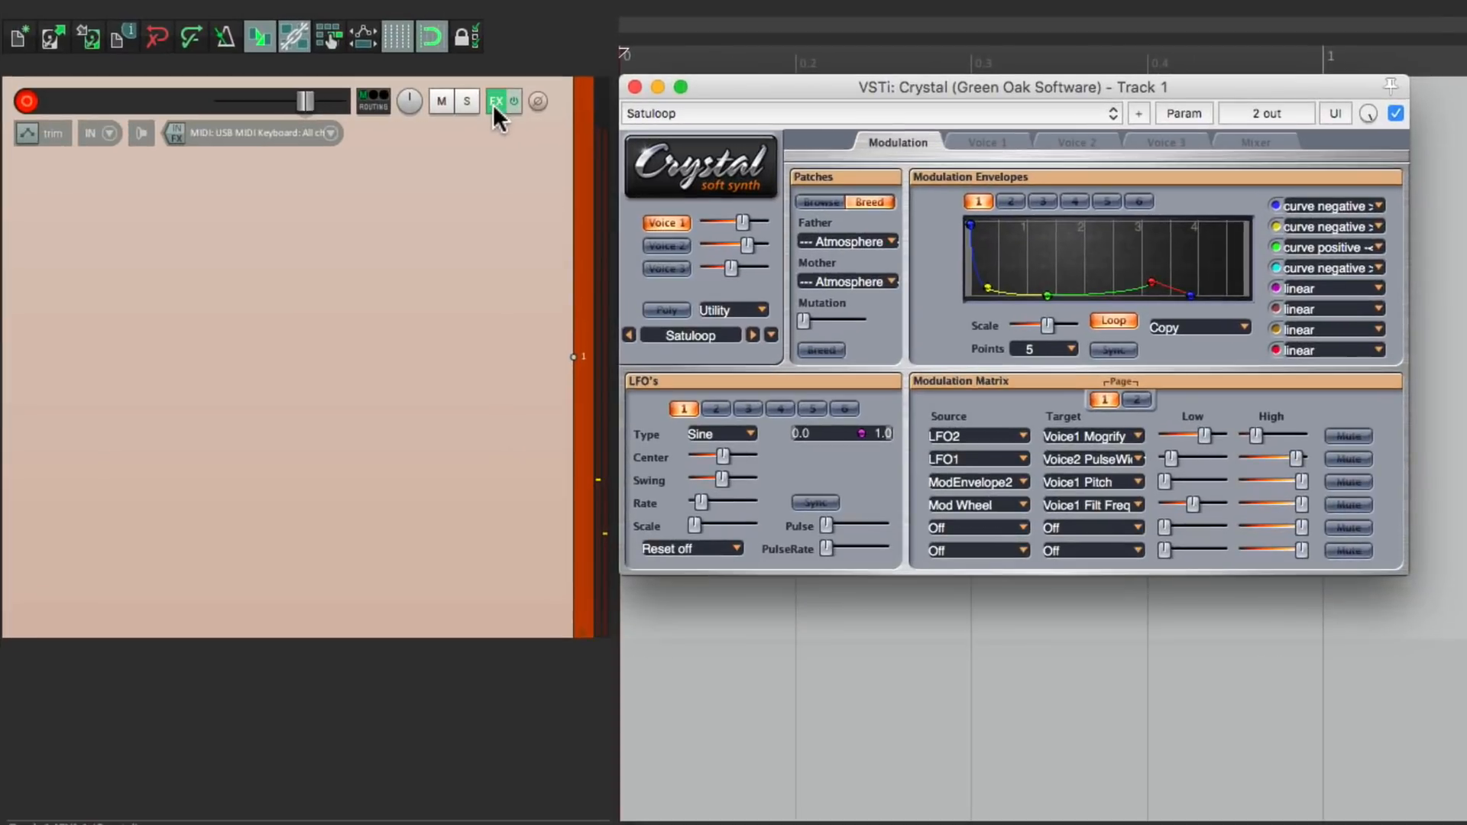
pyautogui.click(496, 101)
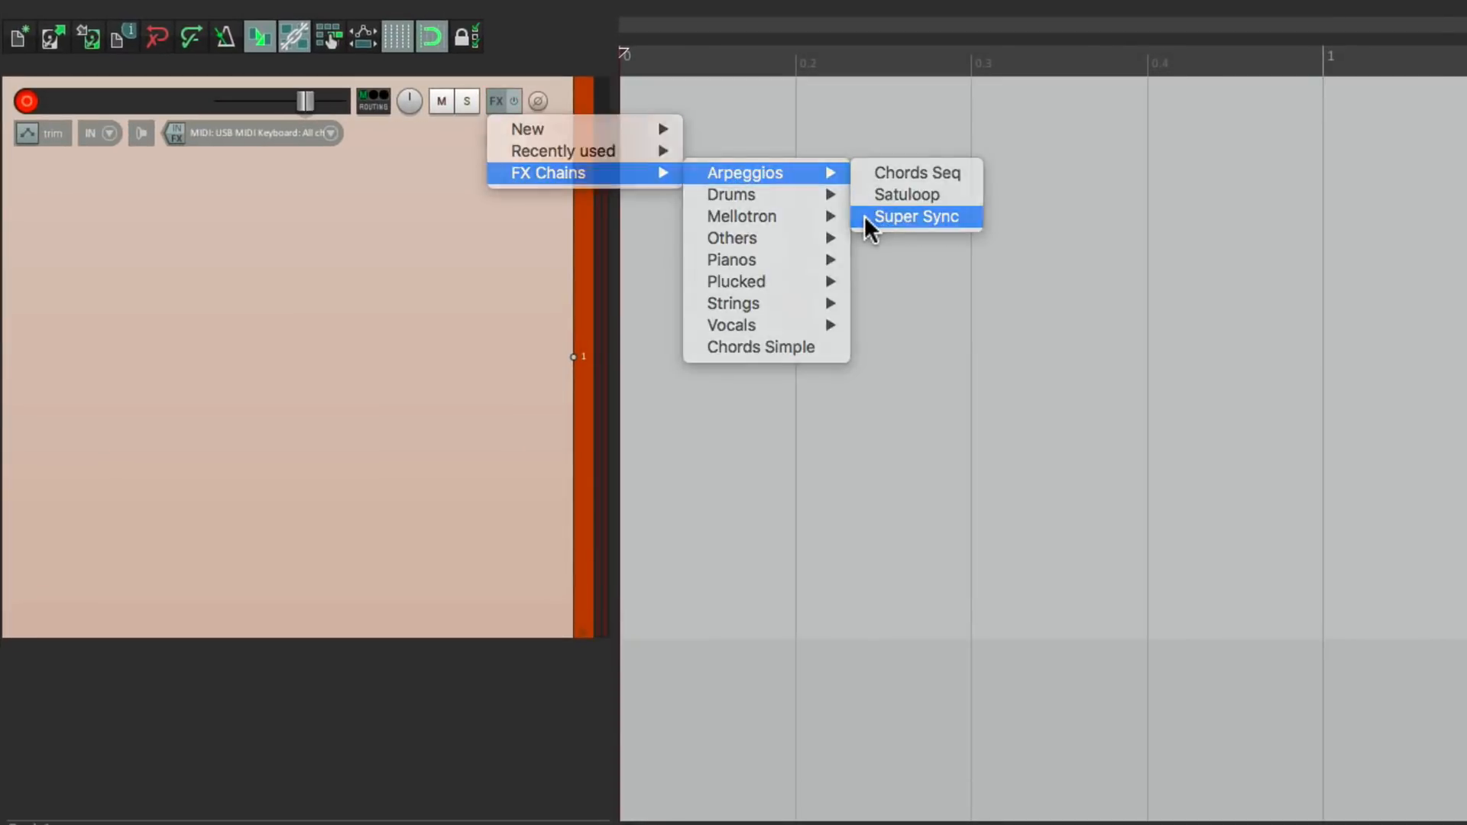
pyautogui.click(916, 216)
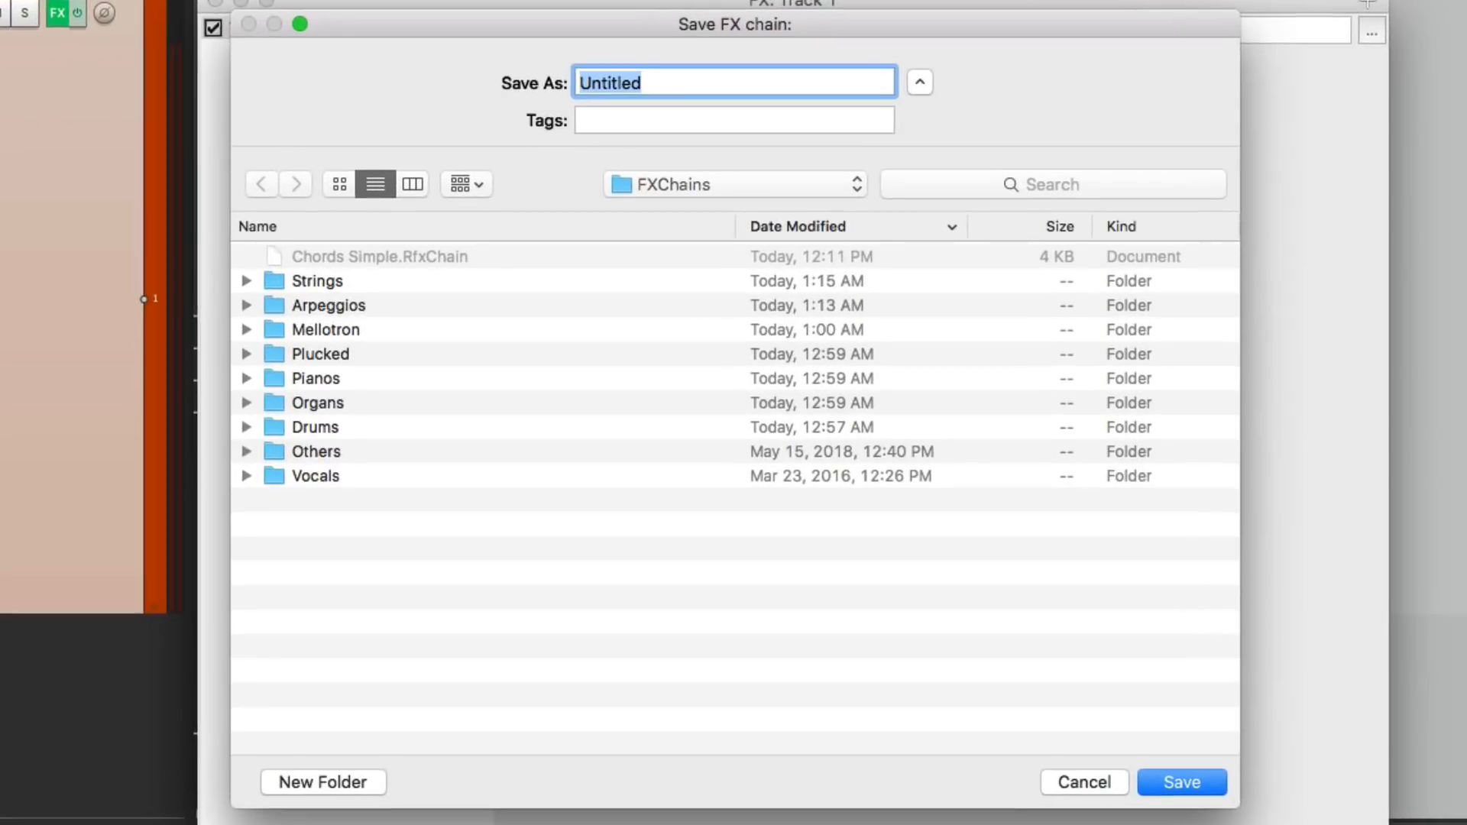
pyautogui.moveTo(500, 472)
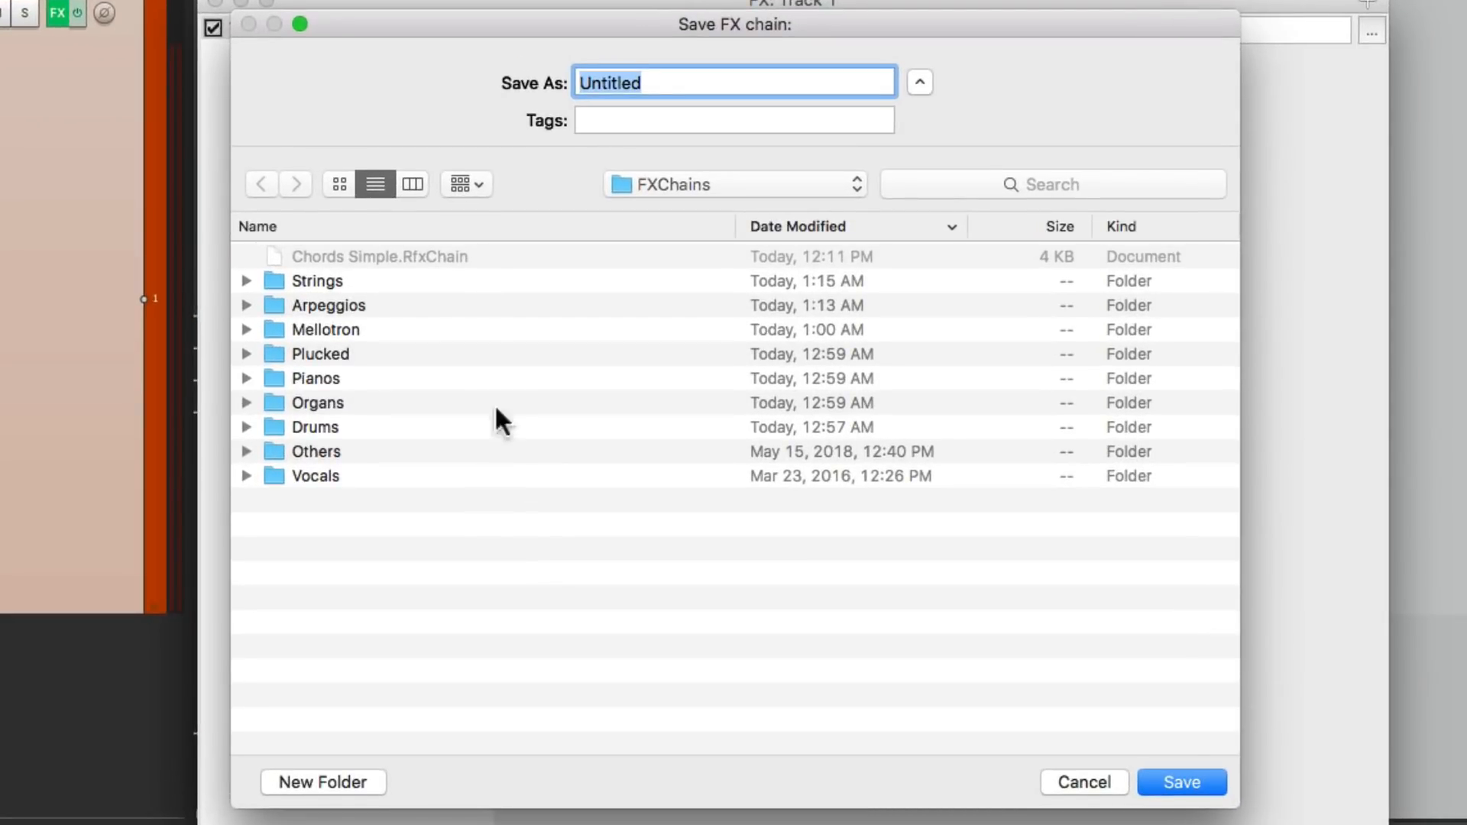
pyautogui.moveTo(407, 342)
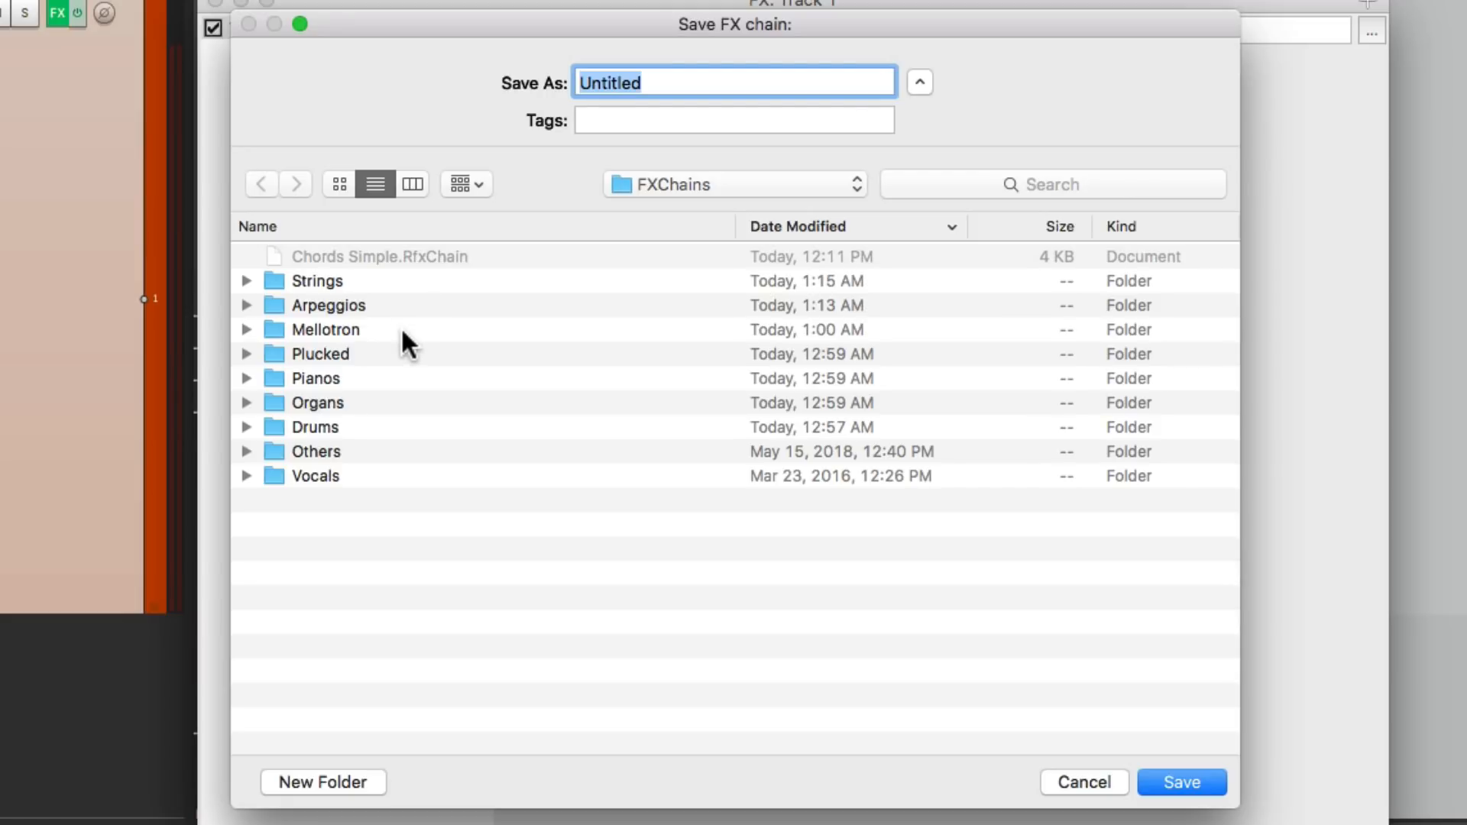
pyautogui.moveTo(454, 491)
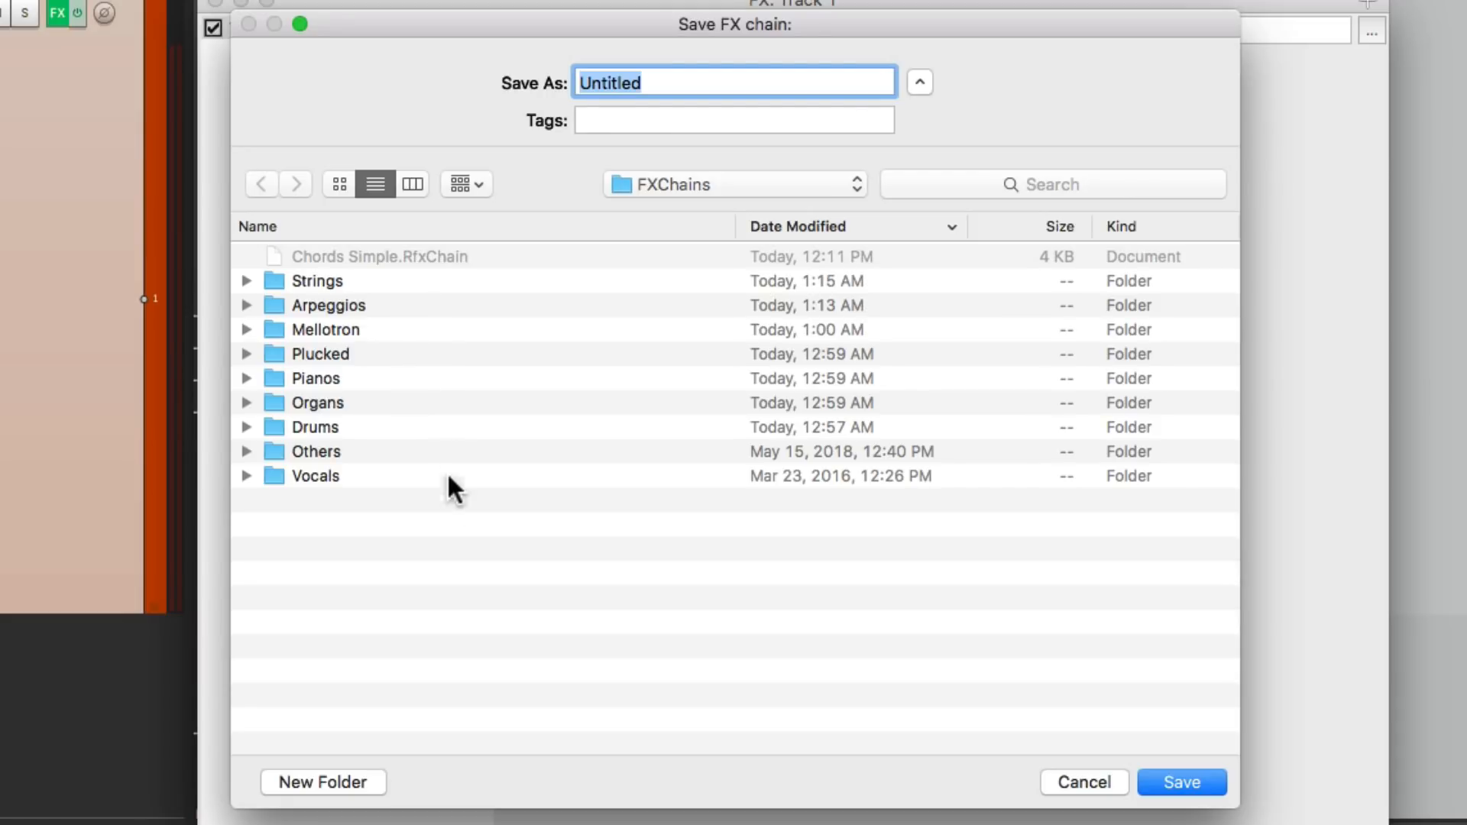
pyautogui.moveTo(458, 516)
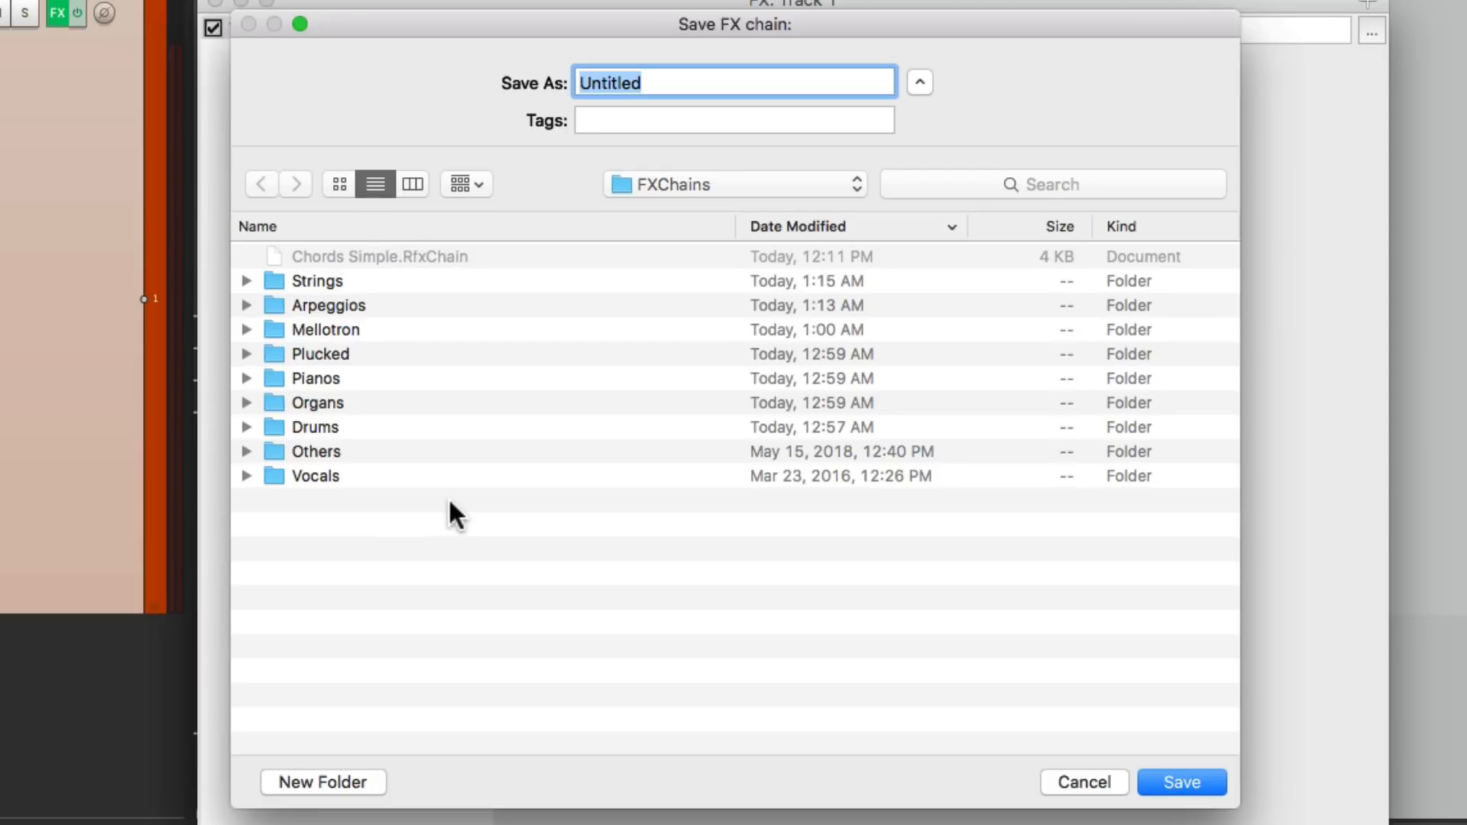
pyautogui.click(497, 100)
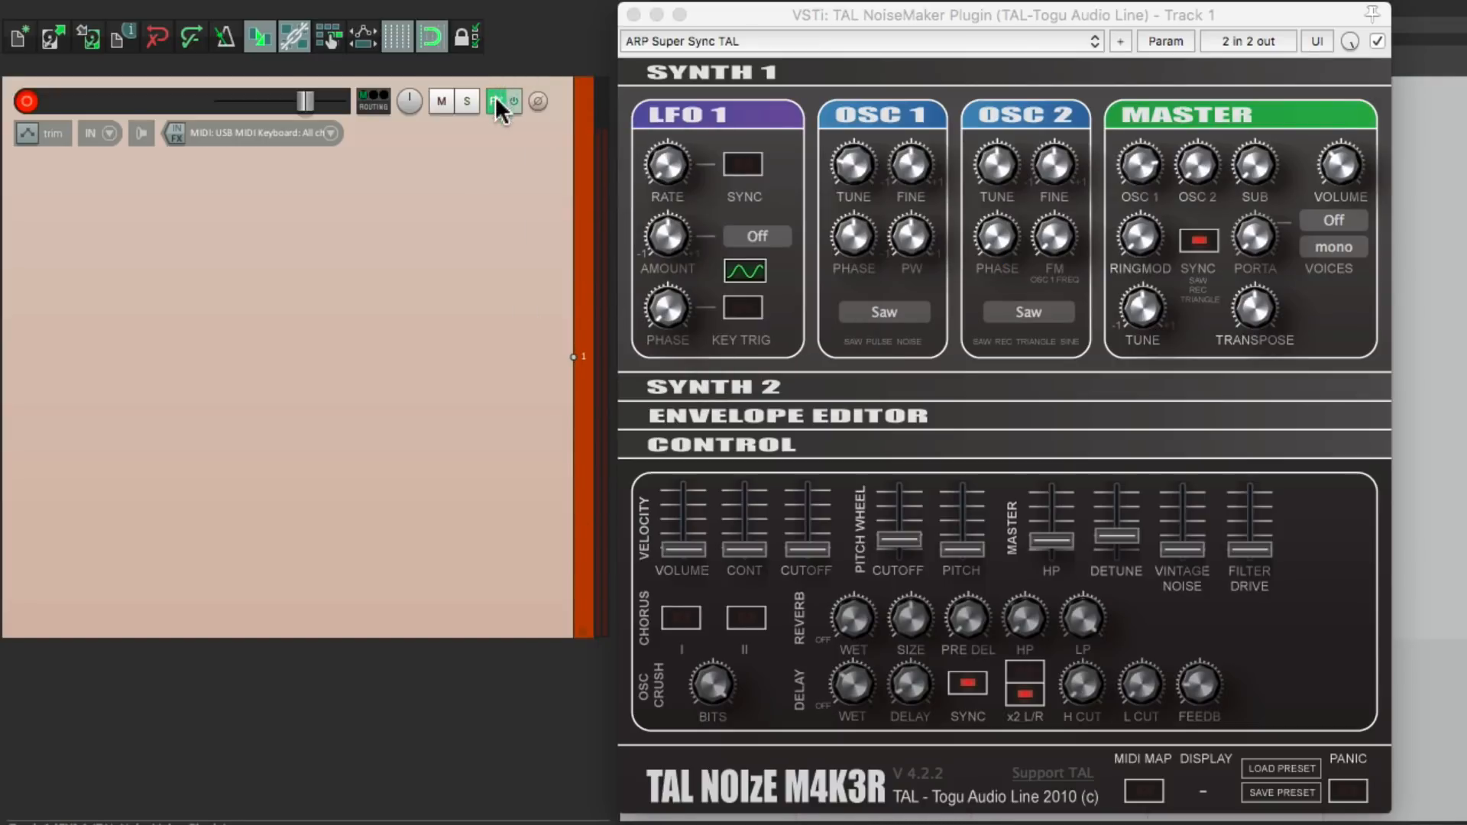
# Add the Piano One instrument to Track 1's FX chain.
pyautogui.click(498, 101)
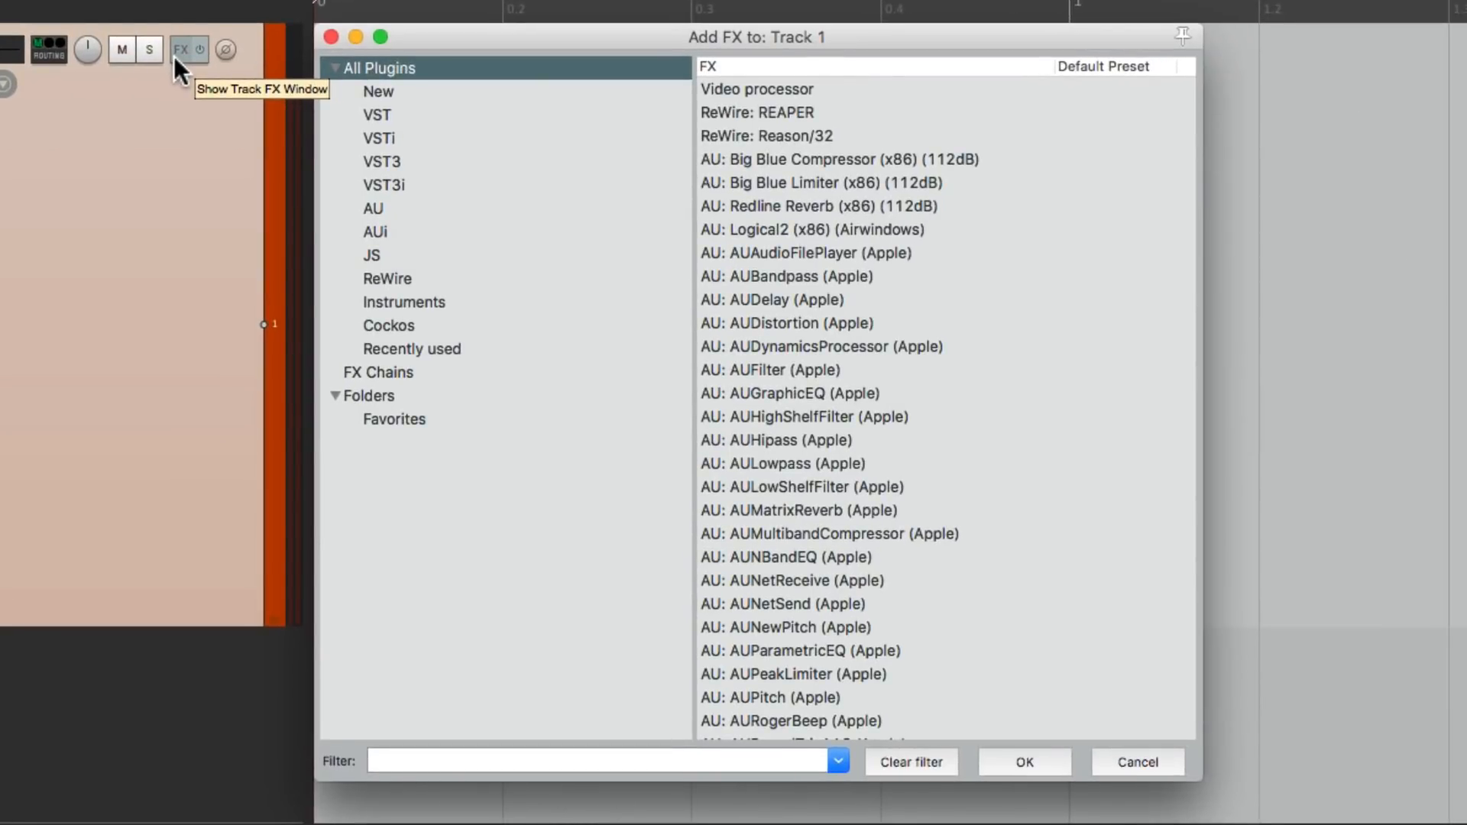
pyautogui.click(379, 138)
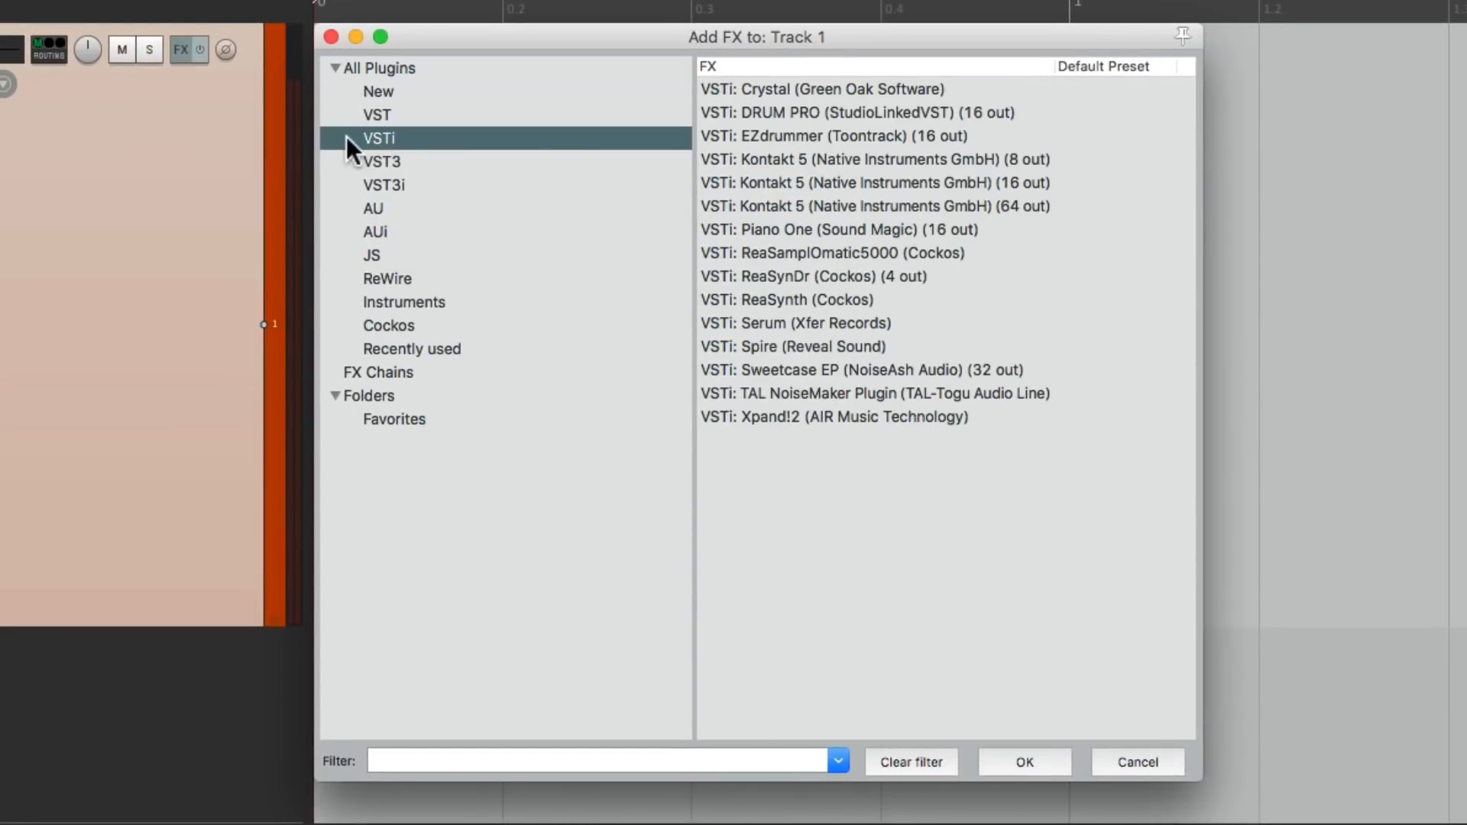
pyautogui.click(838, 229)
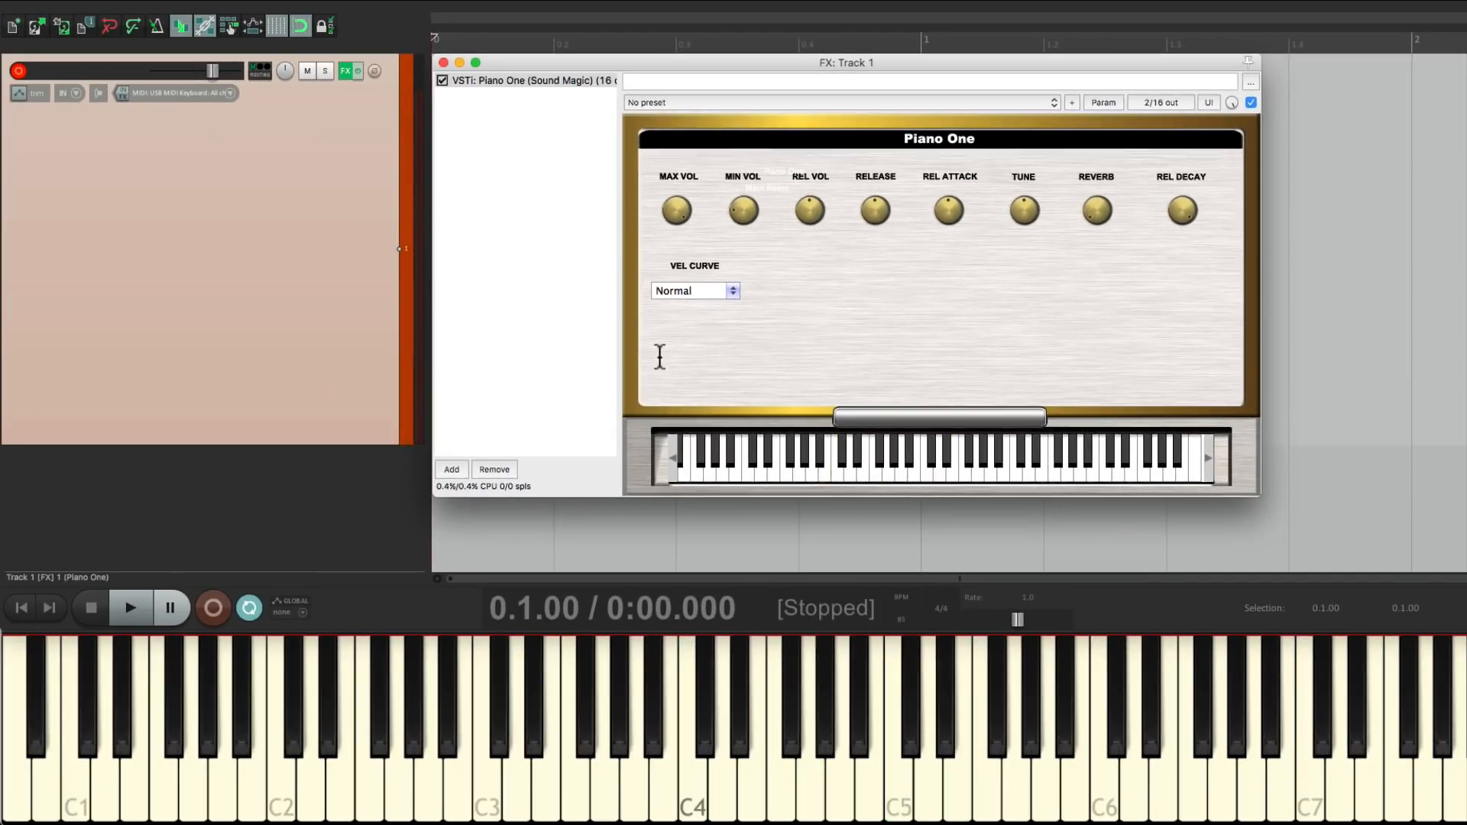
# Add Xpand!2 after Piano One and load the +10 Mindsweeper pad preset.
pyautogui.click(450, 468)
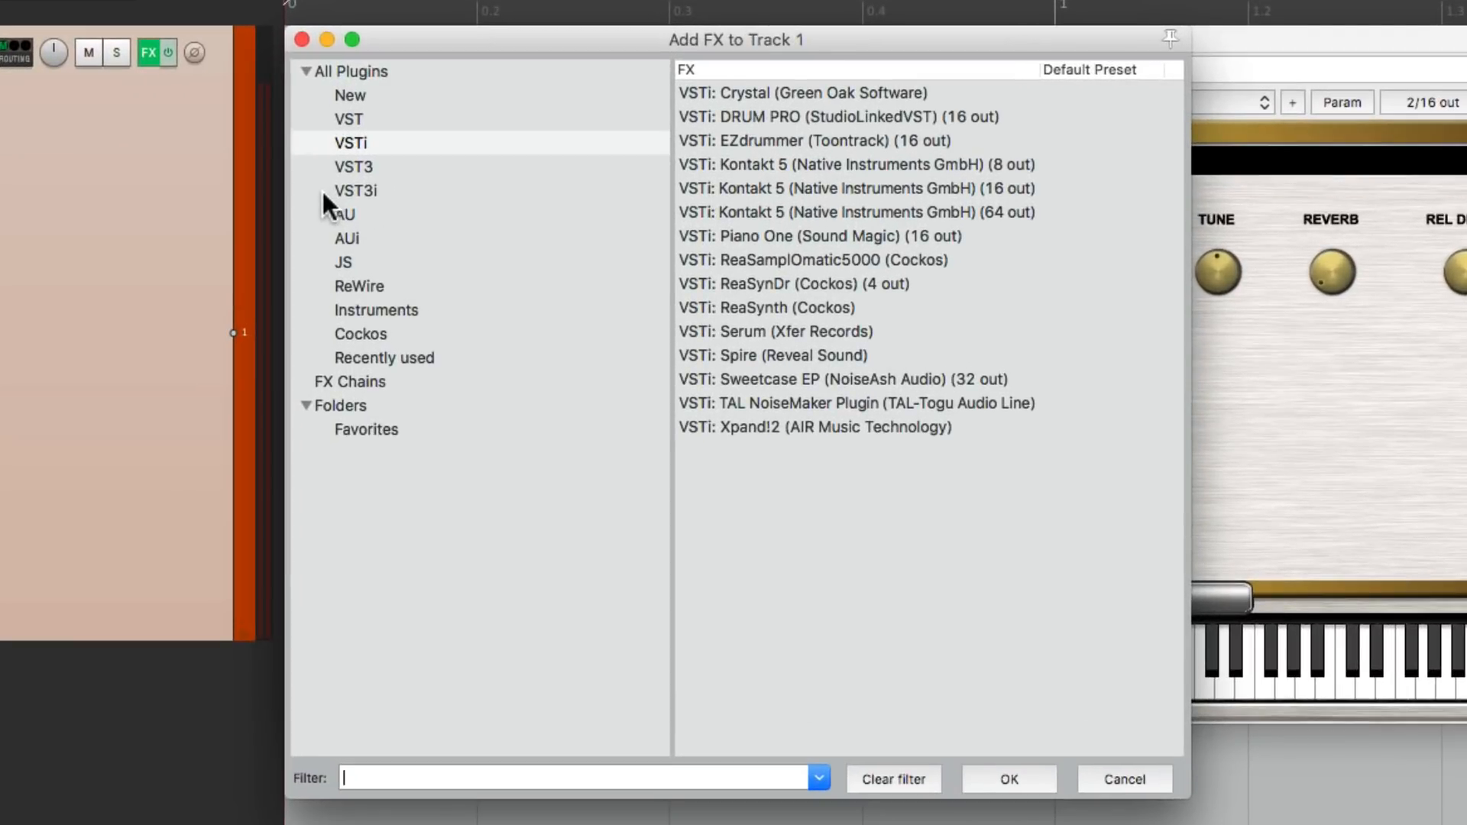
pyautogui.click(814, 426)
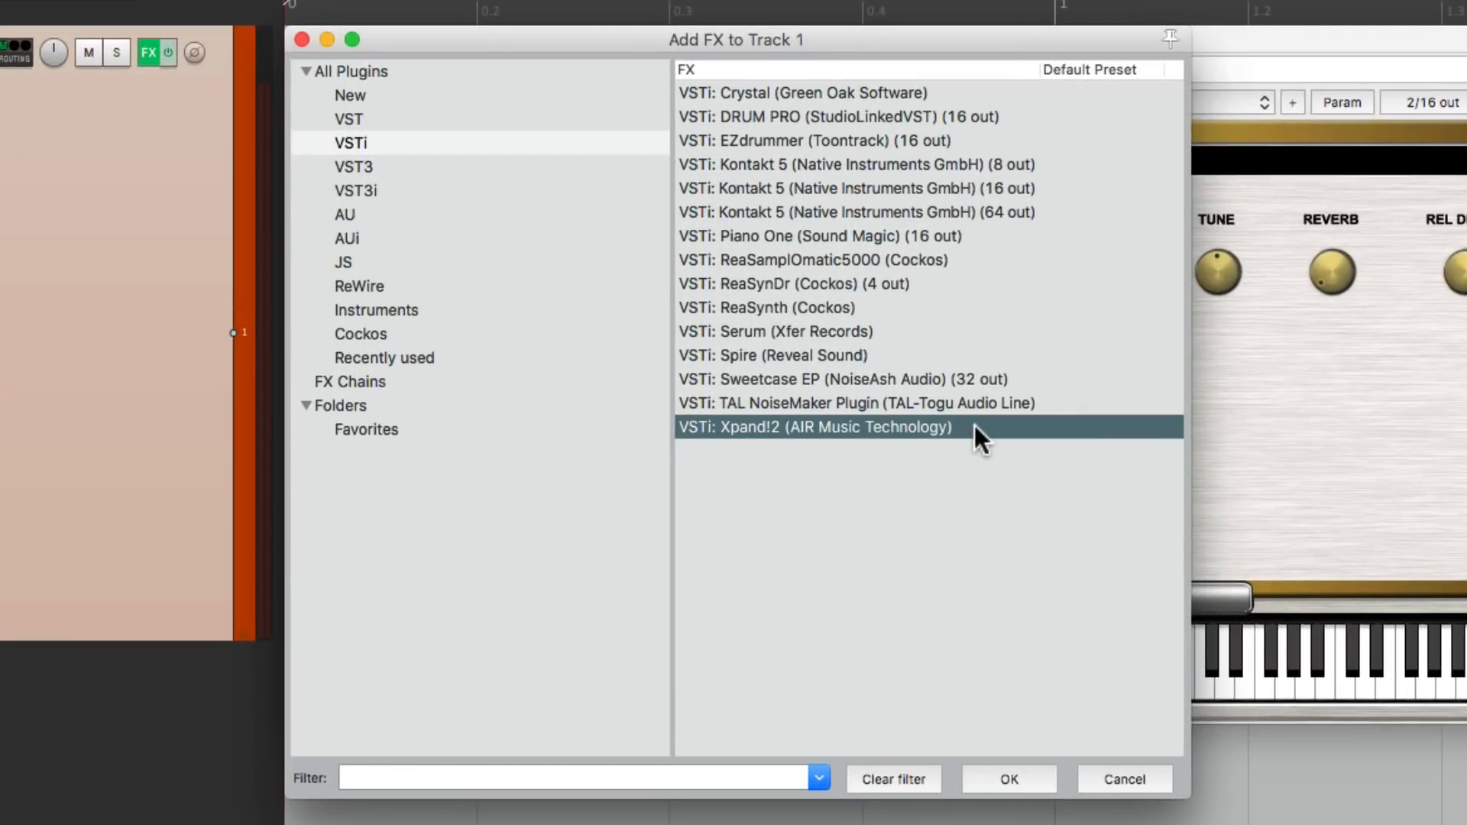
pyautogui.click(1009, 779)
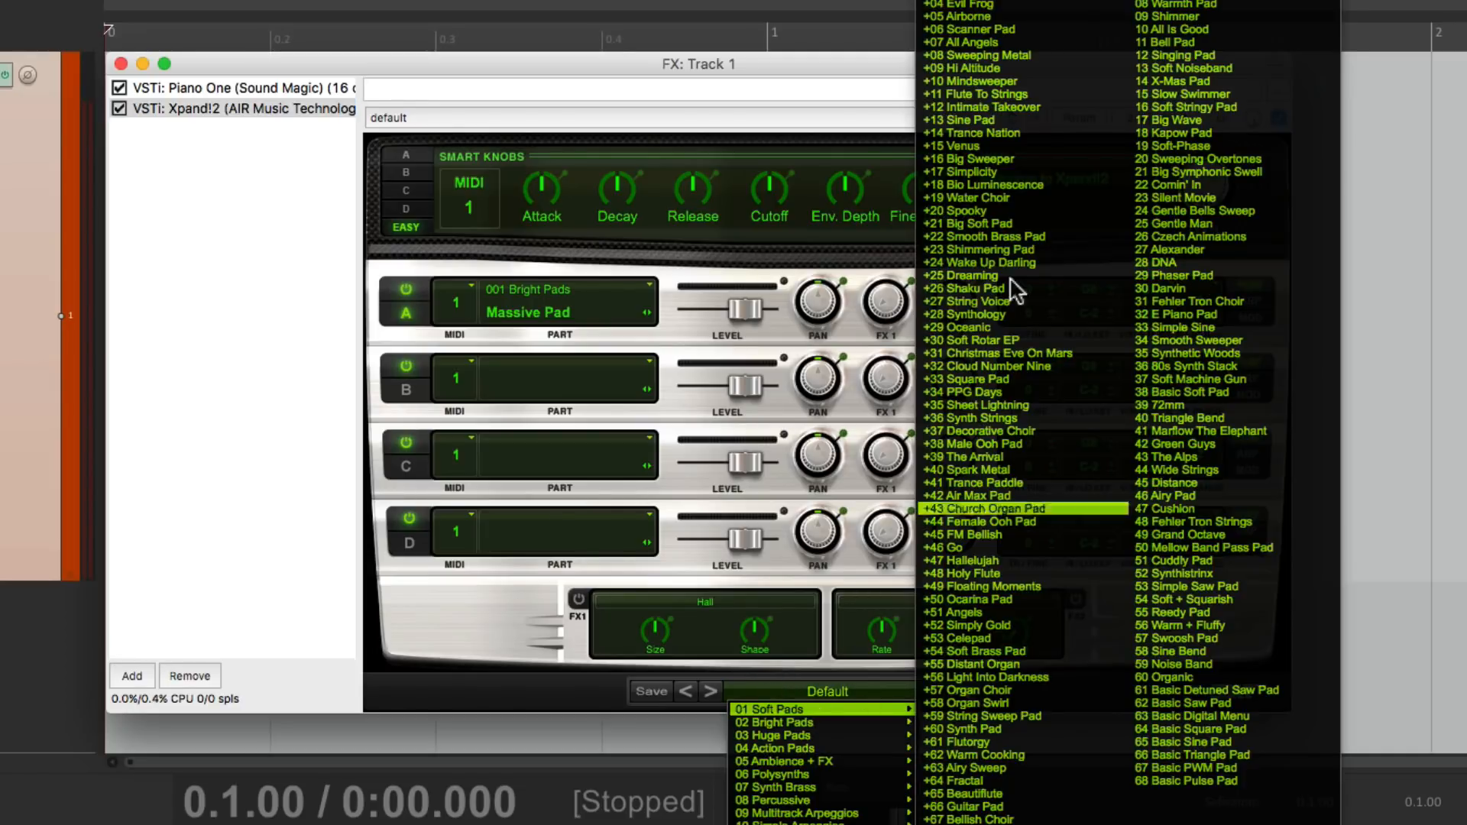
pyautogui.moveTo(1024, 80)
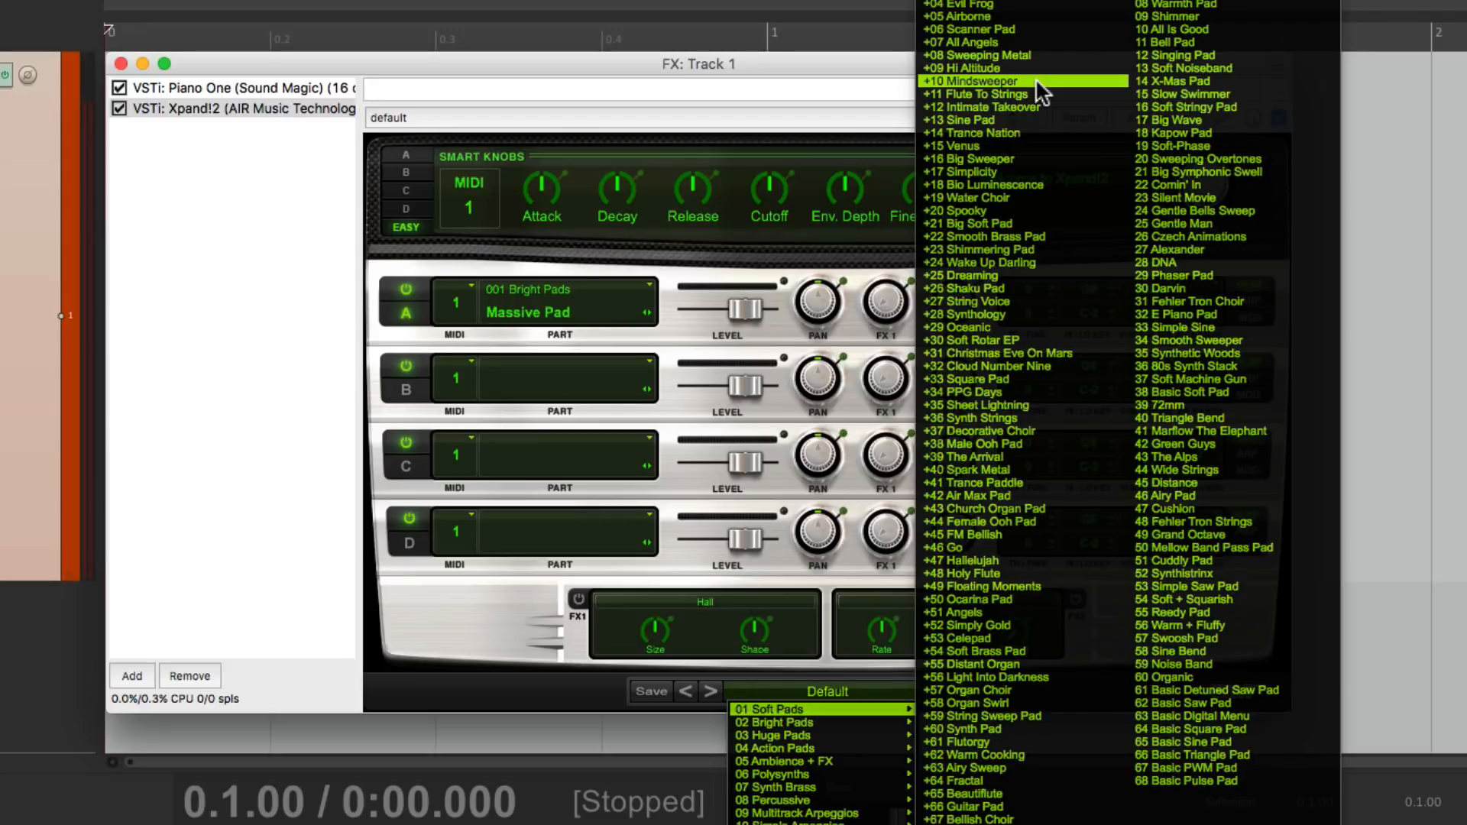
pyautogui.click(975, 80)
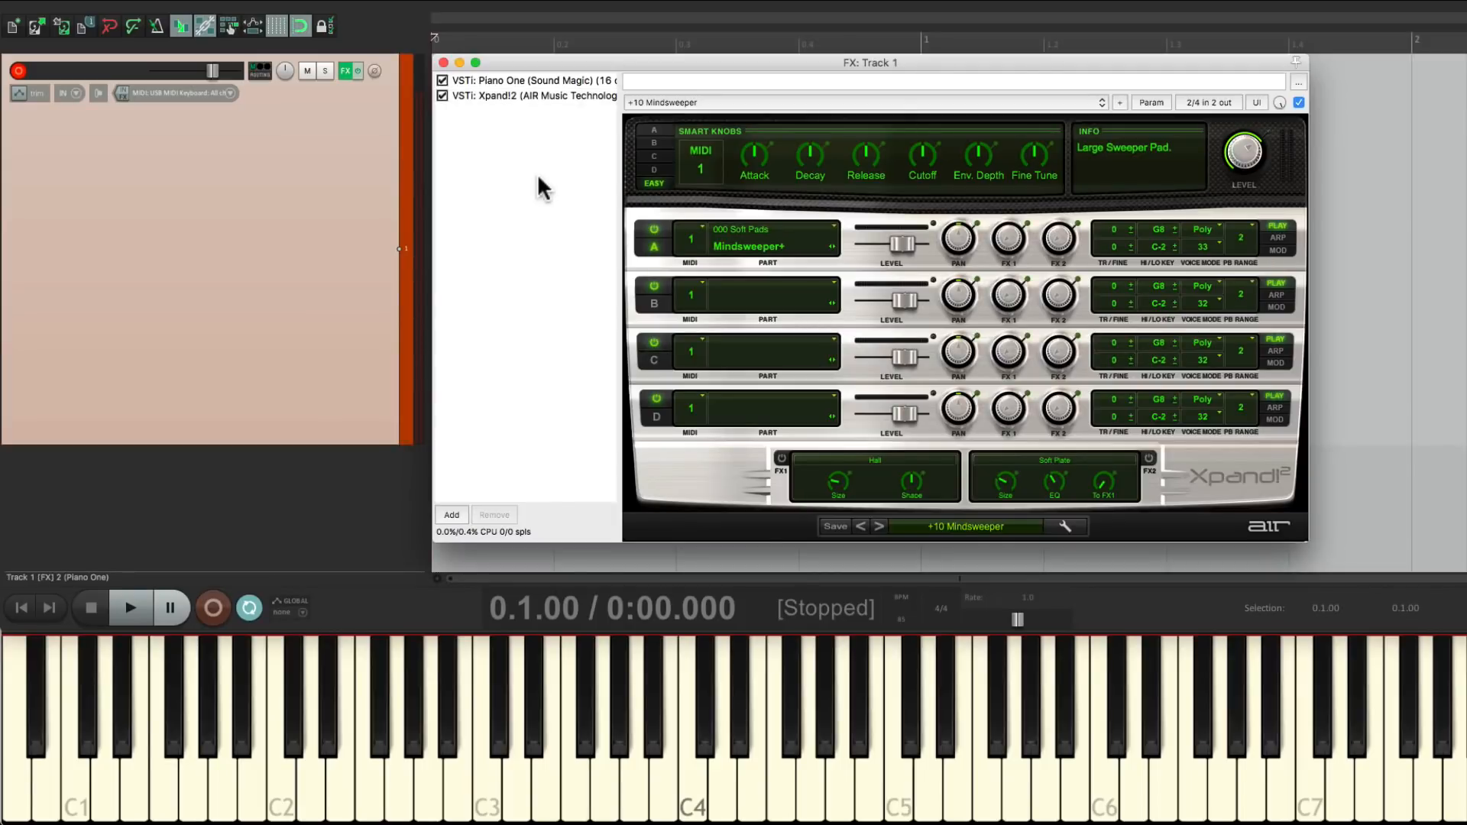
pyautogui.click(693, 711)
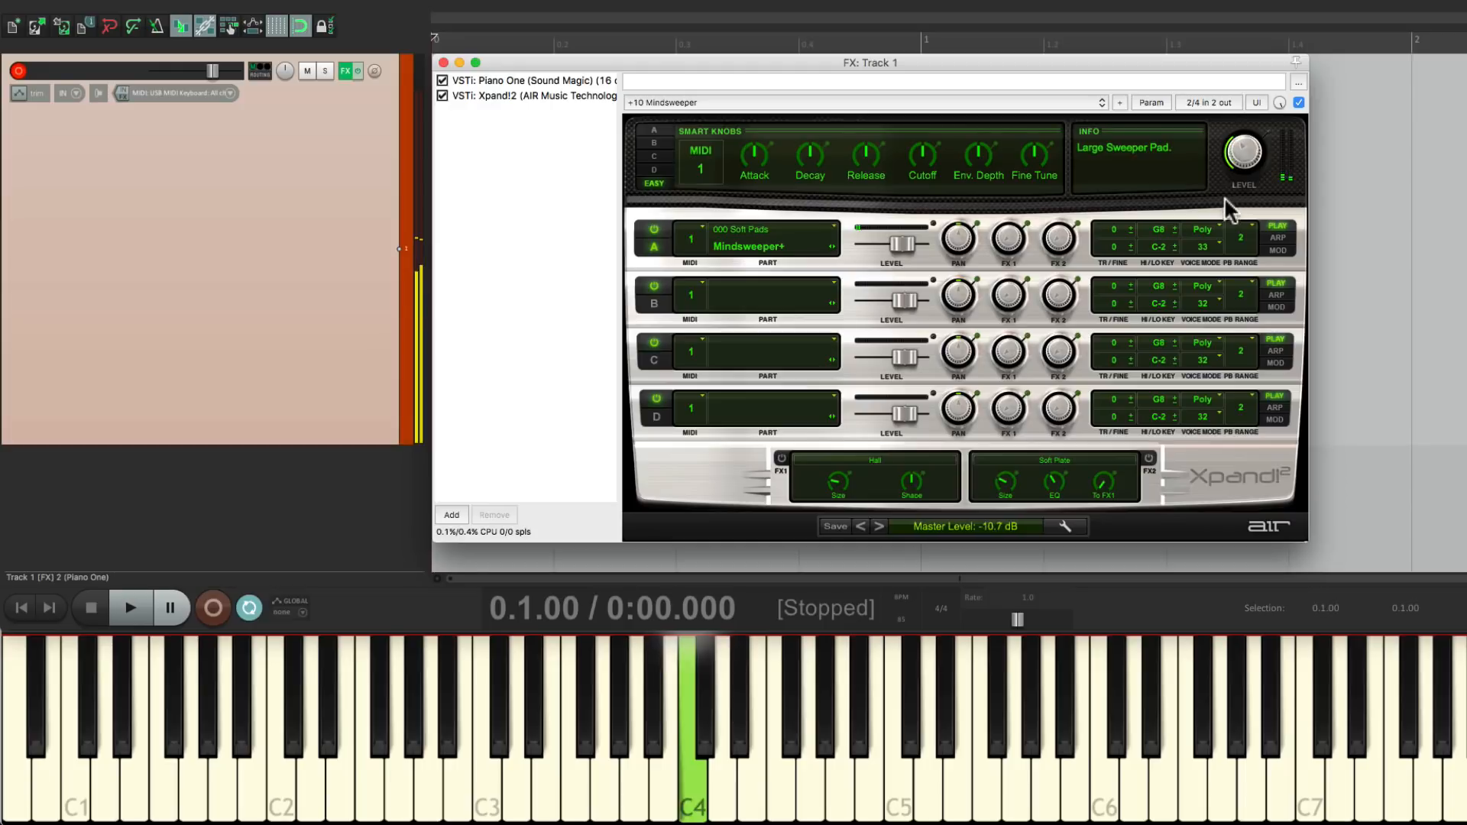
pyautogui.moveTo(1243, 150); pyautogui.dragTo(1234, 136)
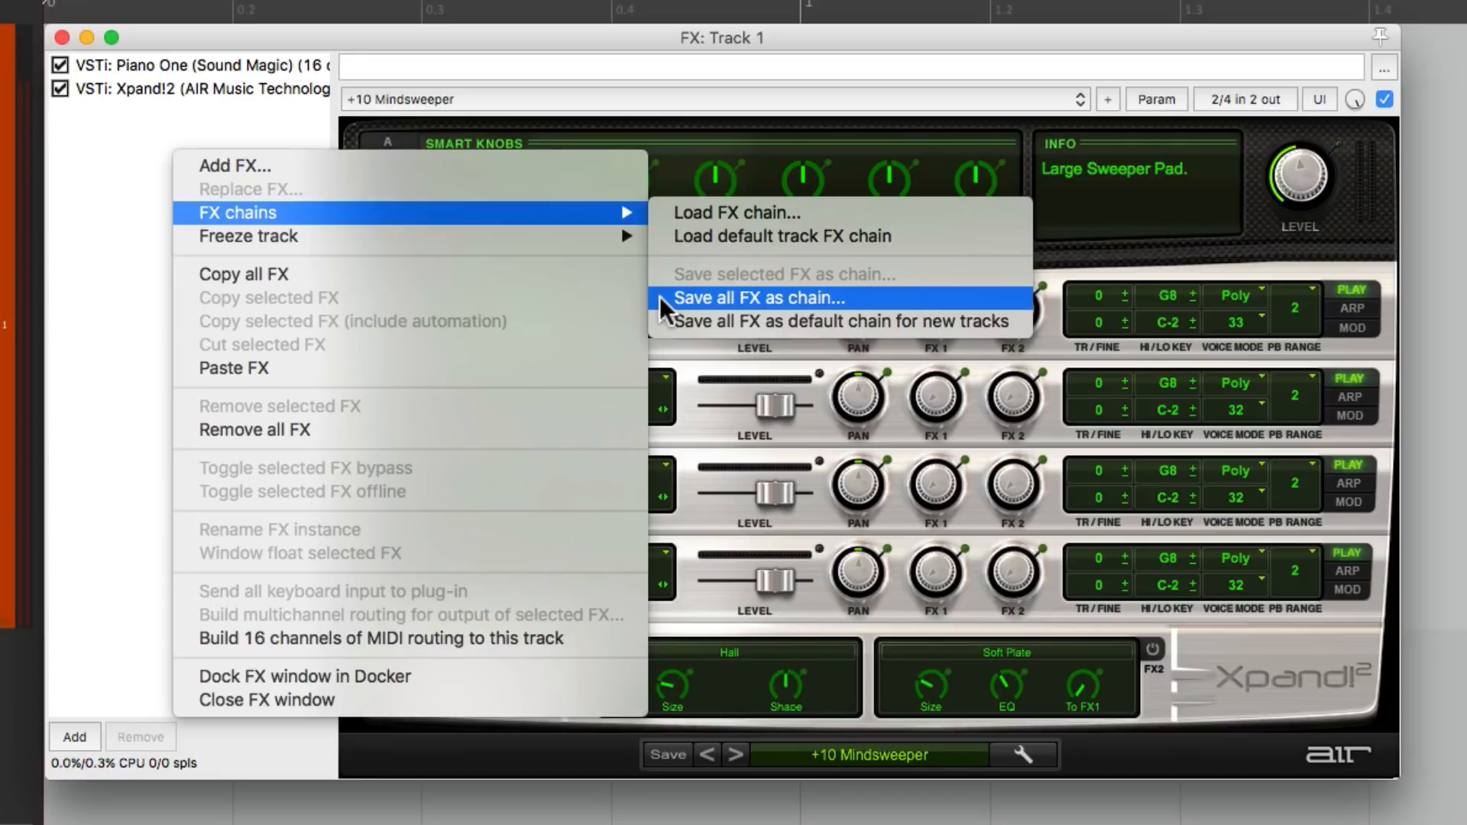
# Save all track FX as the chain 'Piano Pad' in the Pianos folder.
pyautogui.click(758, 297)
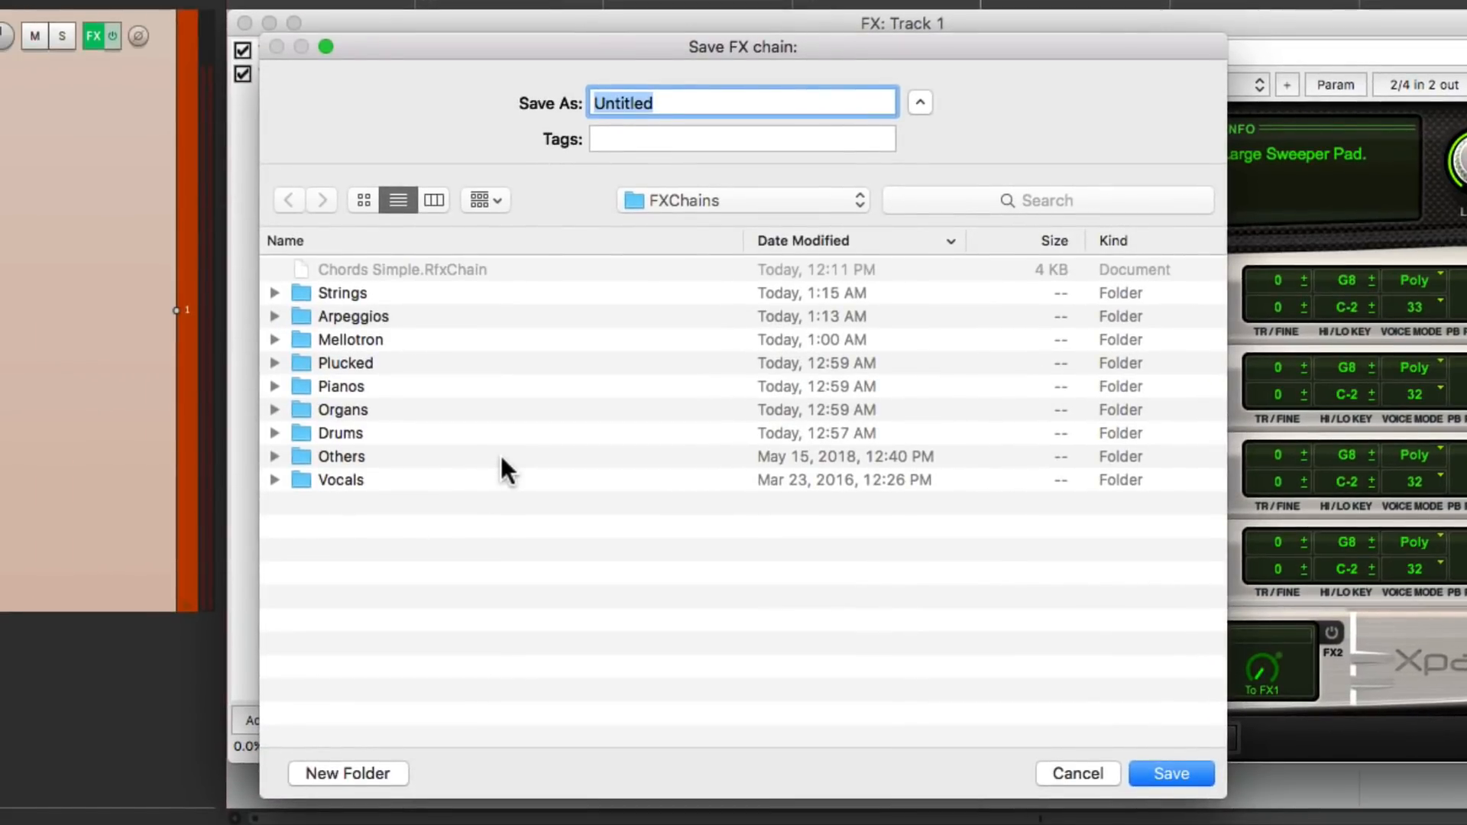
pyautogui.click(339, 385)
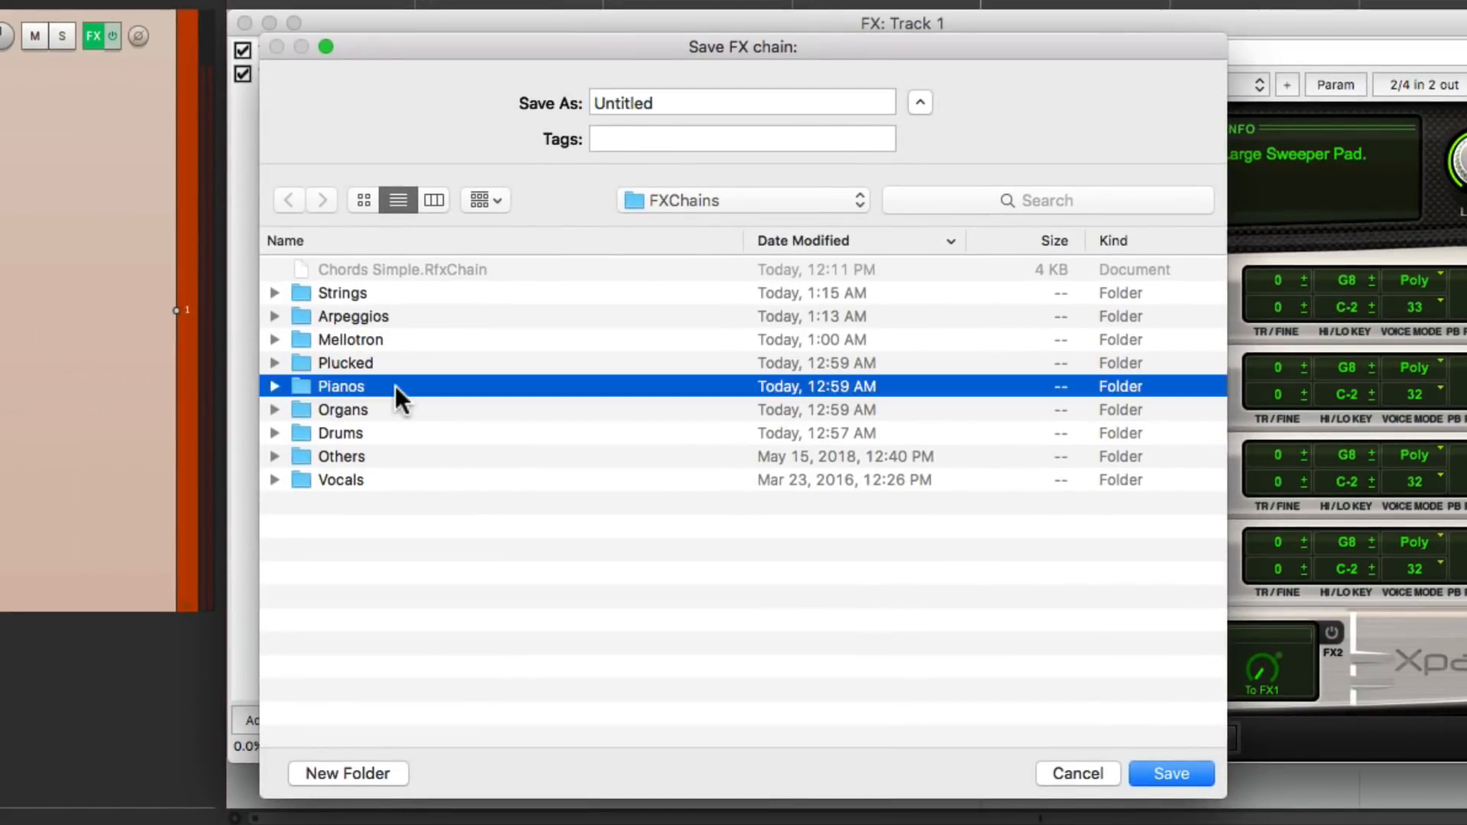
pyautogui.doubleClick(339, 385)
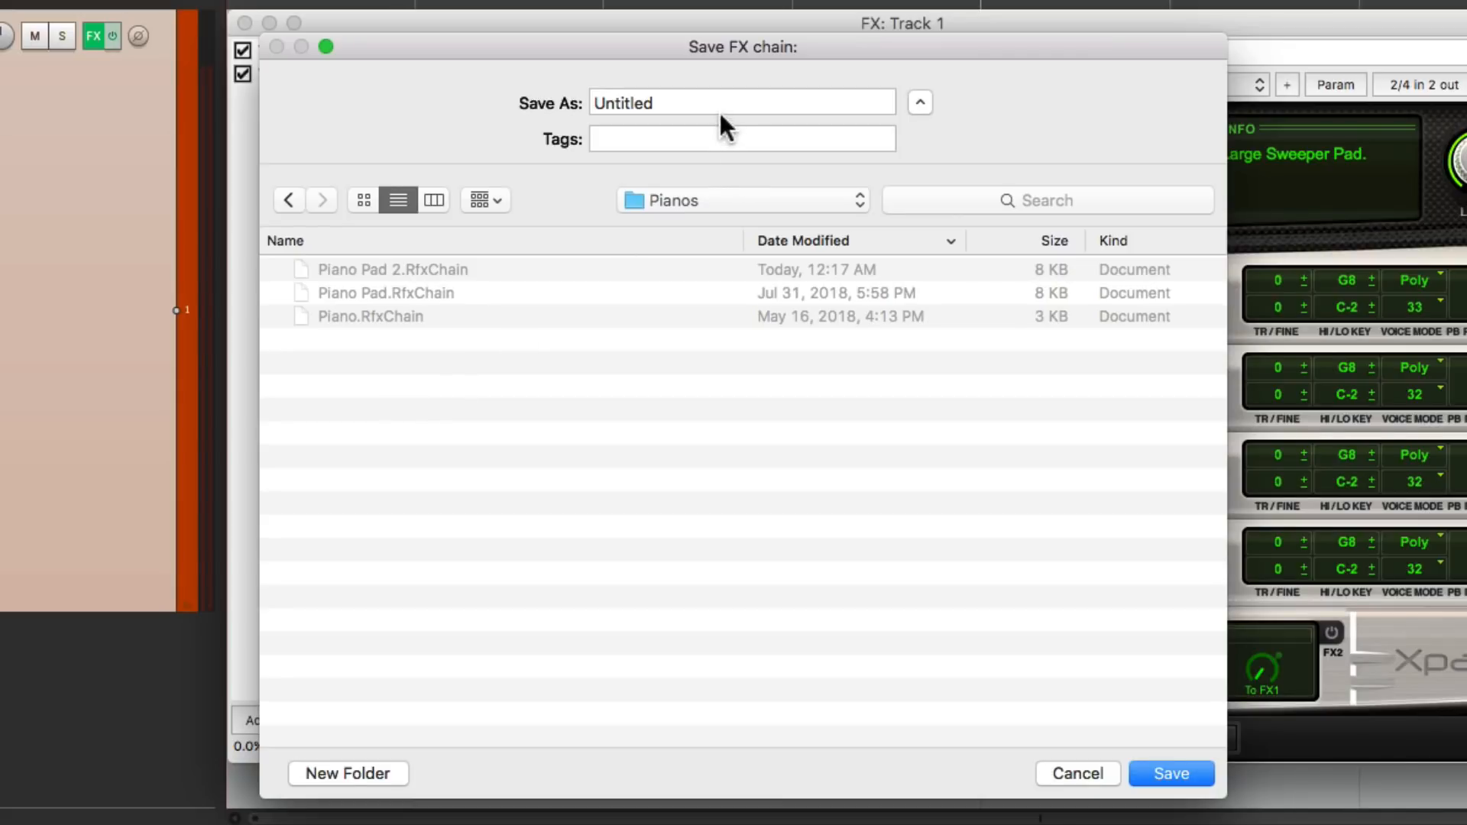
pyautogui.write('Piano Pad')
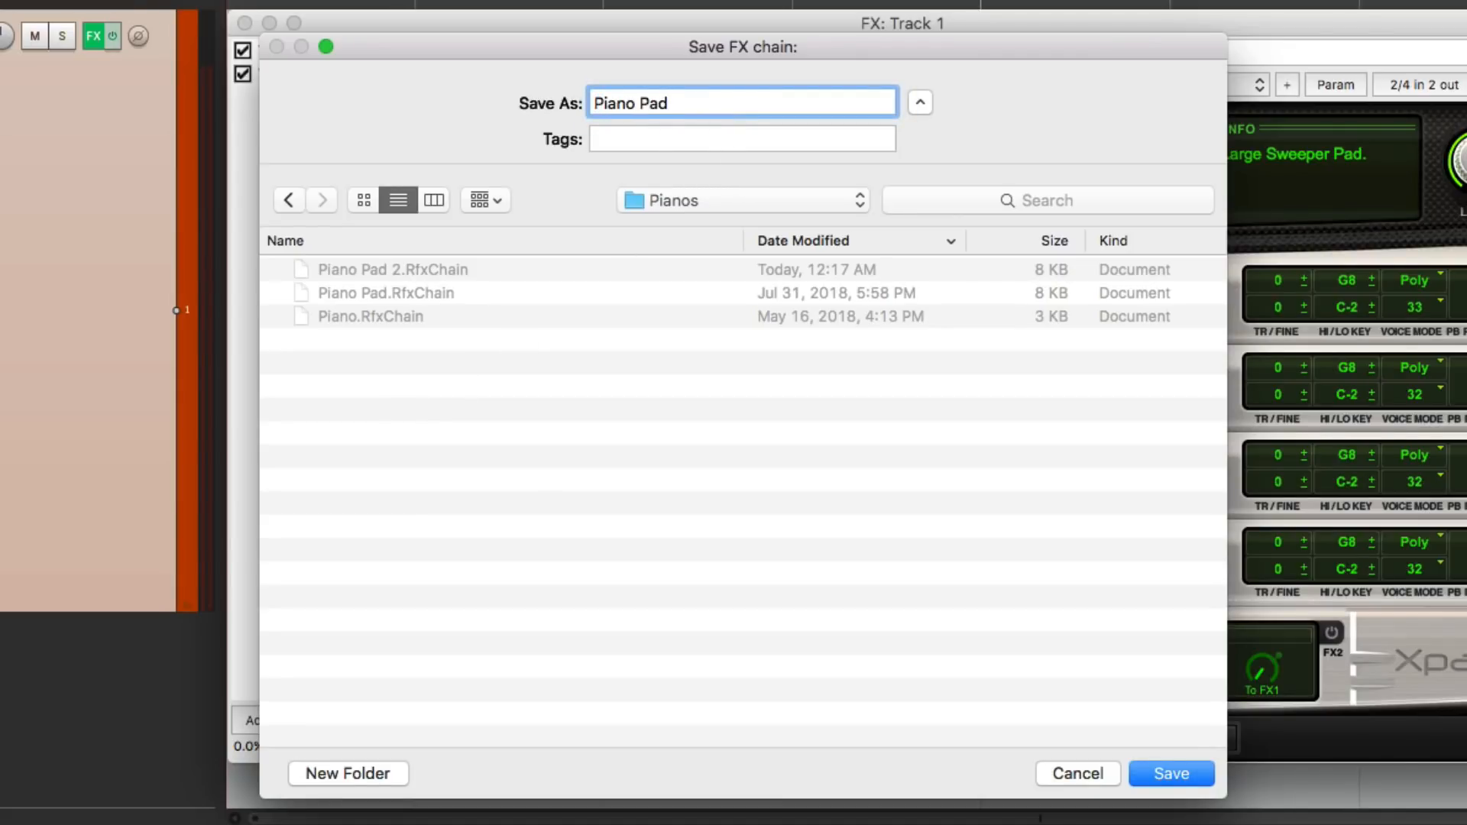
pyautogui.click(1169, 773)
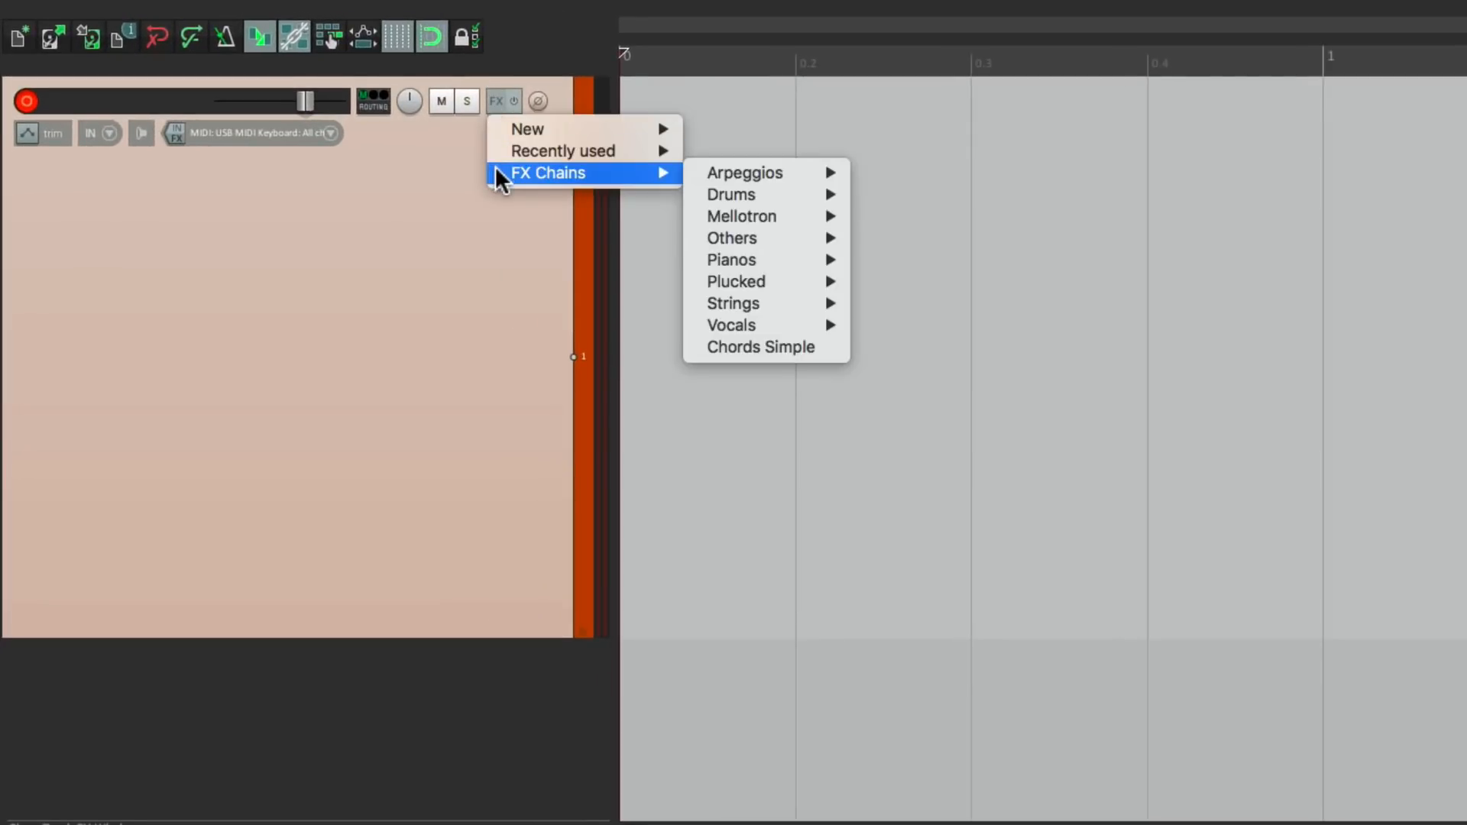
pyautogui.moveTo(731, 259)
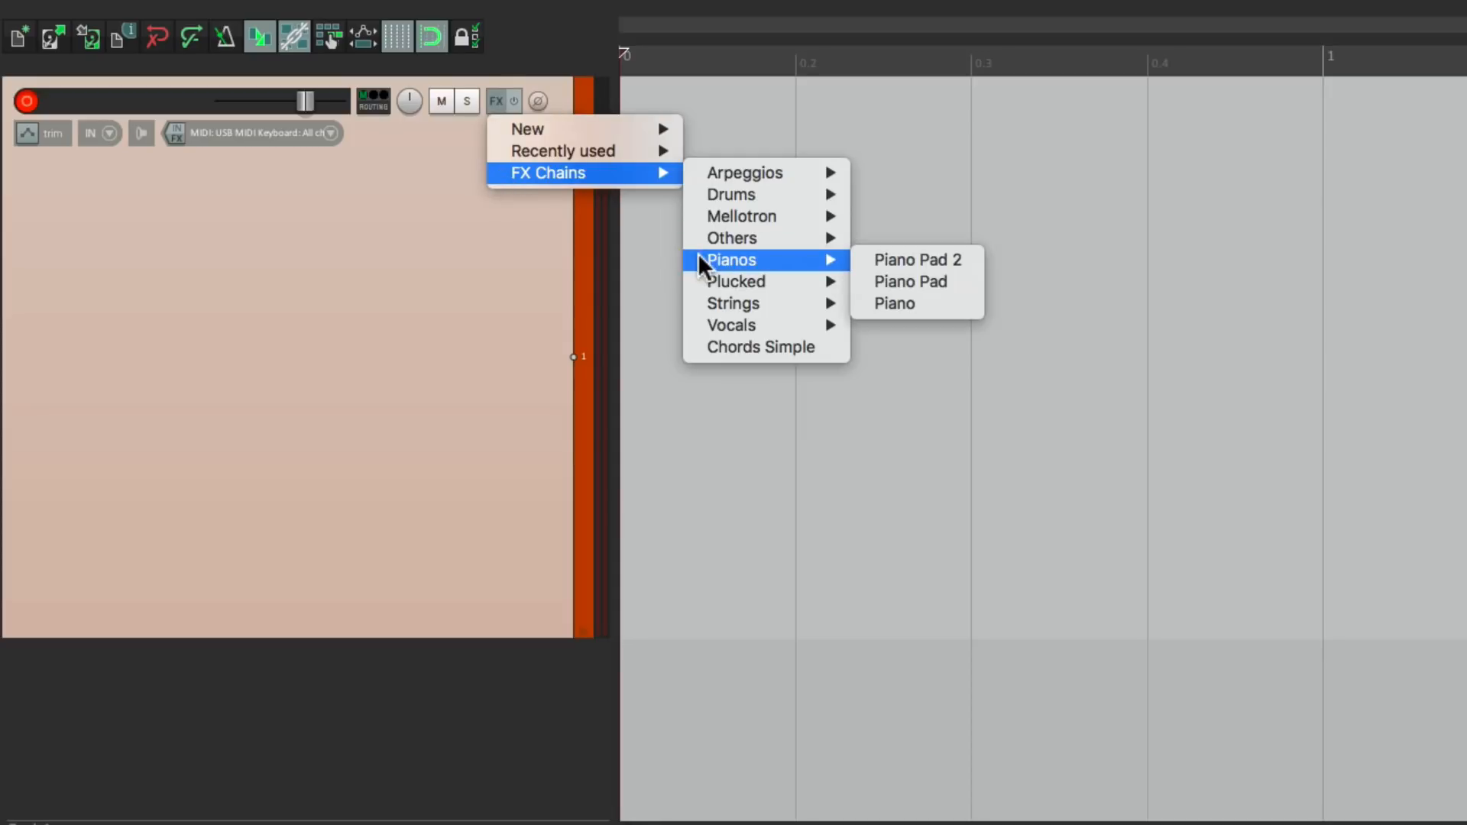
pyautogui.moveTo(907, 282)
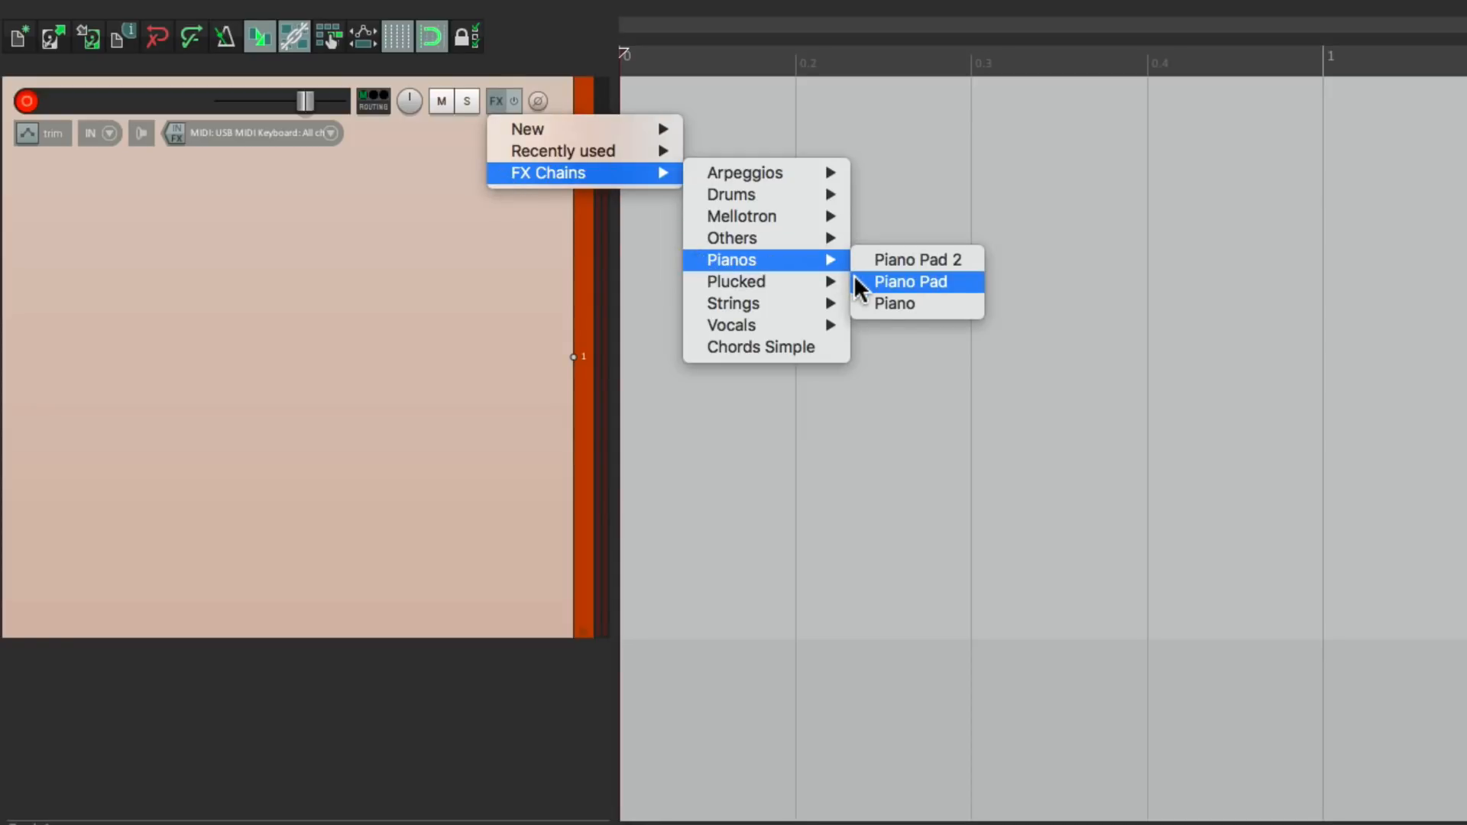
# Load the Pianos > Piano Pad chain onto the track and close the FX window.
pyautogui.click(909, 282)
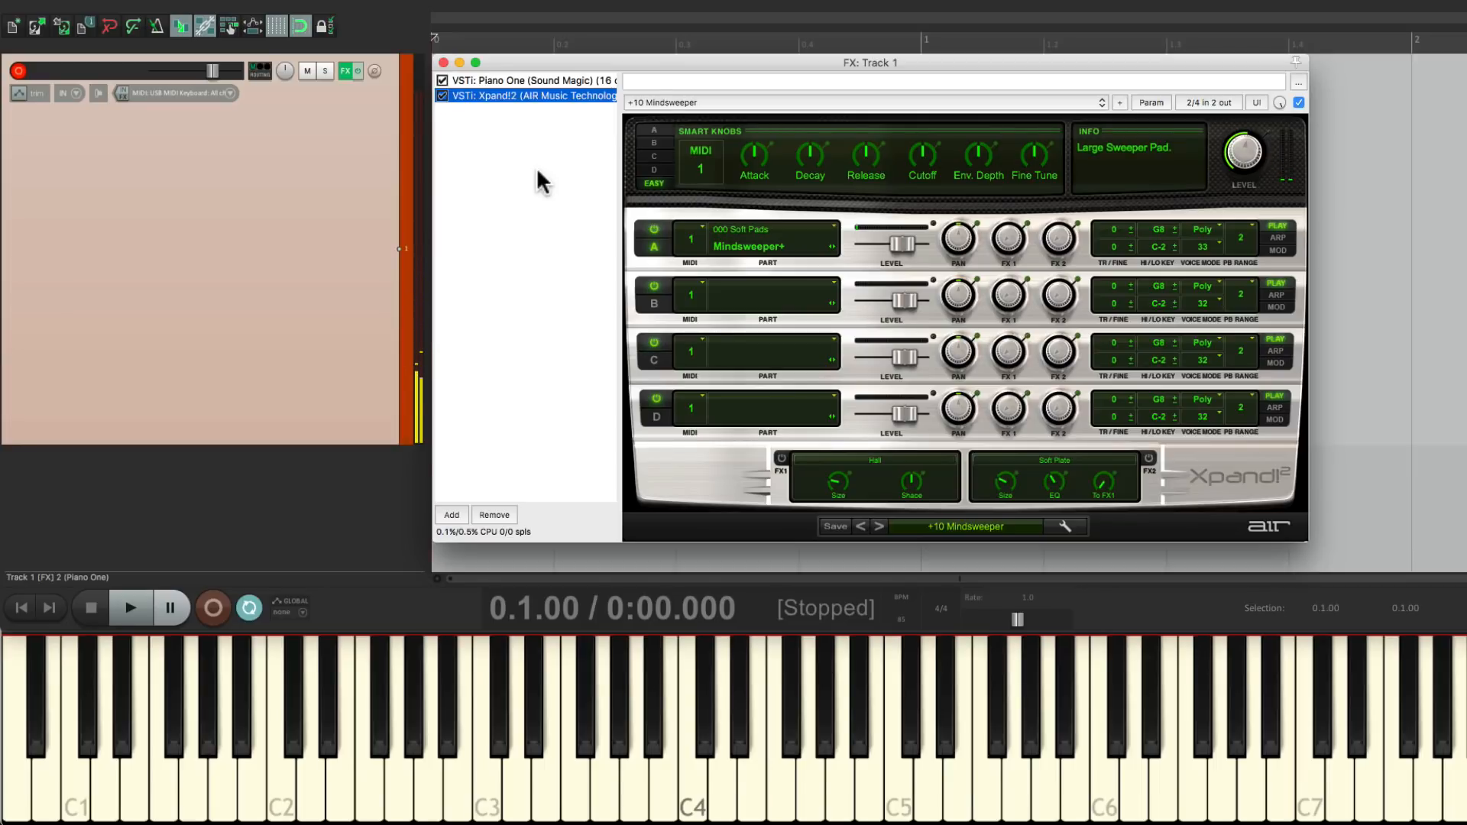
pyautogui.click(442, 63)
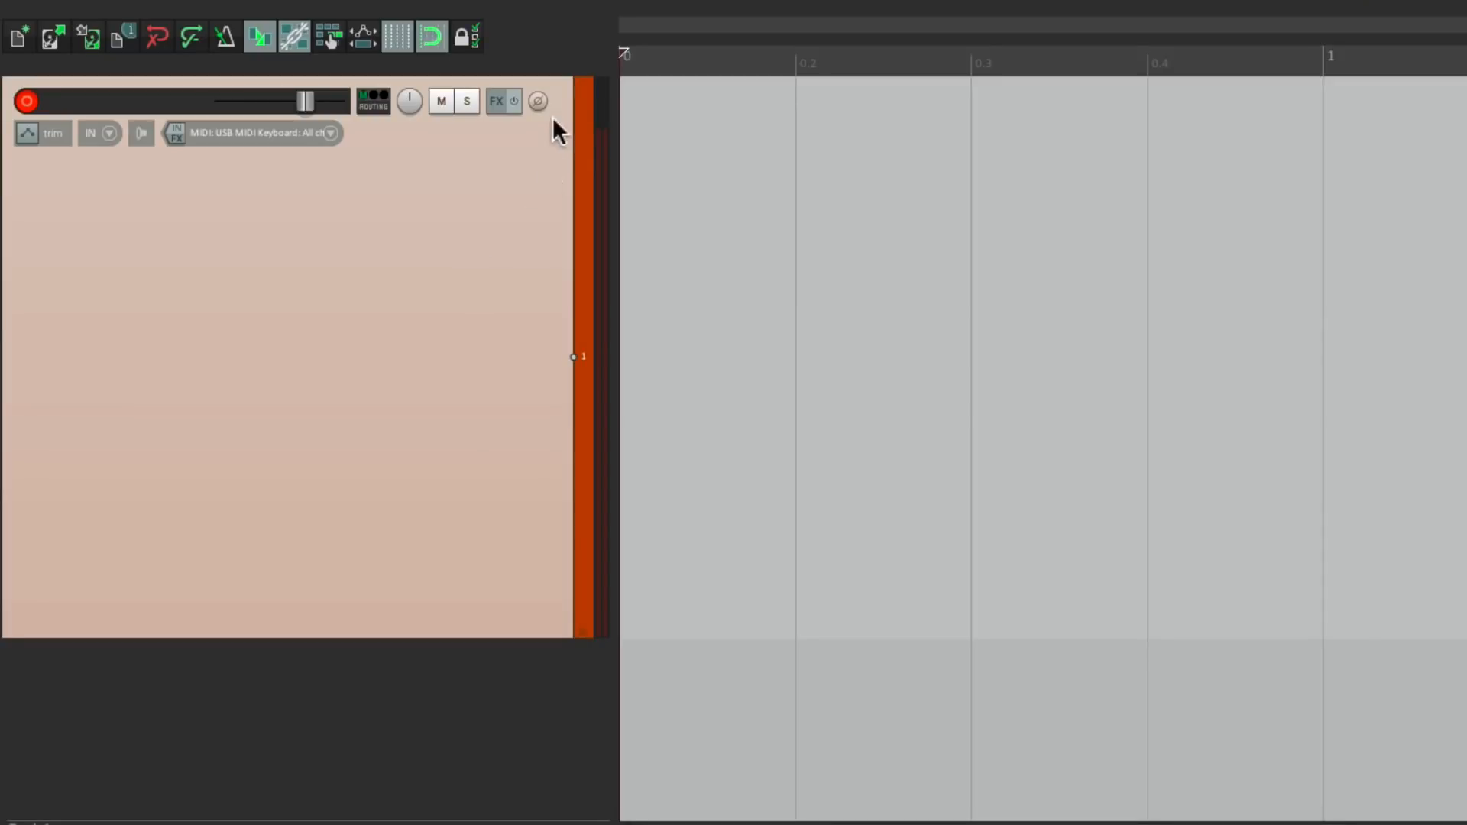
# Load the Drums > Kit 1 chain and inspect the Kick, Snare, Clap and Hi Hat samplers.
pyautogui.click(497, 100)
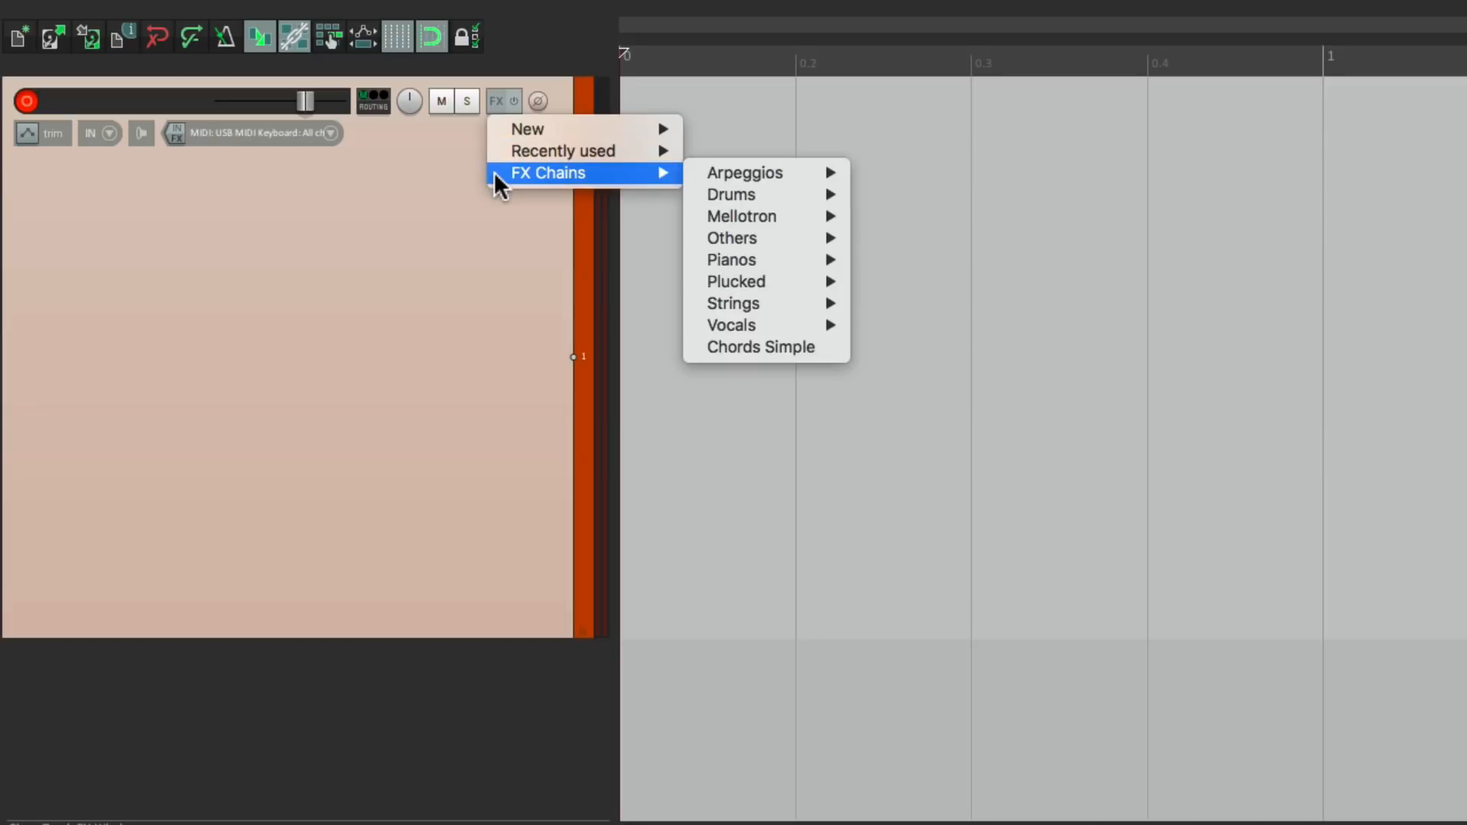
pyautogui.moveTo(732, 195)
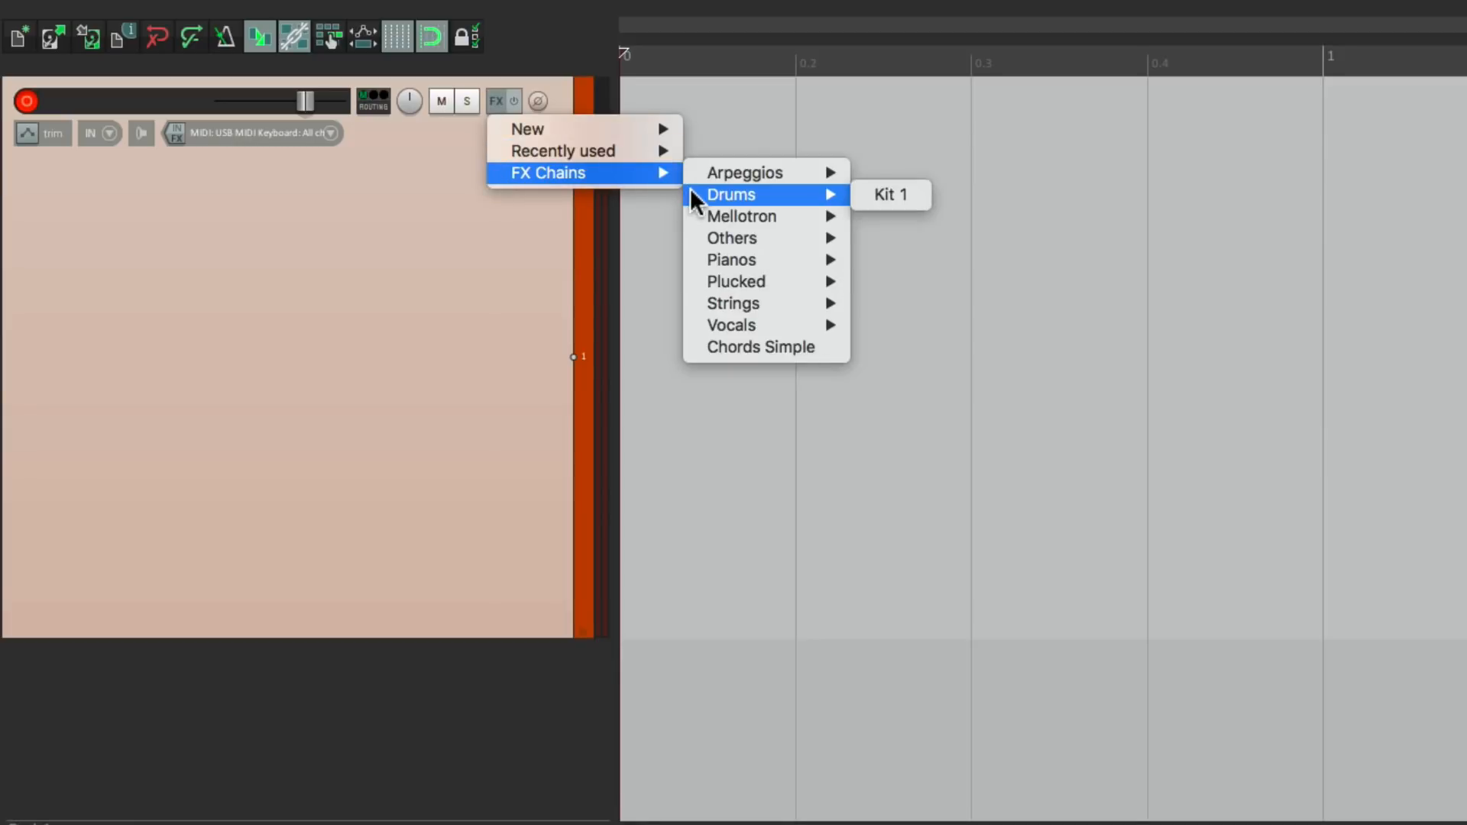
pyautogui.moveTo(890, 195)
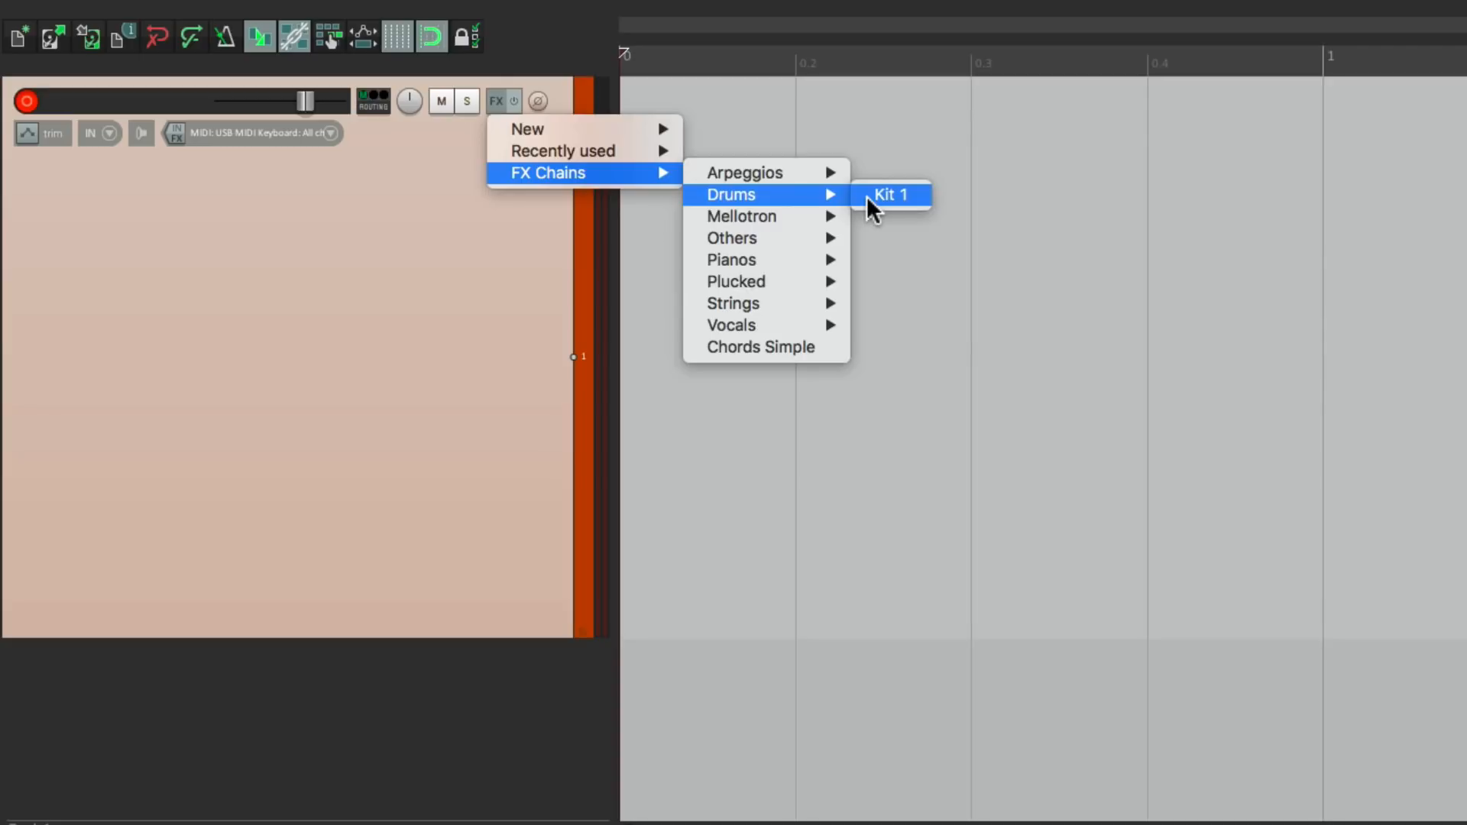
pyautogui.click(887, 194)
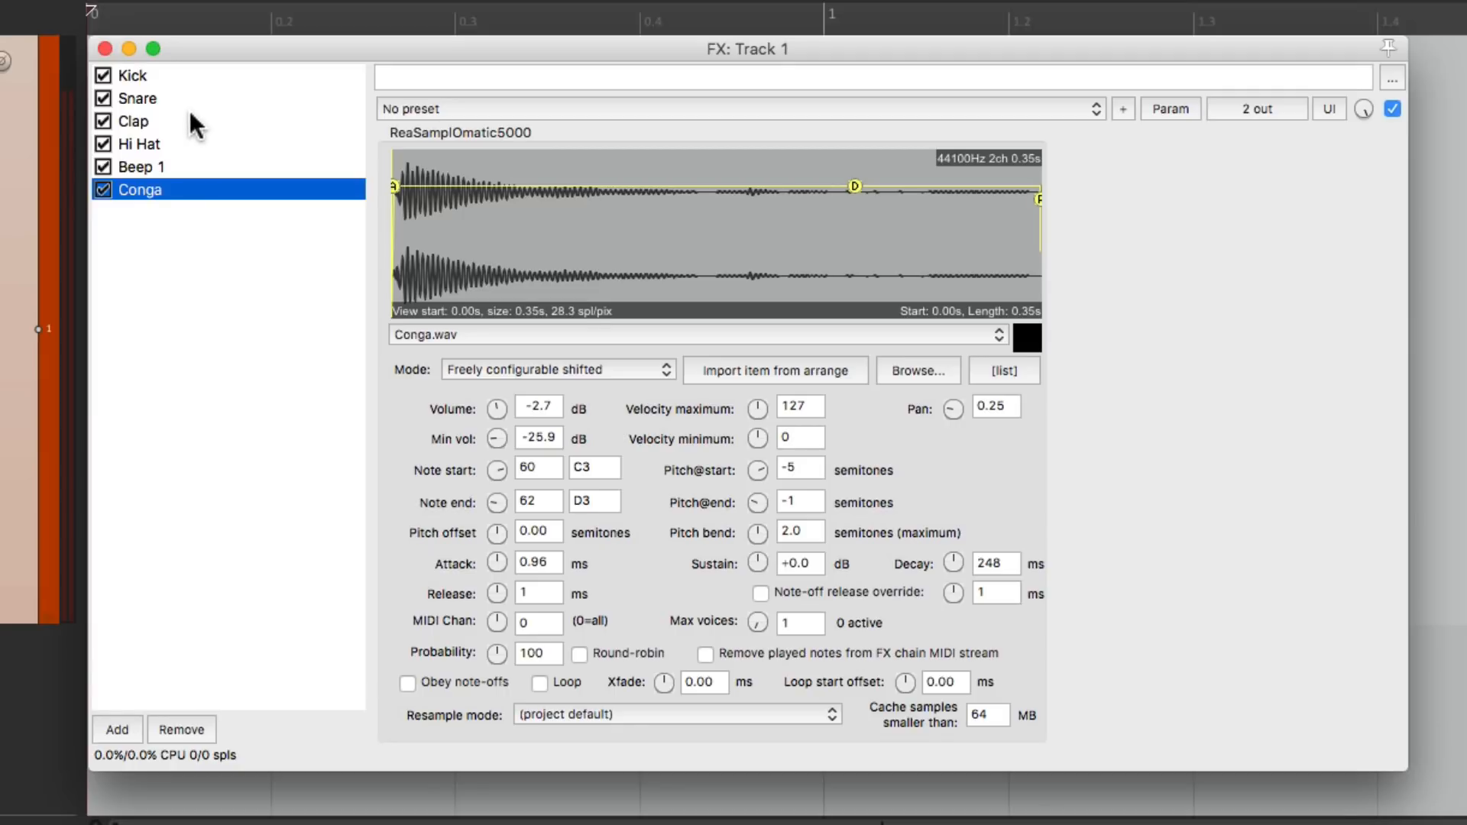
pyautogui.click(131, 75)
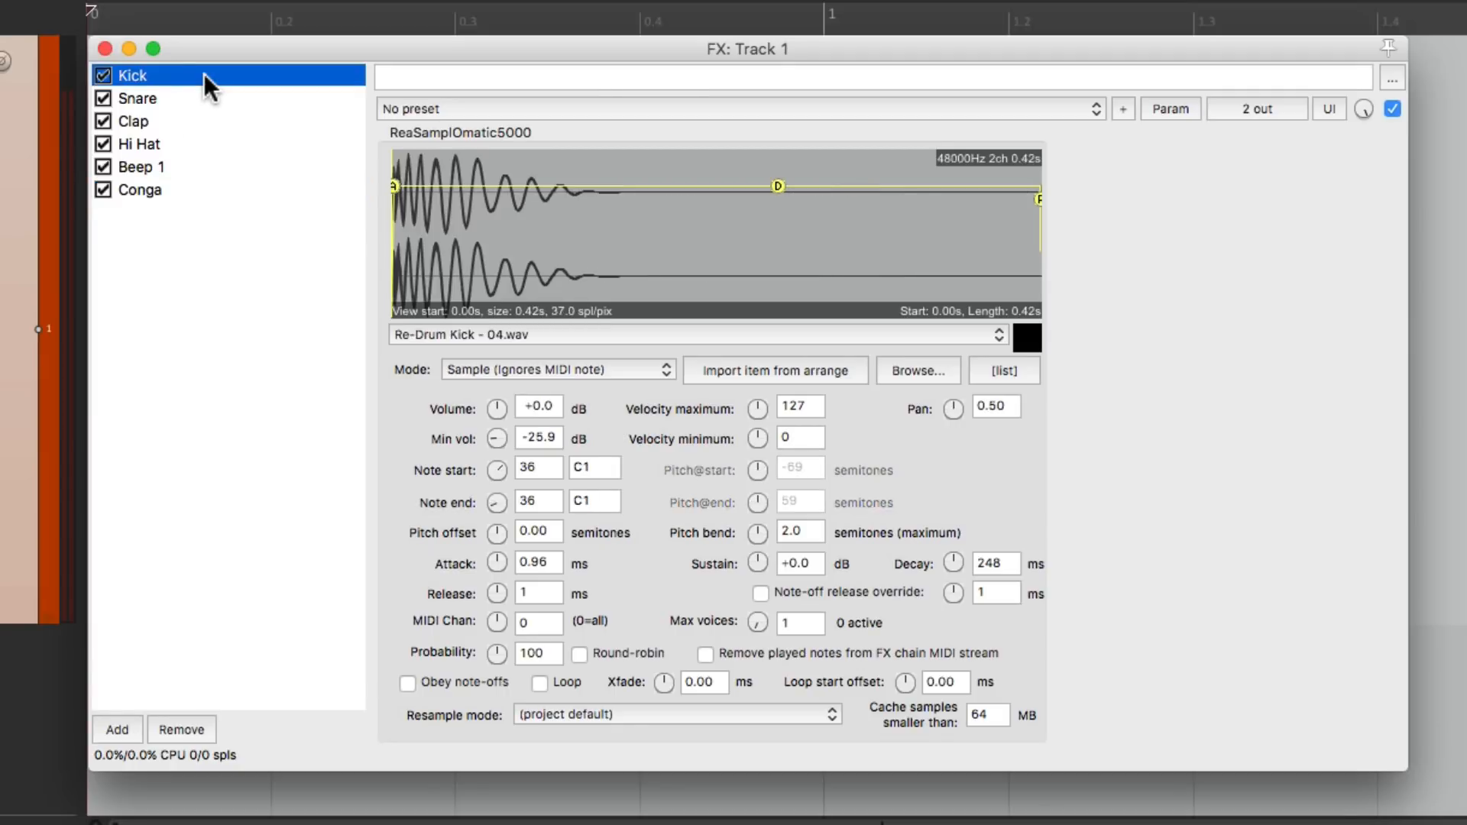
pyautogui.click(138, 99)
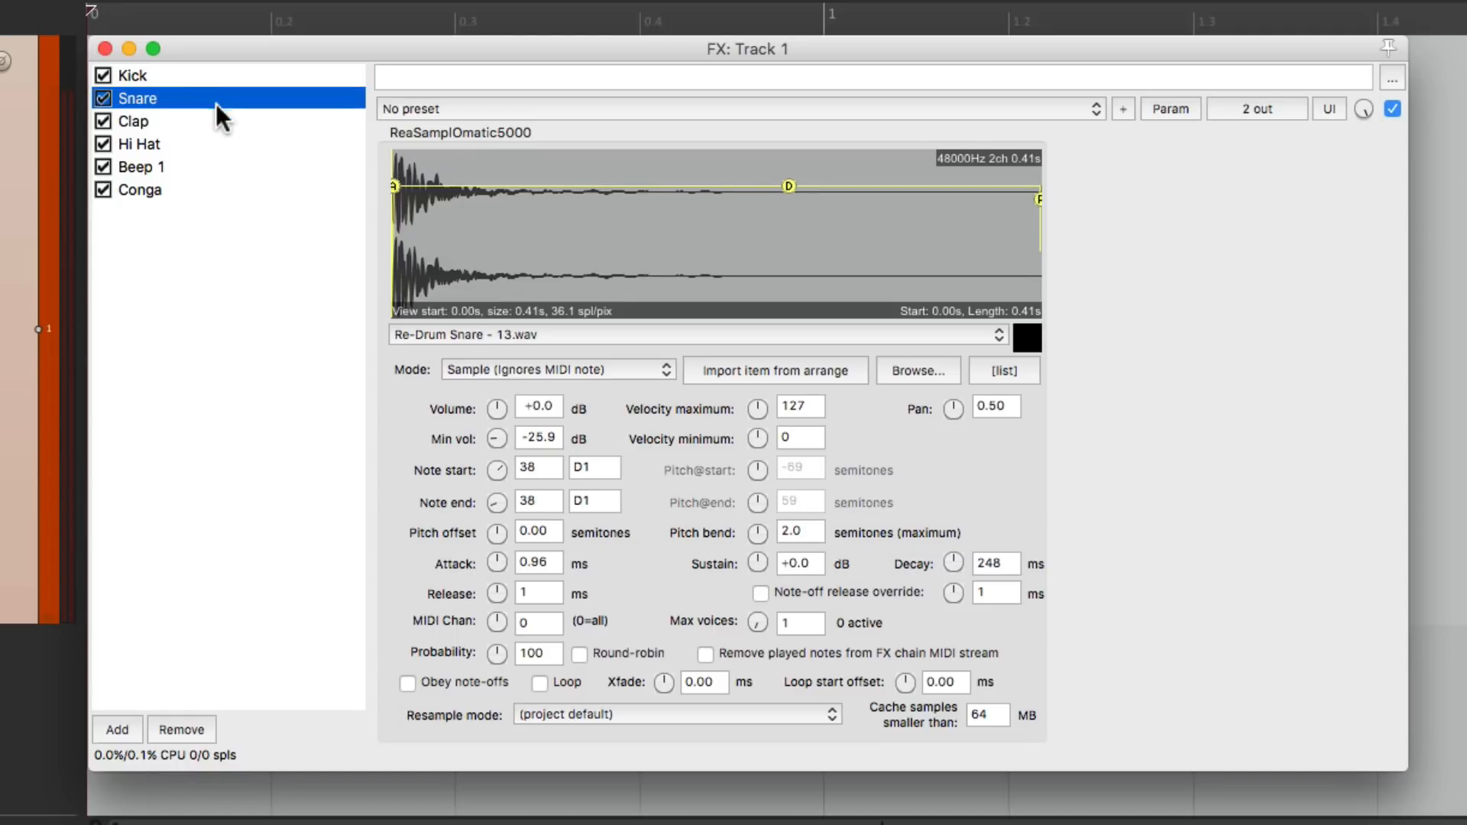
pyautogui.click(135, 121)
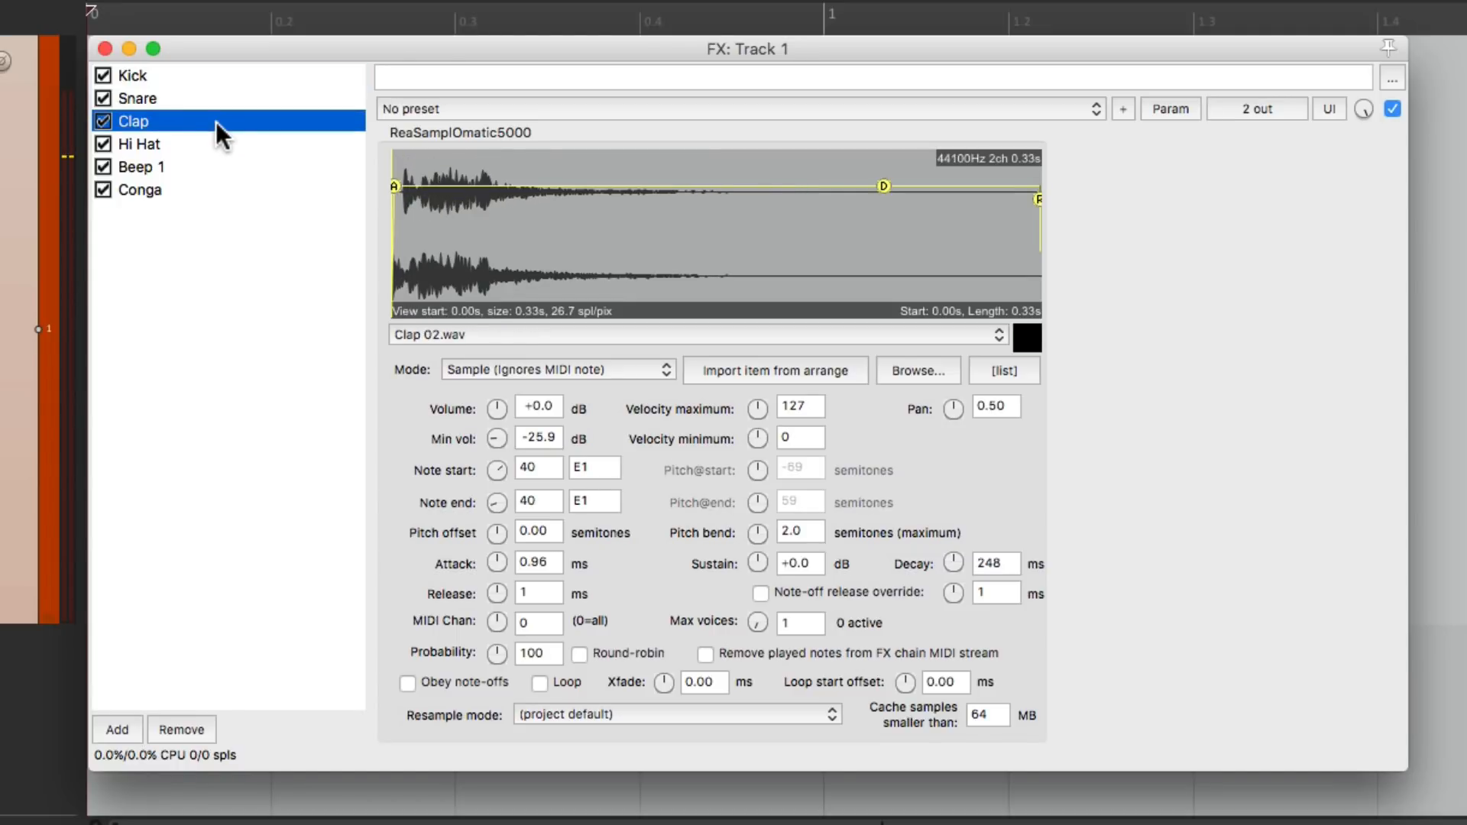
pyautogui.click(138, 143)
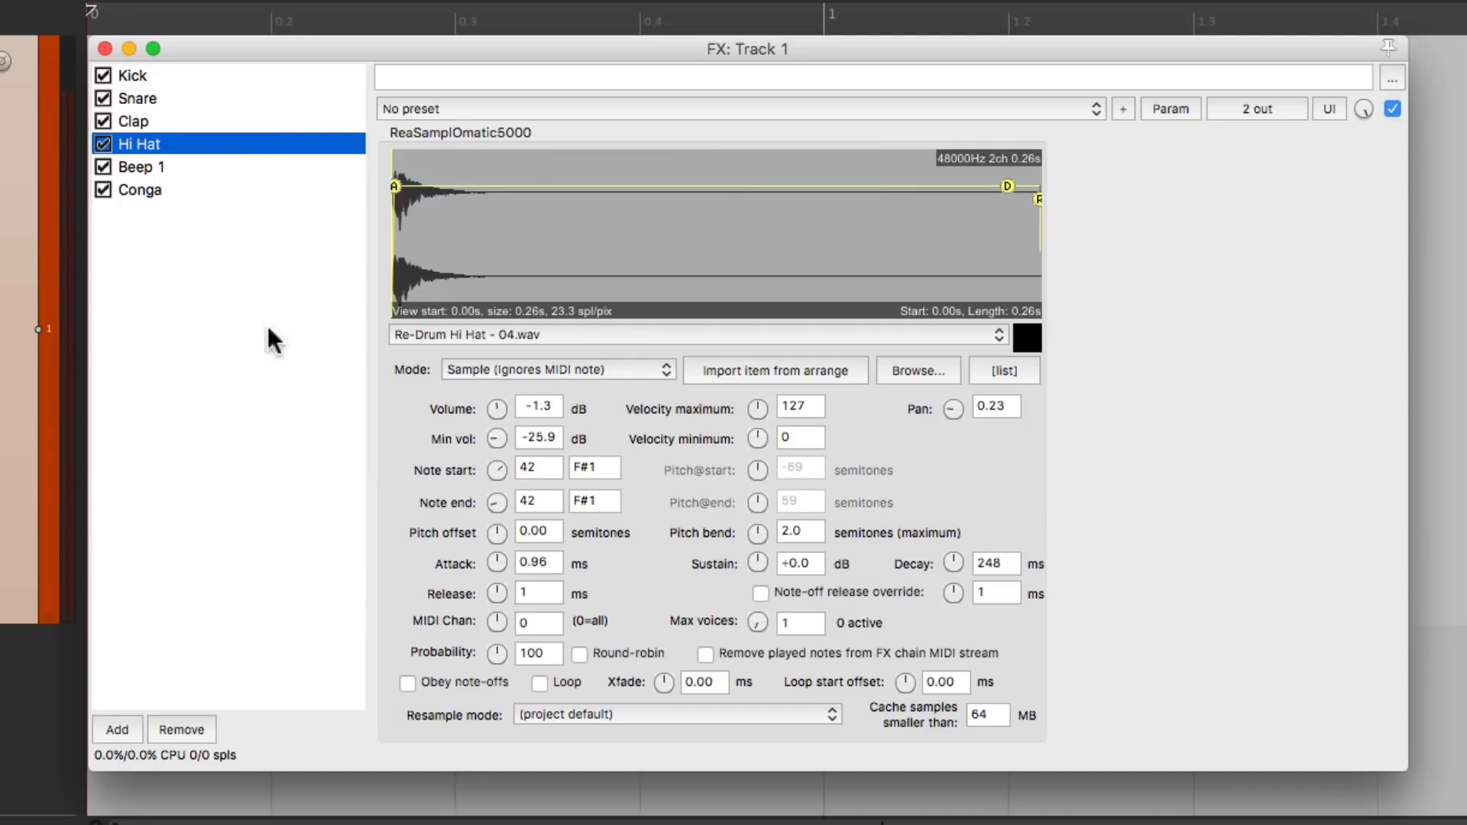
# Save all the drum effects as the chain 'Kit 1' in the Drums folder.
pyautogui.rightClick(271, 281)
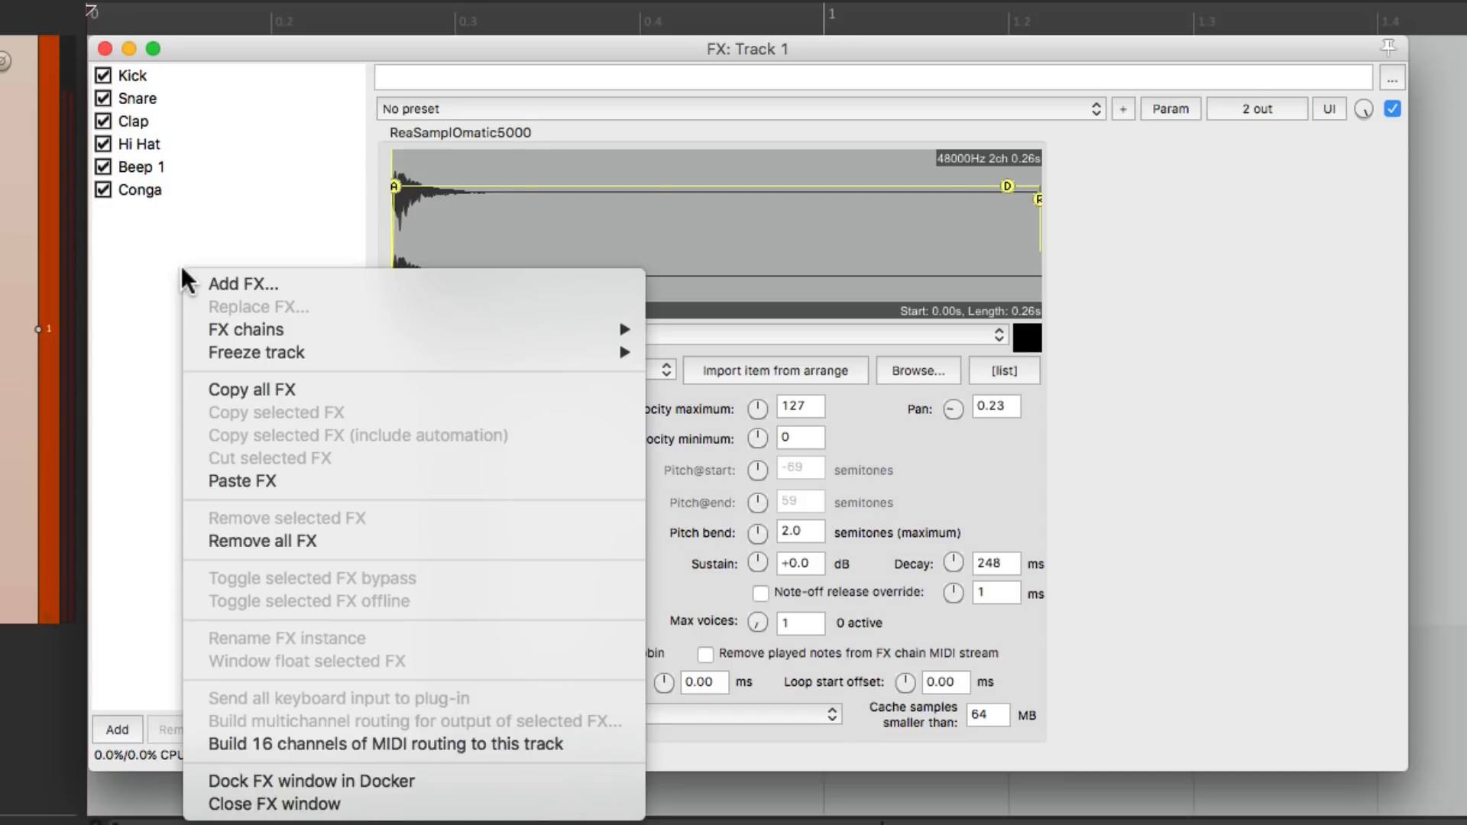
pyautogui.moveTo(246, 330)
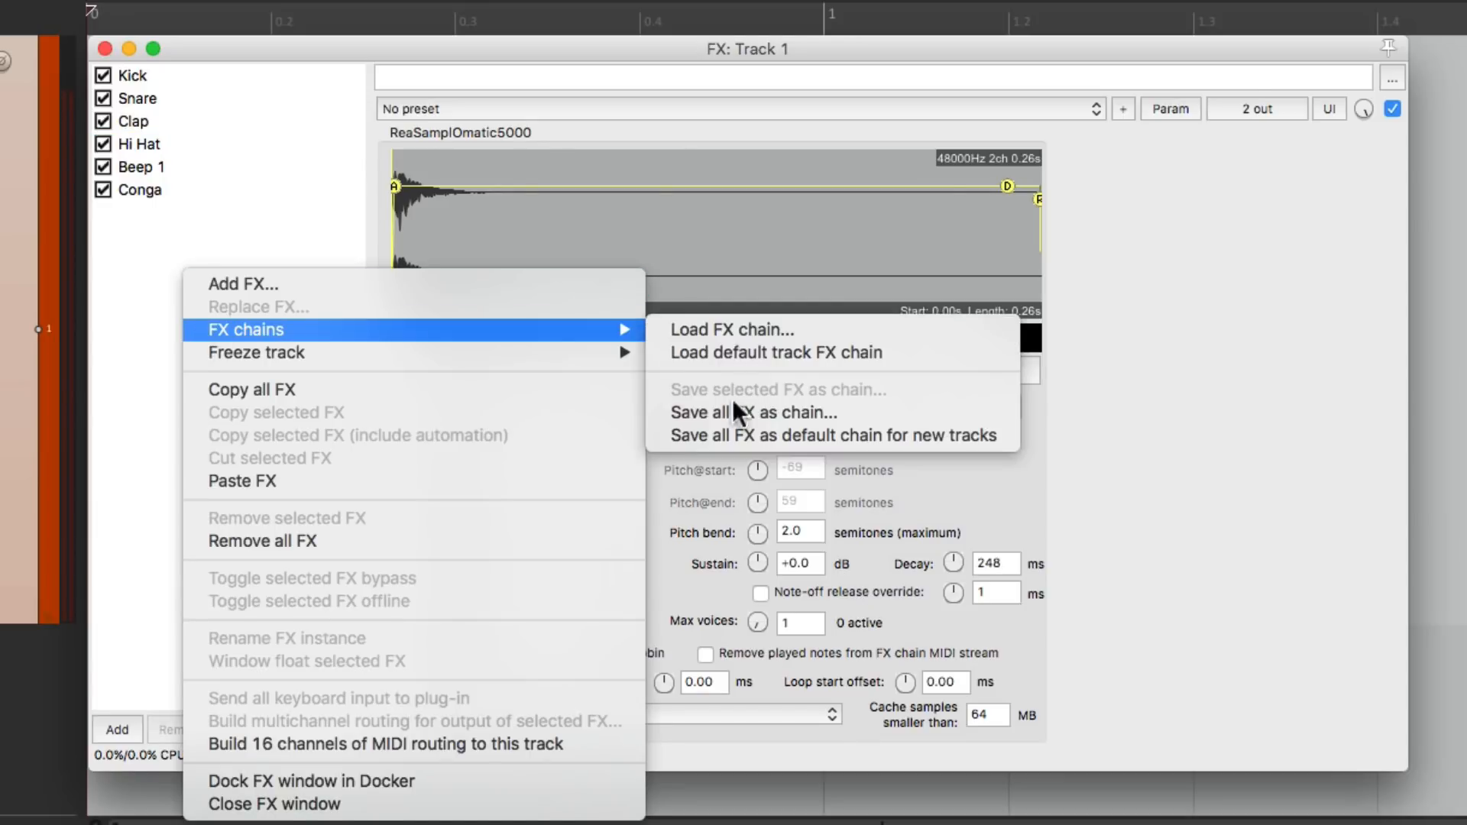
pyautogui.moveTo(749, 412)
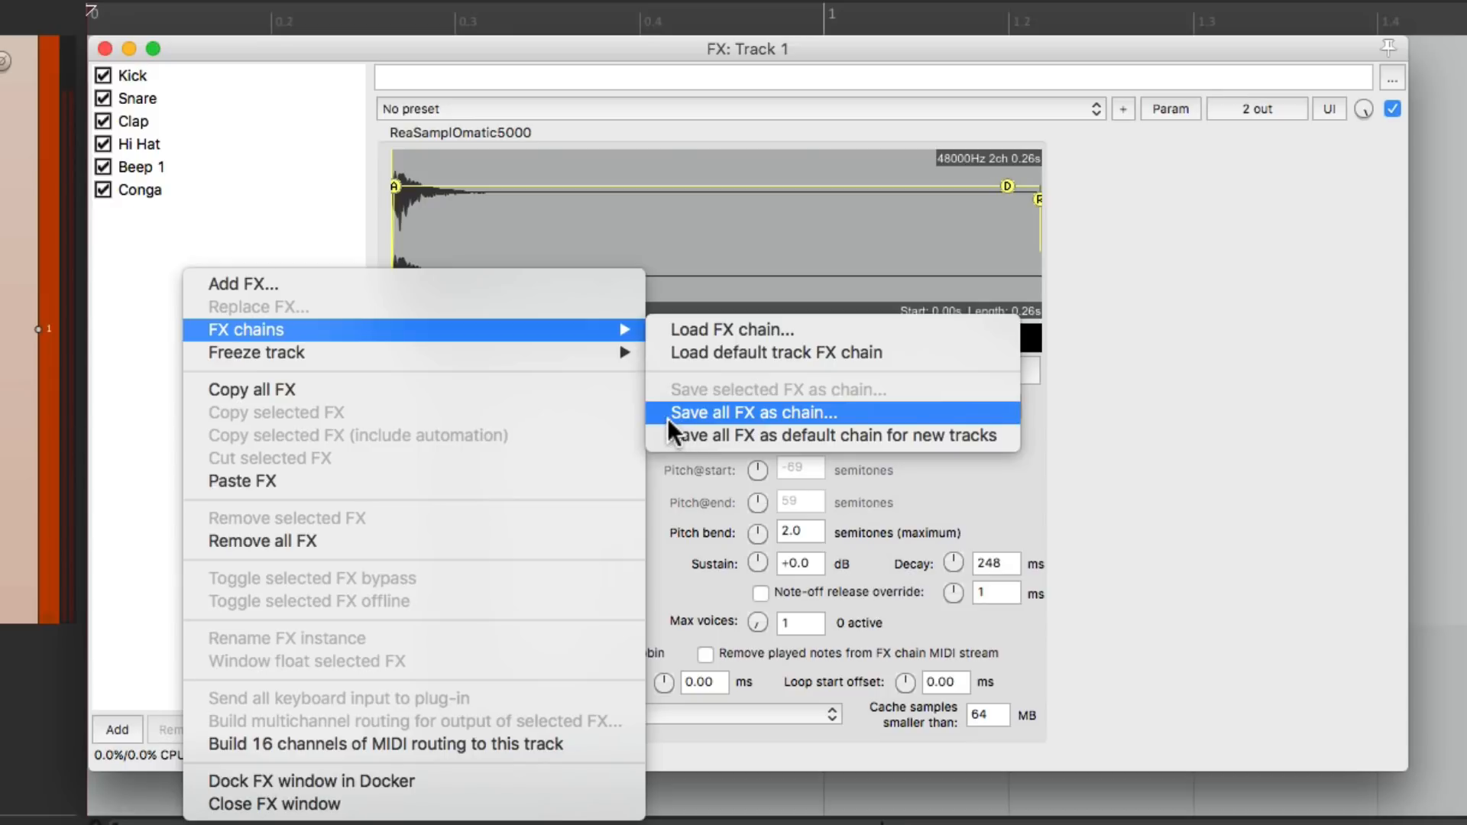
pyautogui.click(752, 411)
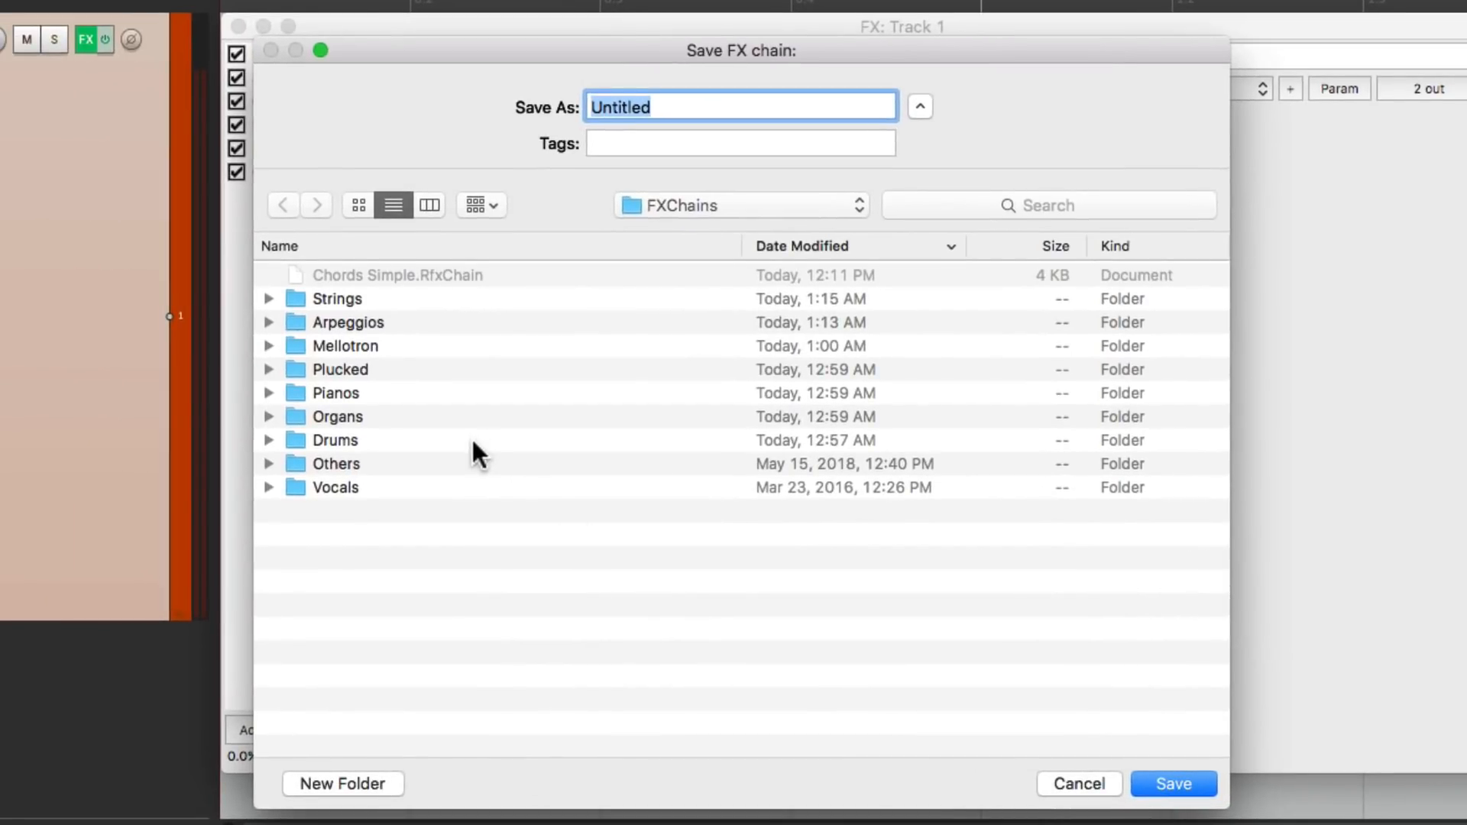
pyautogui.moveTo(362, 447)
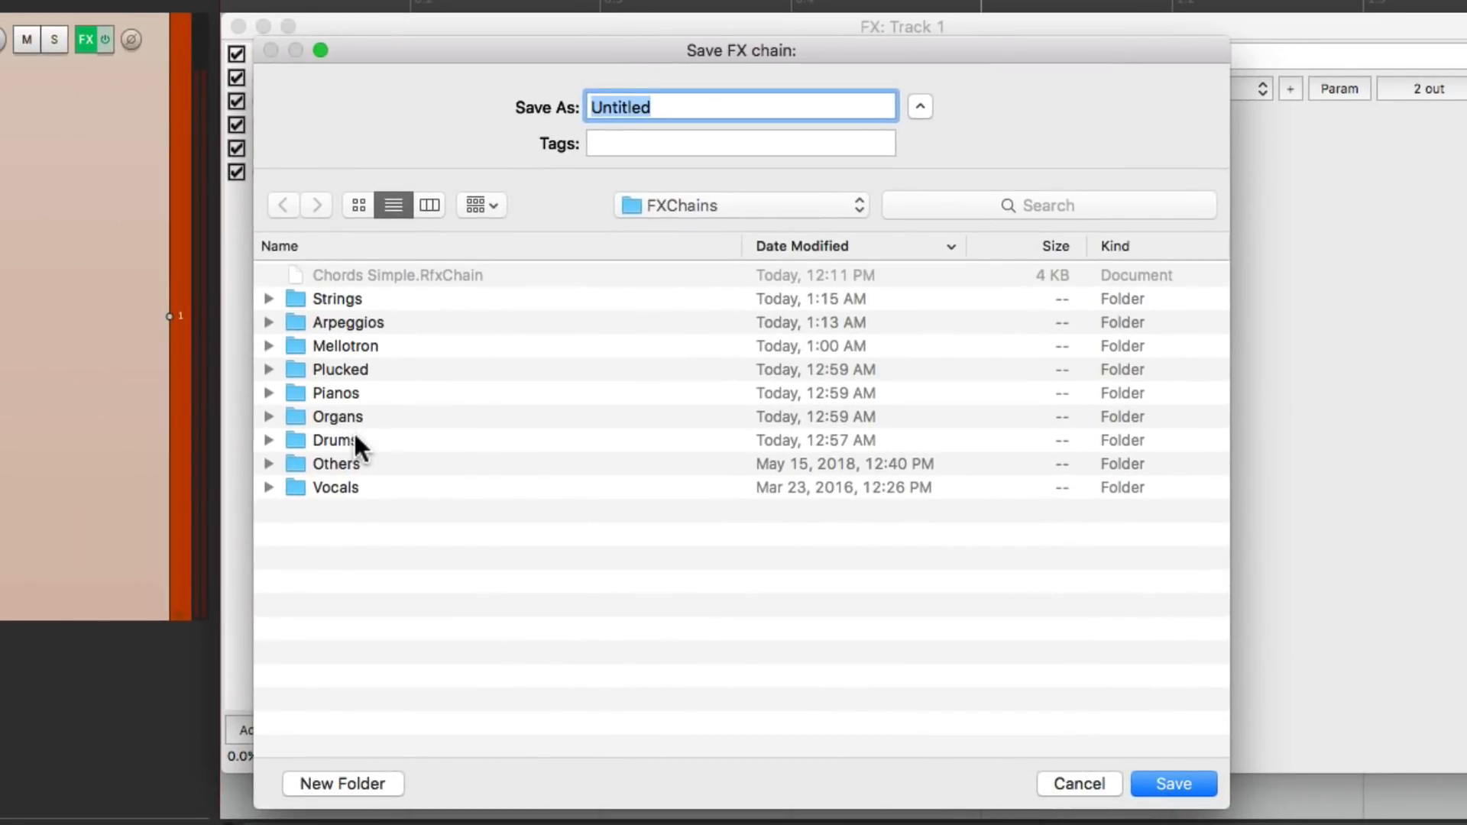
pyautogui.doubleClick(332, 440)
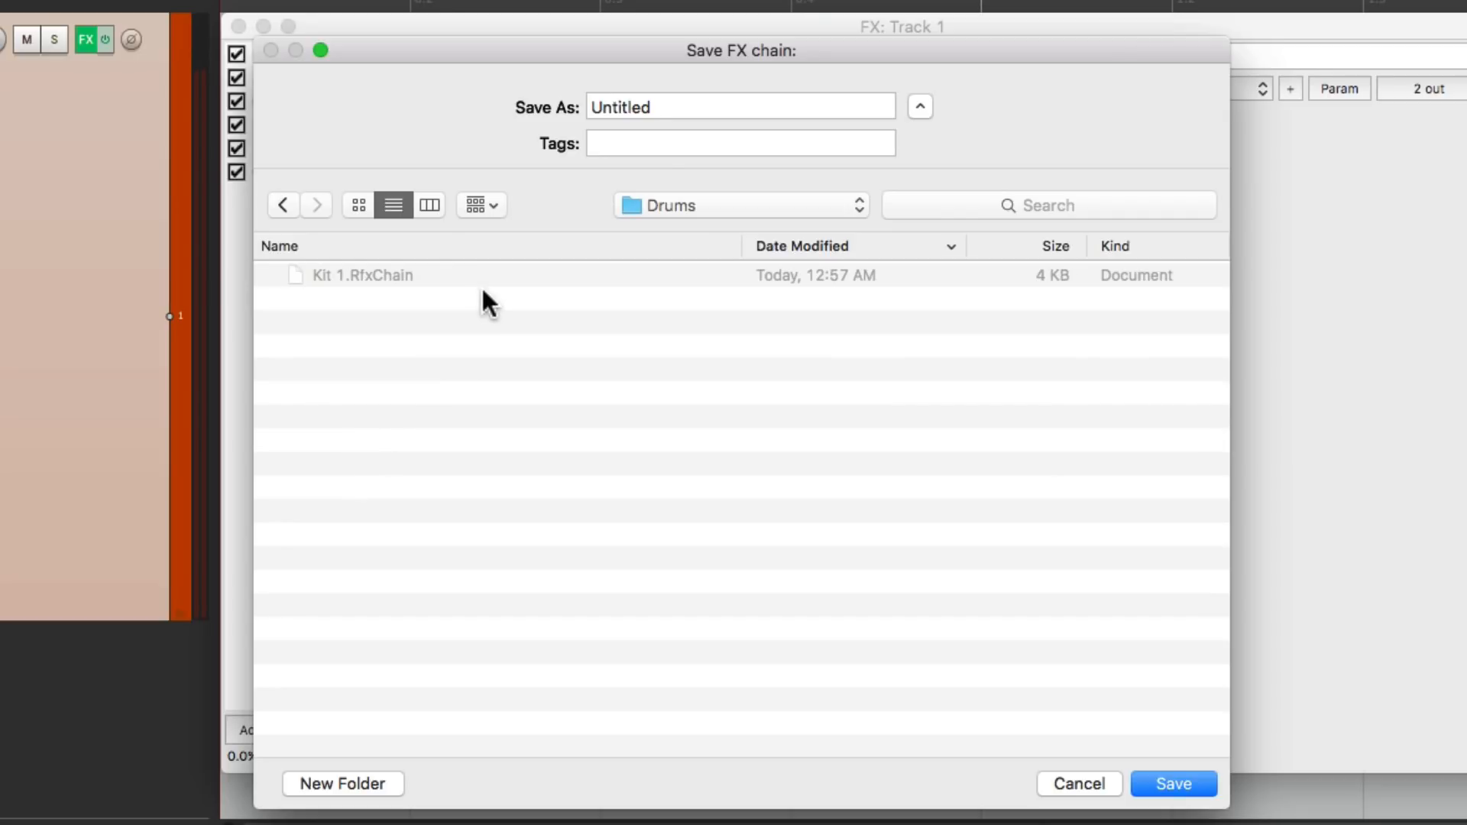
pyautogui.write('Kit 1')
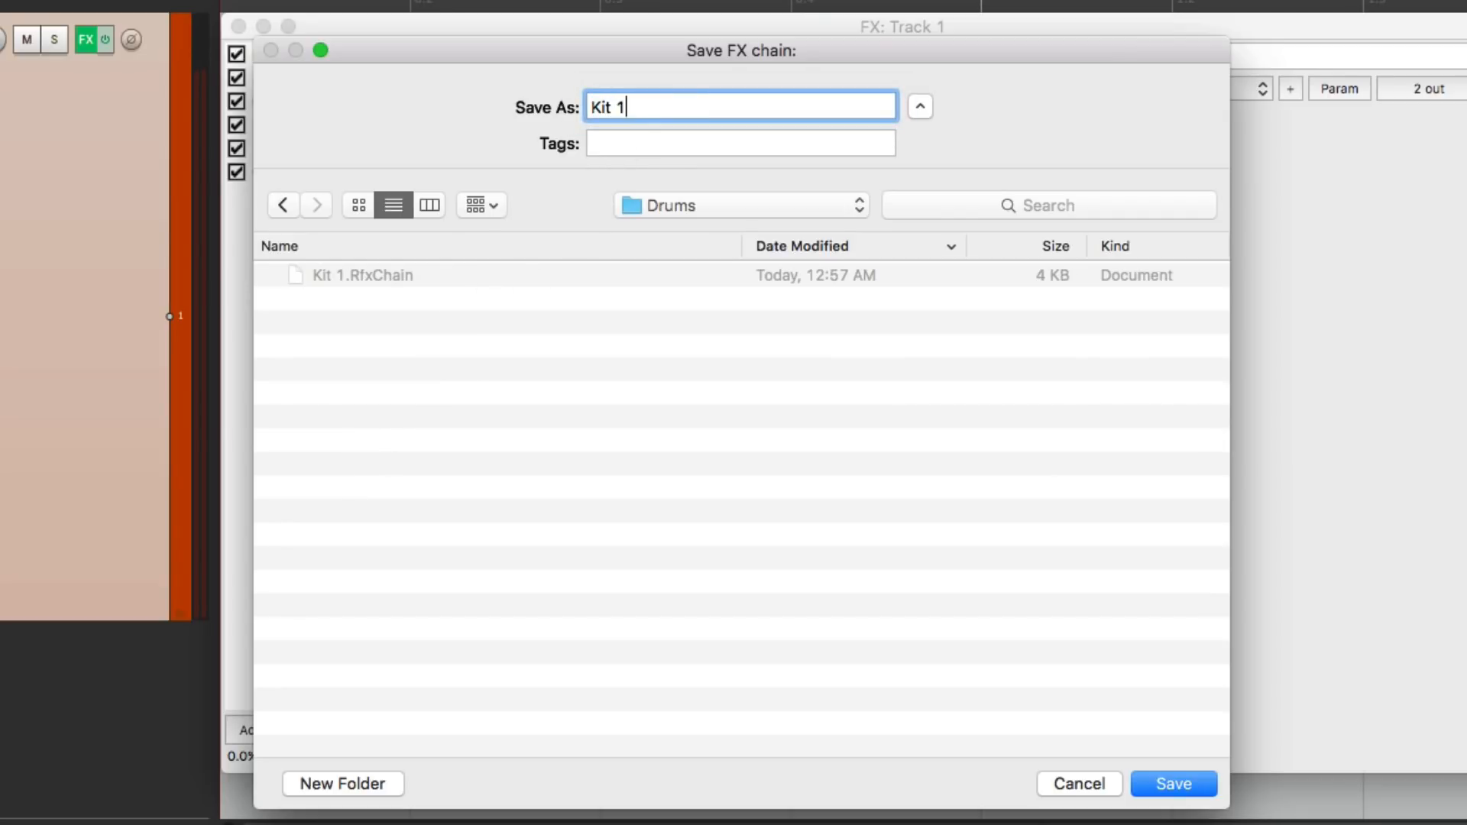
pyautogui.click(1172, 783)
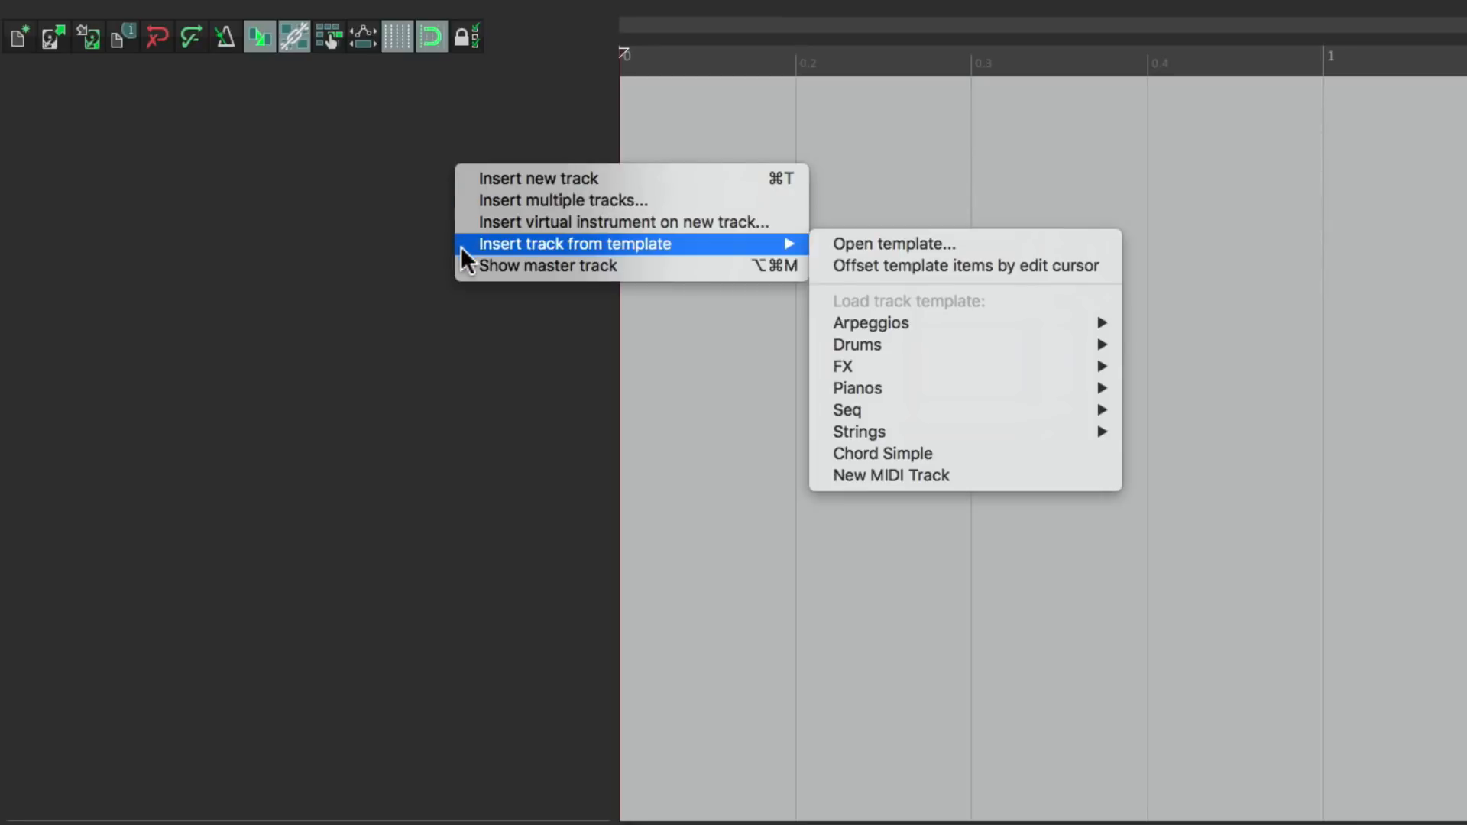
pyautogui.moveTo(855, 345)
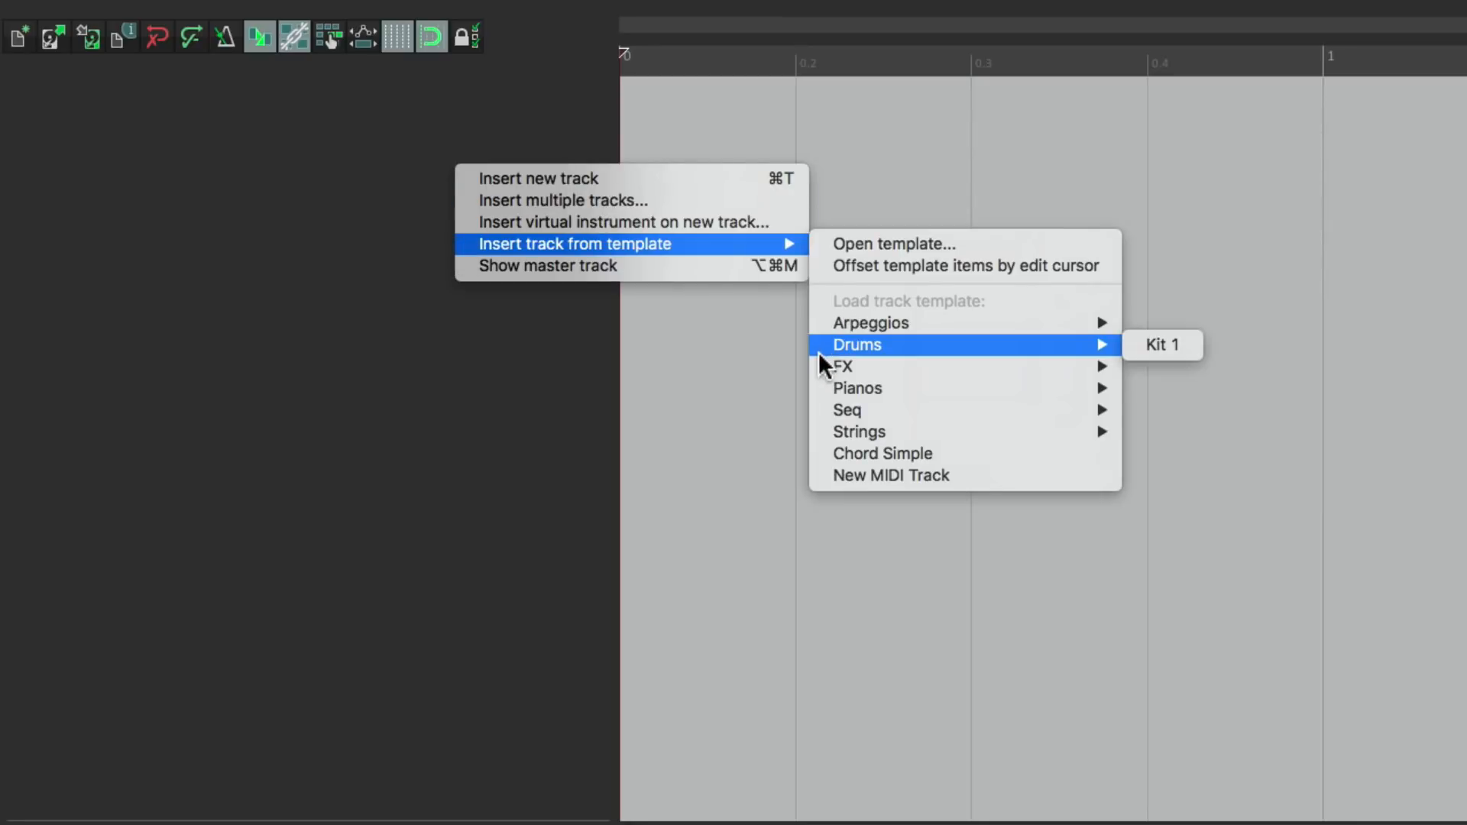
pyautogui.moveTo(1160, 344)
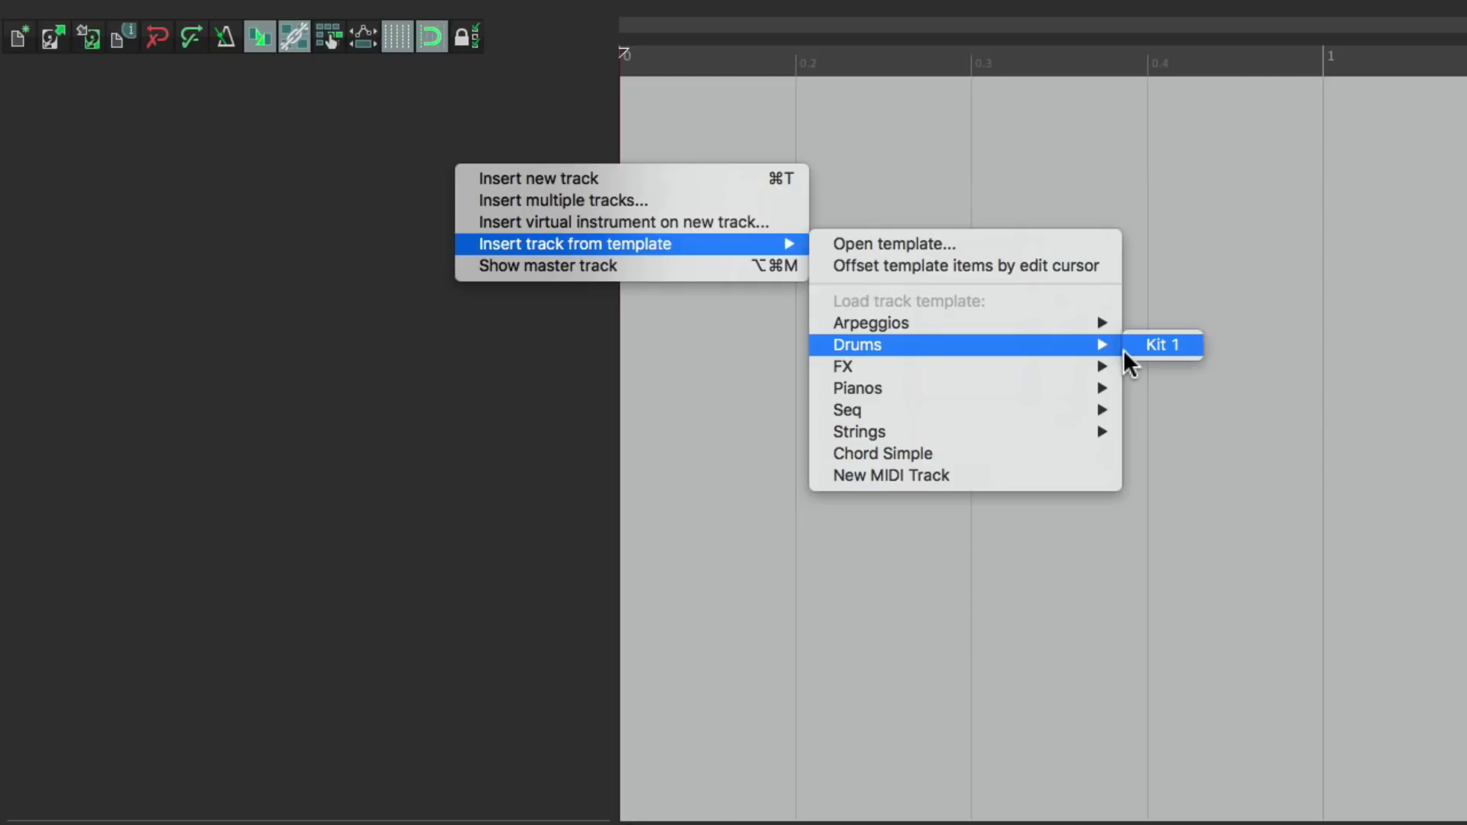
# Insert a track from the Drums 'Kit 1' template and inspect its Kick sampler.
pyautogui.click(1162, 344)
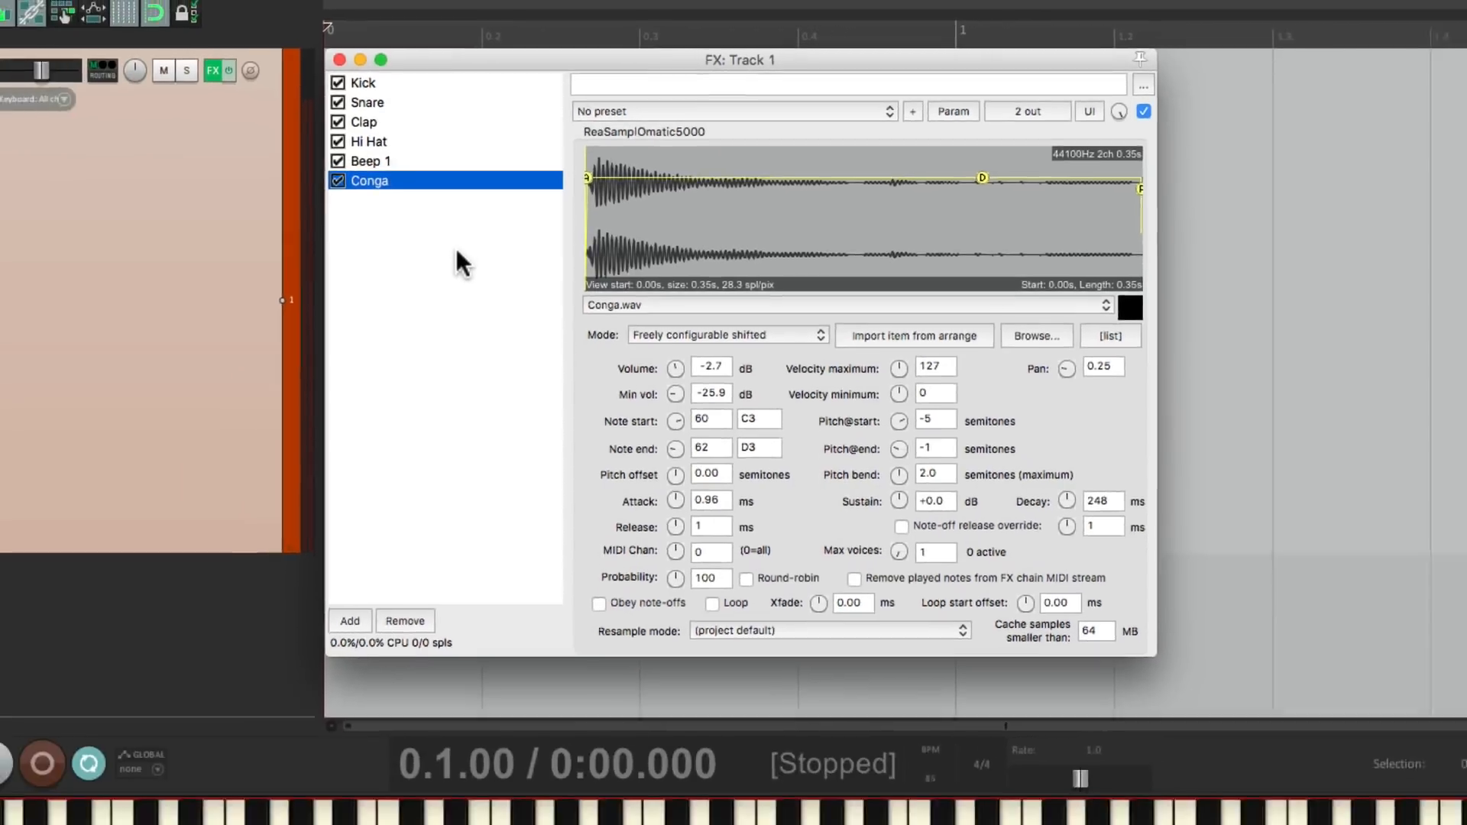
pyautogui.click(458, 83)
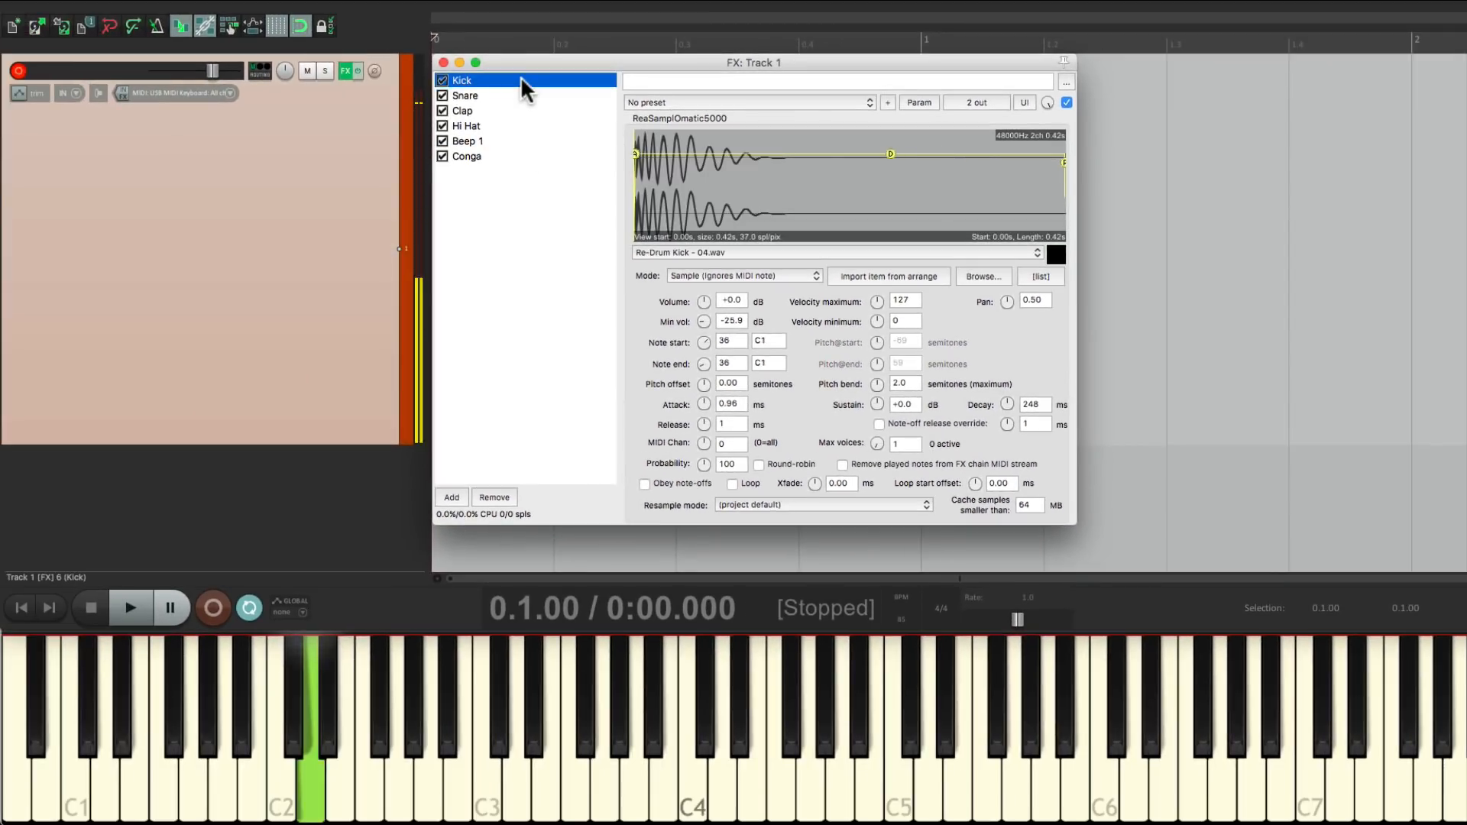